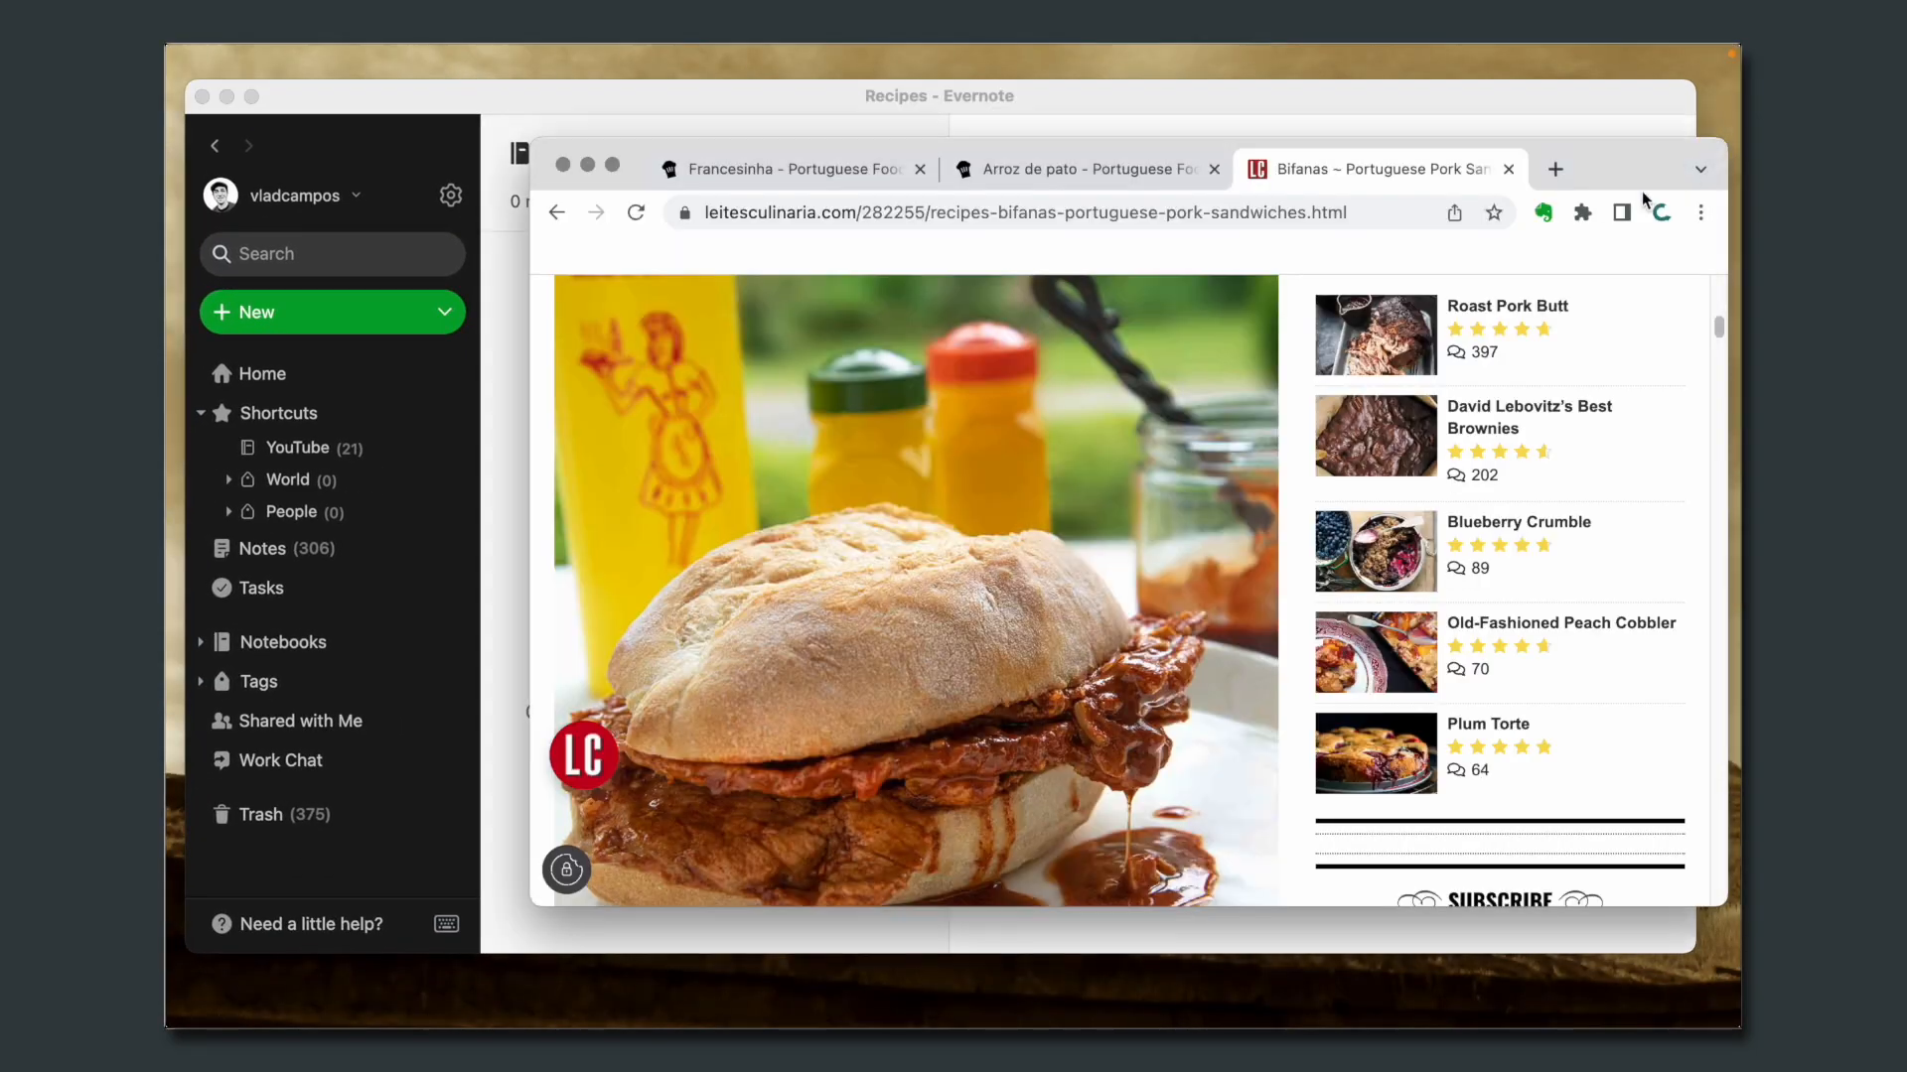
Step: Clip the Francesinha recipe page as a simplified article into the Recipes notebook
{"action": "left_click", "coordinate": [1083, 169]}
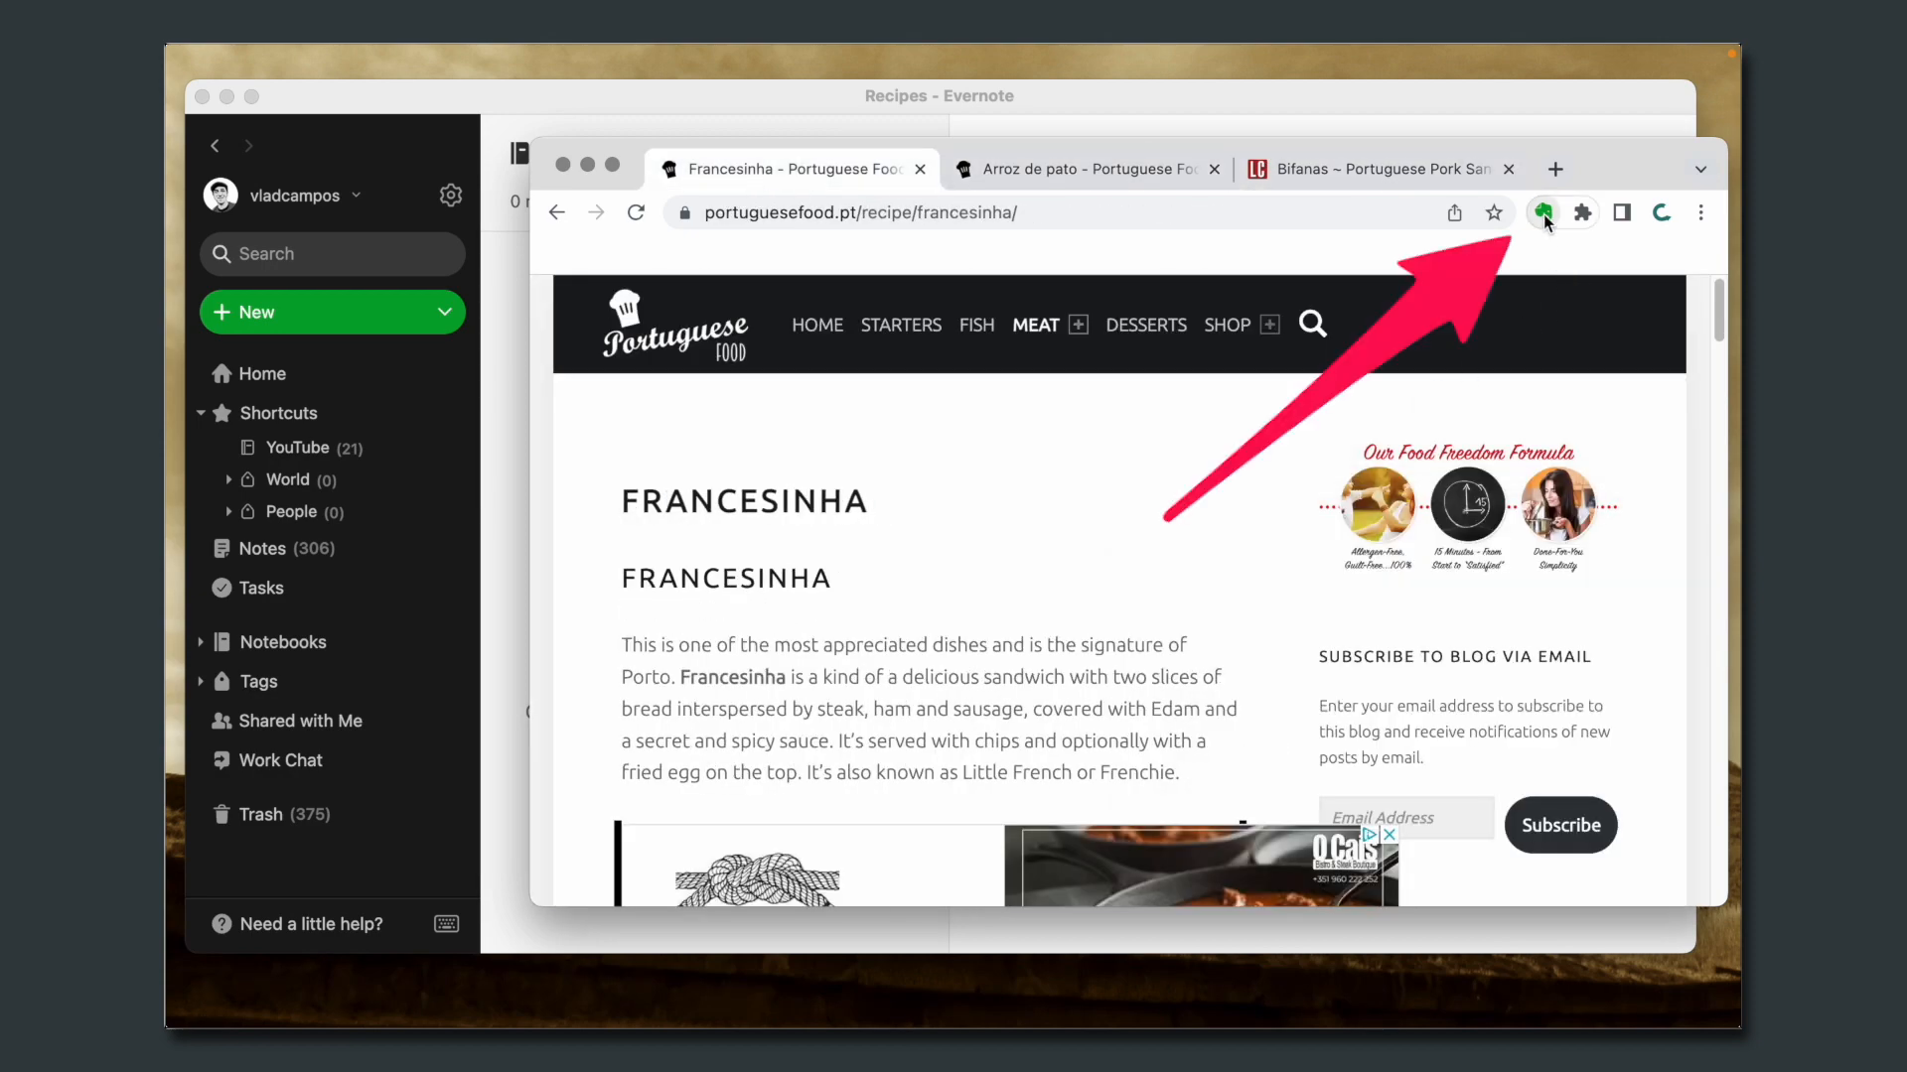
{"action": "left_click", "coordinate": [1542, 213]}
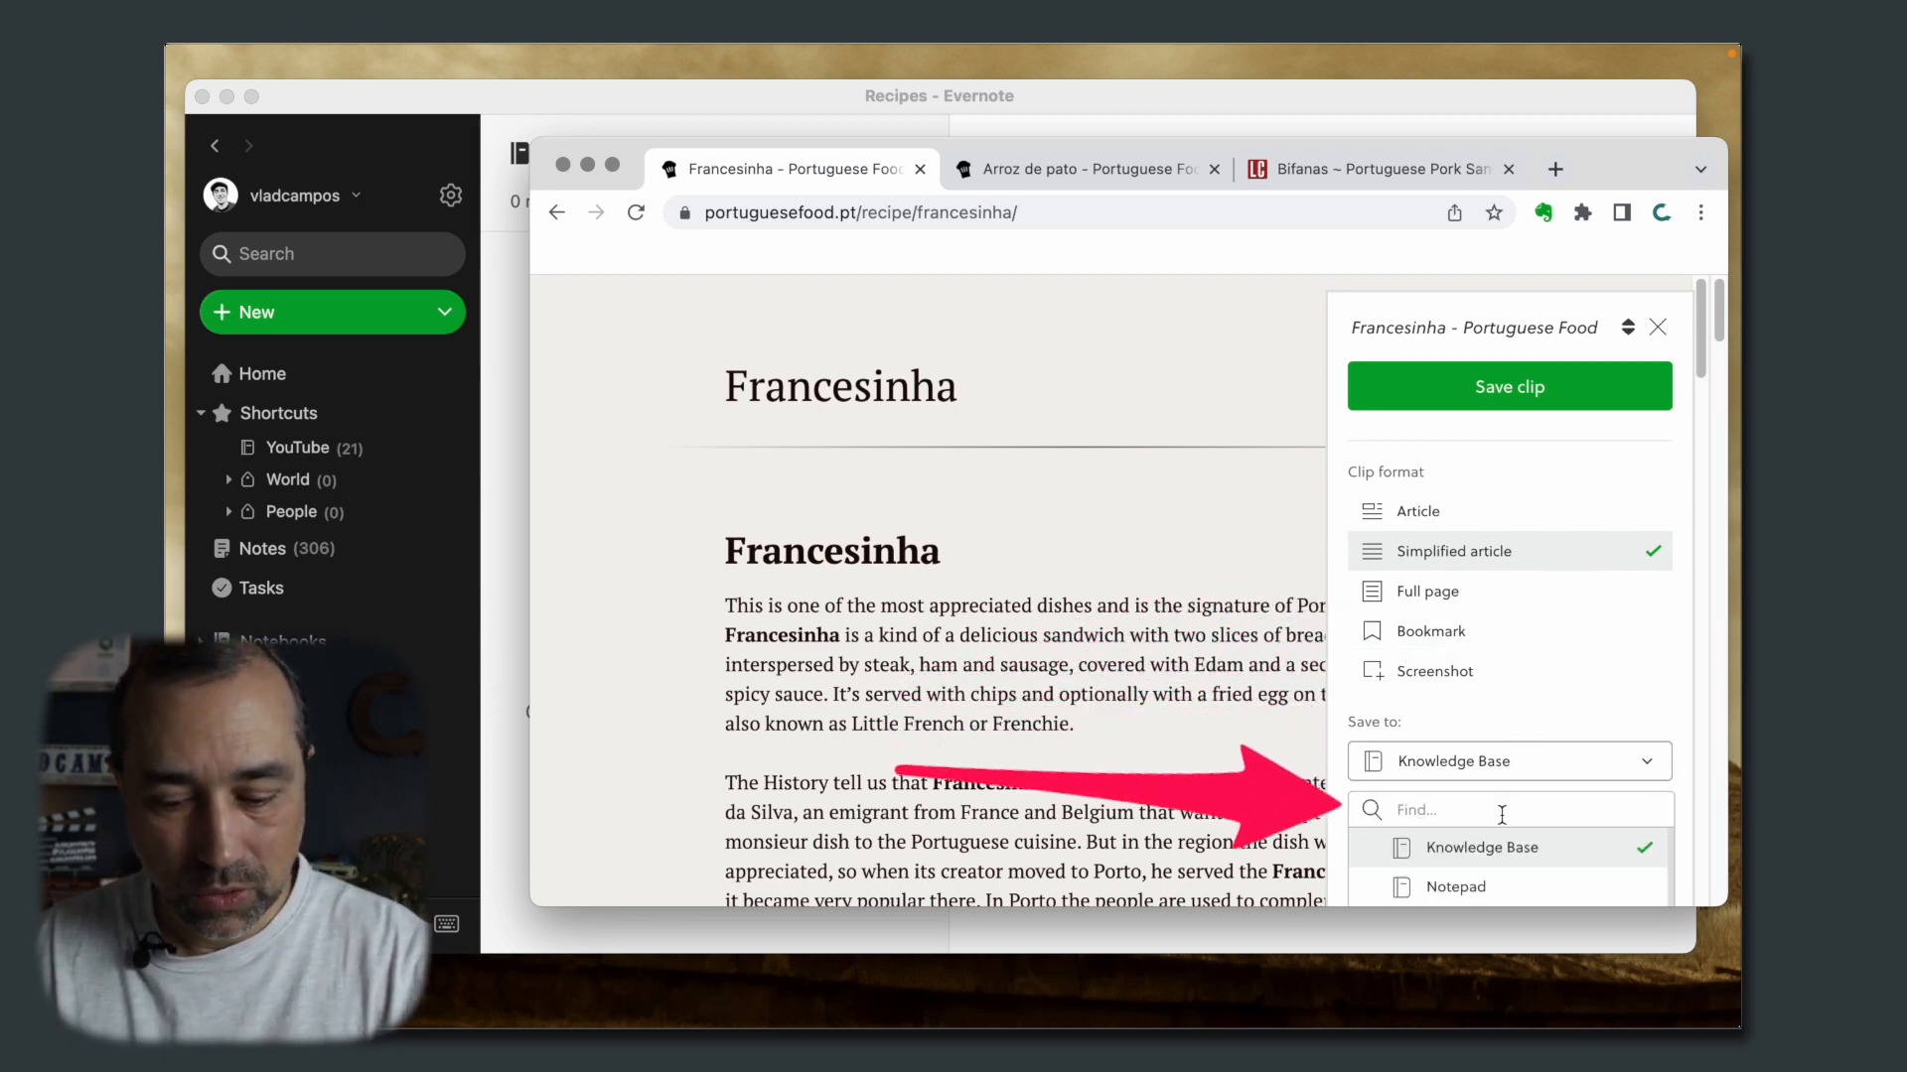
{"action": "type", "text": "reci"}
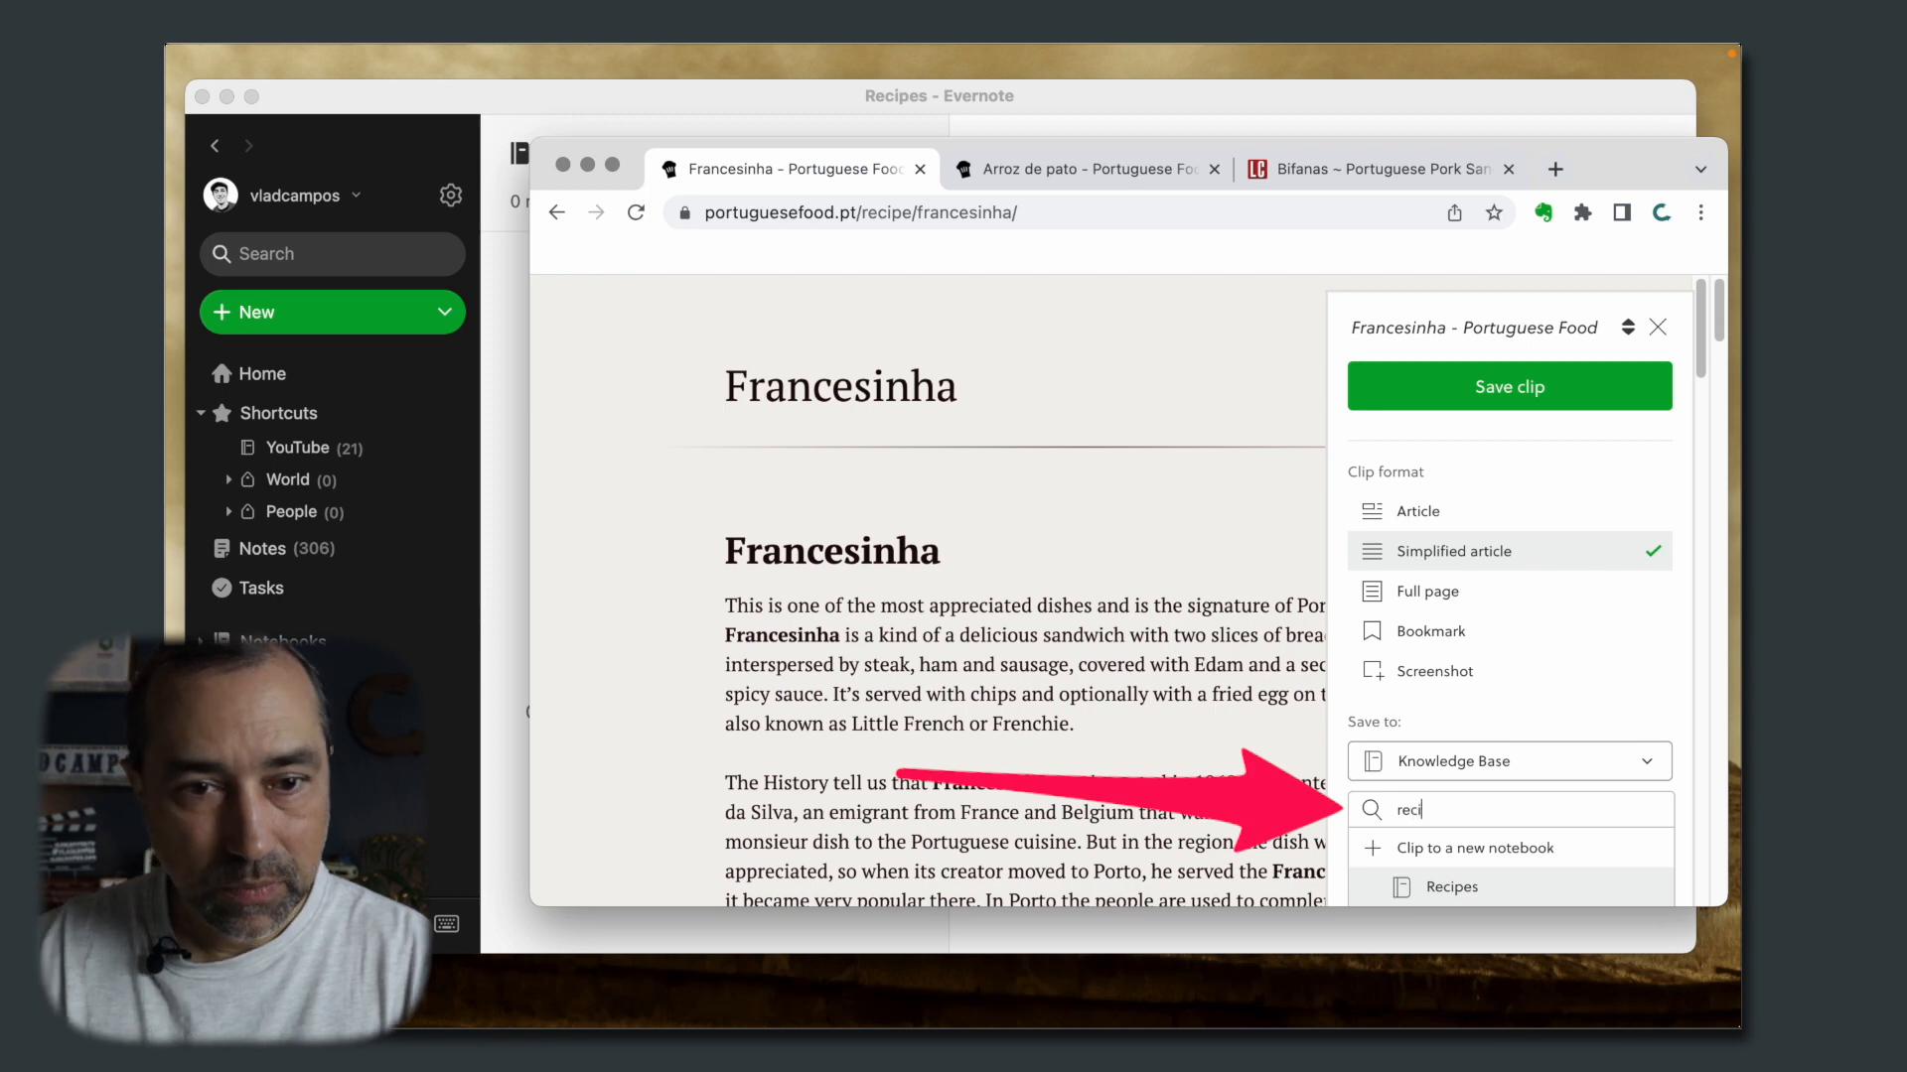
{"action": "left_click", "coordinate": [1450, 886]}
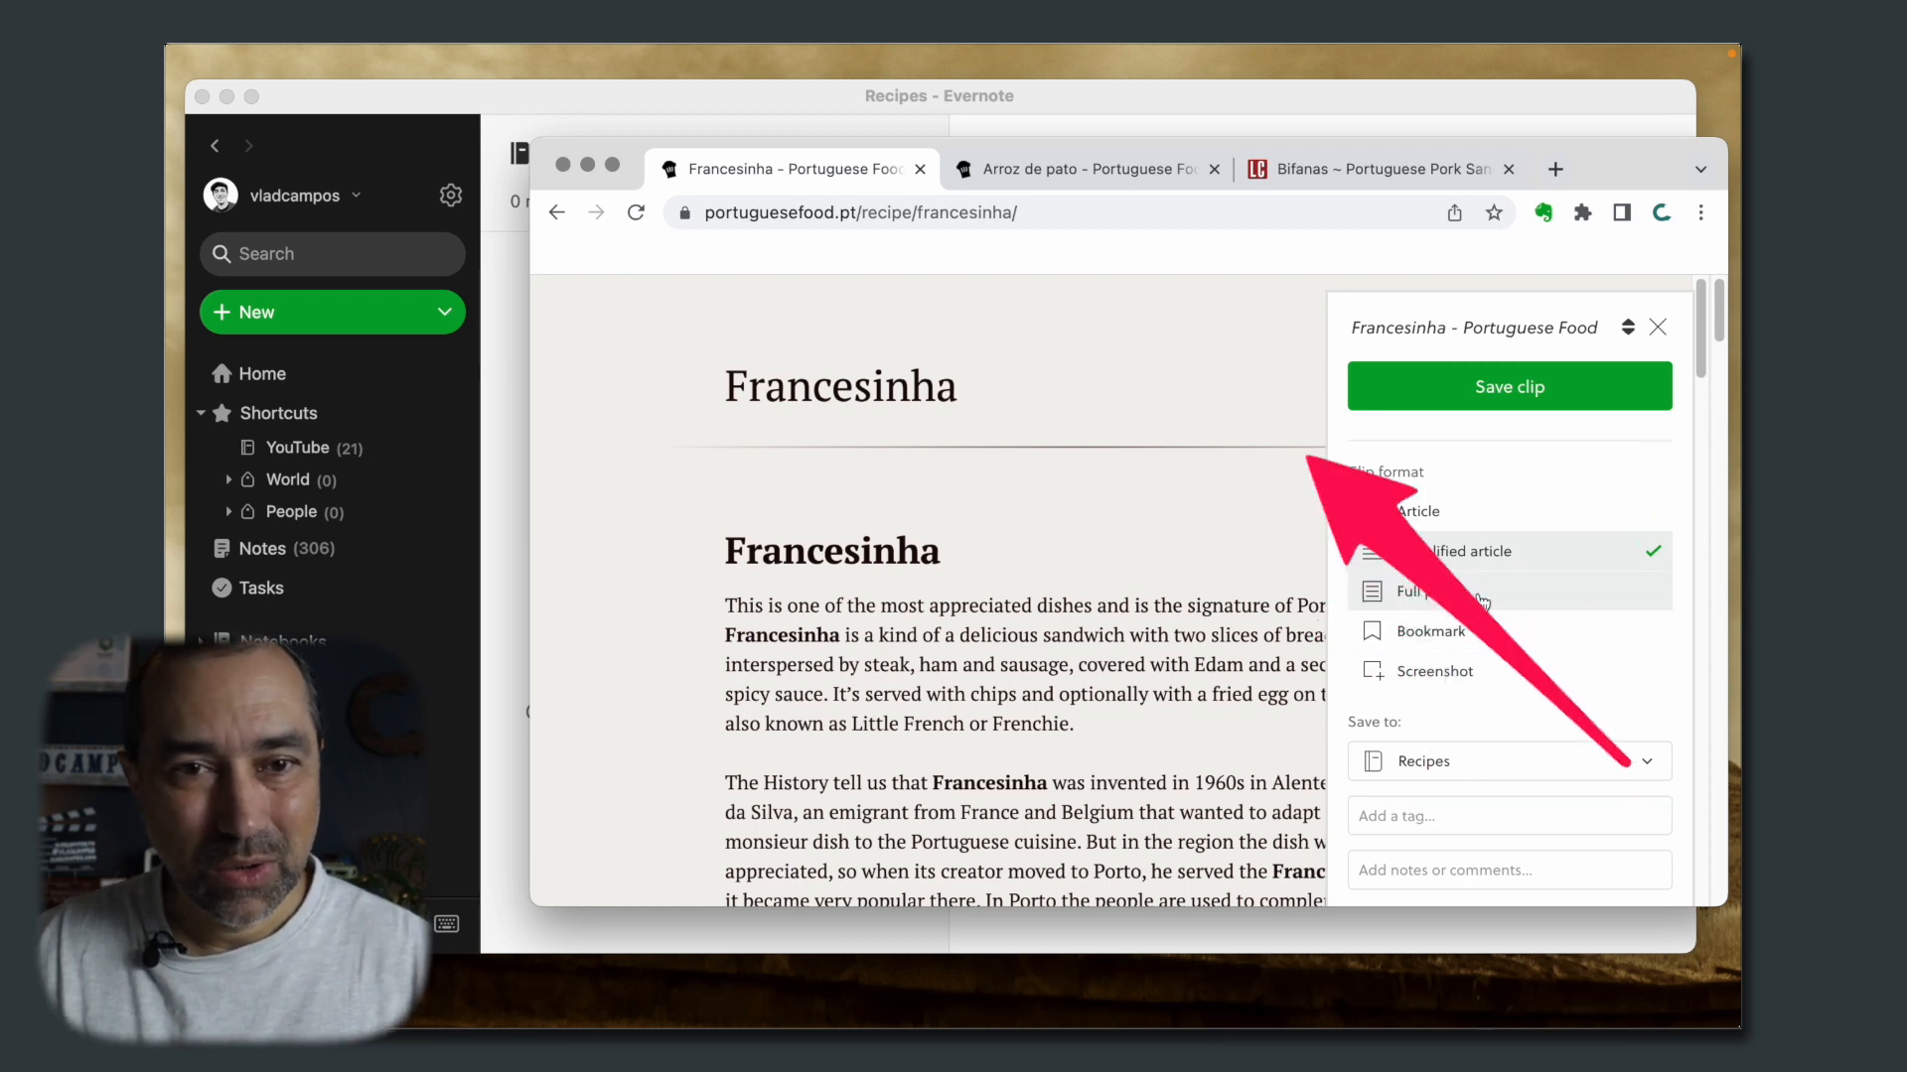
{"action": "left_click", "coordinate": [1508, 387]}
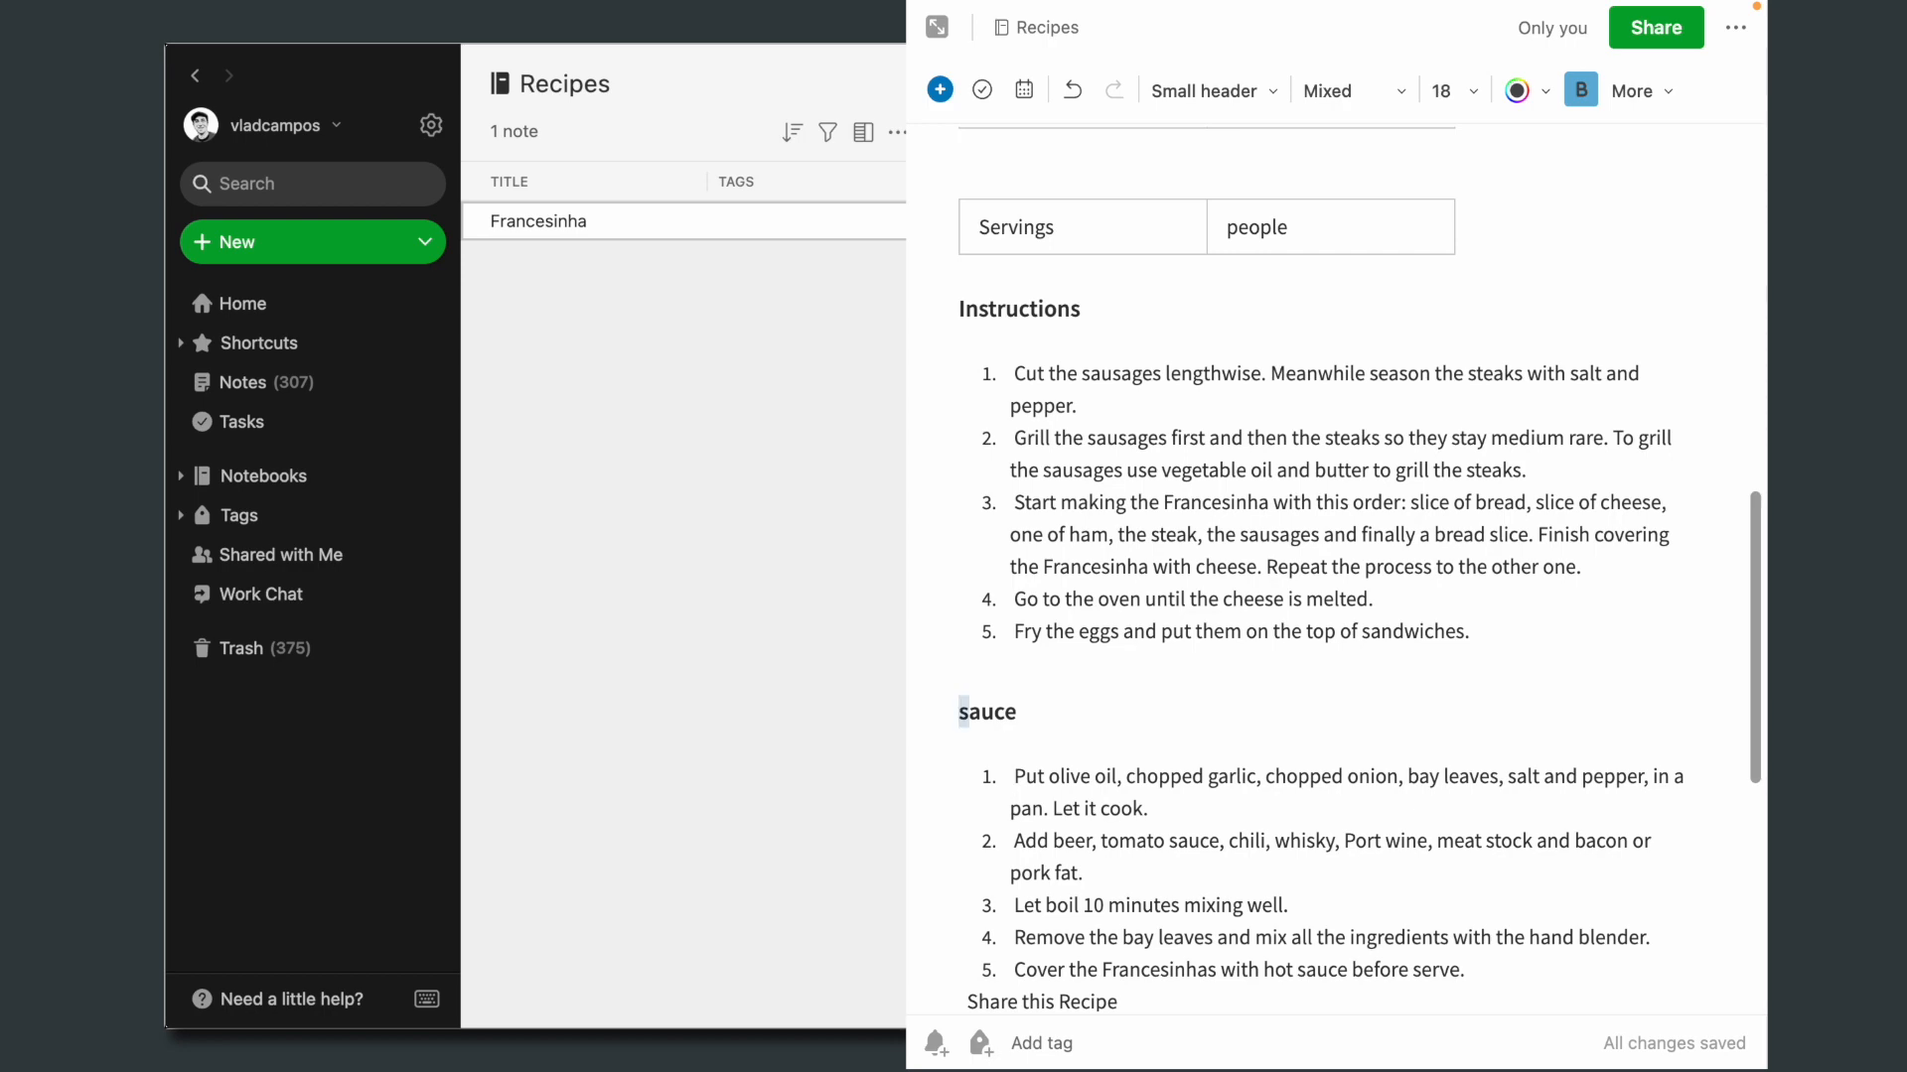
Step: Scroll down through the clipped Francesinha note to reach the Sauce heading
{"action": "scroll", "scroll_direction": "down", "scroll_amount": 3}
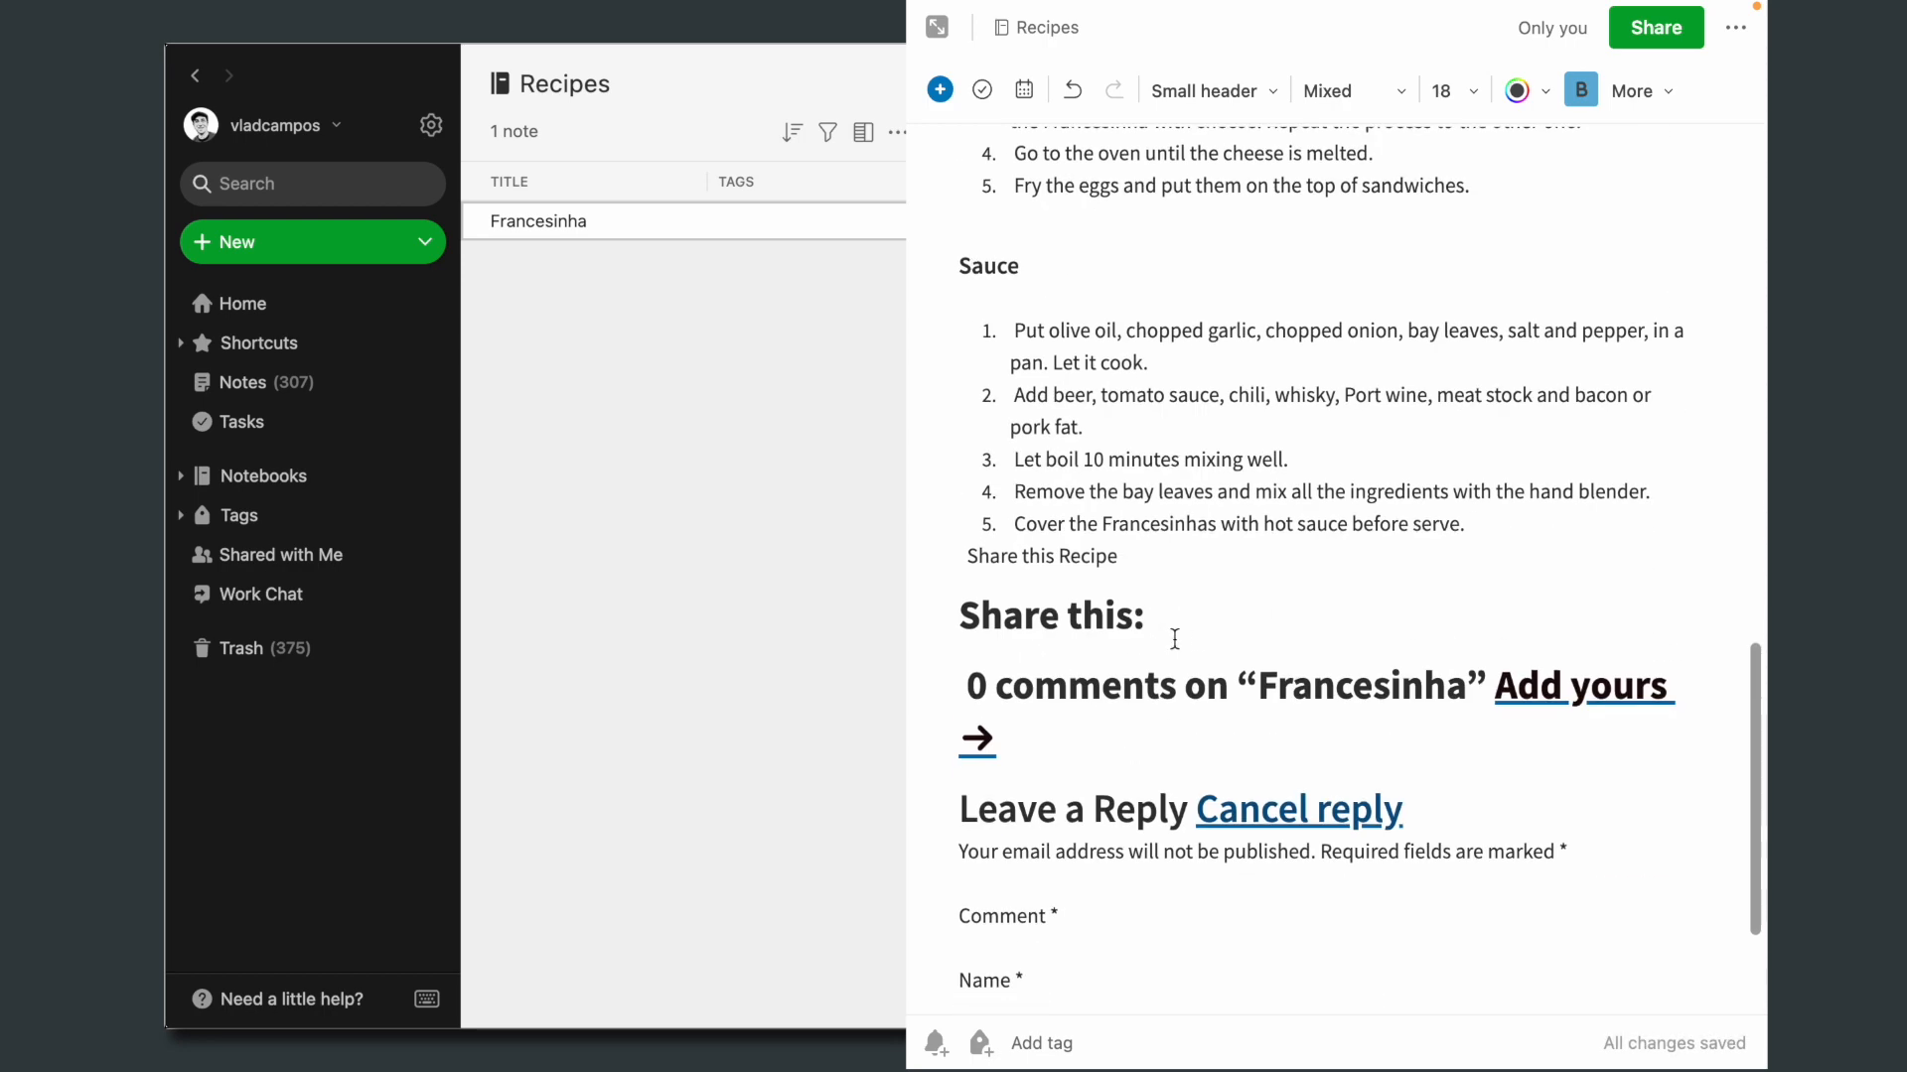
{"action": "scroll", "scroll_direction": "down", "scroll_amount": 3}
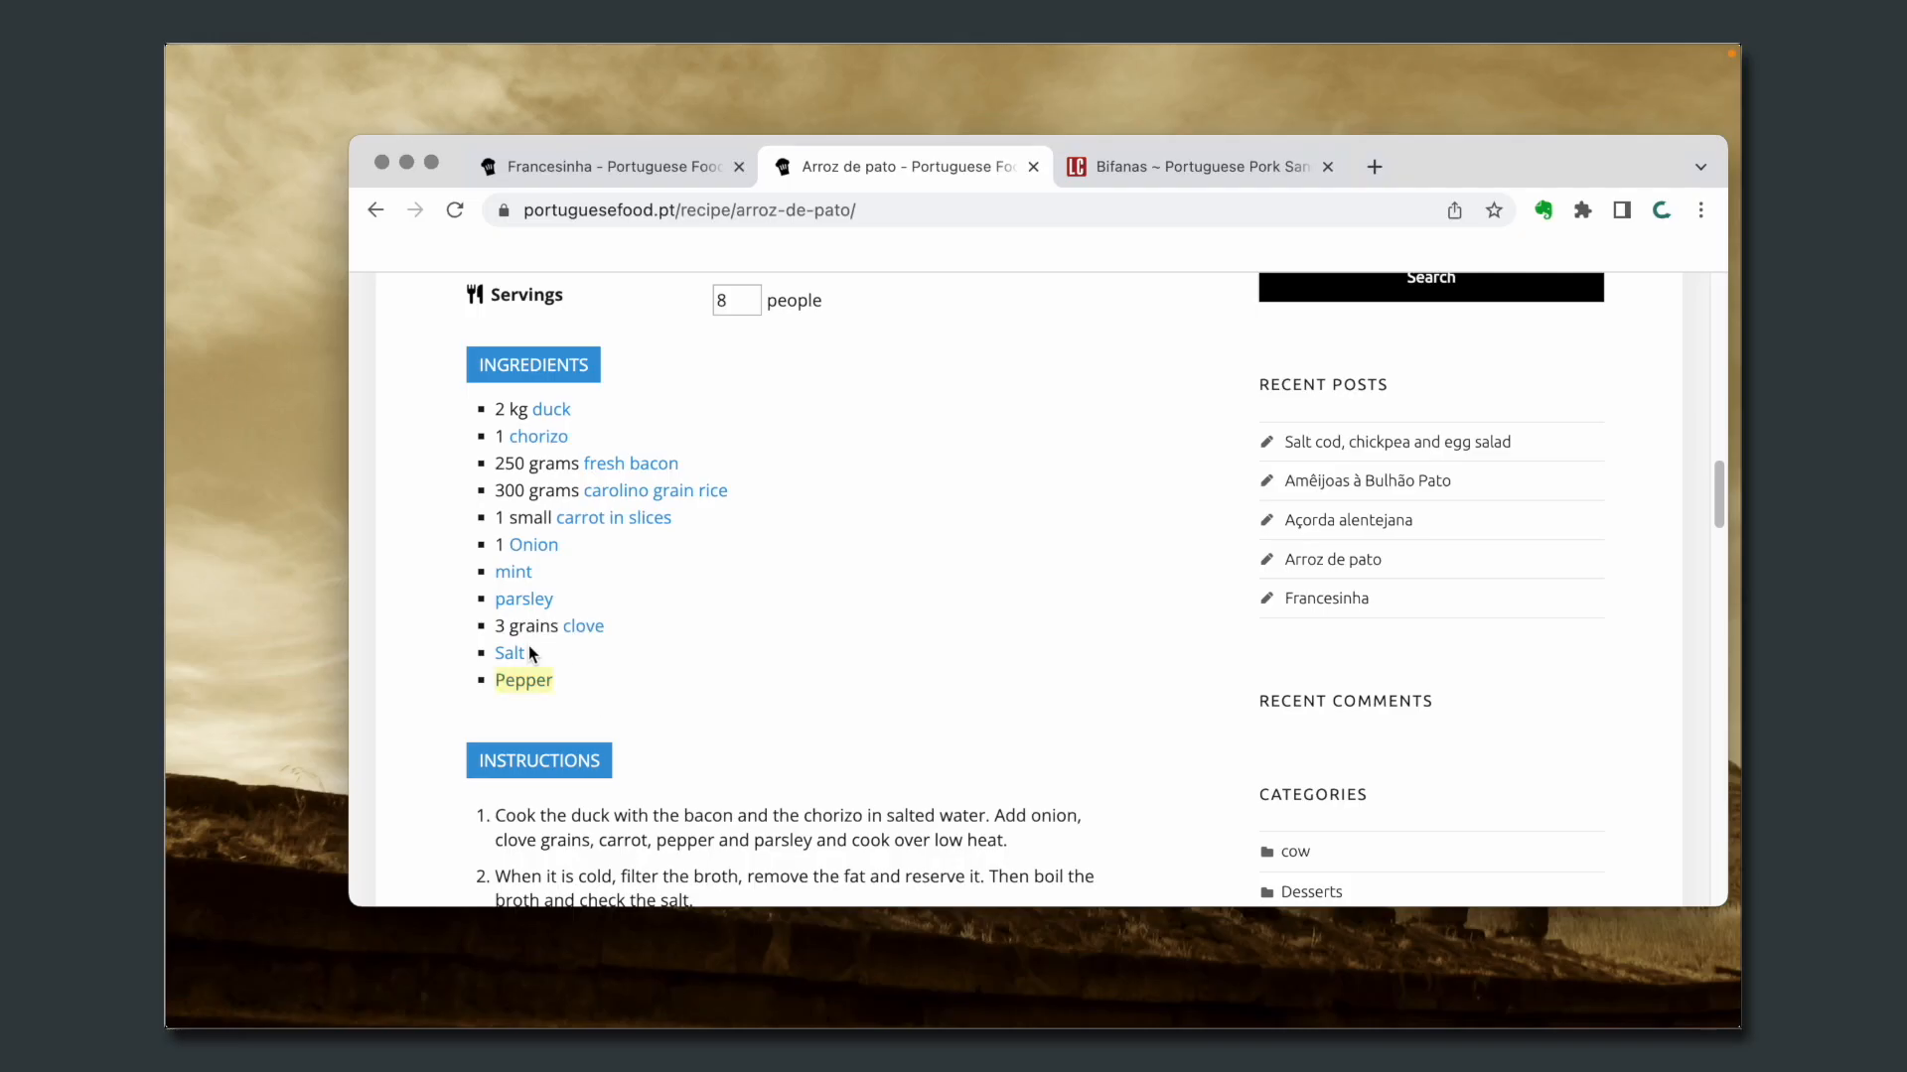
Step: Select the Arroz de pato ingredients list on the recipe page for copying
{"action": "left_click_drag", "start_coordinate": [495, 409], "coordinate": [525, 653]}
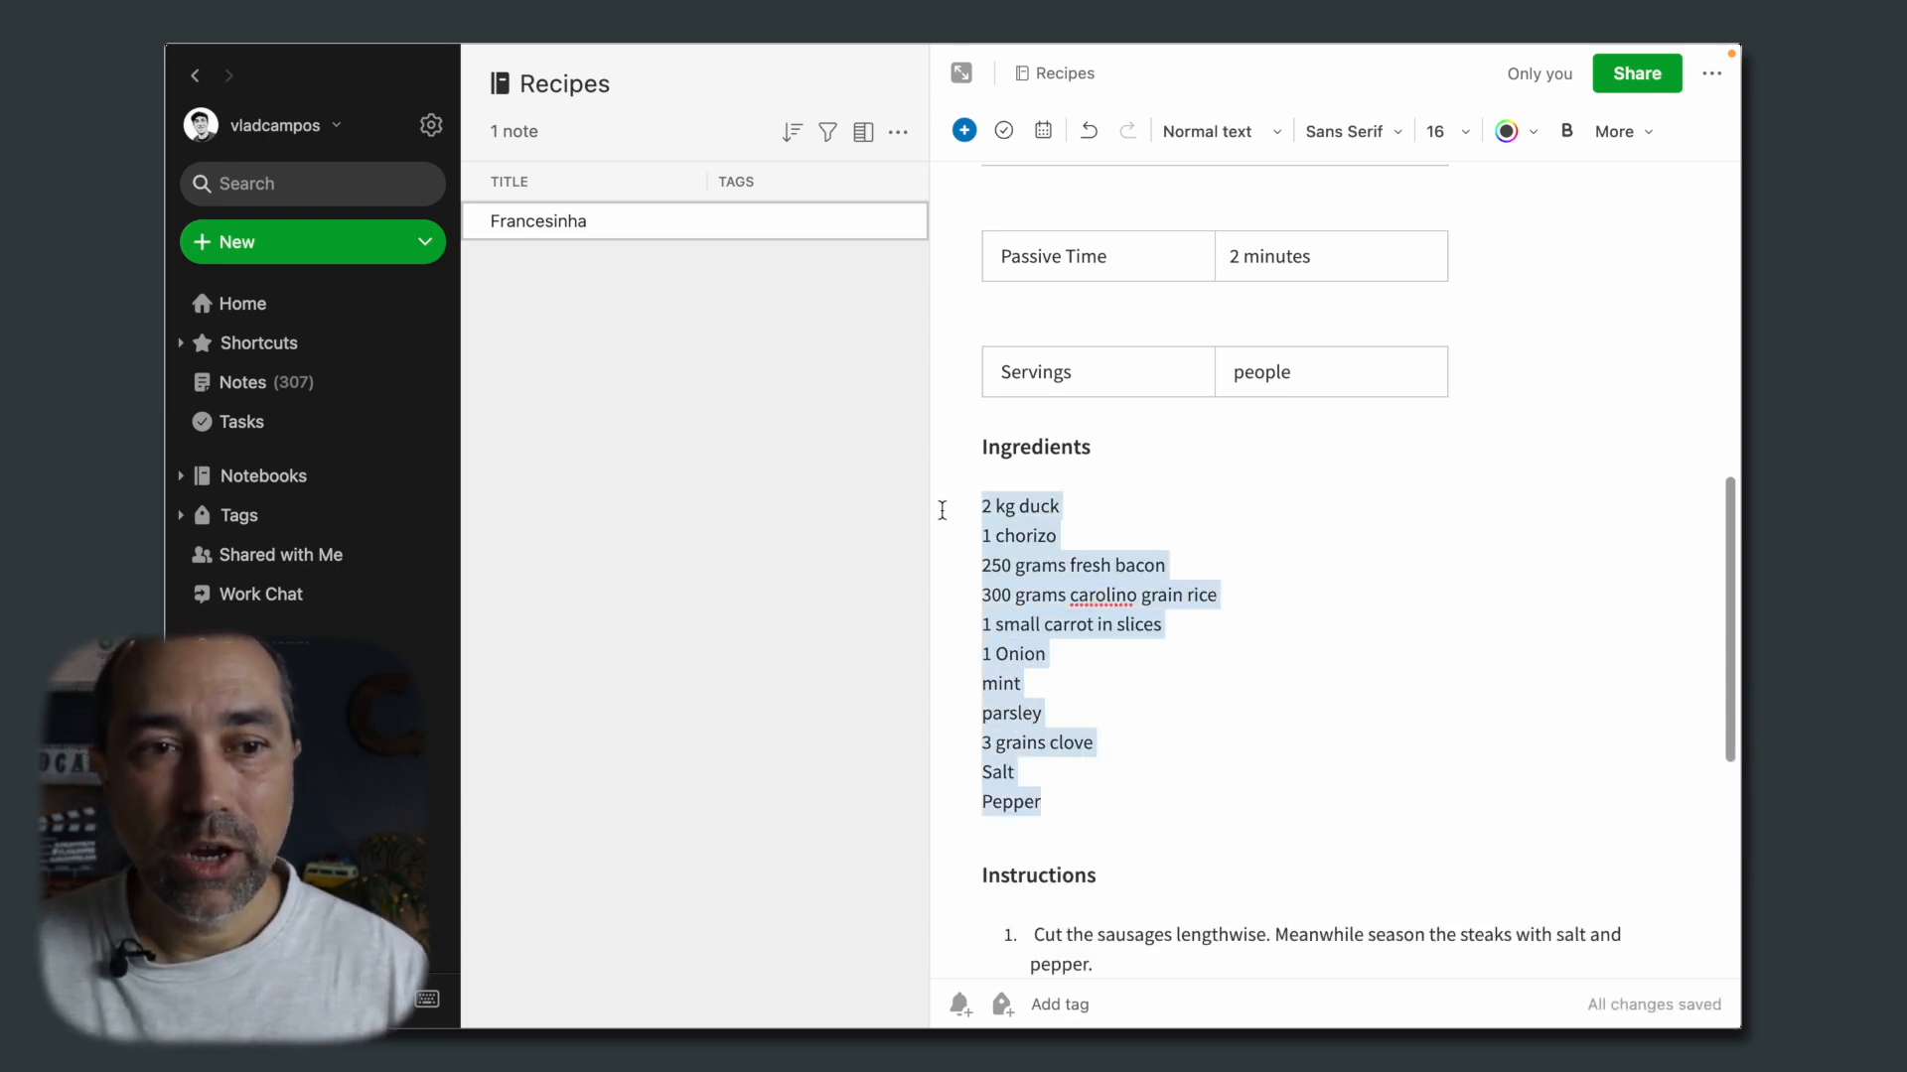
Step: Turn the ingredient lines into a checklist and tick off 2 kg duck and Salt
{"action": "left_click", "coordinate": [1615, 131]}
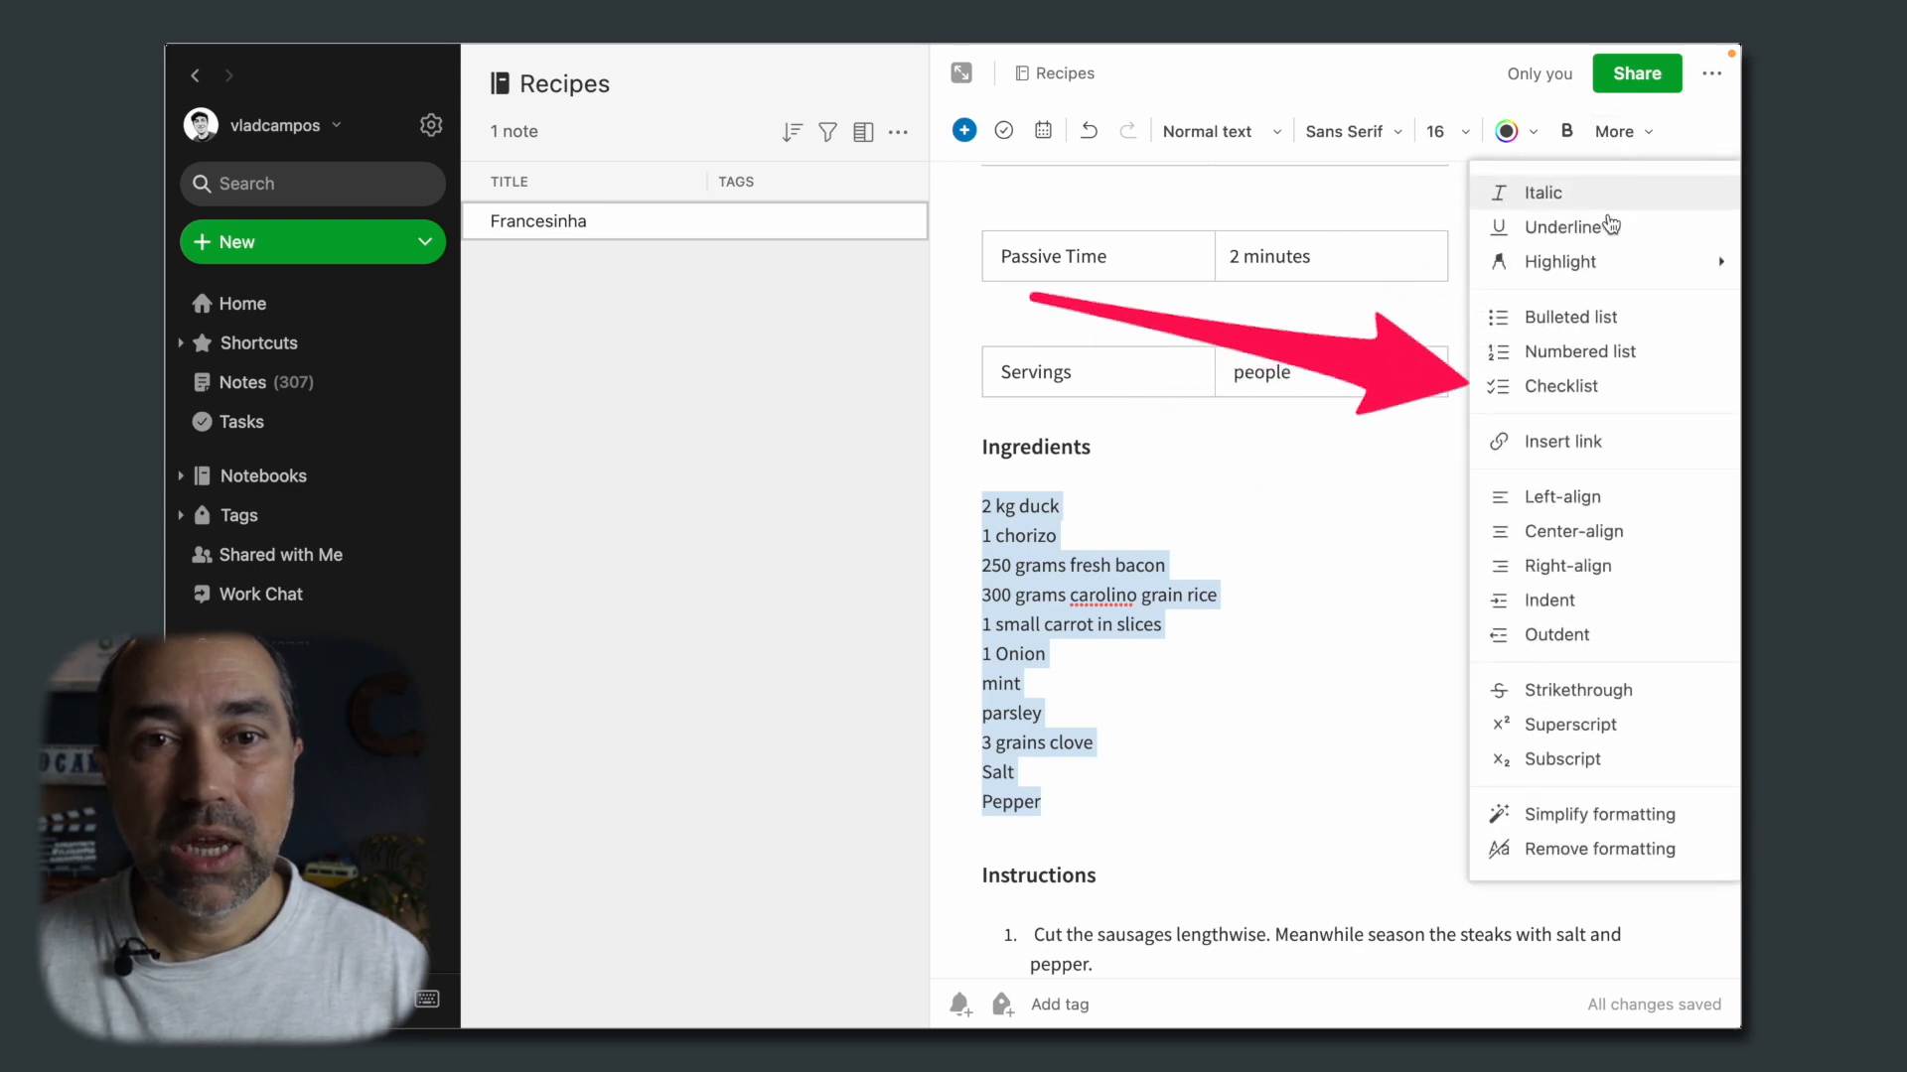
{"action": "left_click", "coordinate": [1561, 385]}
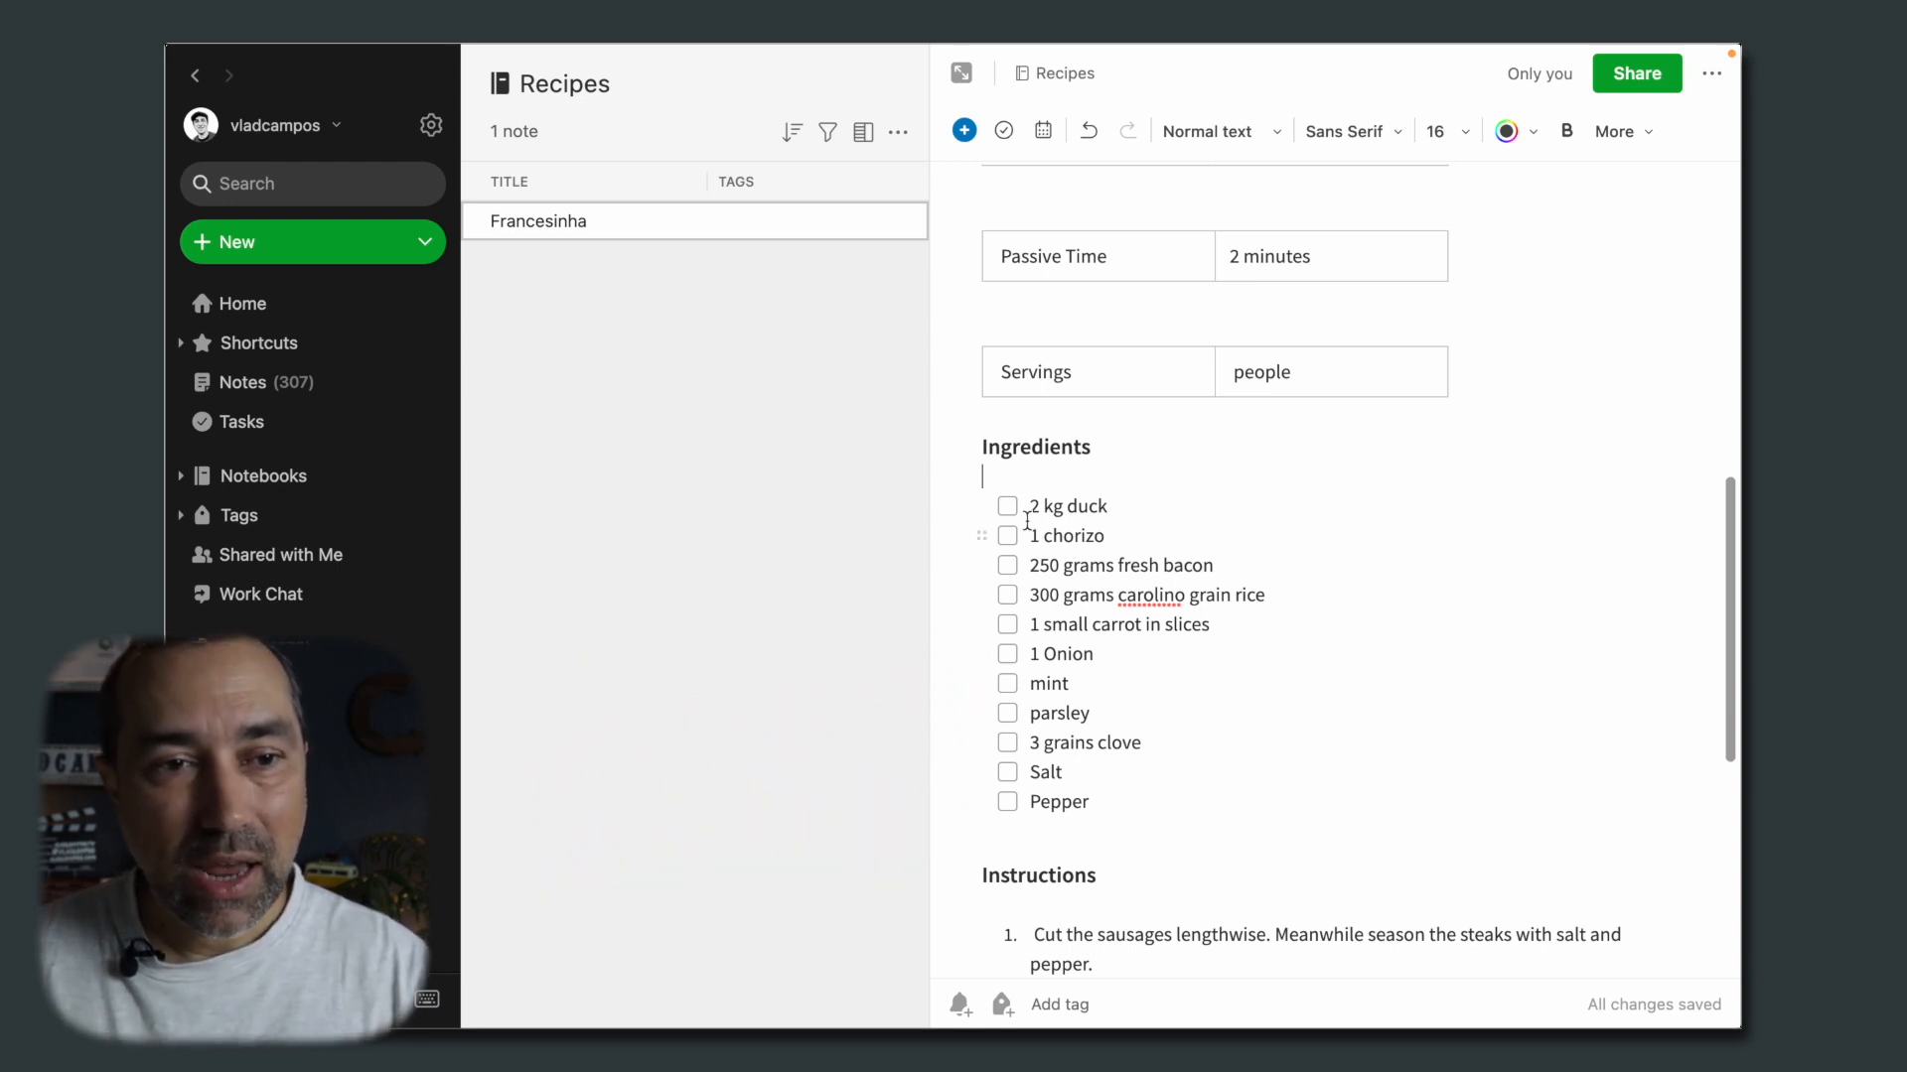
{"action": "left_click", "coordinate": [1007, 506]}
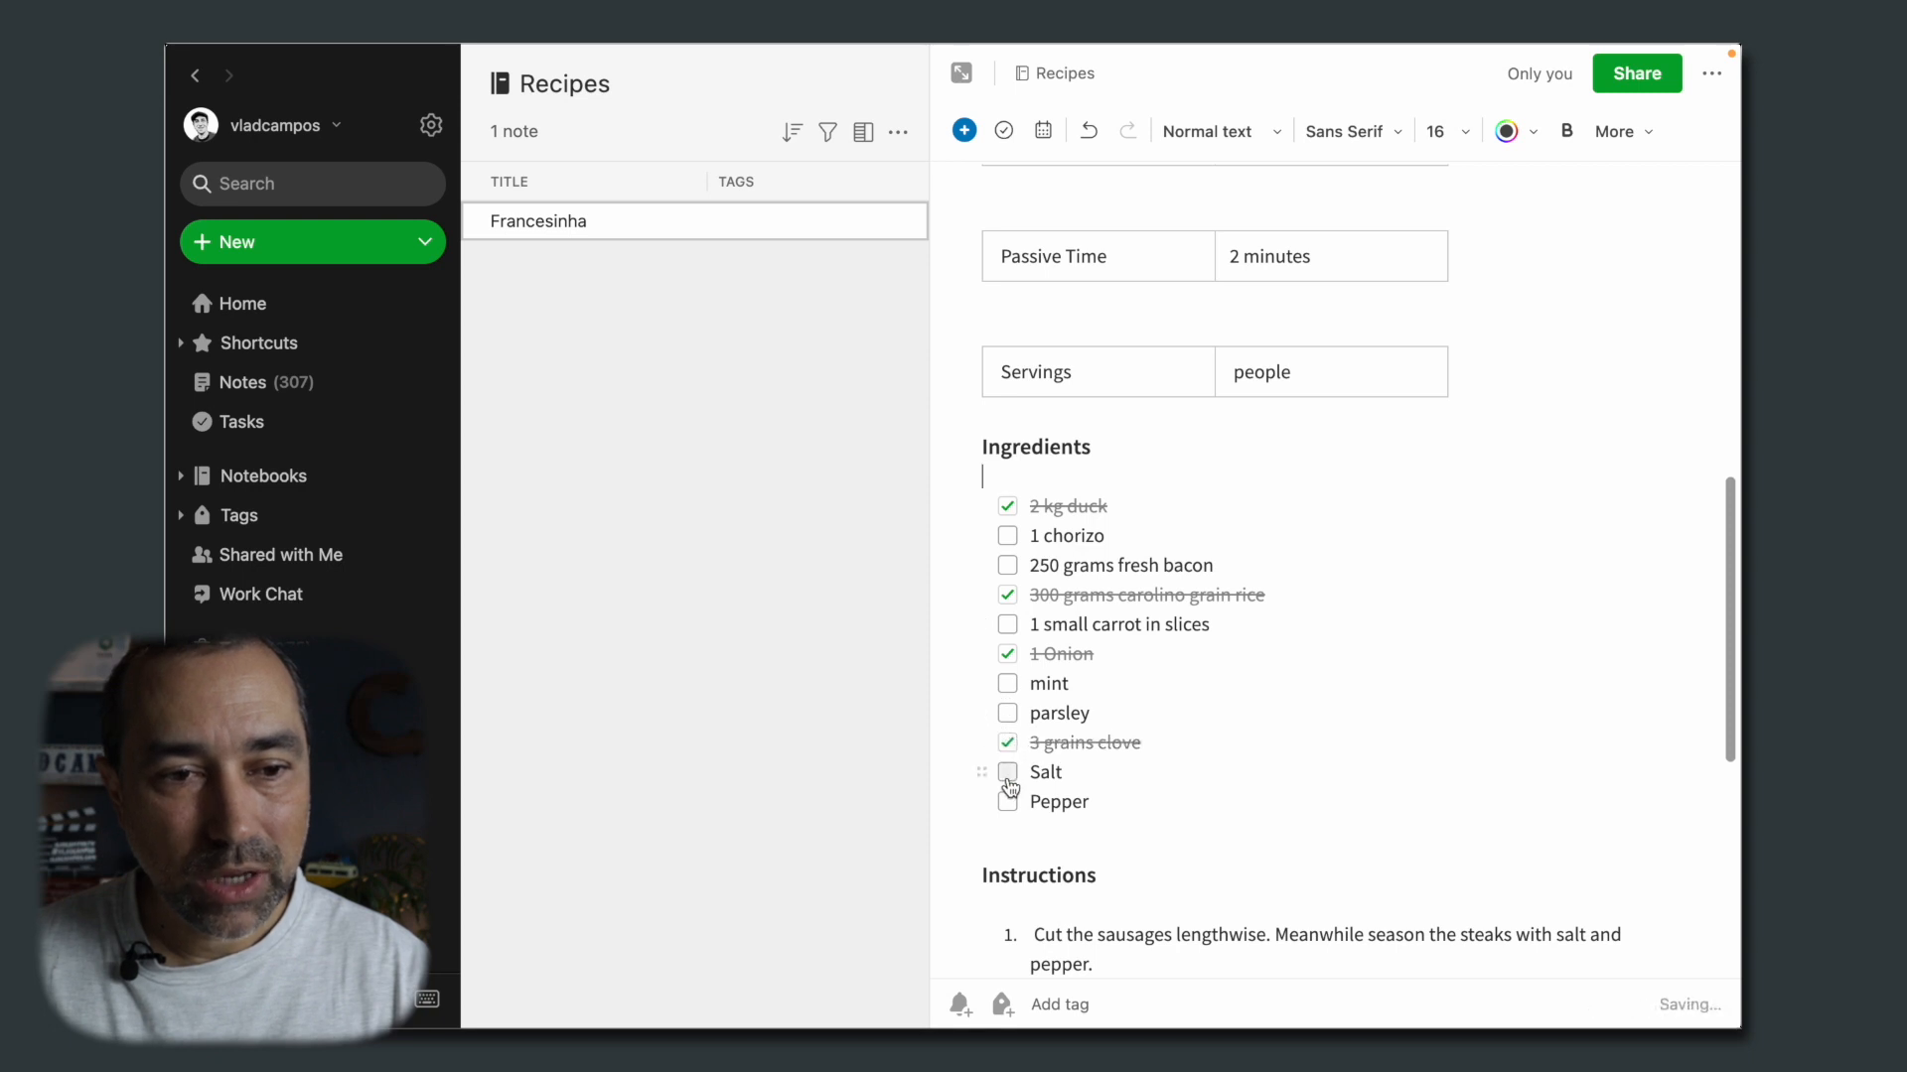
{"action": "left_click", "coordinate": [1007, 770]}
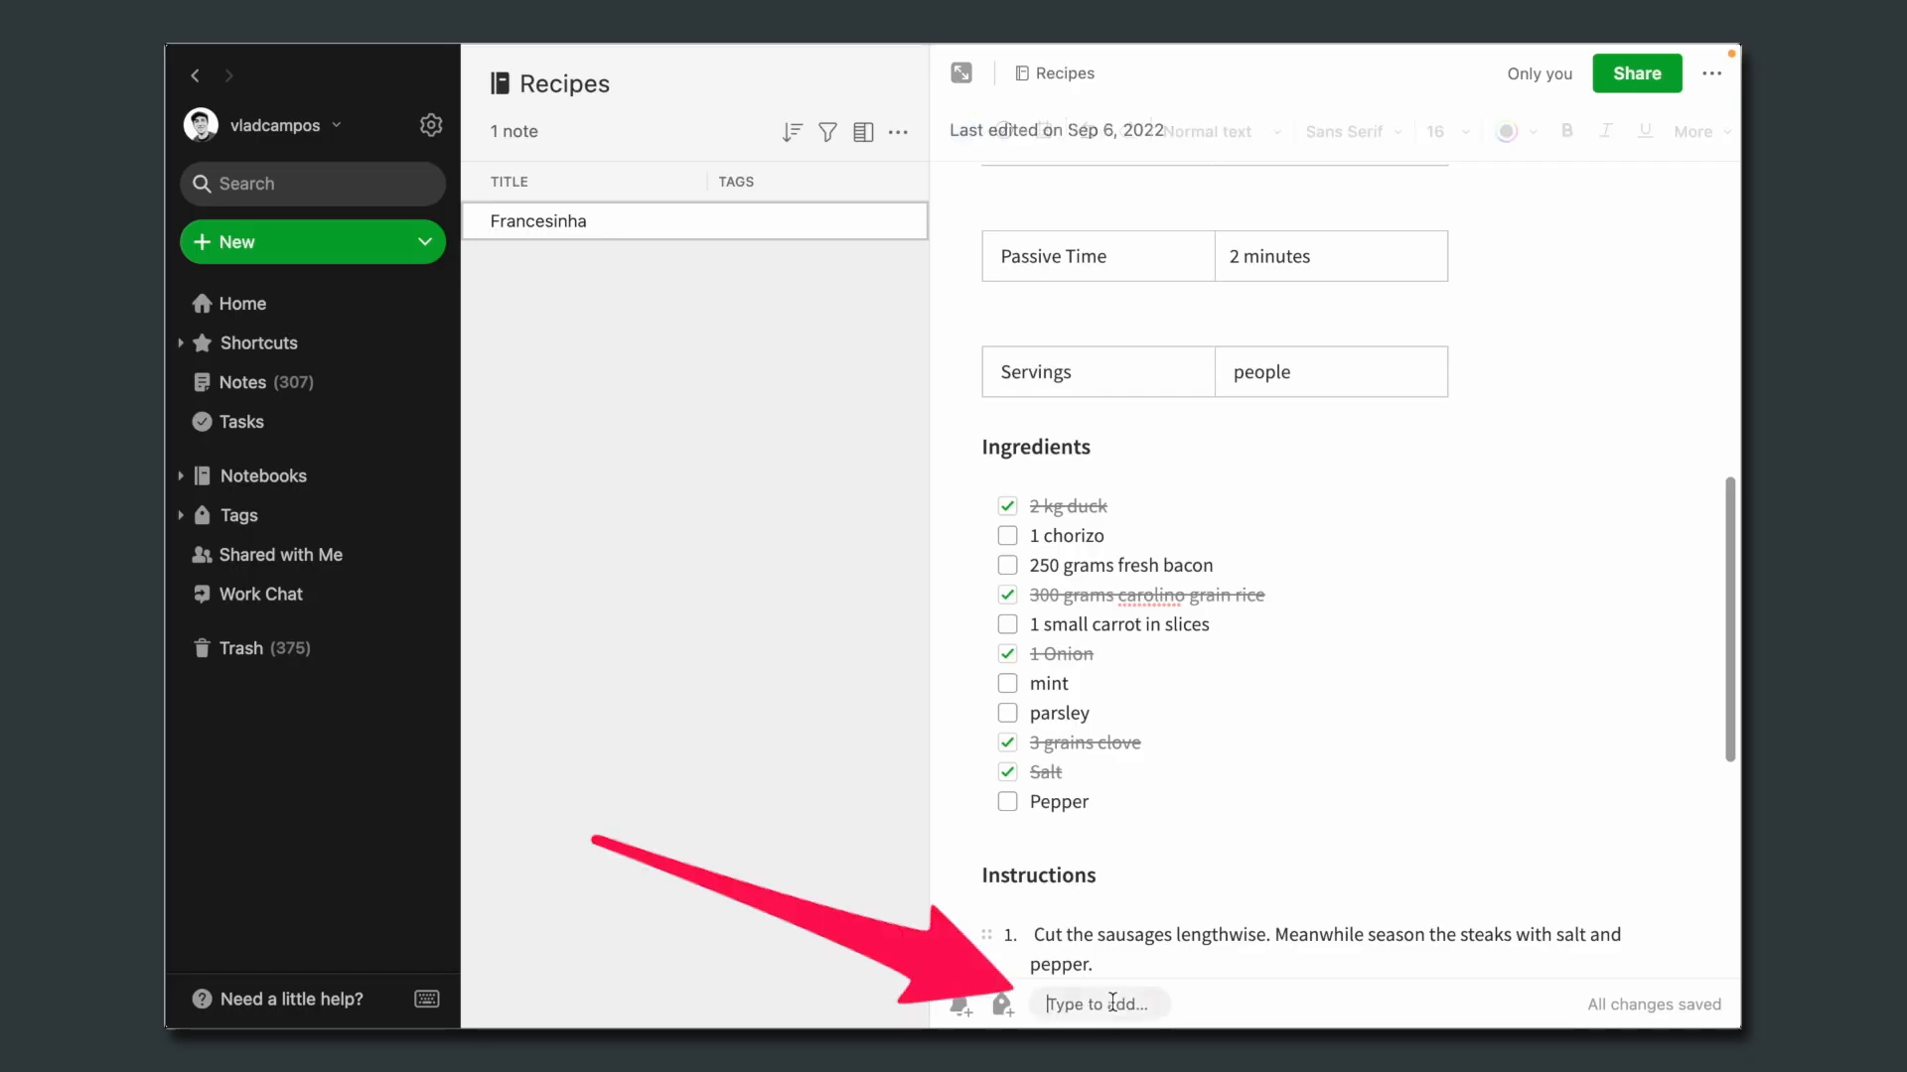
Step: Tag the note 'buy' and reveal the buy shortcut in the sidebar Shortcuts
{"action": "type", "text": "buy"}
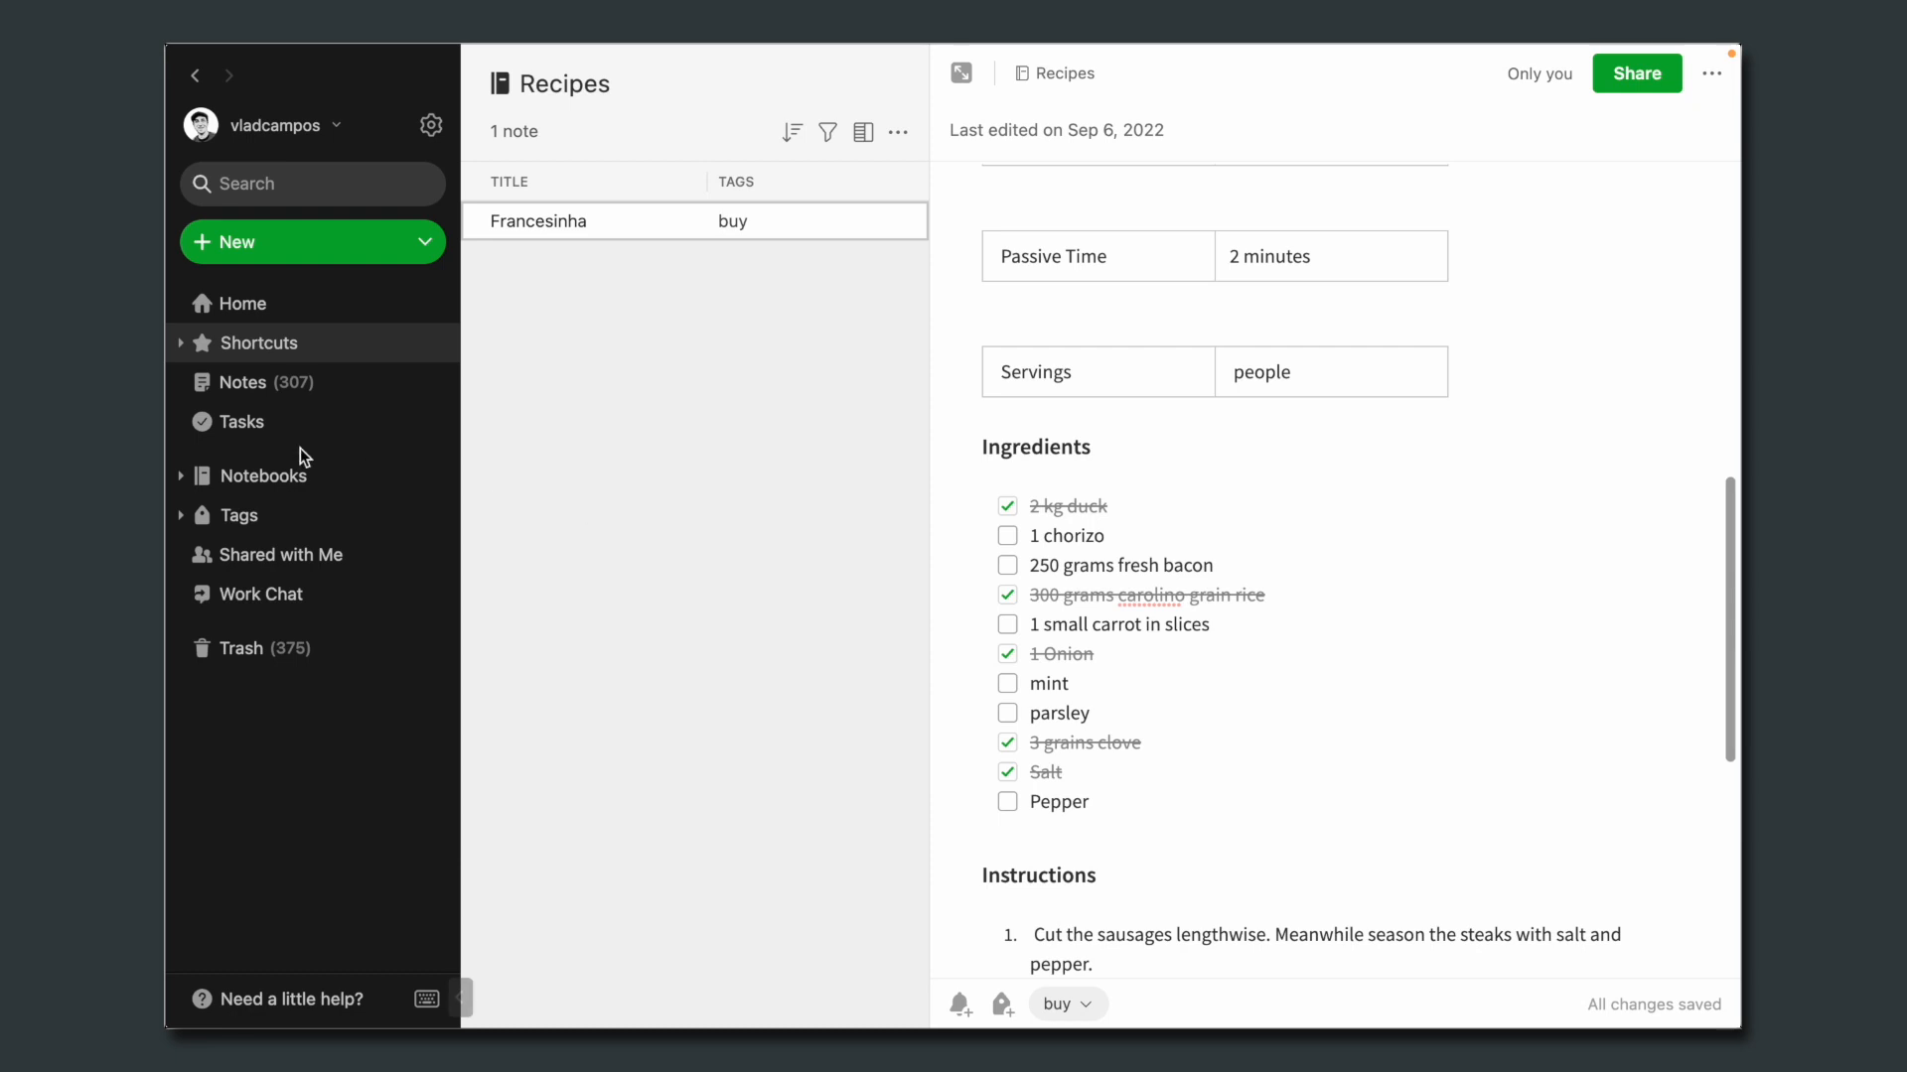
{"action": "left_click", "coordinate": [180, 341]}
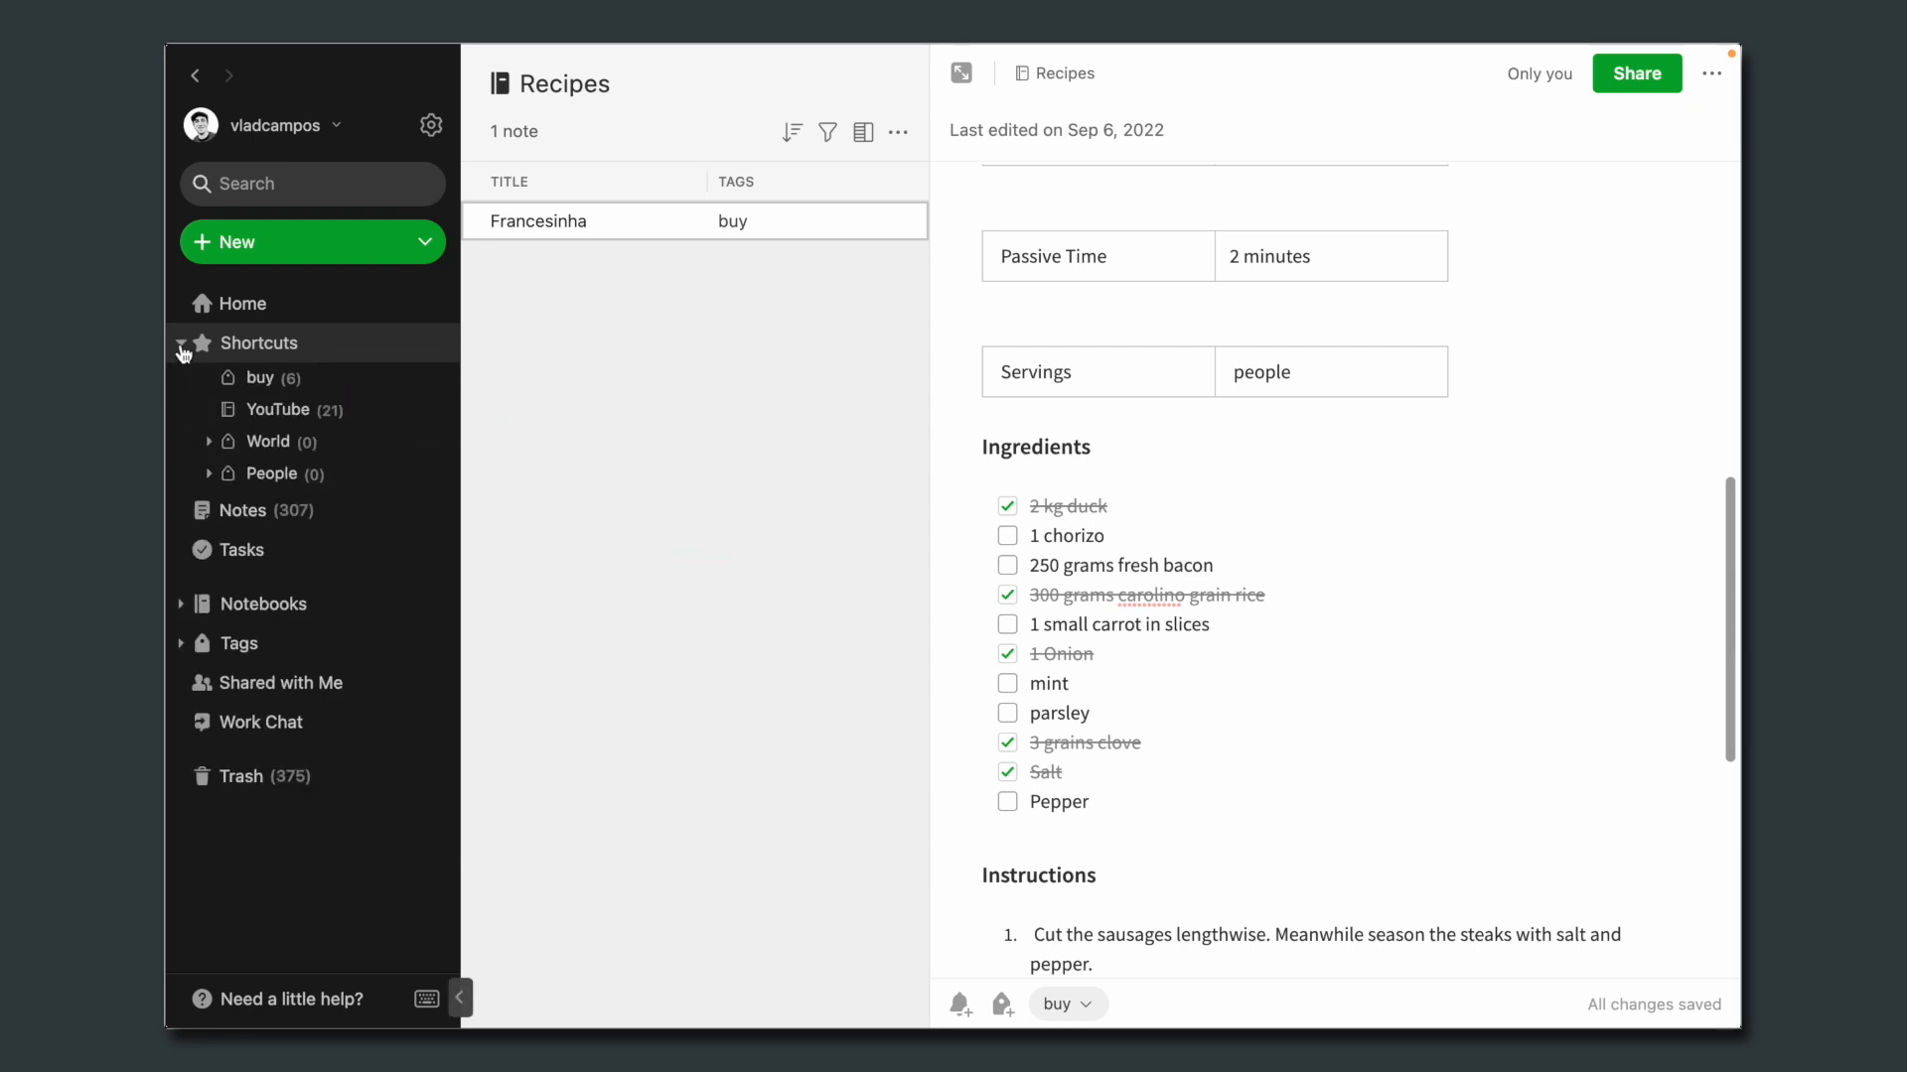
{"action": "left_click", "coordinate": [259, 377]}
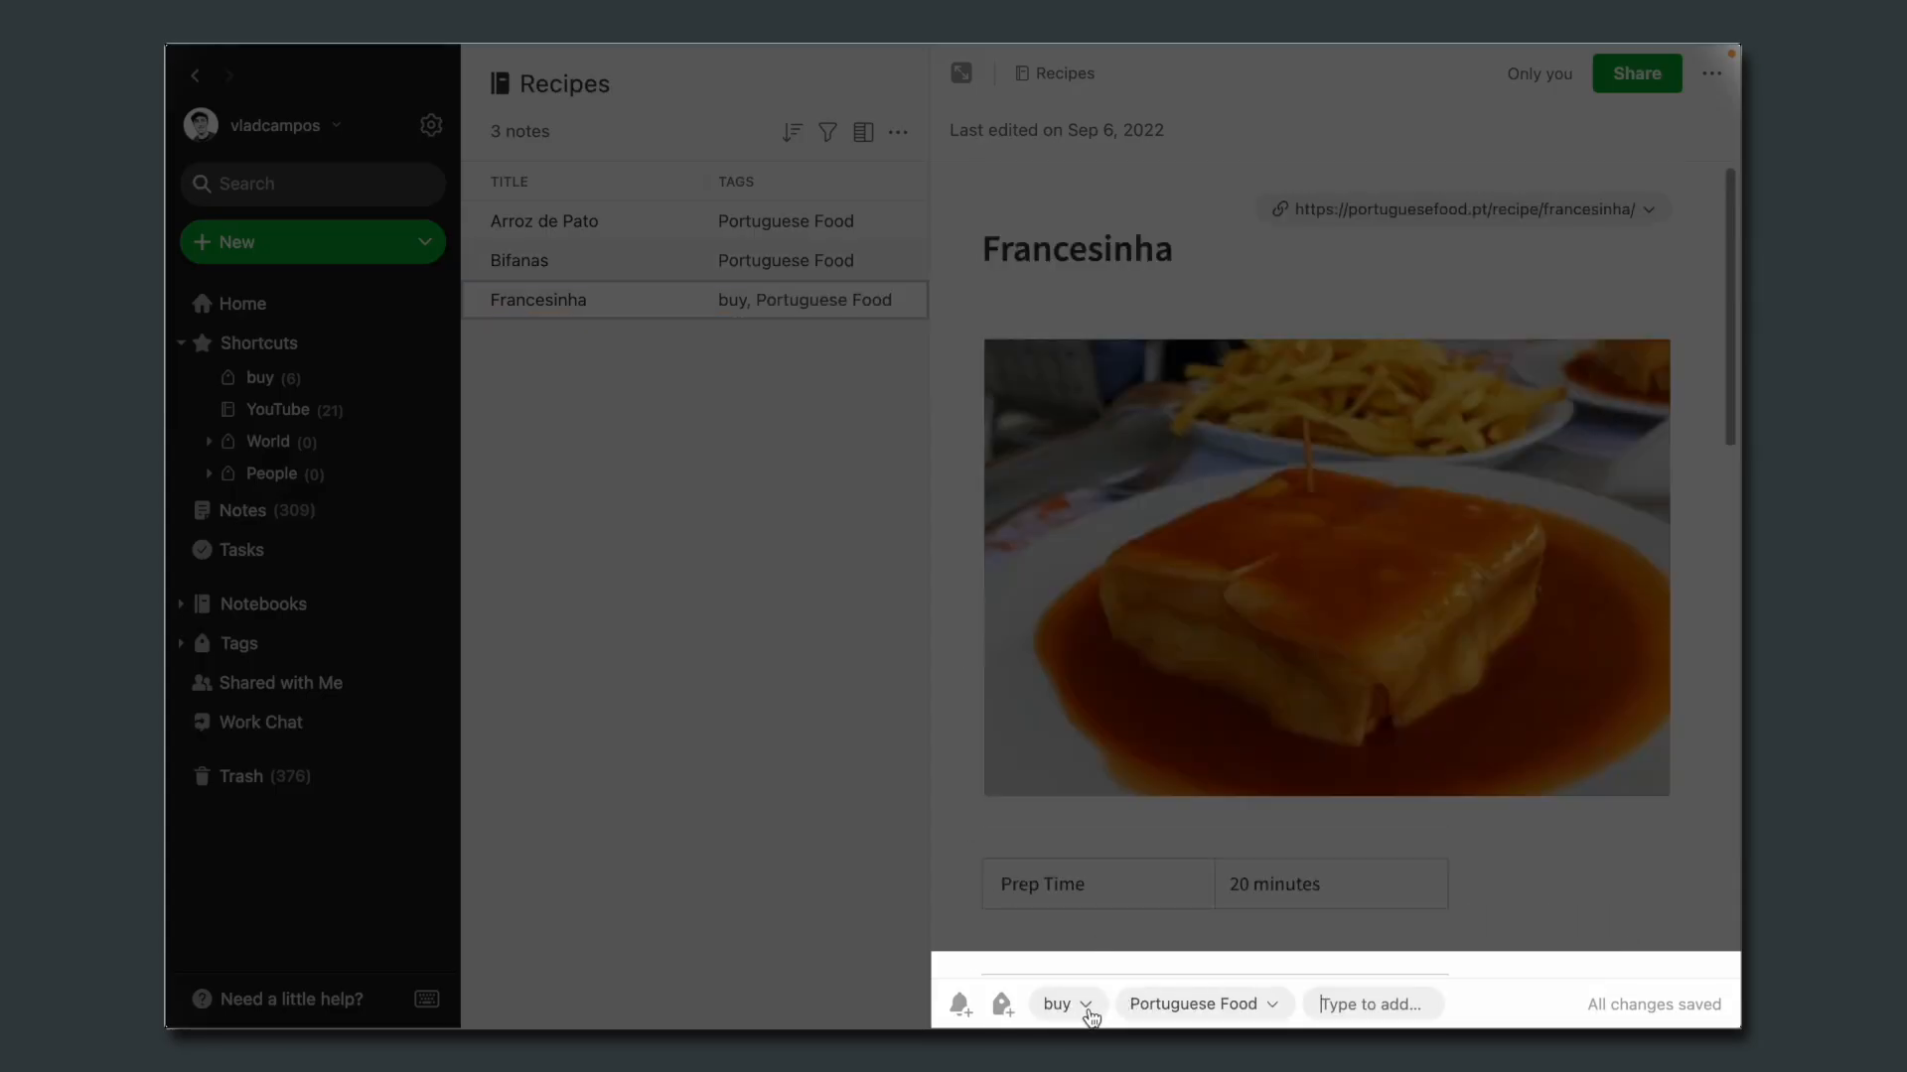
Step: Tag Bifanas with a new 2h cooking-time tag and add a meal tag to Arroz de Pato
{"action": "left_click", "coordinate": [544, 220]}
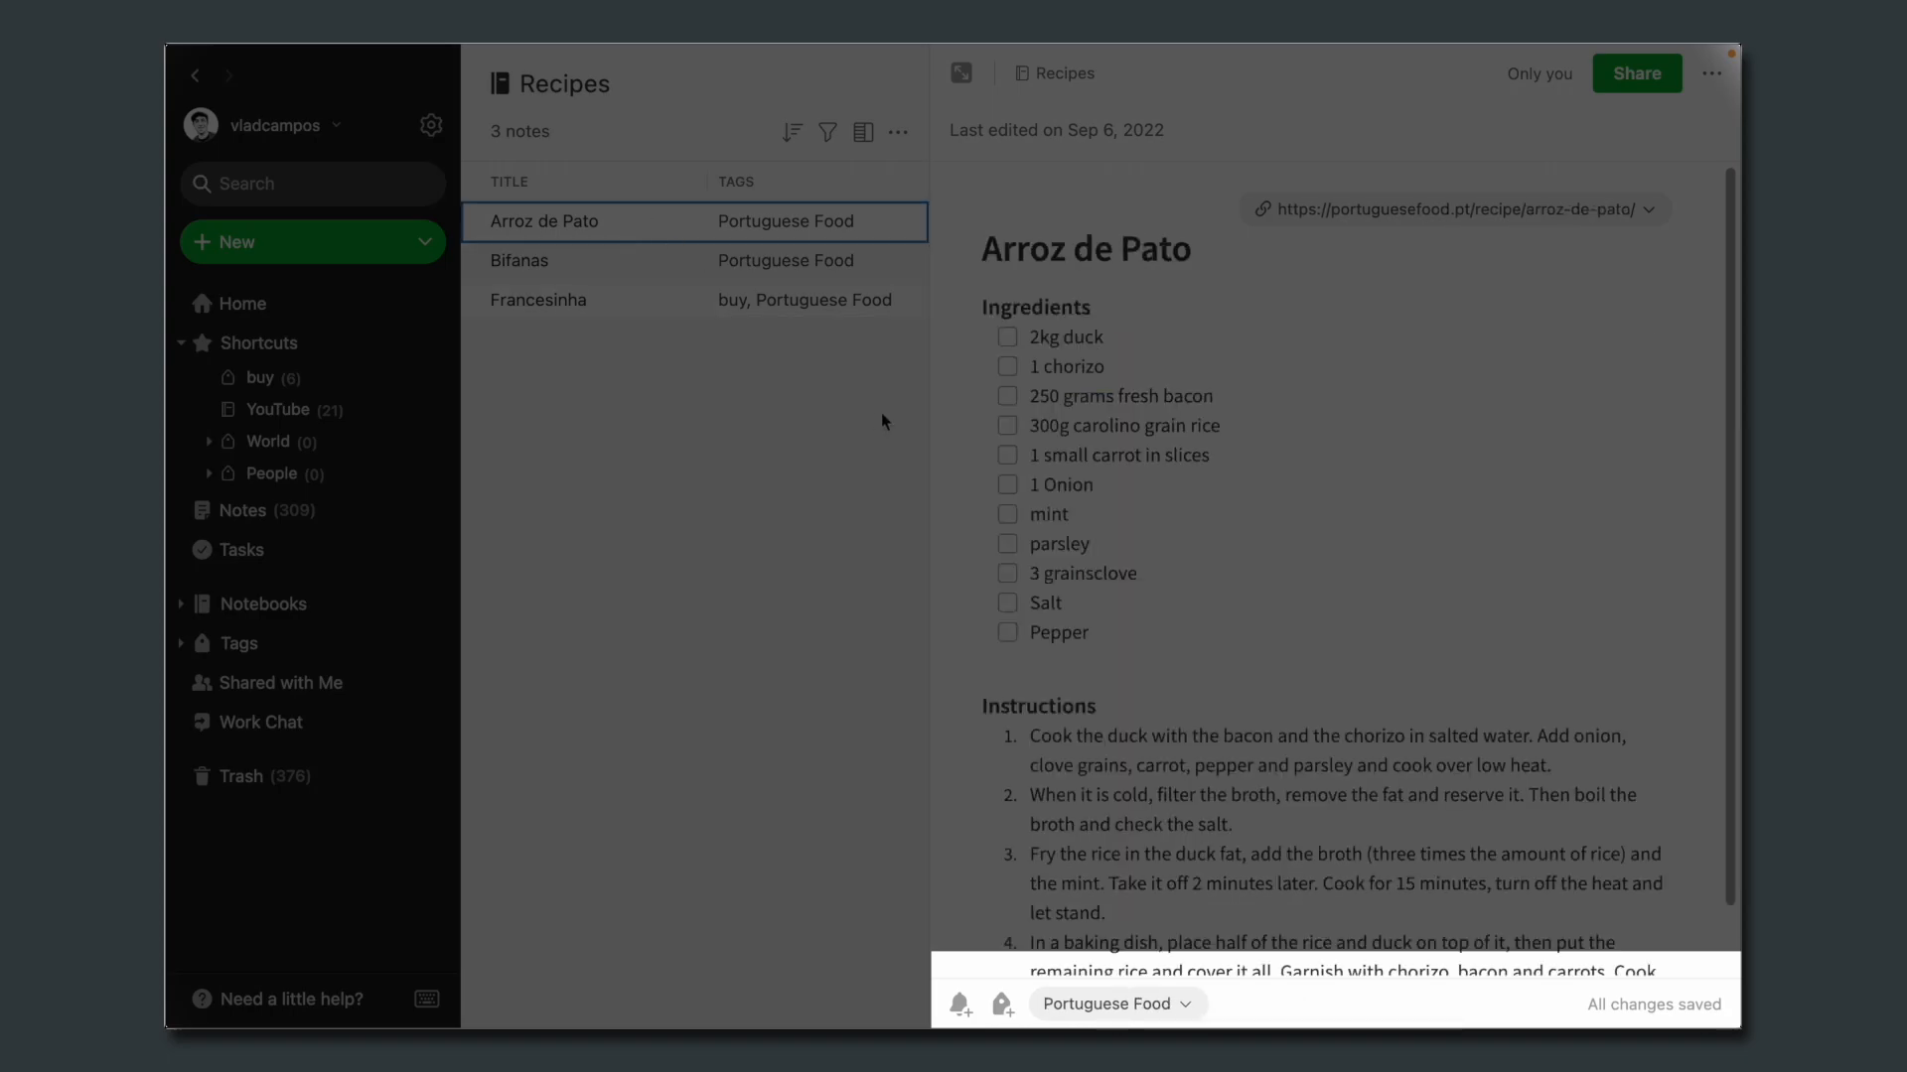
{"action": "left_click", "coordinate": [519, 260]}
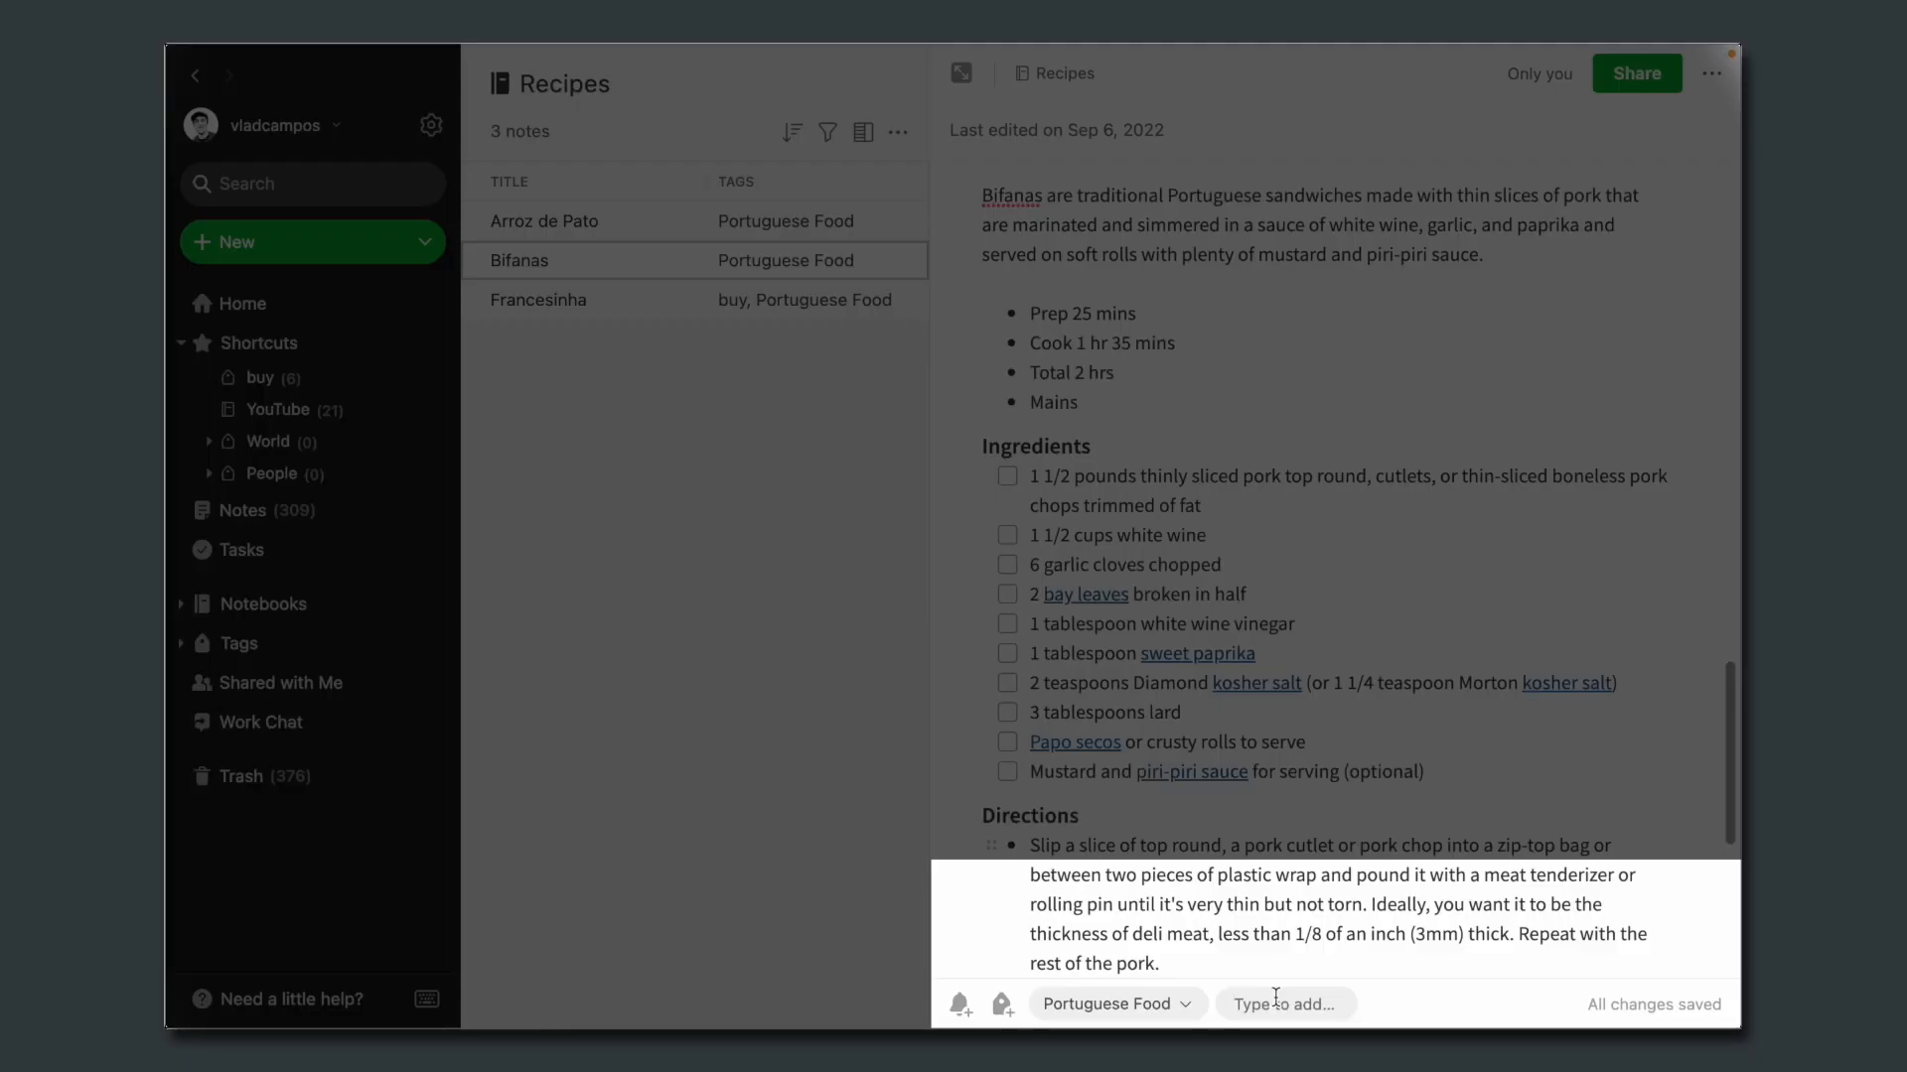
{"action": "type", "text": "2h"}
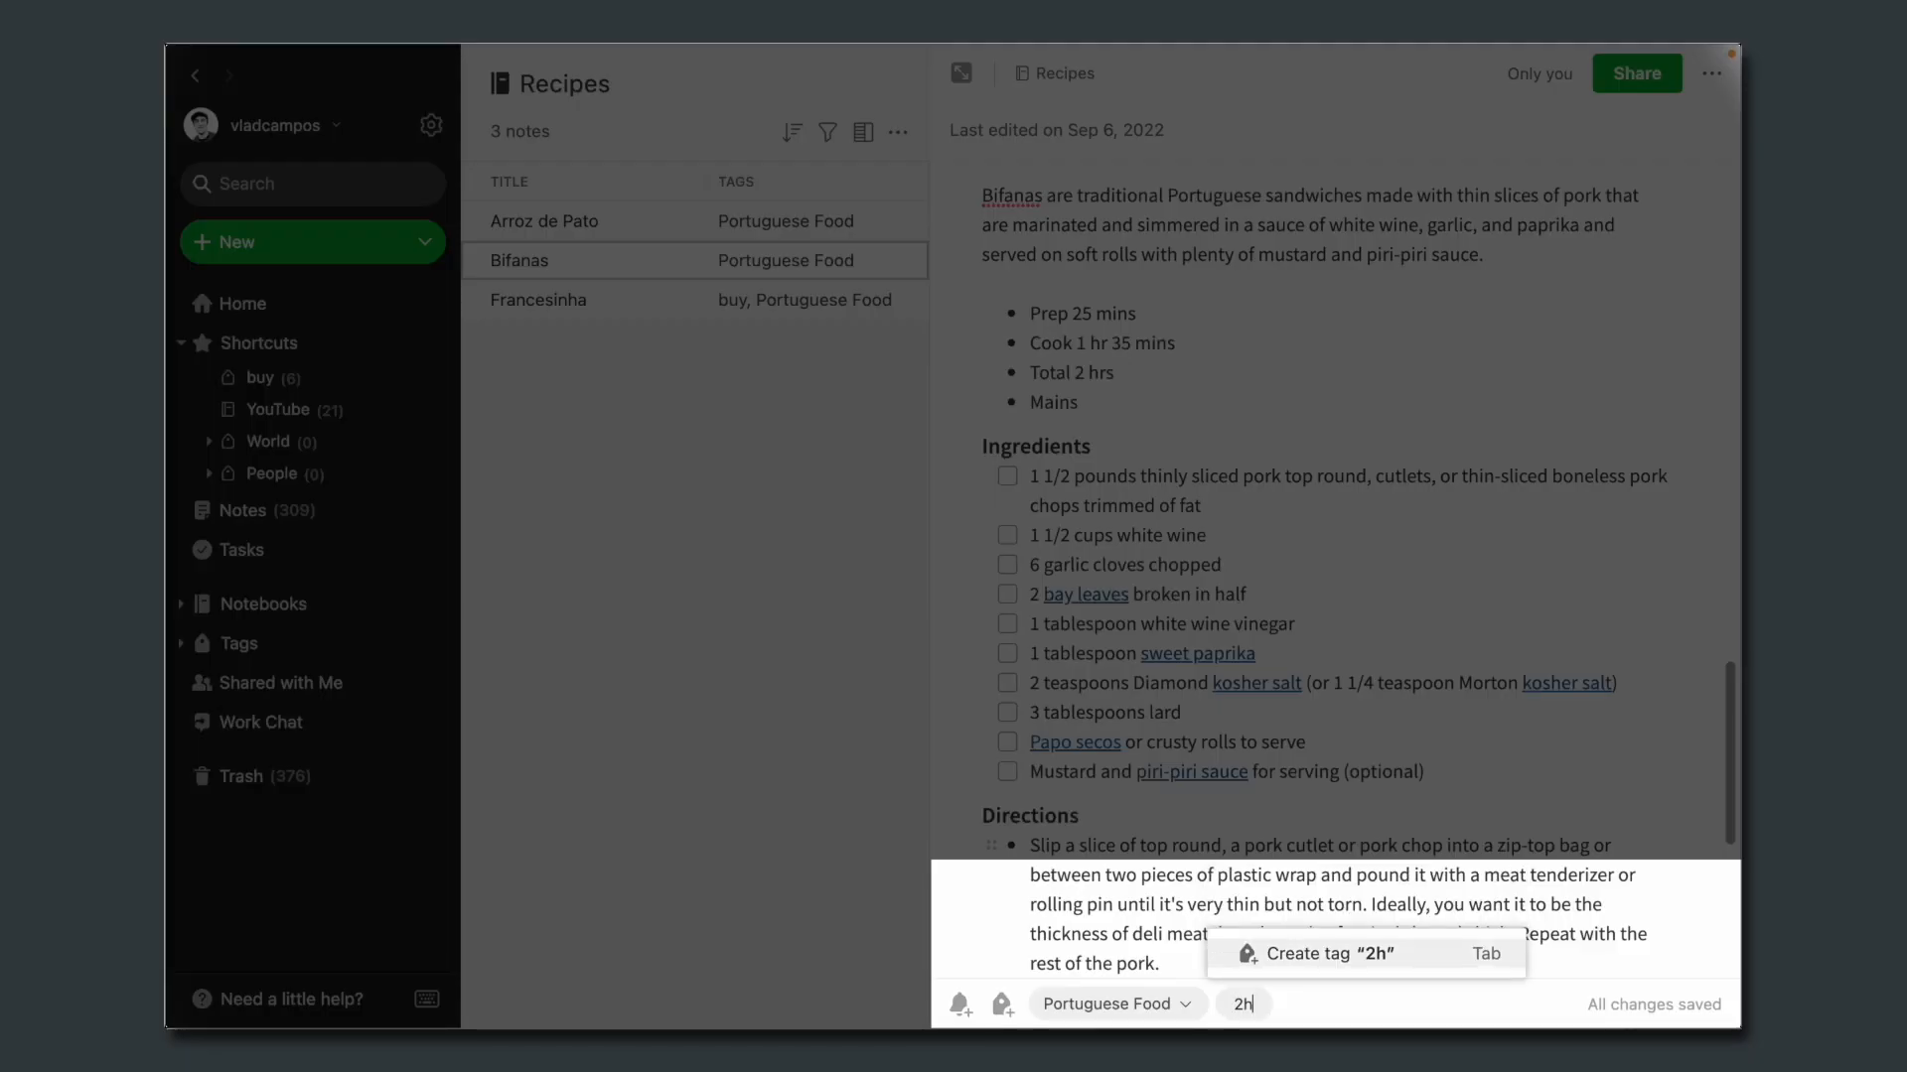
{"action": "left_click", "coordinate": [538, 300]}
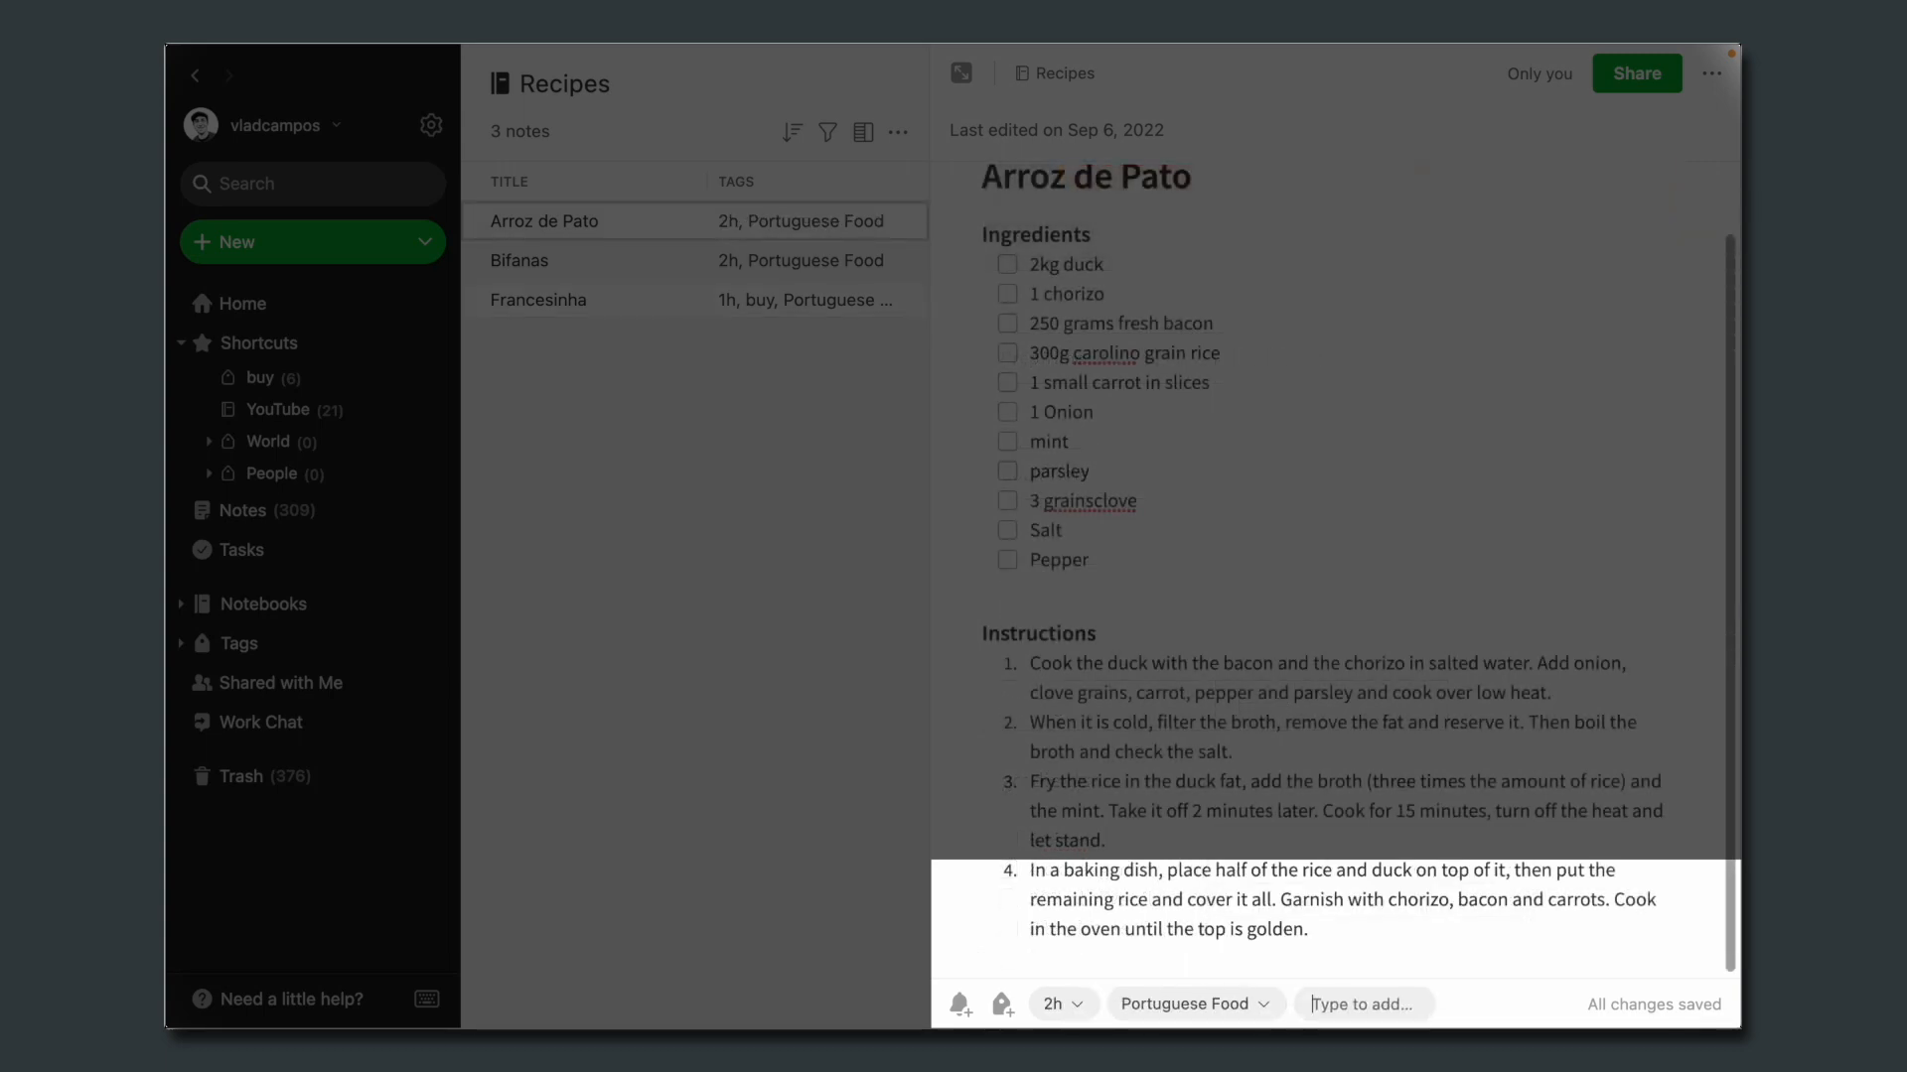
{"action": "left_click", "coordinate": [538, 300]}
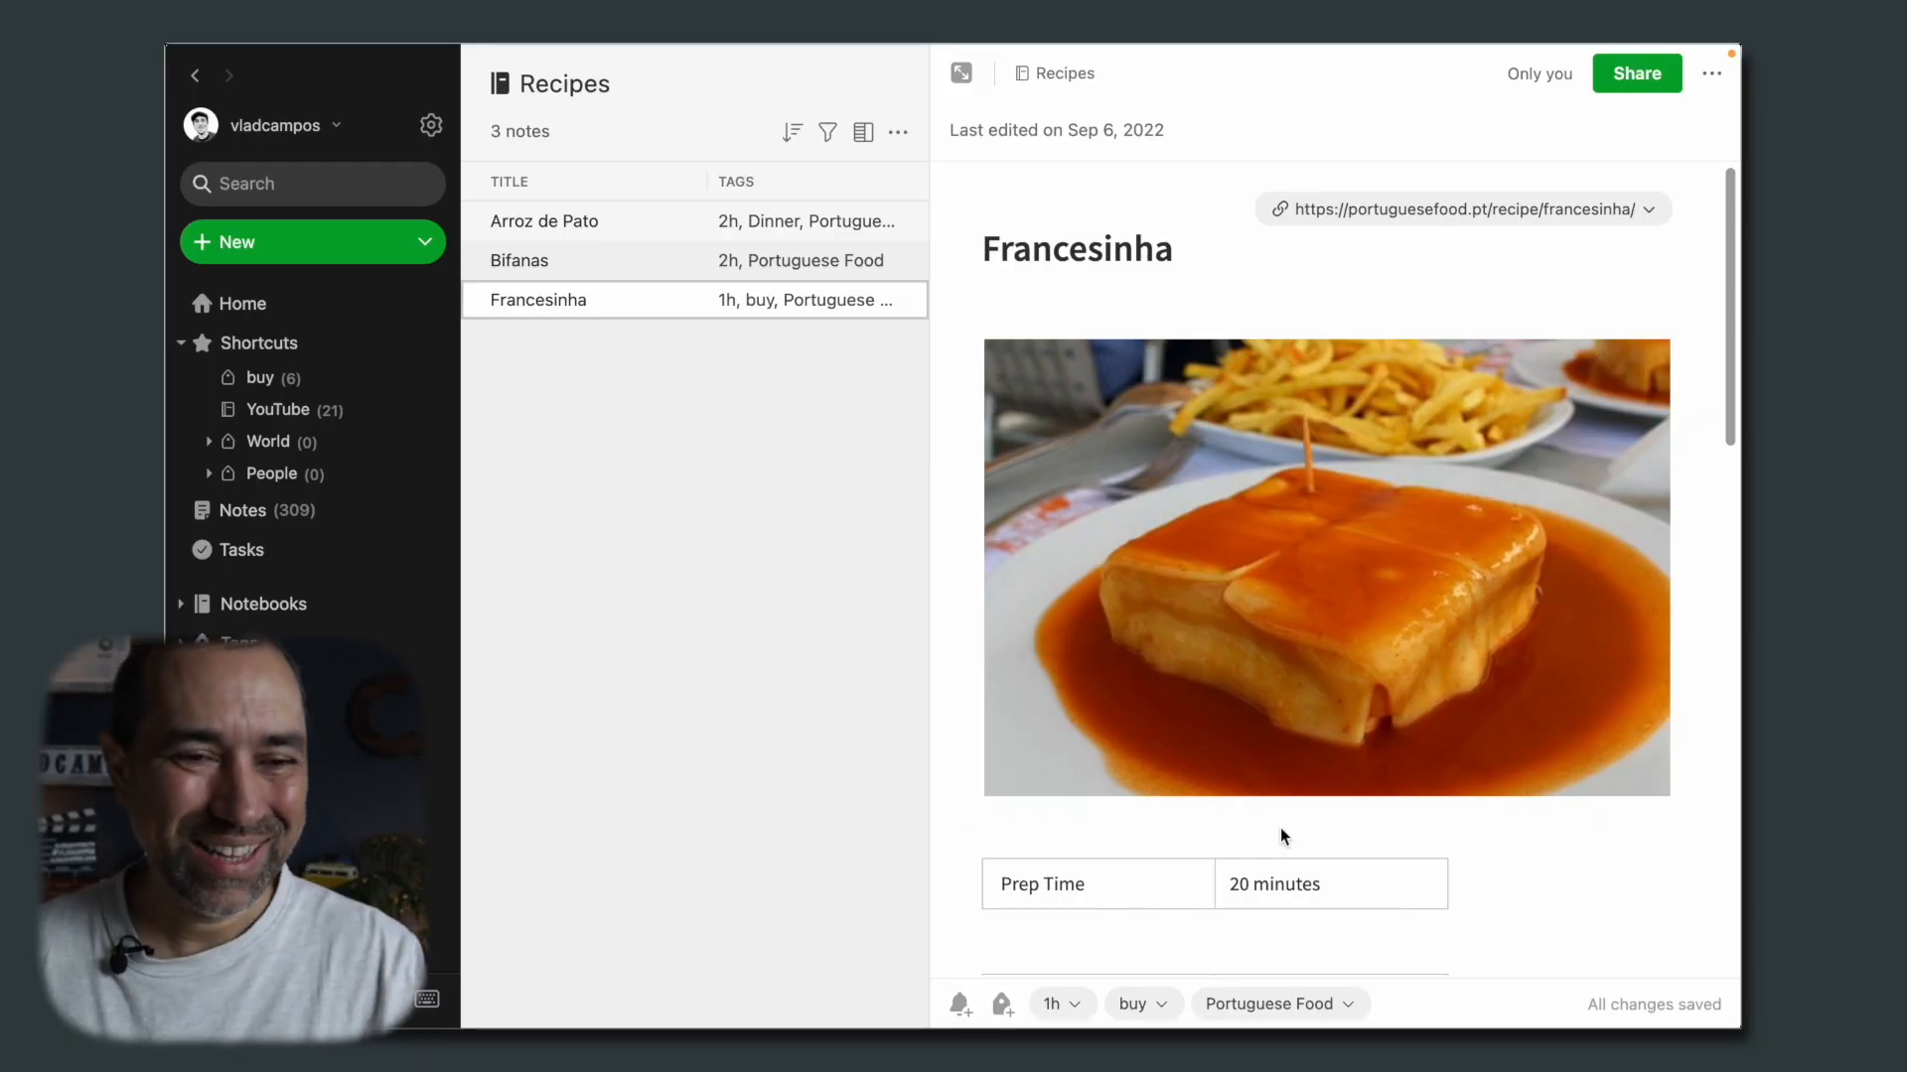
Step: Tag Francesinha with Lunch and add the One-Pot tag to Arroz de Pato
{"action": "left_click", "coordinate": [1448, 1005]}
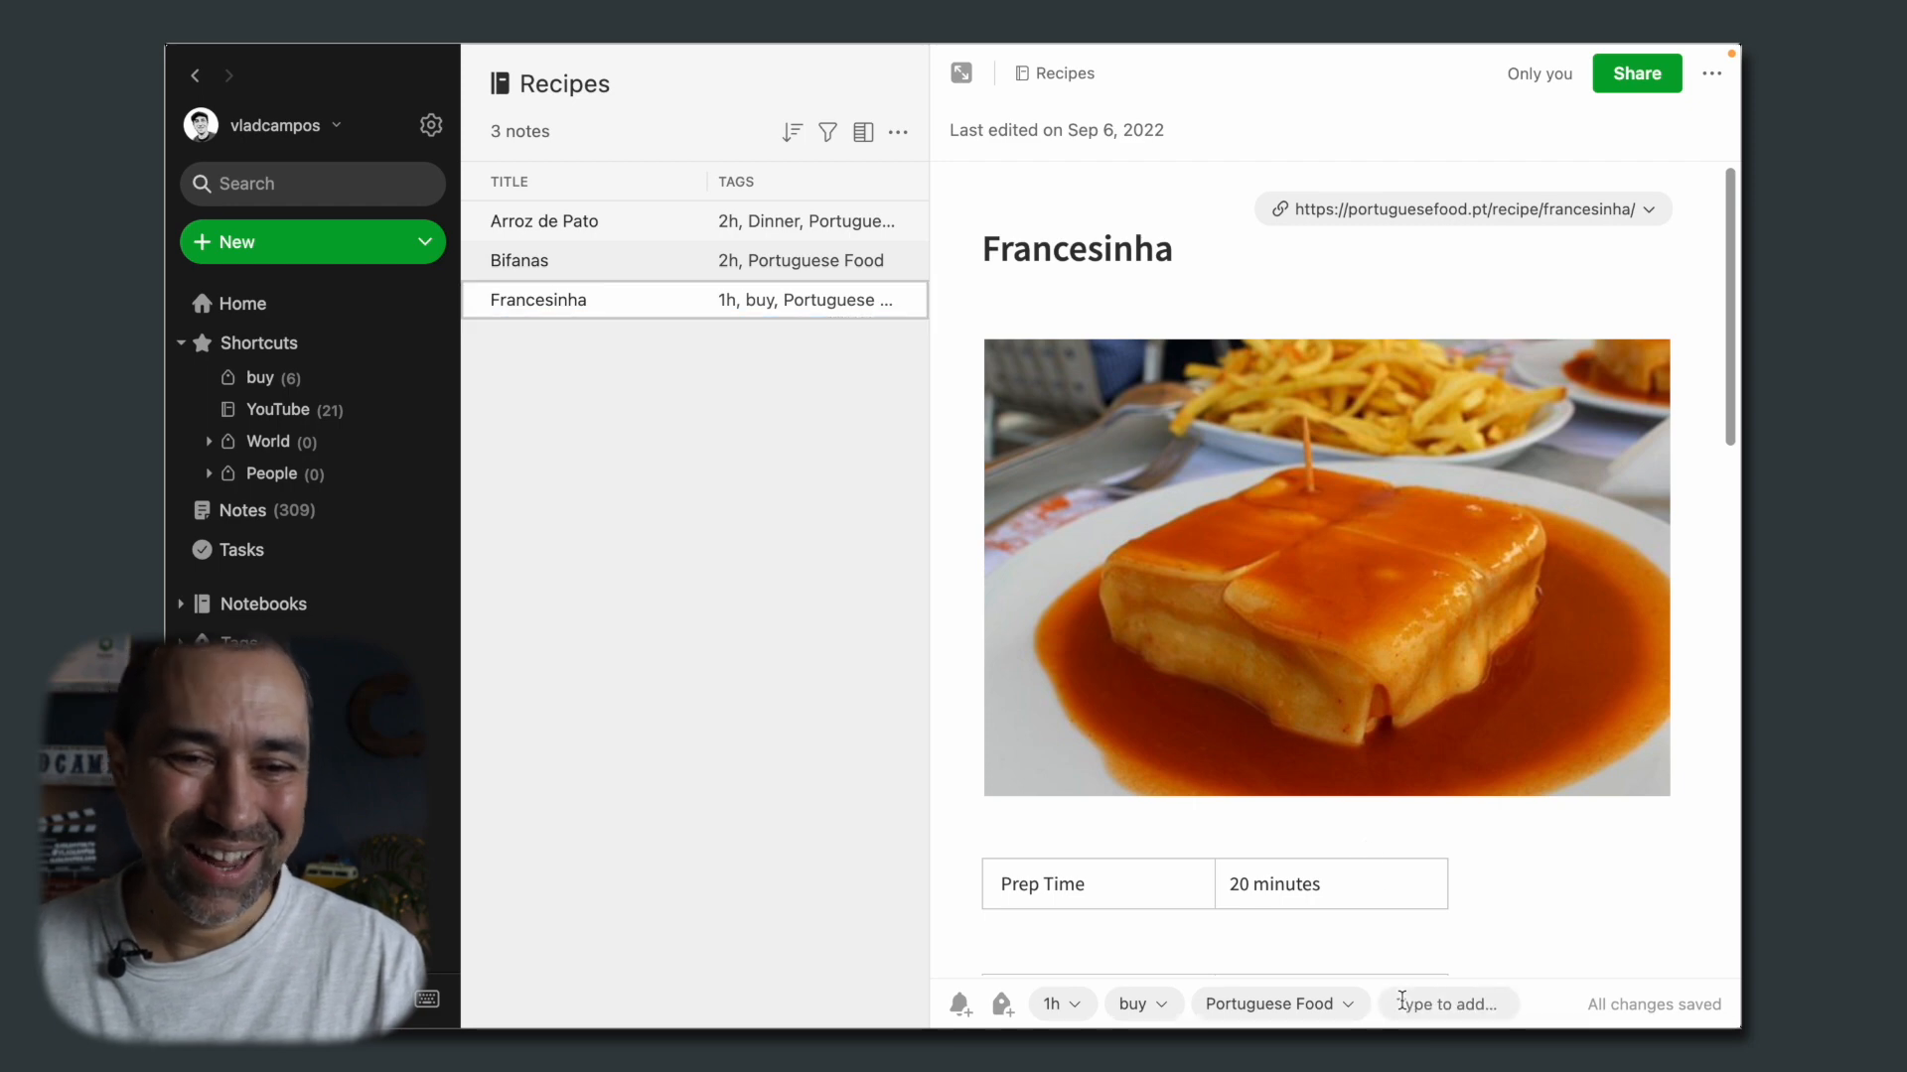
{"action": "left_click", "coordinate": [518, 260]}
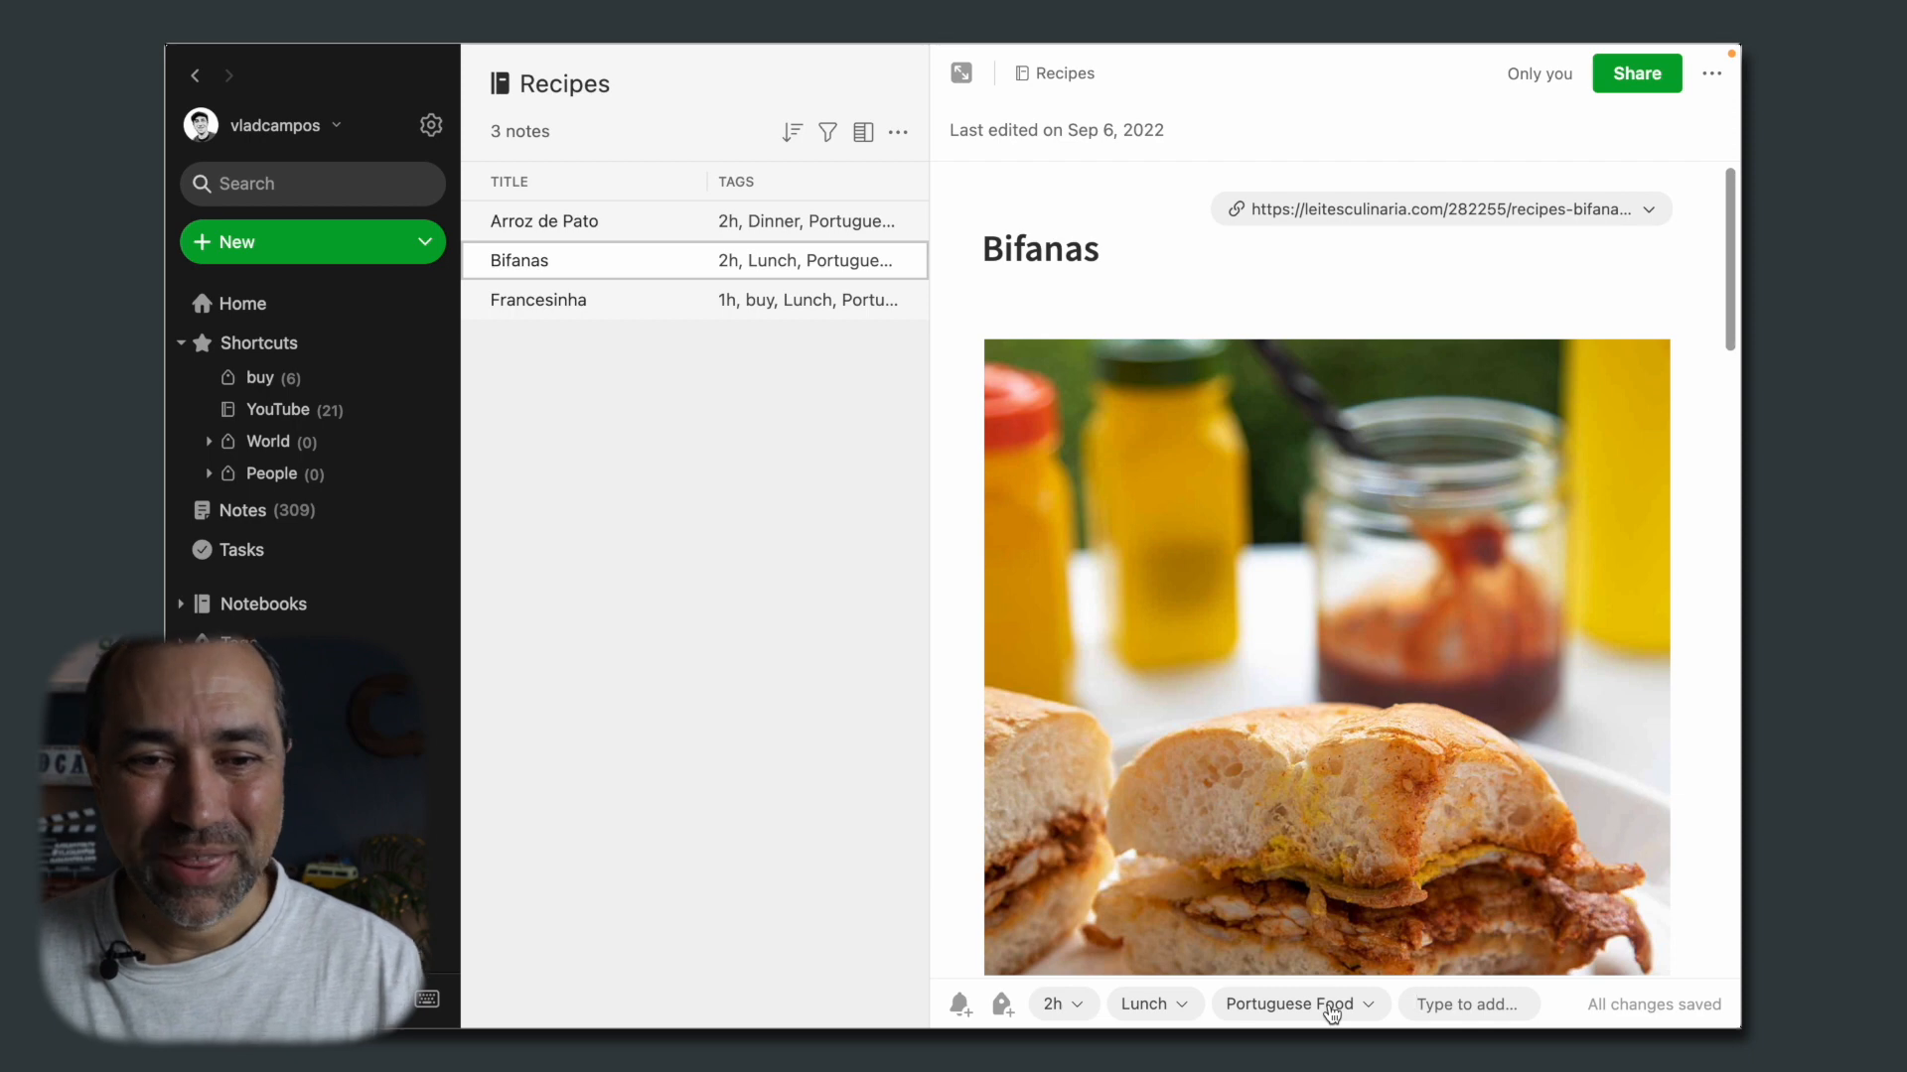
{"action": "left_click", "coordinate": [545, 221]}
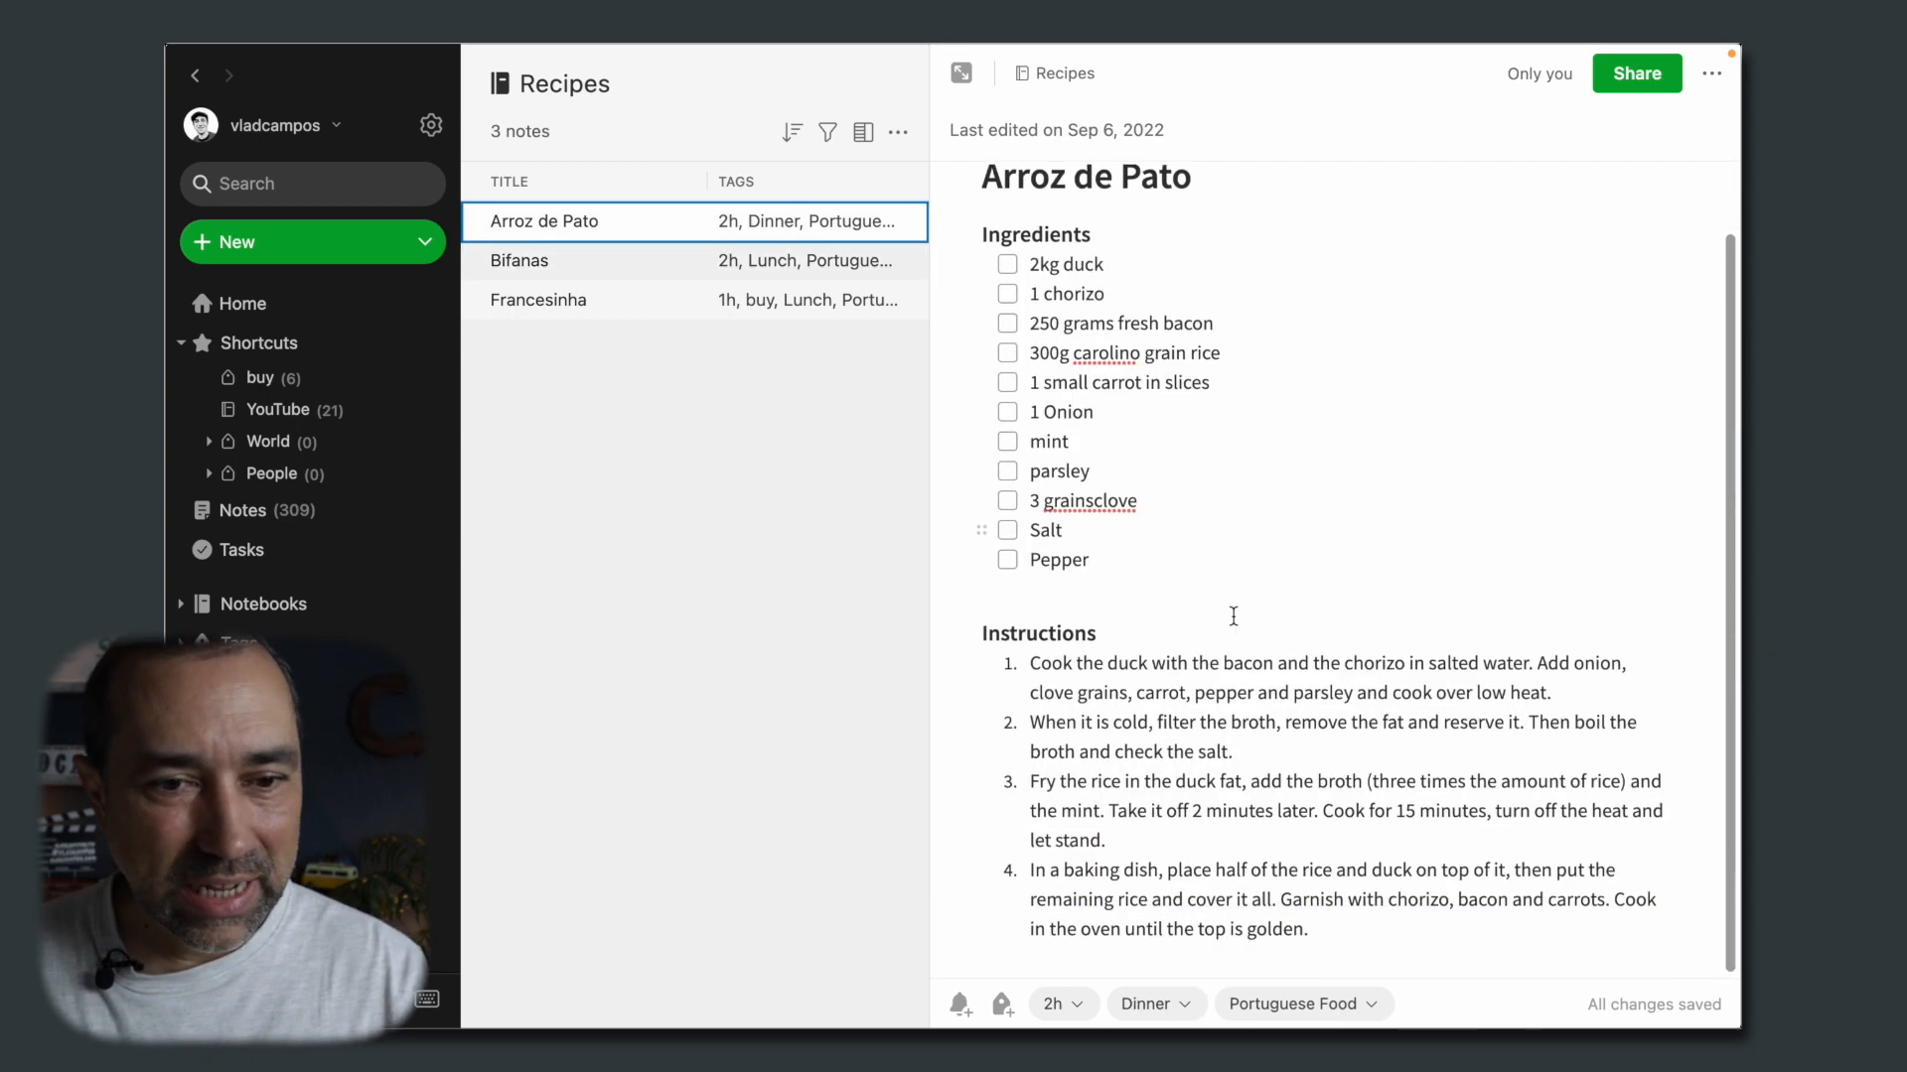
{"action": "left_click", "coordinate": [1471, 1003]}
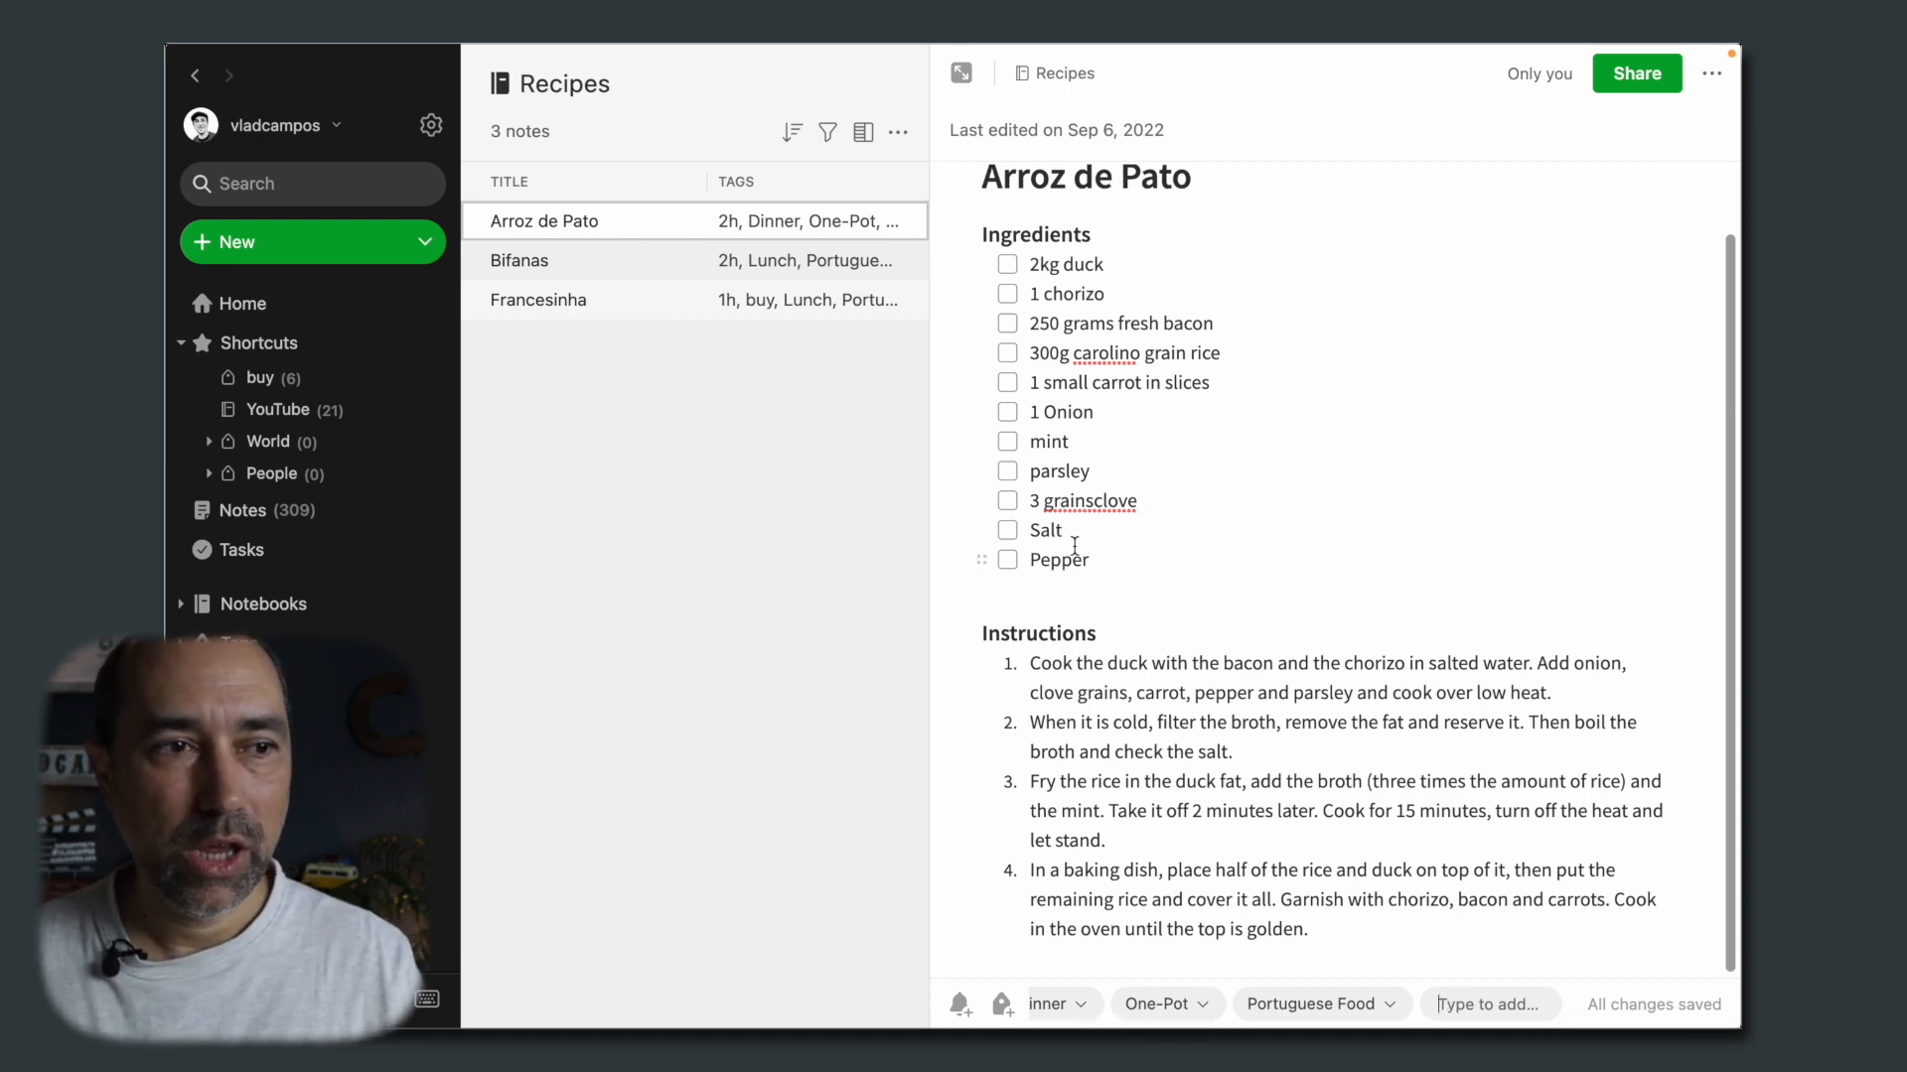
{"action": "left_click", "coordinate": [242, 510]}
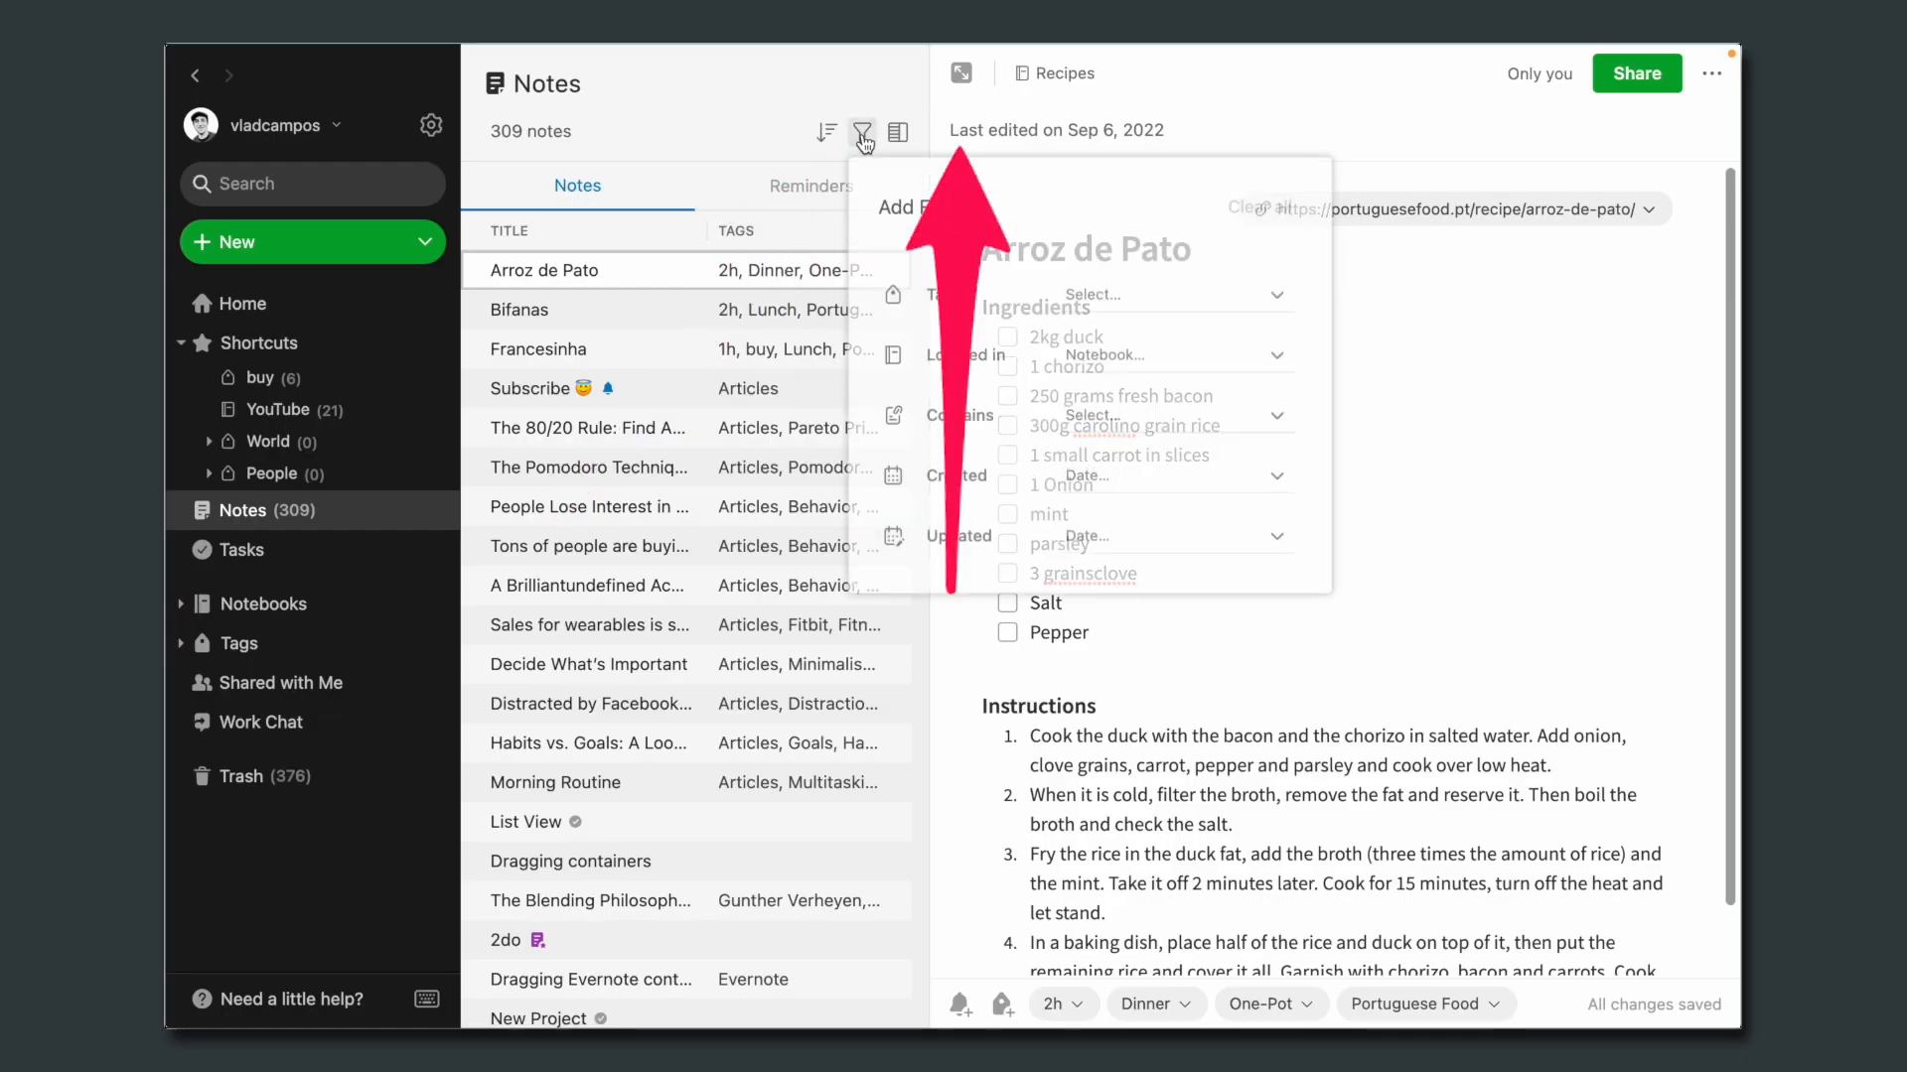
Step: Filter all notes by the 2h tag and start adding a second 'di' tag filter
{"action": "left_click", "coordinate": [1169, 298]}
{"action": "type", "text": "2h"}
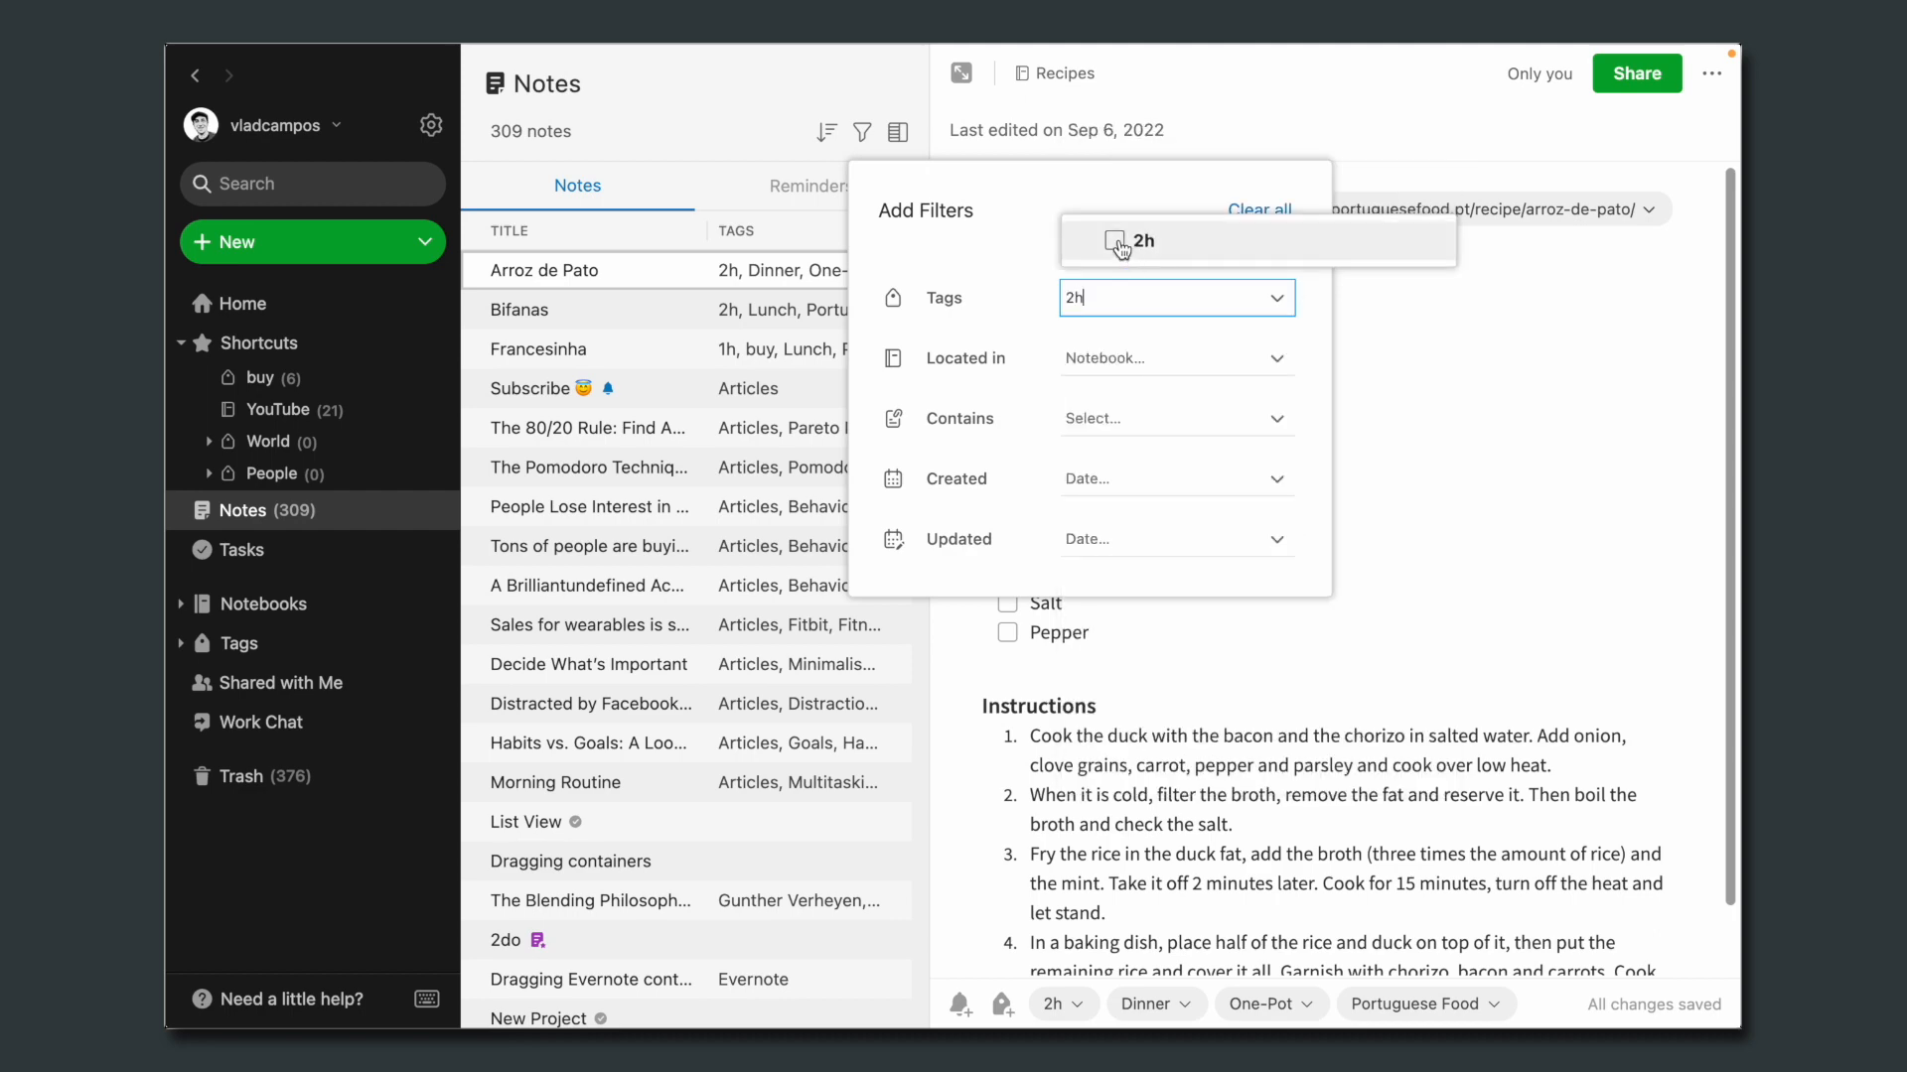
{"action": "left_click", "coordinate": [1134, 240]}
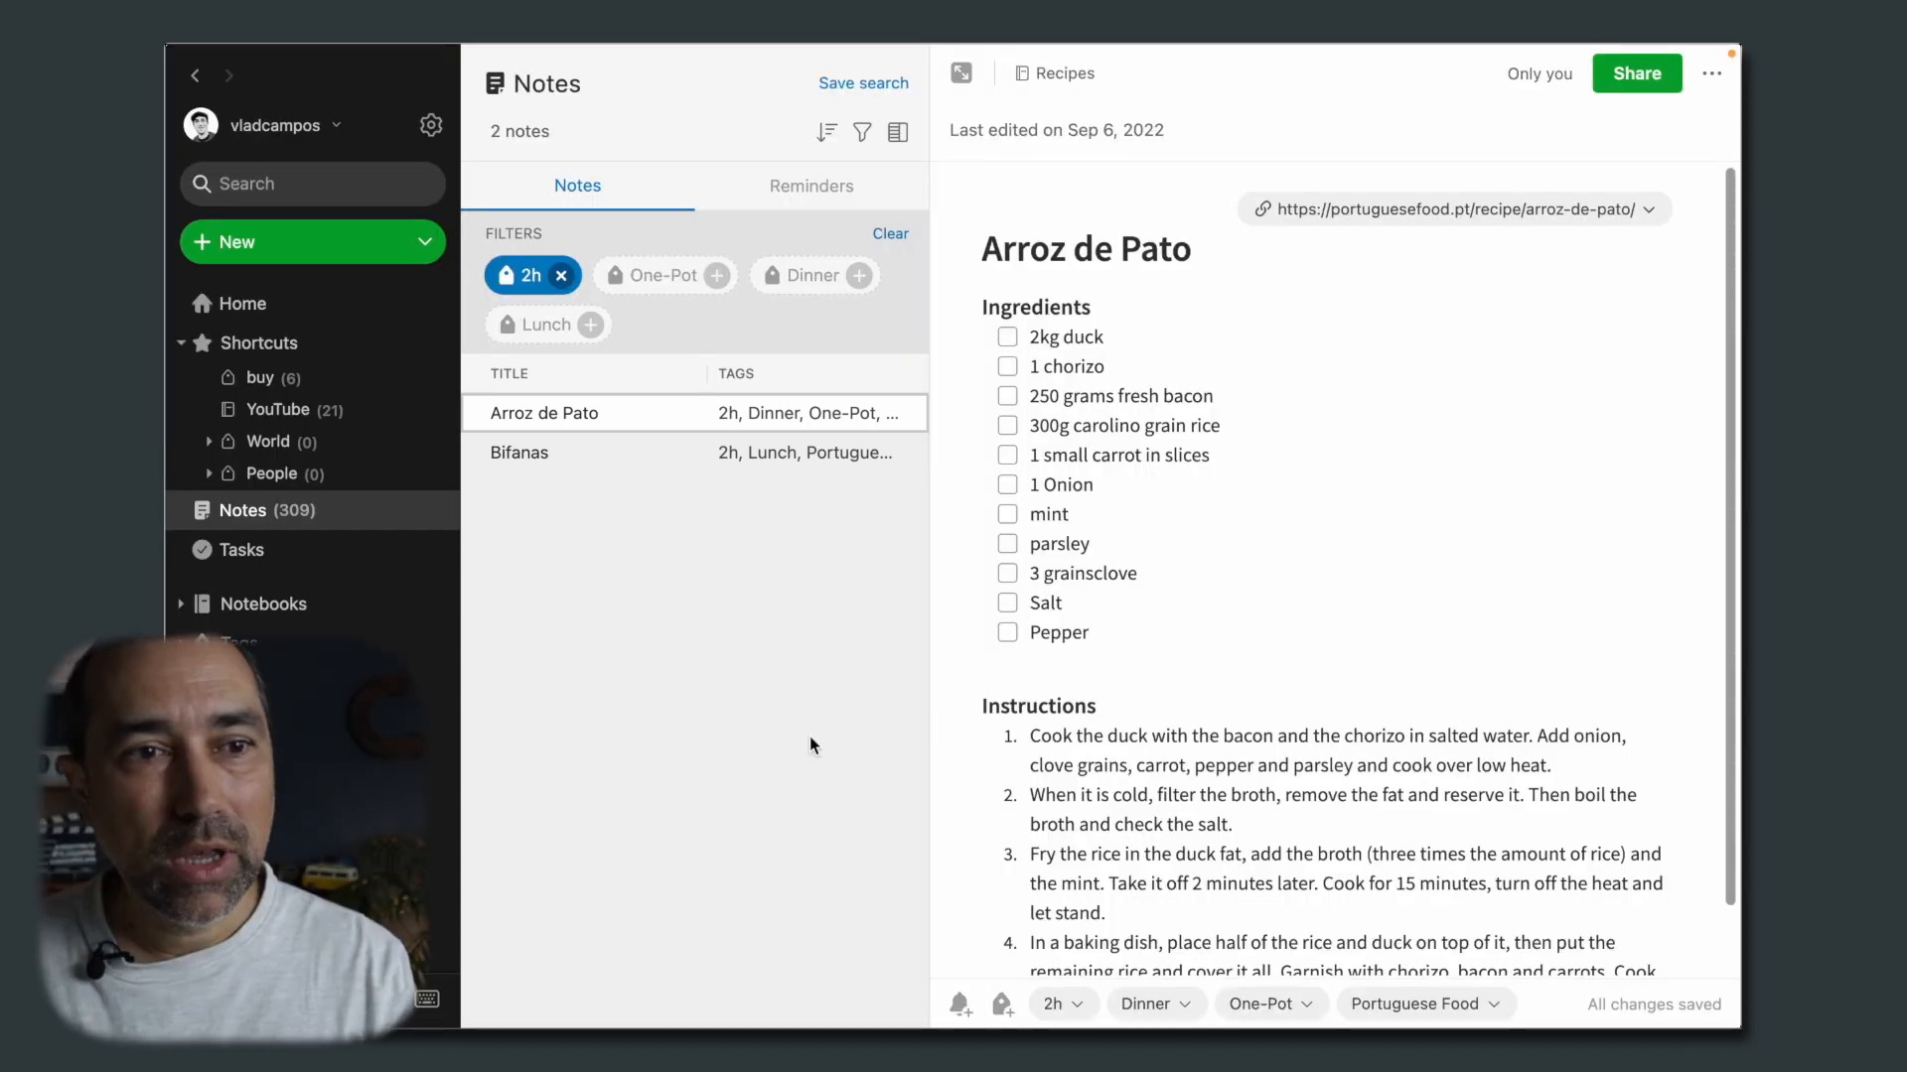
{"action": "mouse_move", "coordinate": [880, 252]}
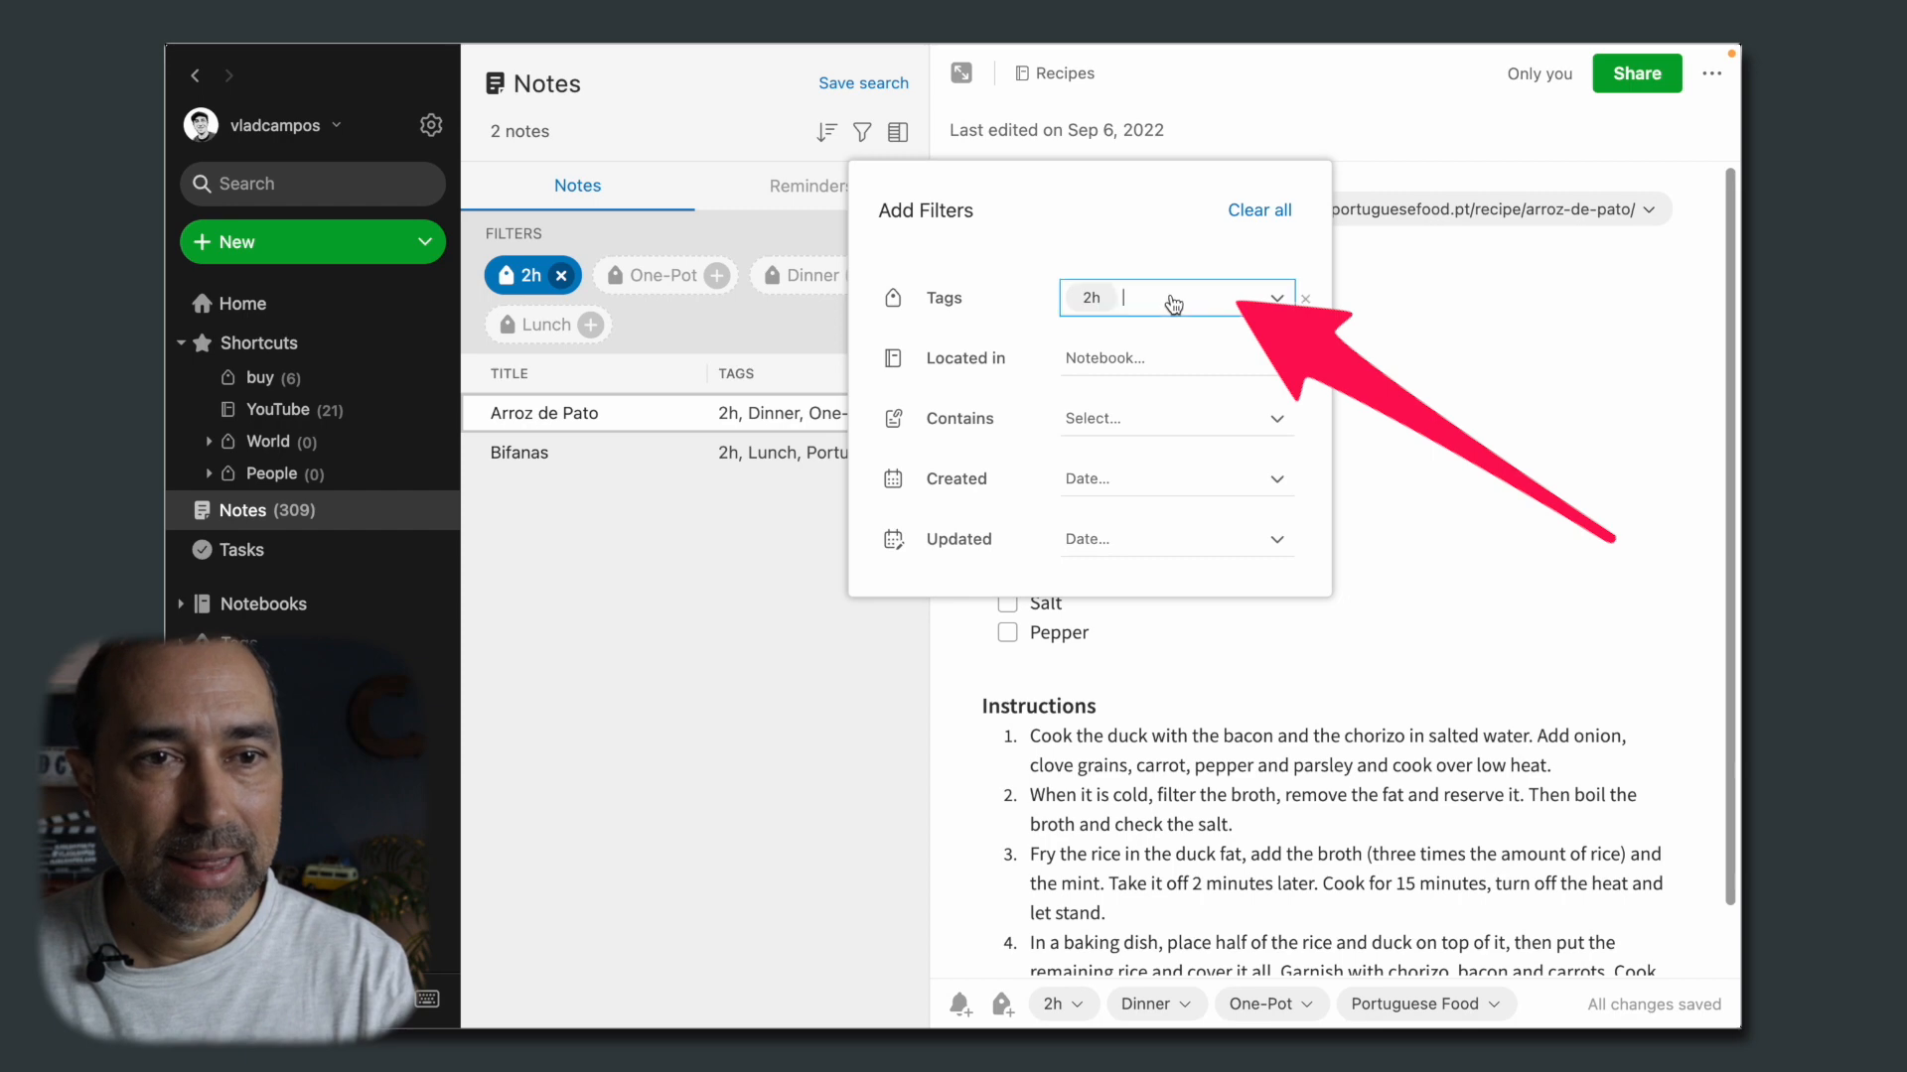
{"action": "type", "text": "di"}
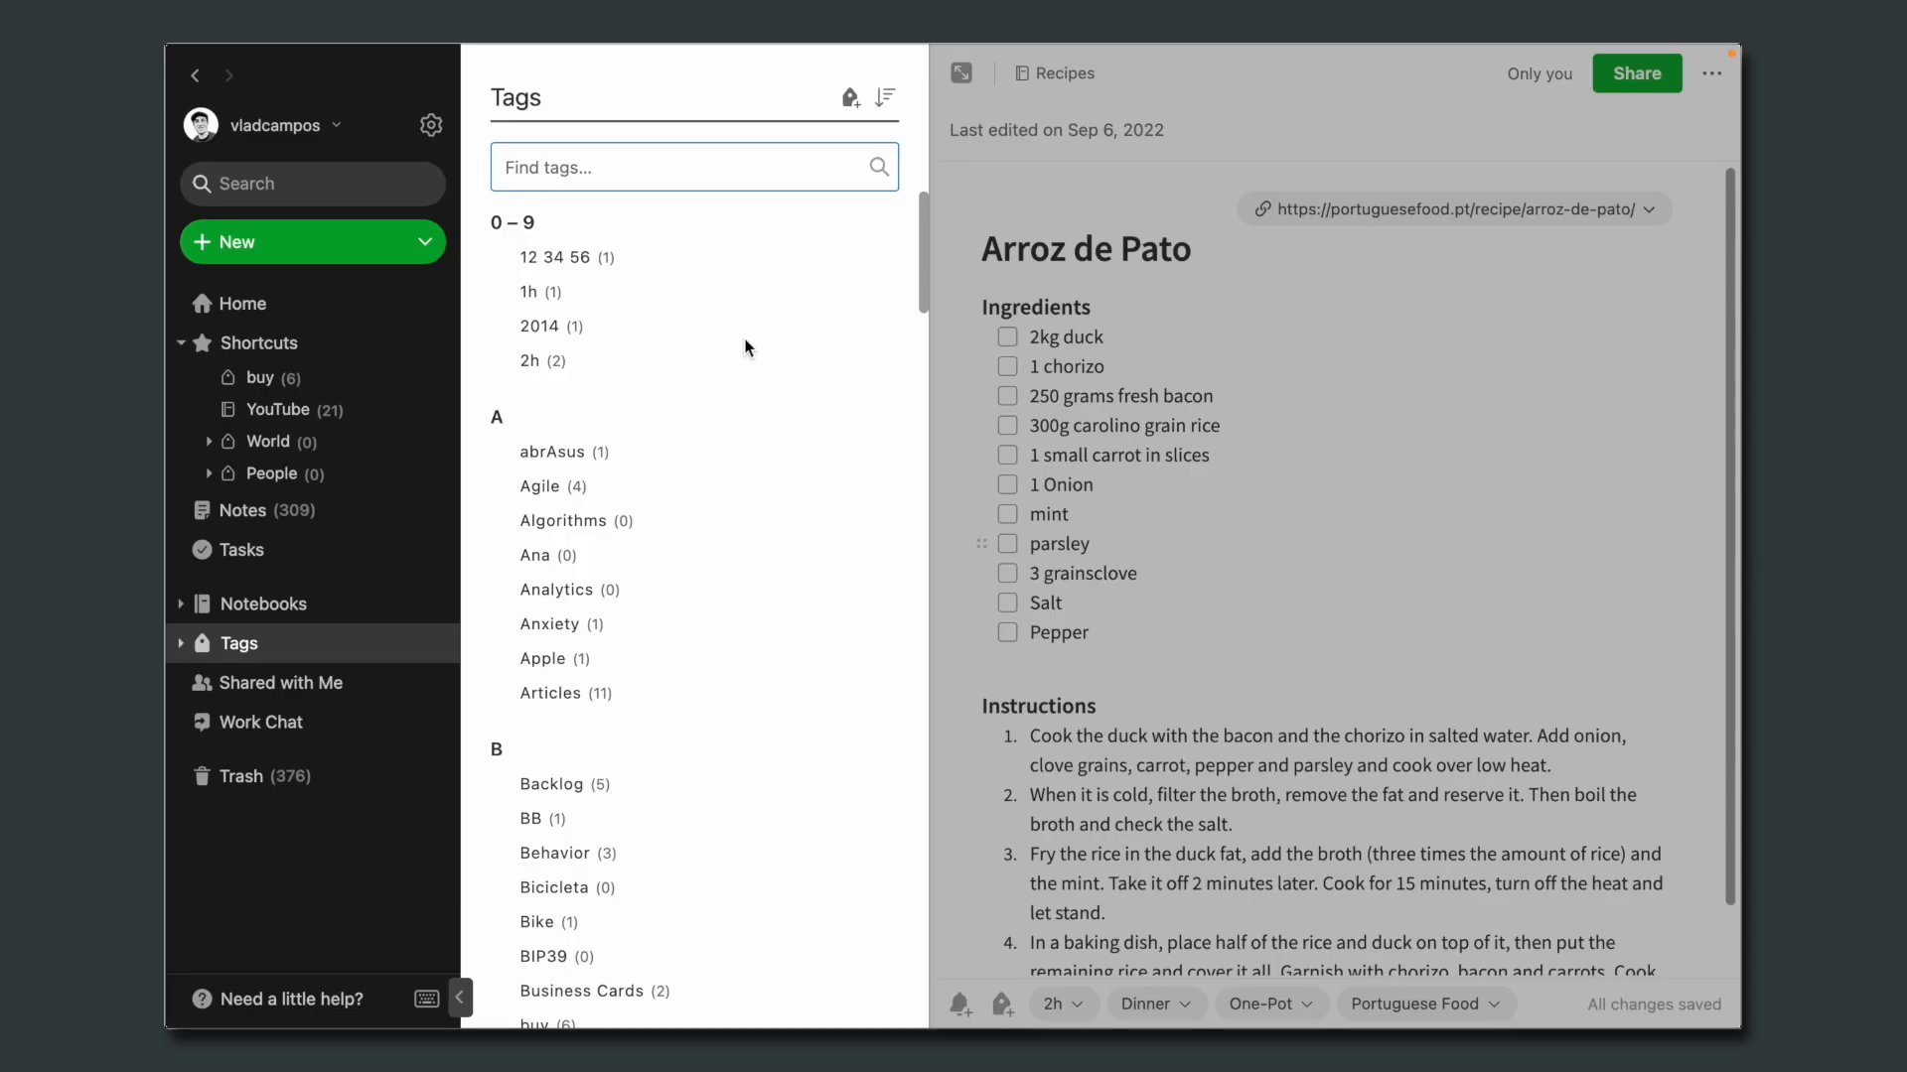
{"action": "mouse_move", "coordinate": [711, 562]}
{"action": "type", "text": "me"}
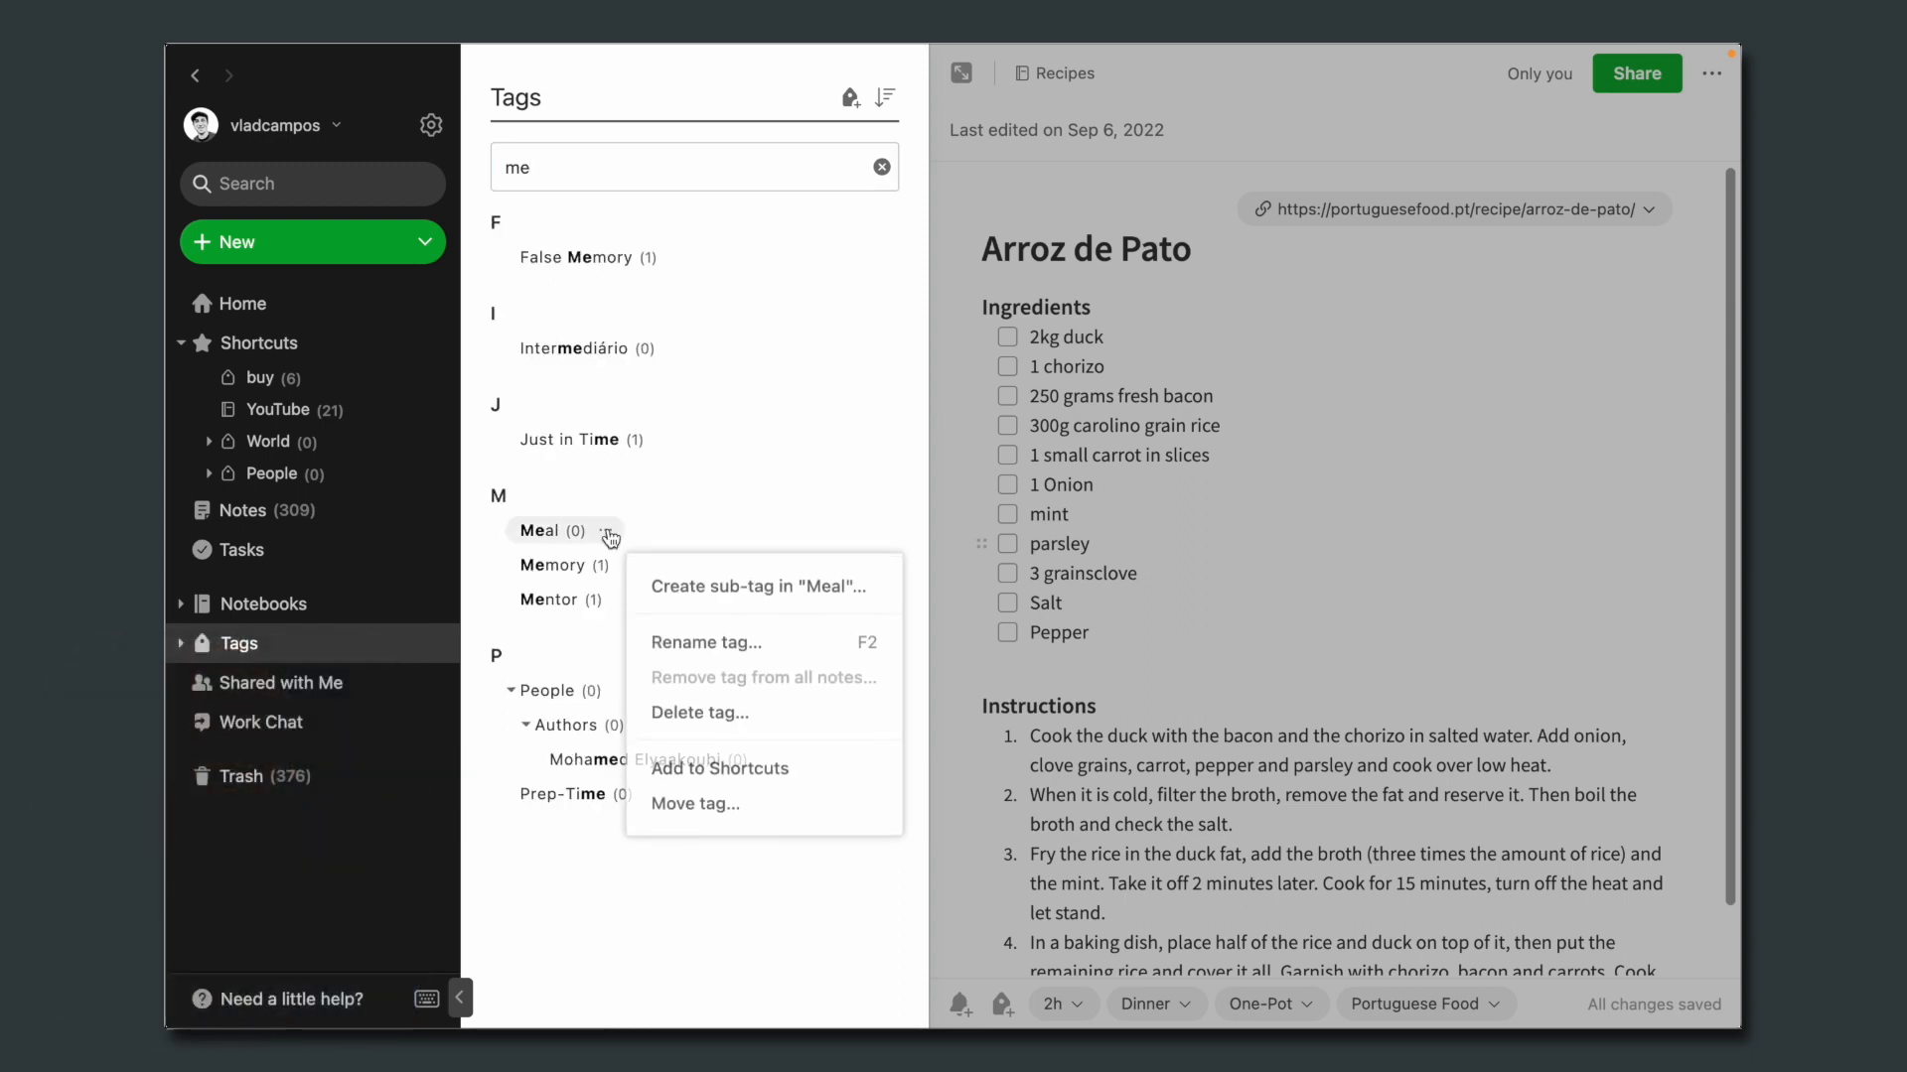
{"action": "mouse_move", "coordinate": [719, 771]}
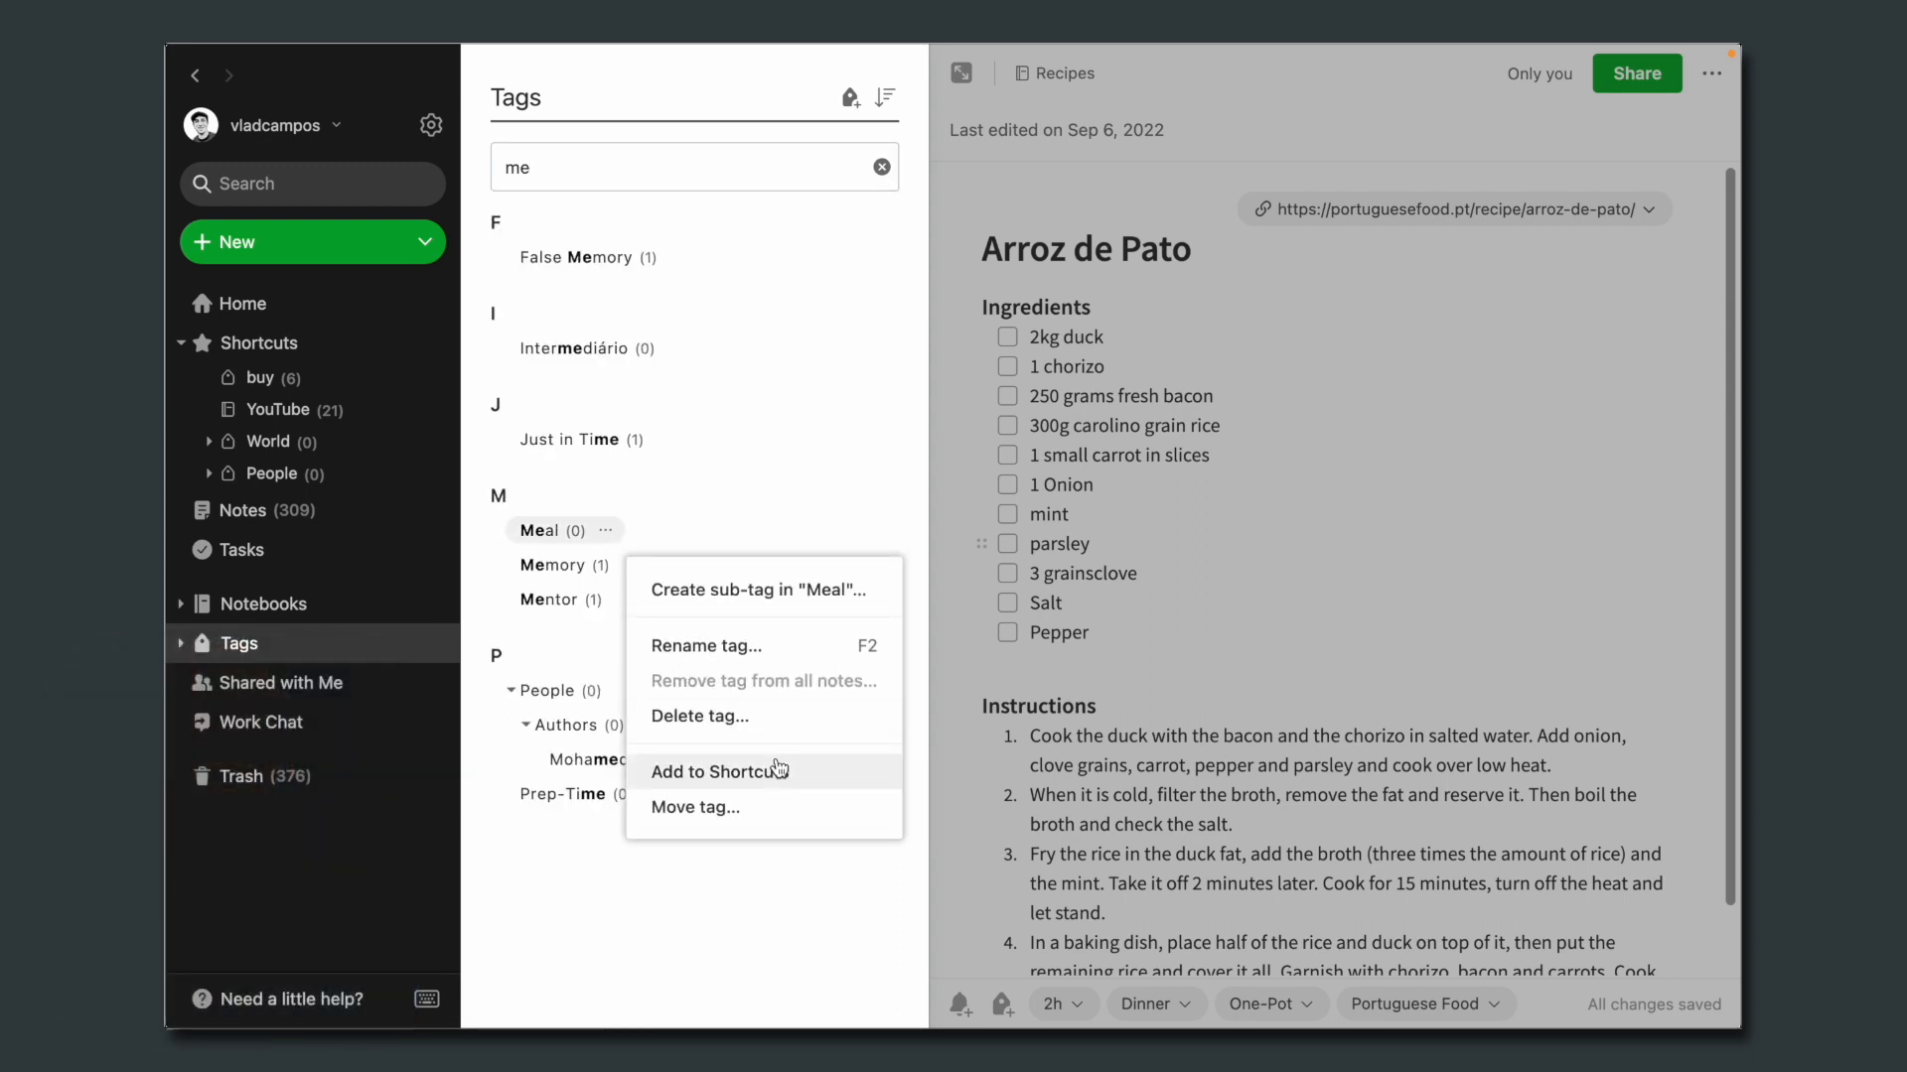
Step: Move the Meal tag under Recipe Book and start moving the Prep-Time tag
{"action": "left_click", "coordinate": [695, 808]}
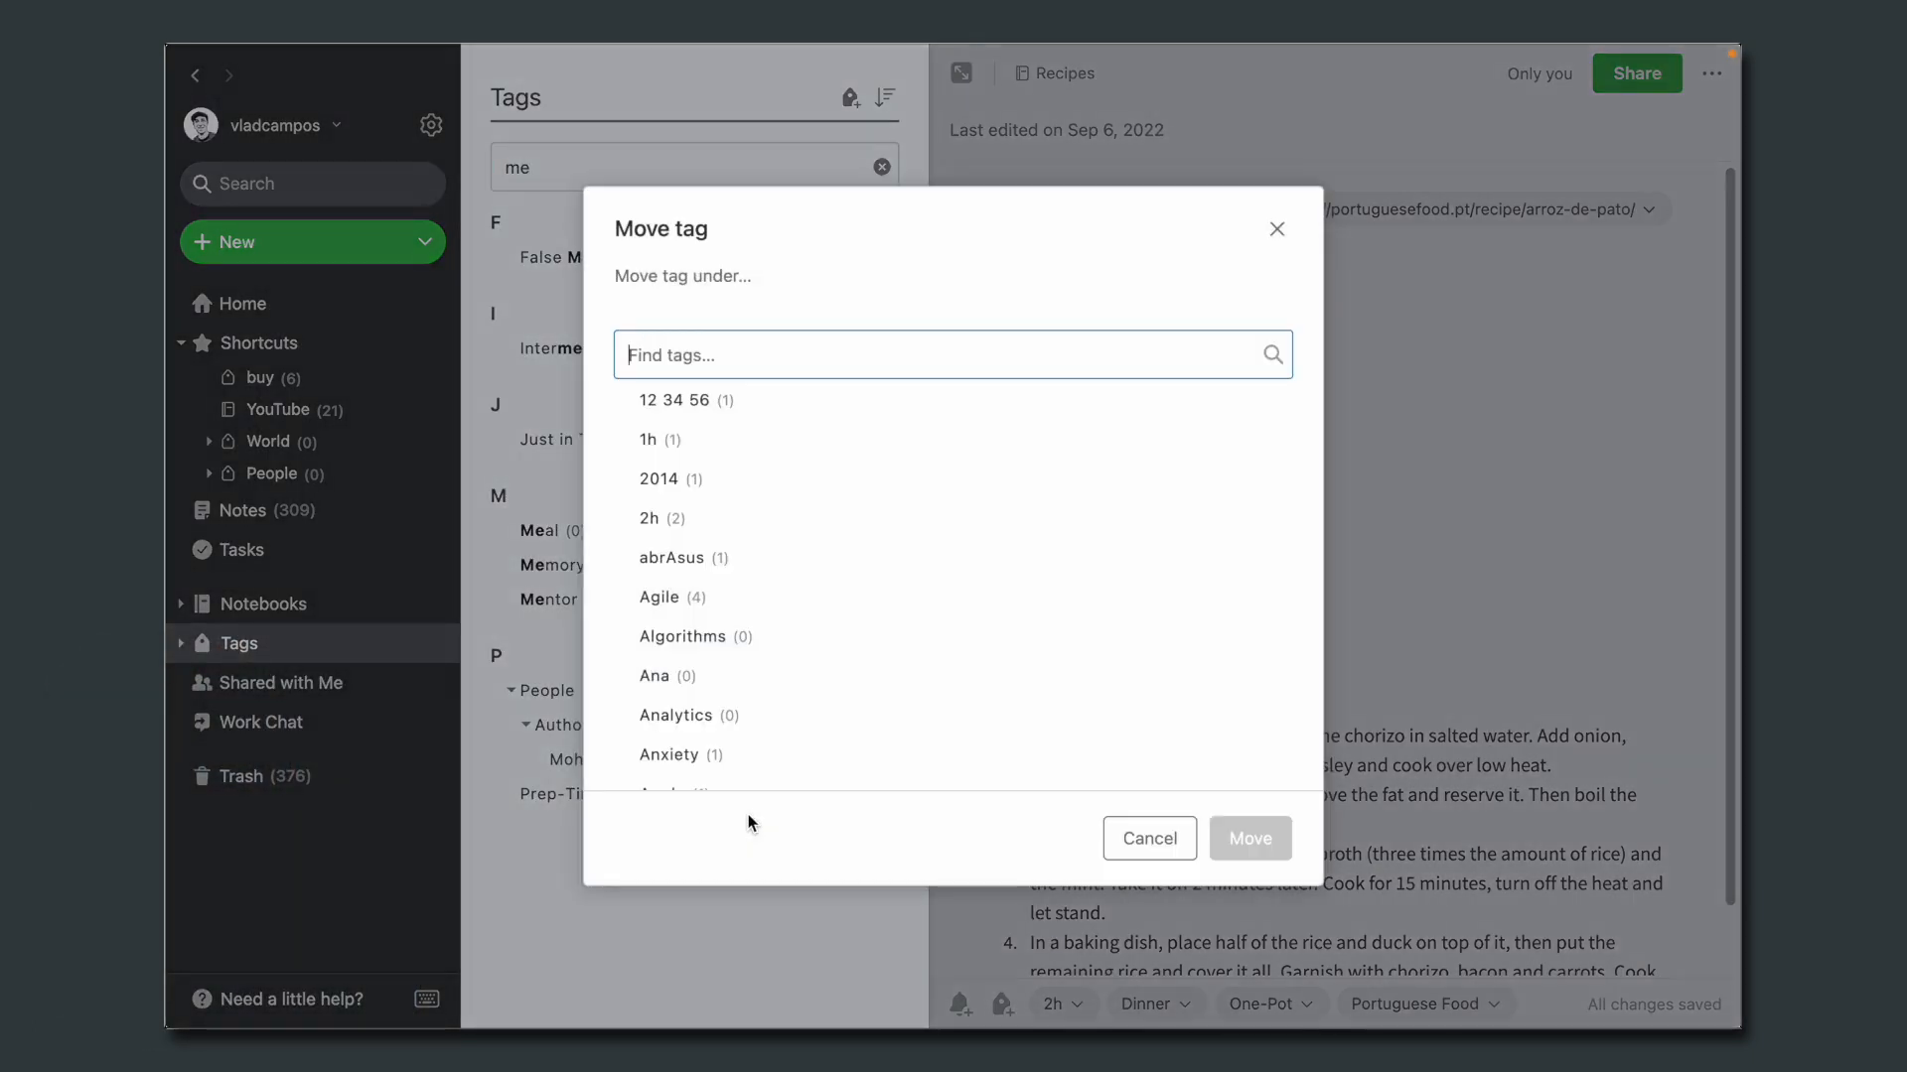
{"action": "type", "text": "rec"}
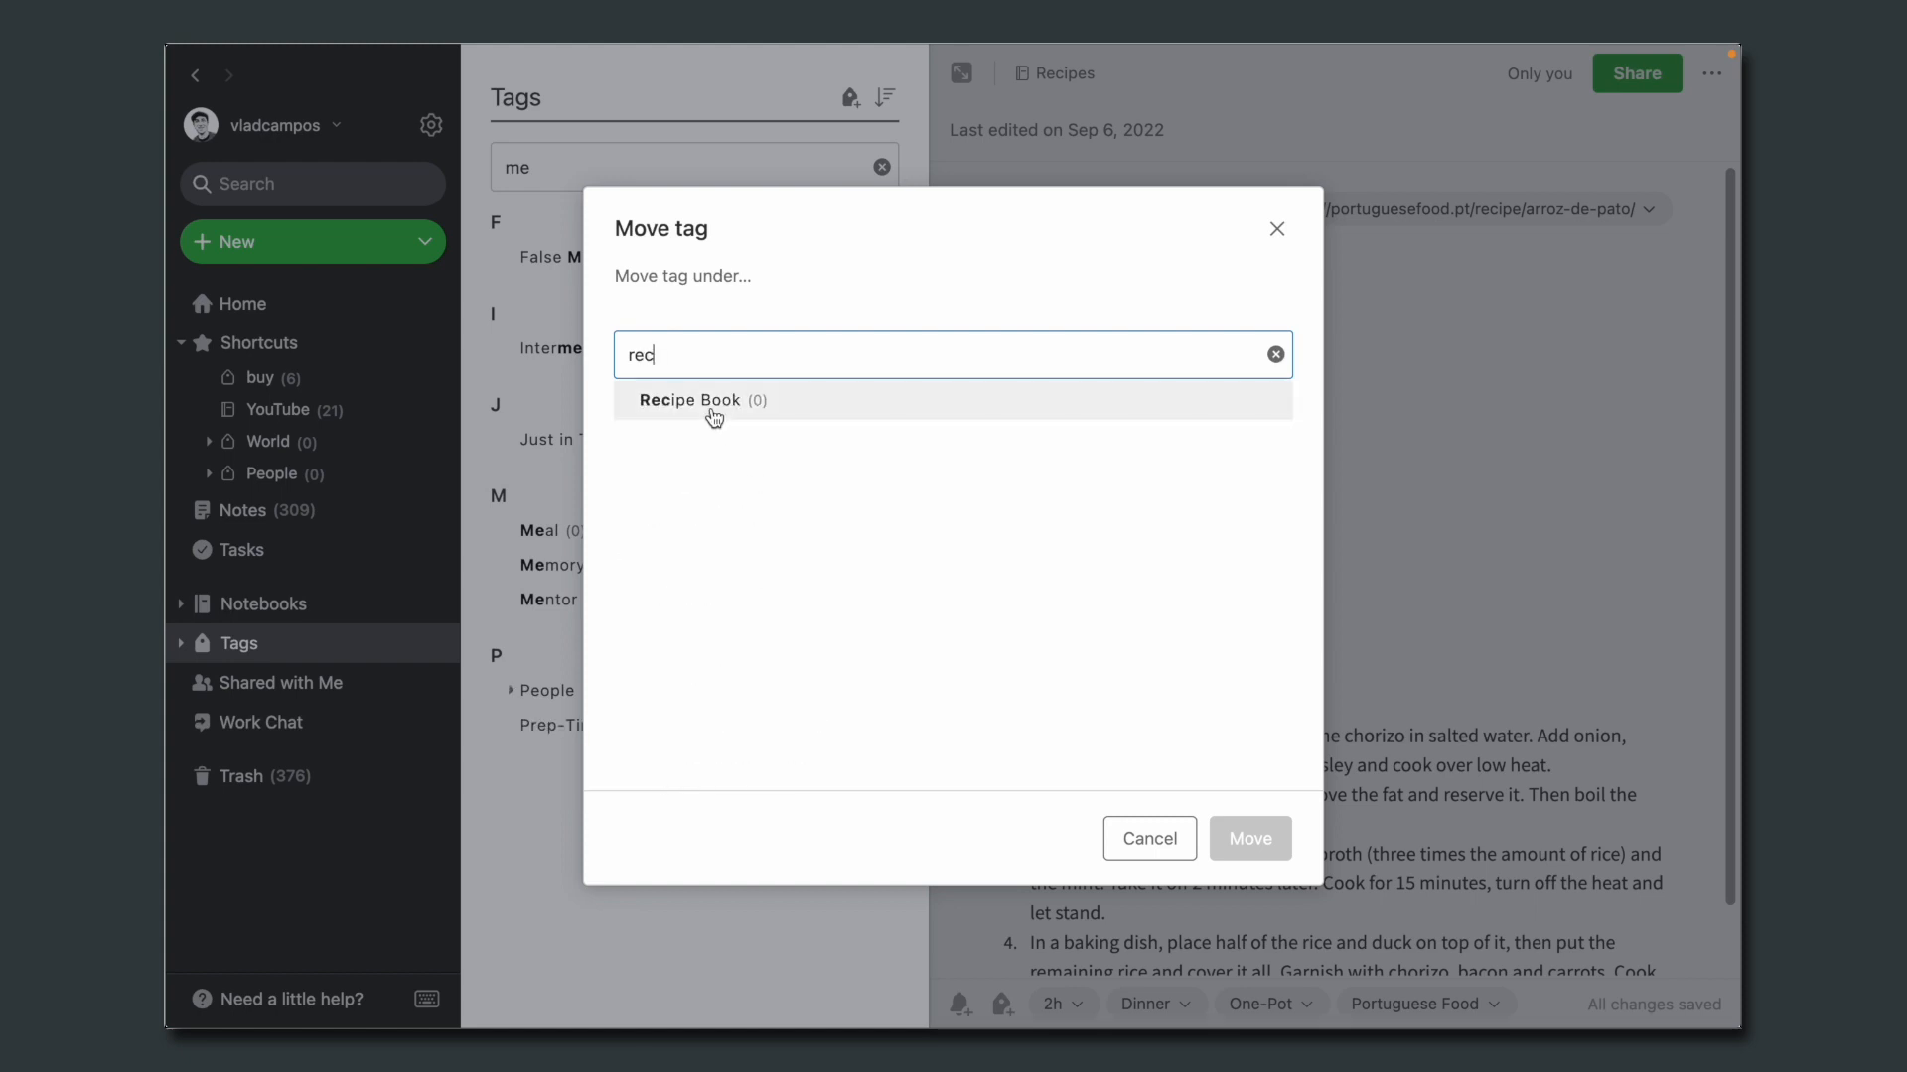
{"action": "left_click", "coordinate": [1148, 838]}
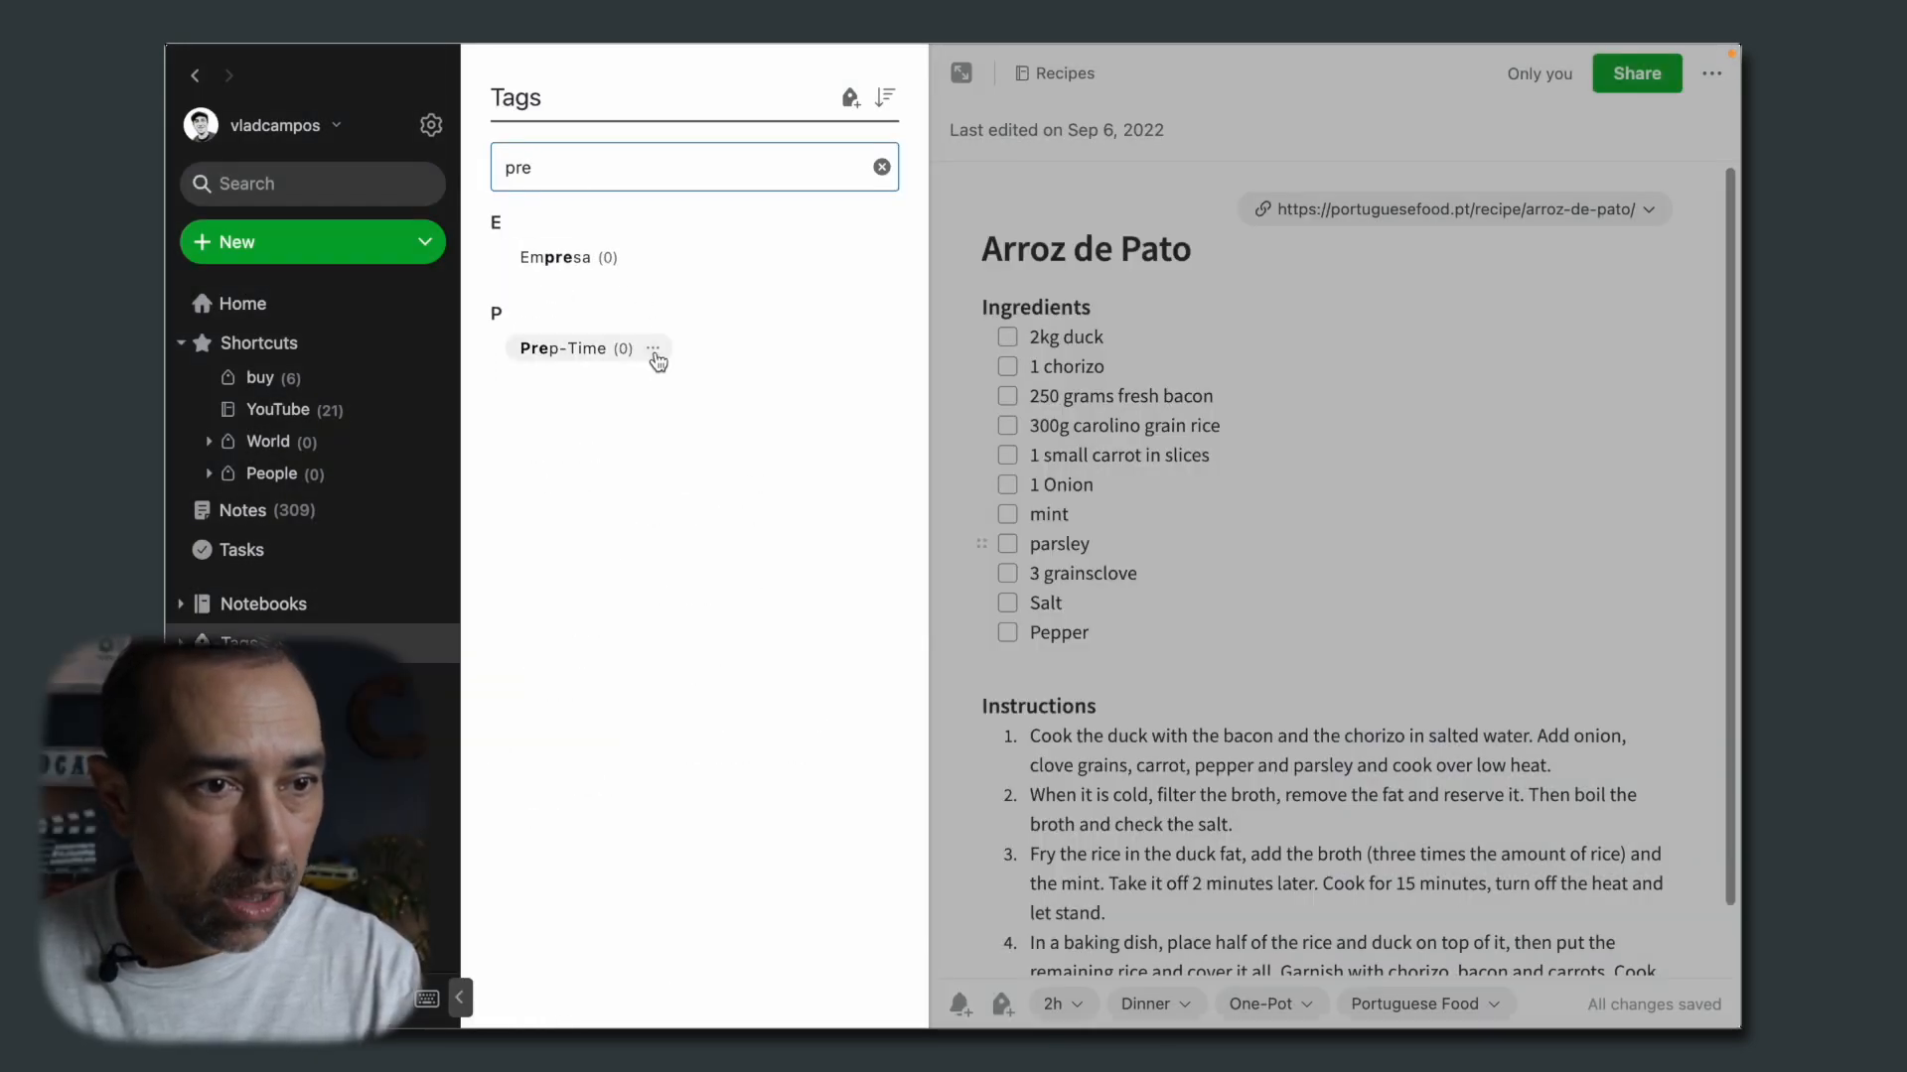
{"action": "left_click", "coordinate": [653, 348]}
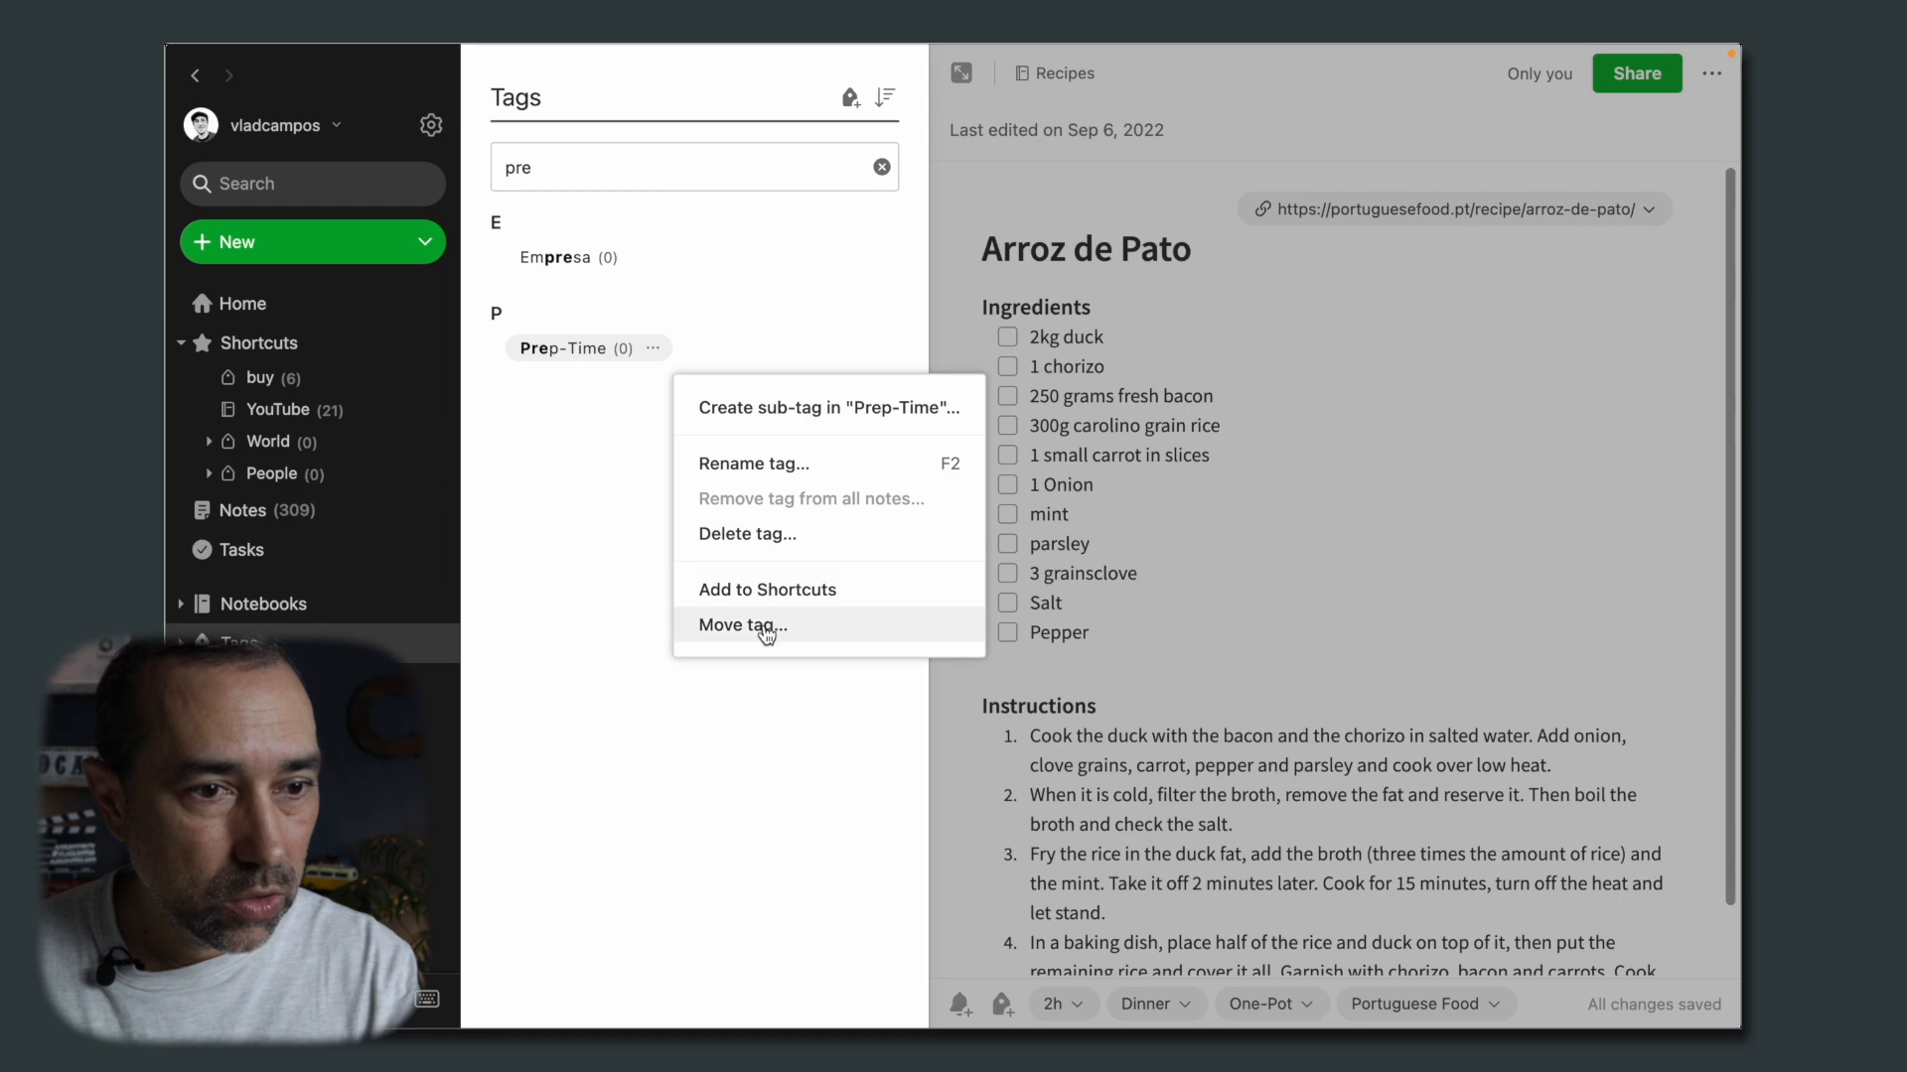
{"action": "left_click", "coordinate": [743, 625]}
{"action": "type", "text": "ty"}
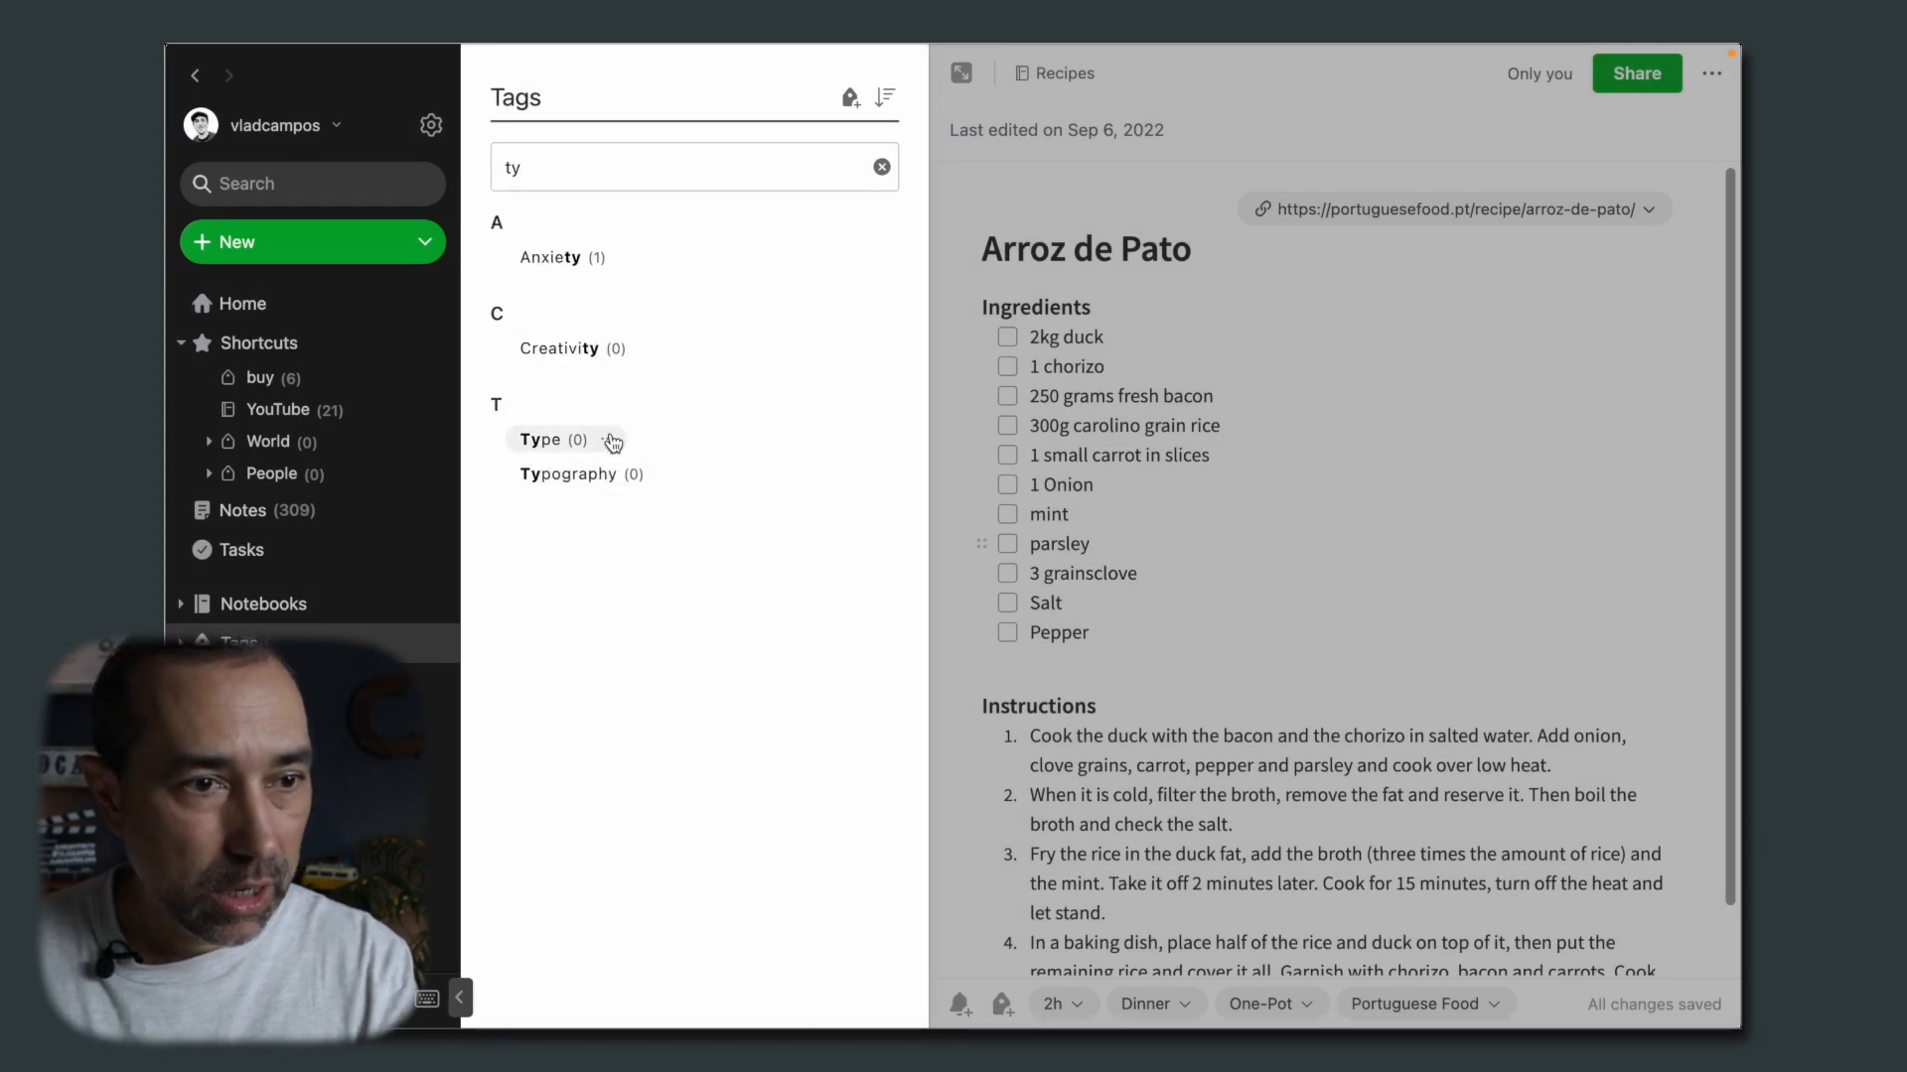
Step: Move the Type tag under Recipe Book and show notes under Recipe Book's sub-tags
{"action": "left_click", "coordinate": [614, 441]}
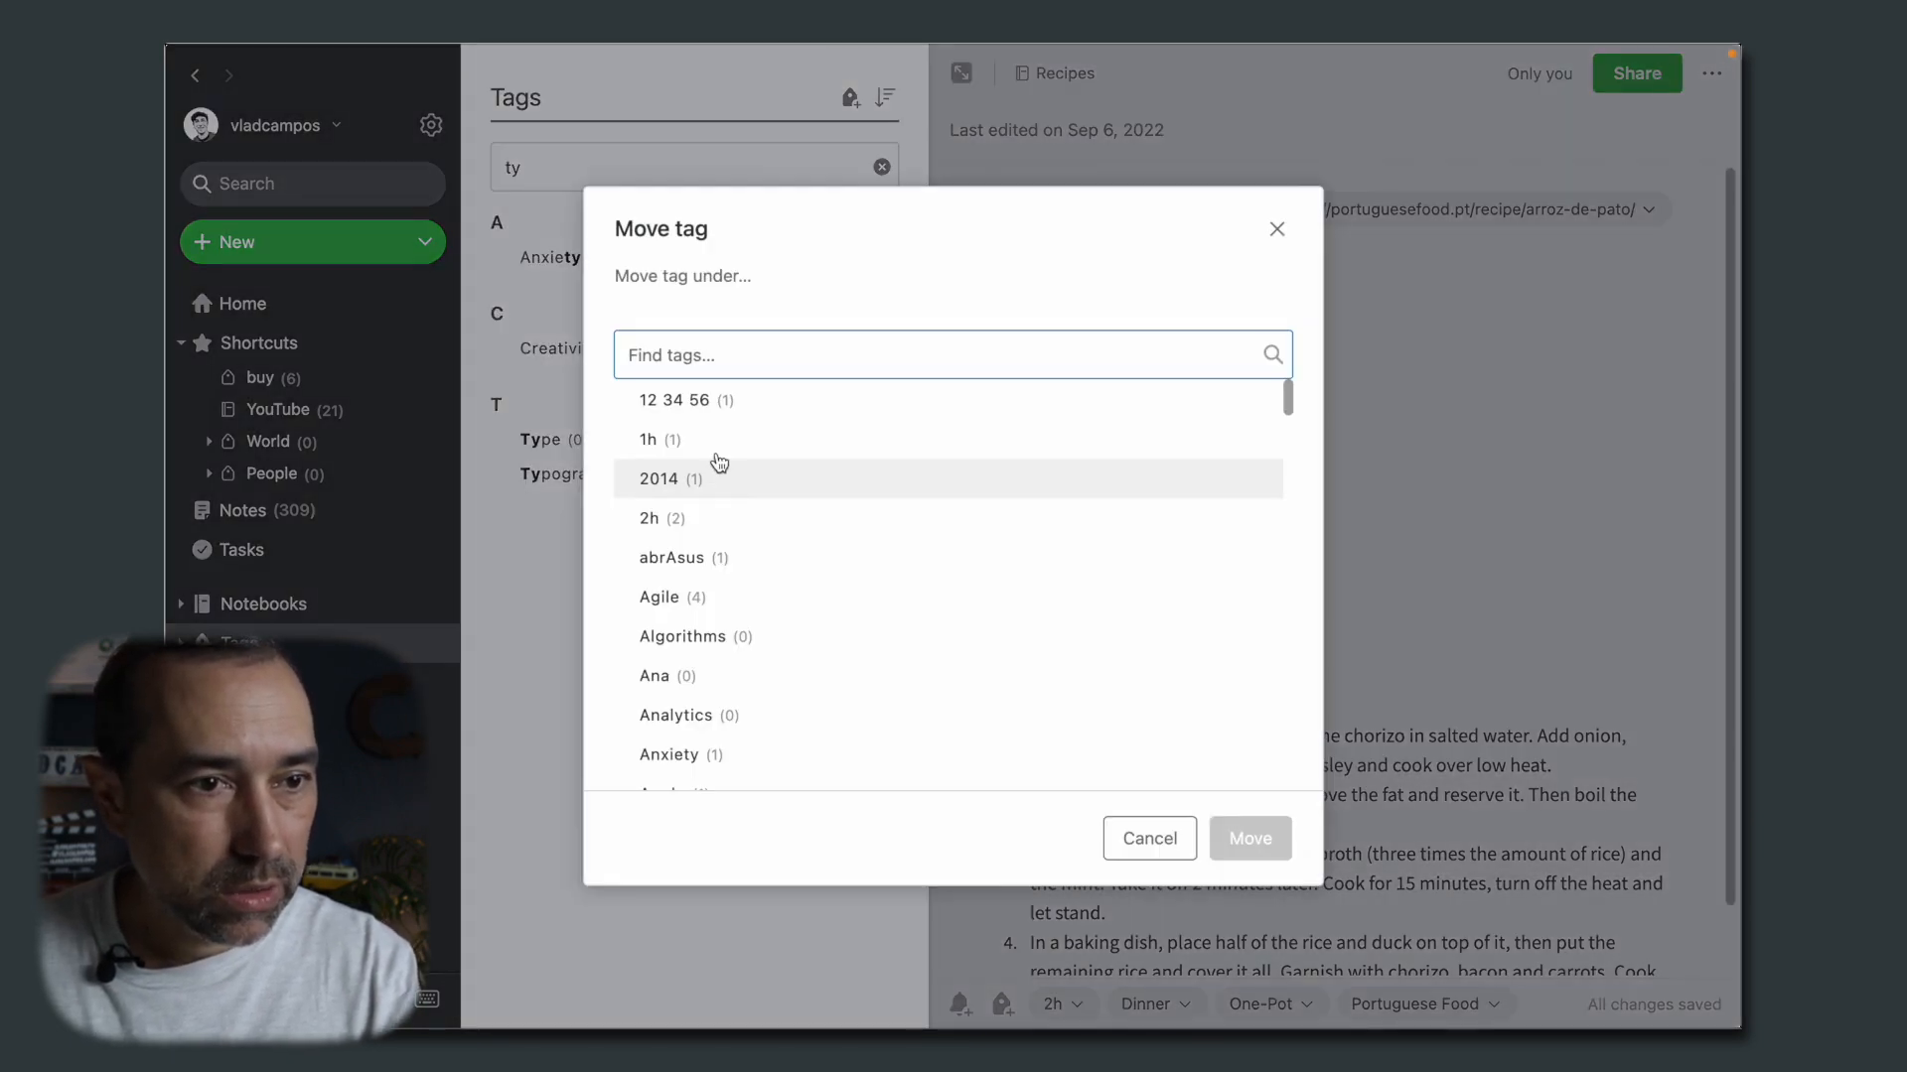
{"action": "type", "text": "reci"}
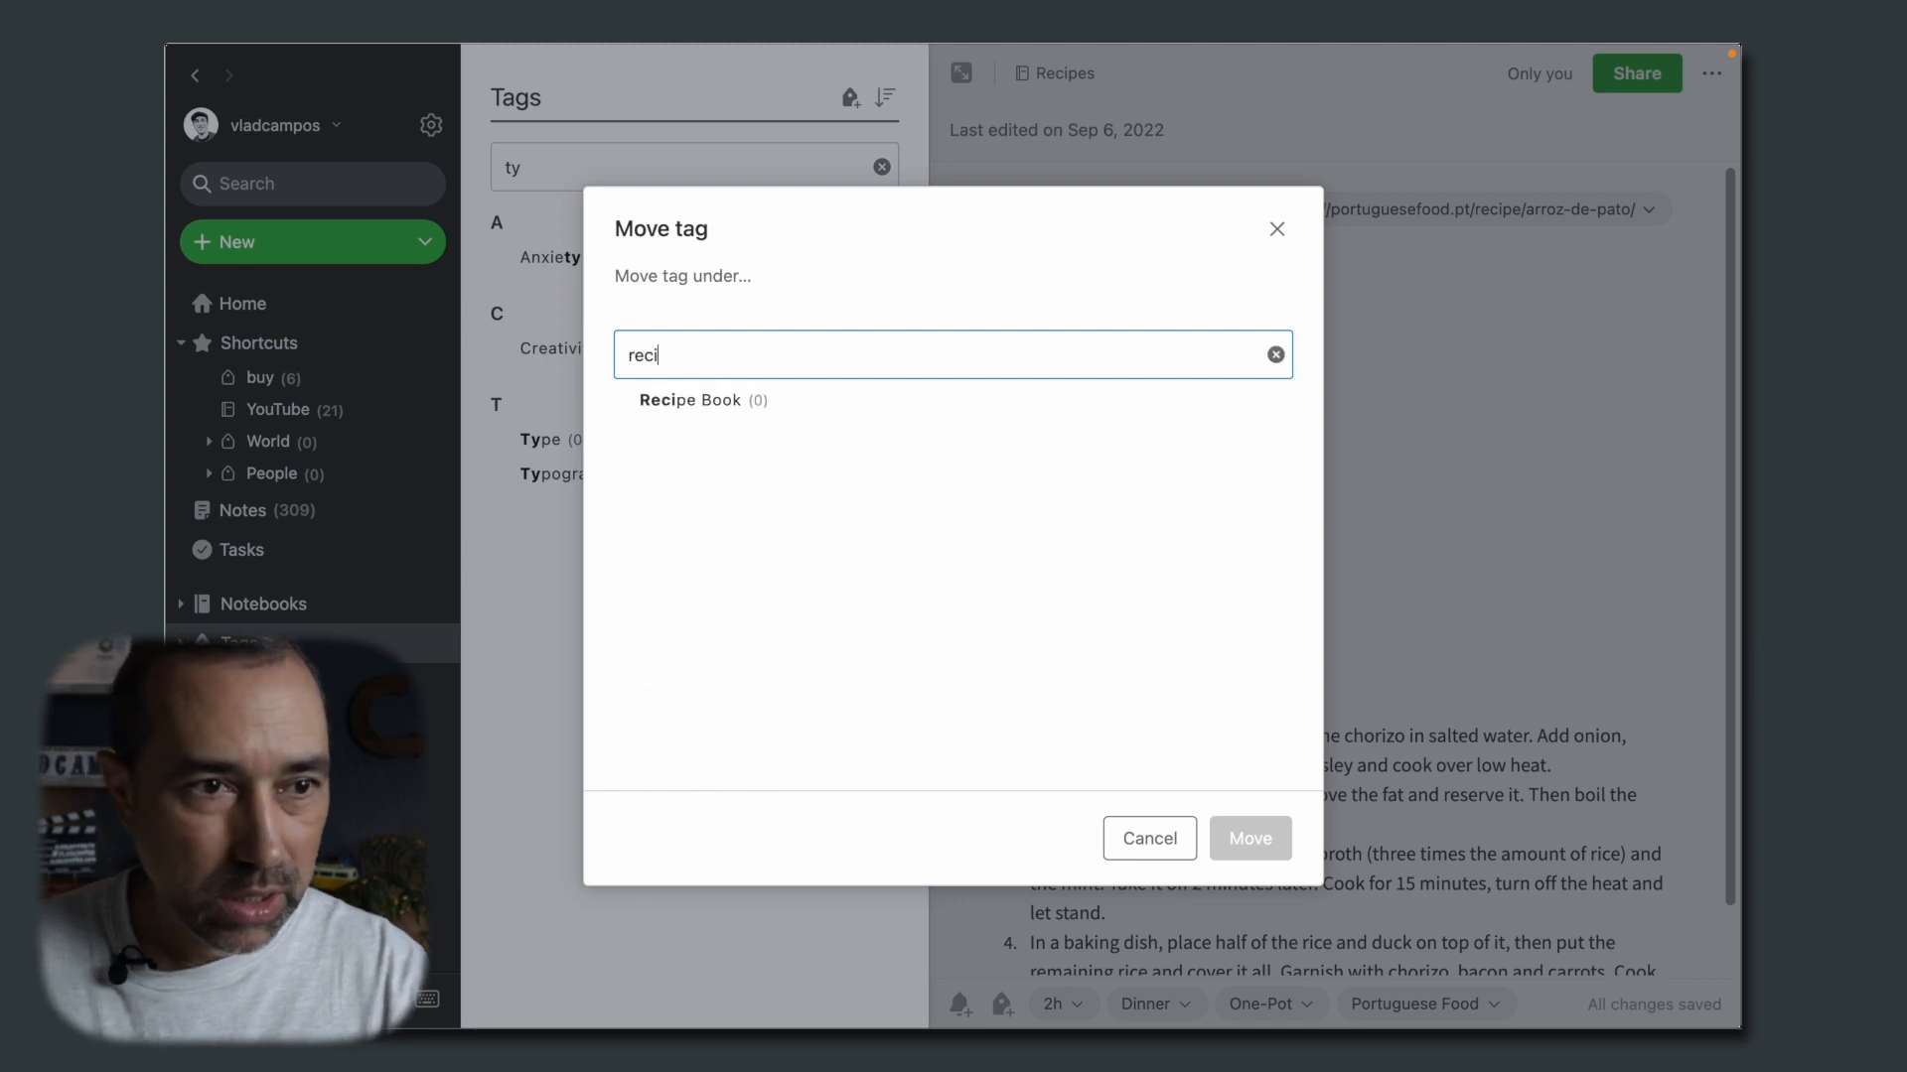
{"action": "left_click", "coordinate": [703, 399]}
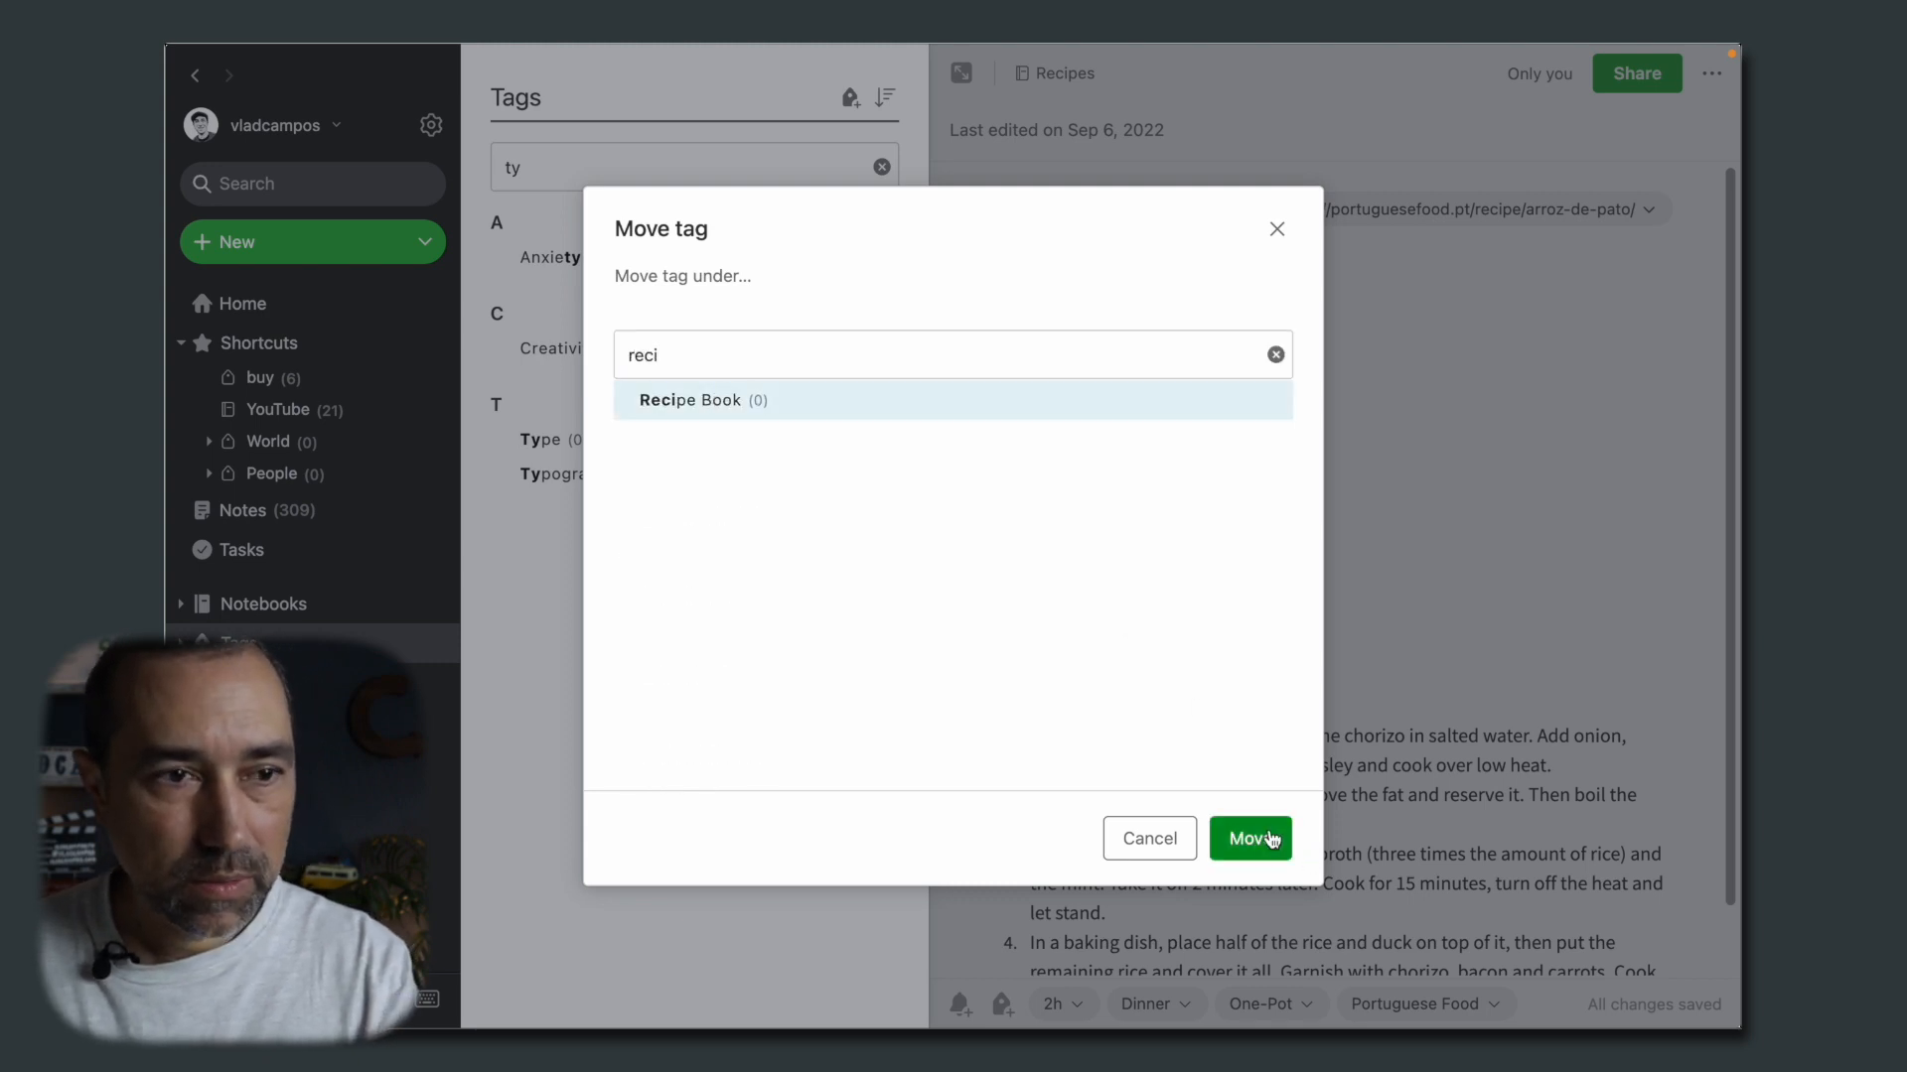
{"action": "left_click", "coordinate": [1249, 838]}
{"action": "type", "text": "reci"}
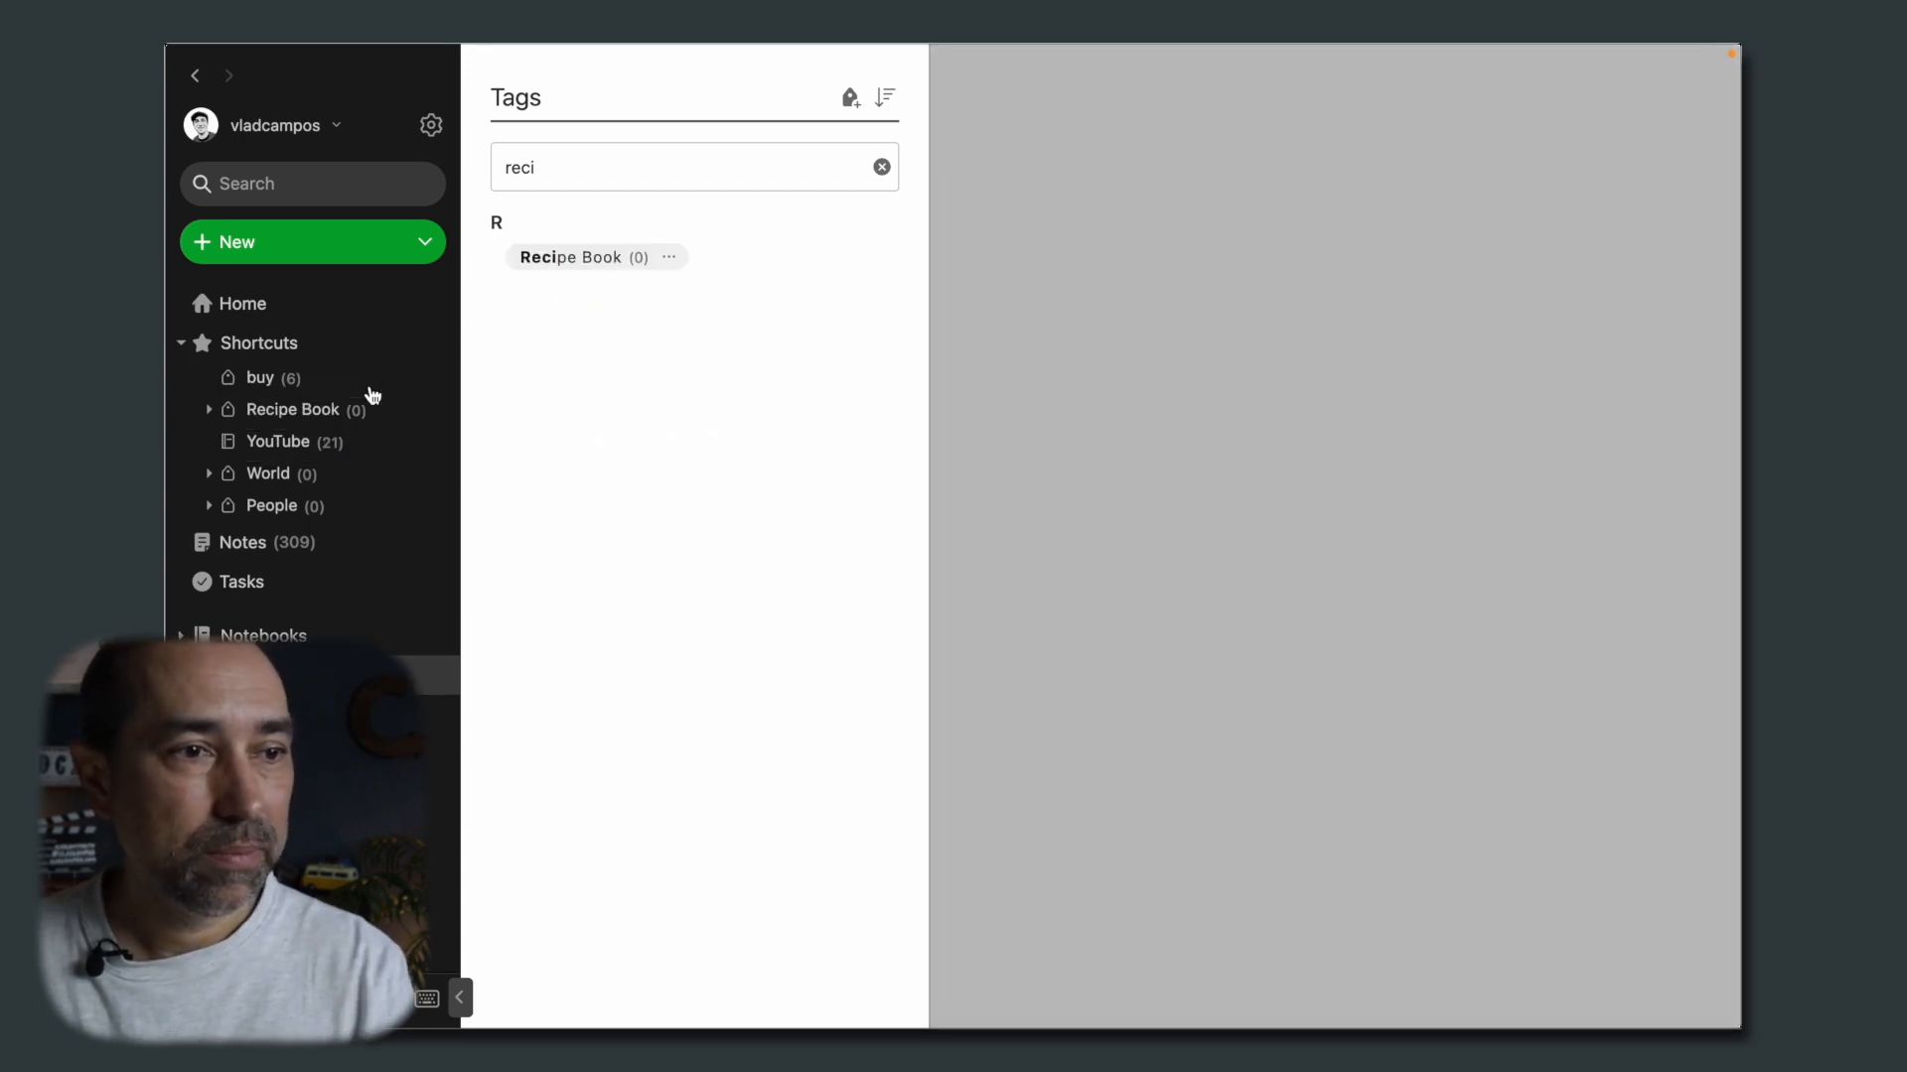
{"action": "left_click", "coordinate": [569, 256]}
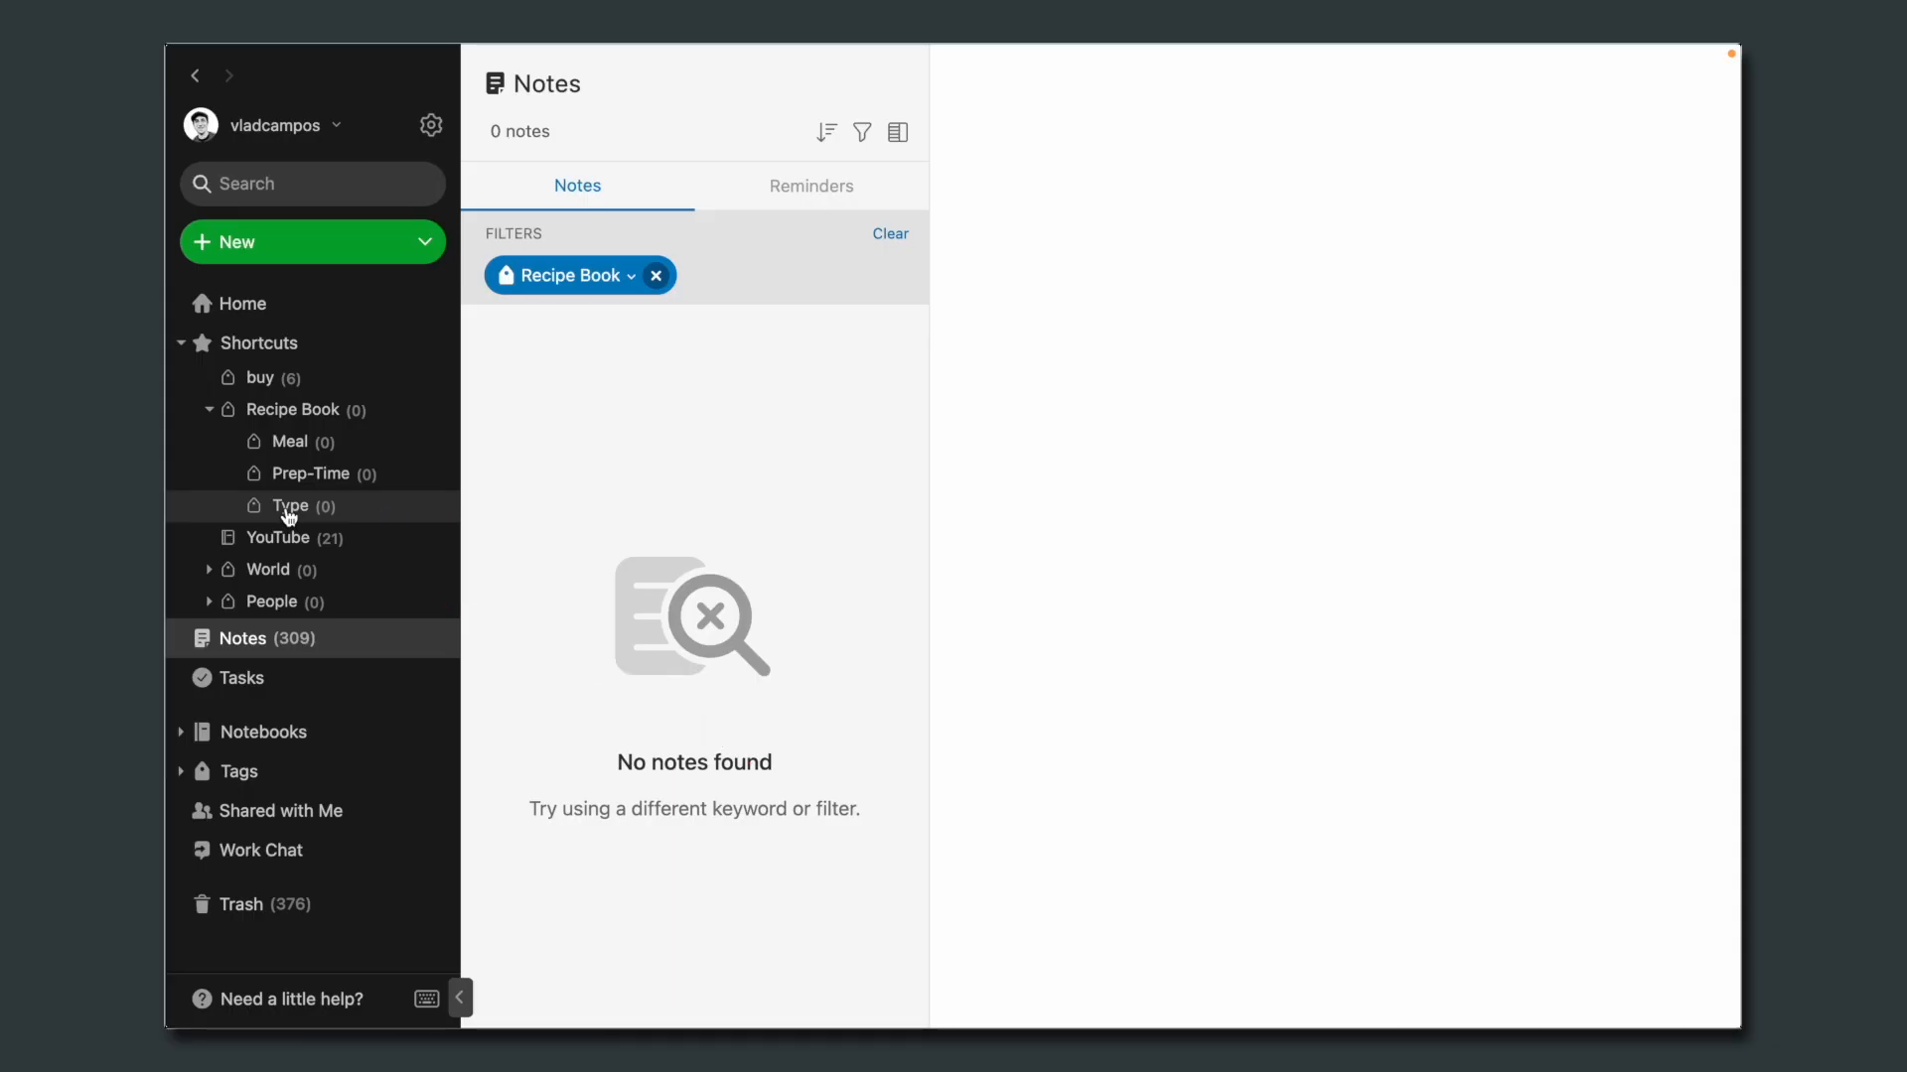
{"action": "right_click", "coordinate": [292, 507]}
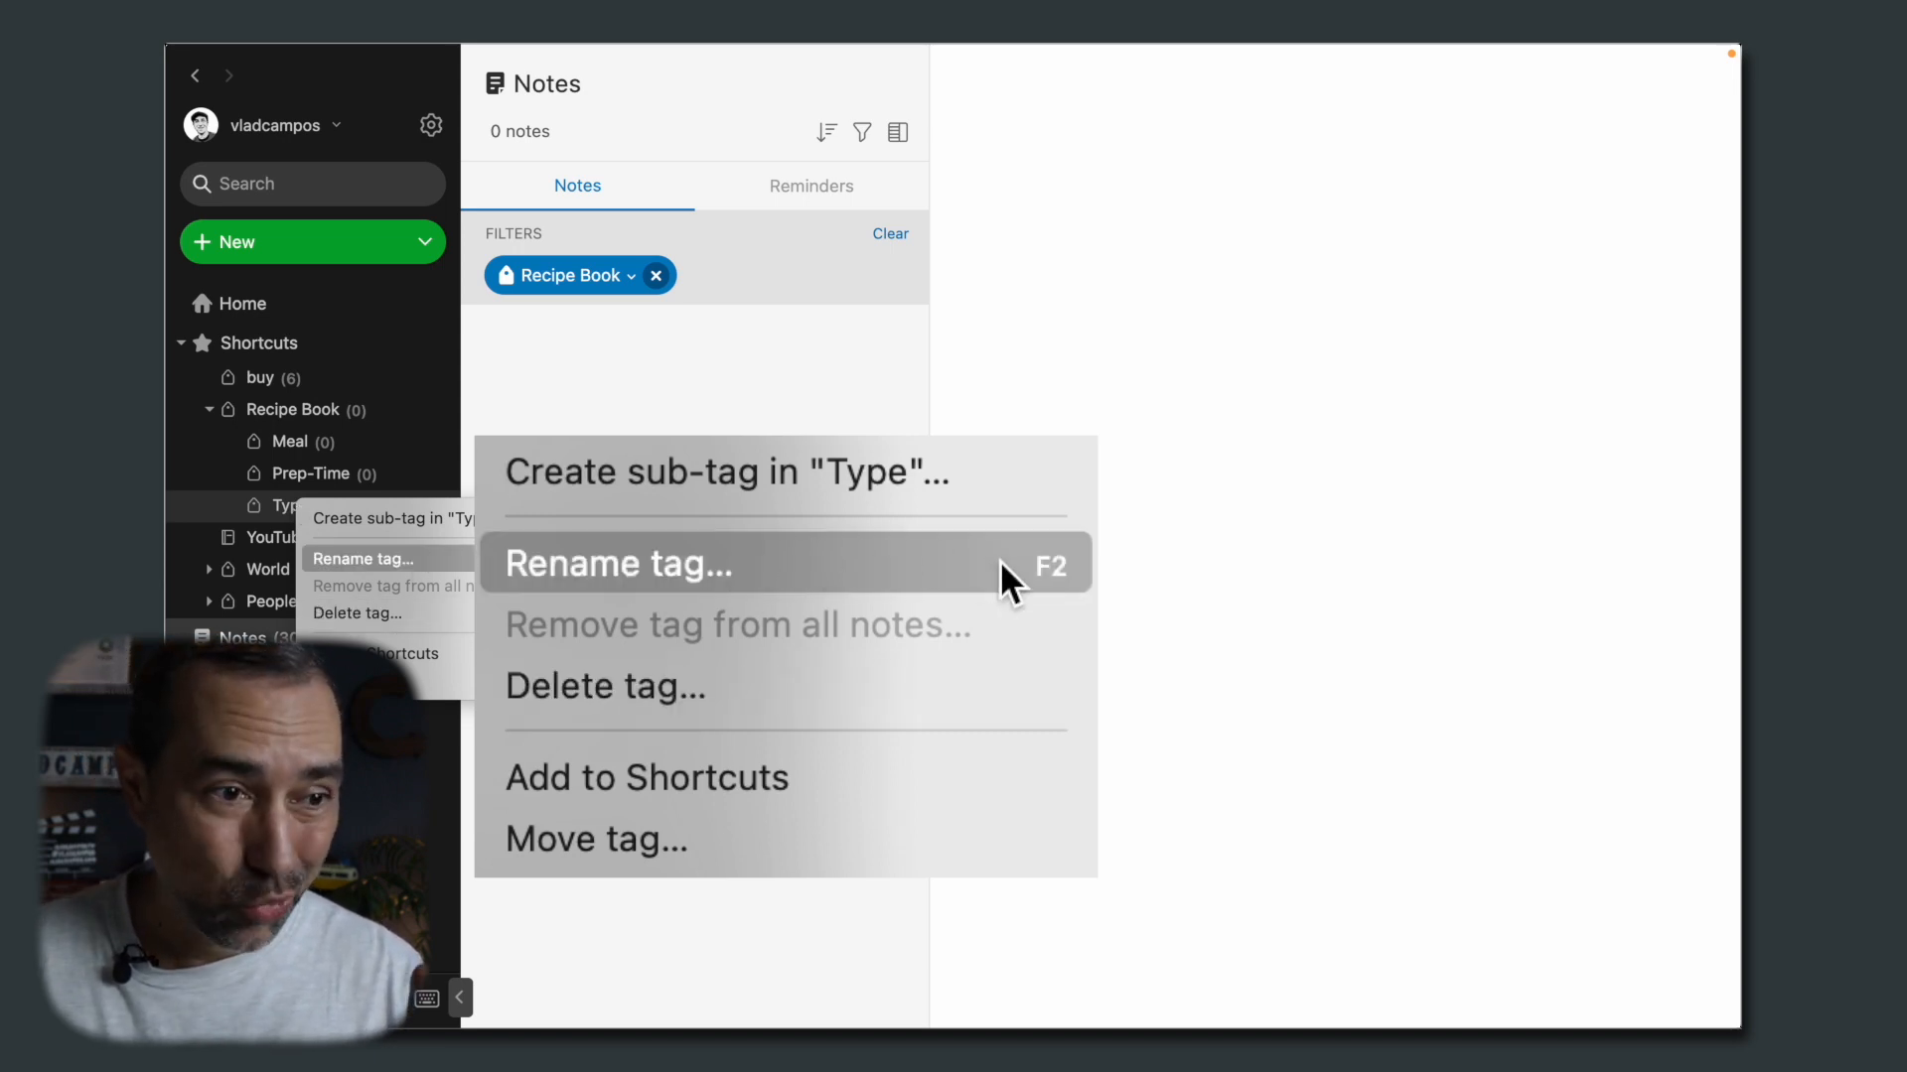
{"action": "mouse_move", "coordinate": [879, 757]}
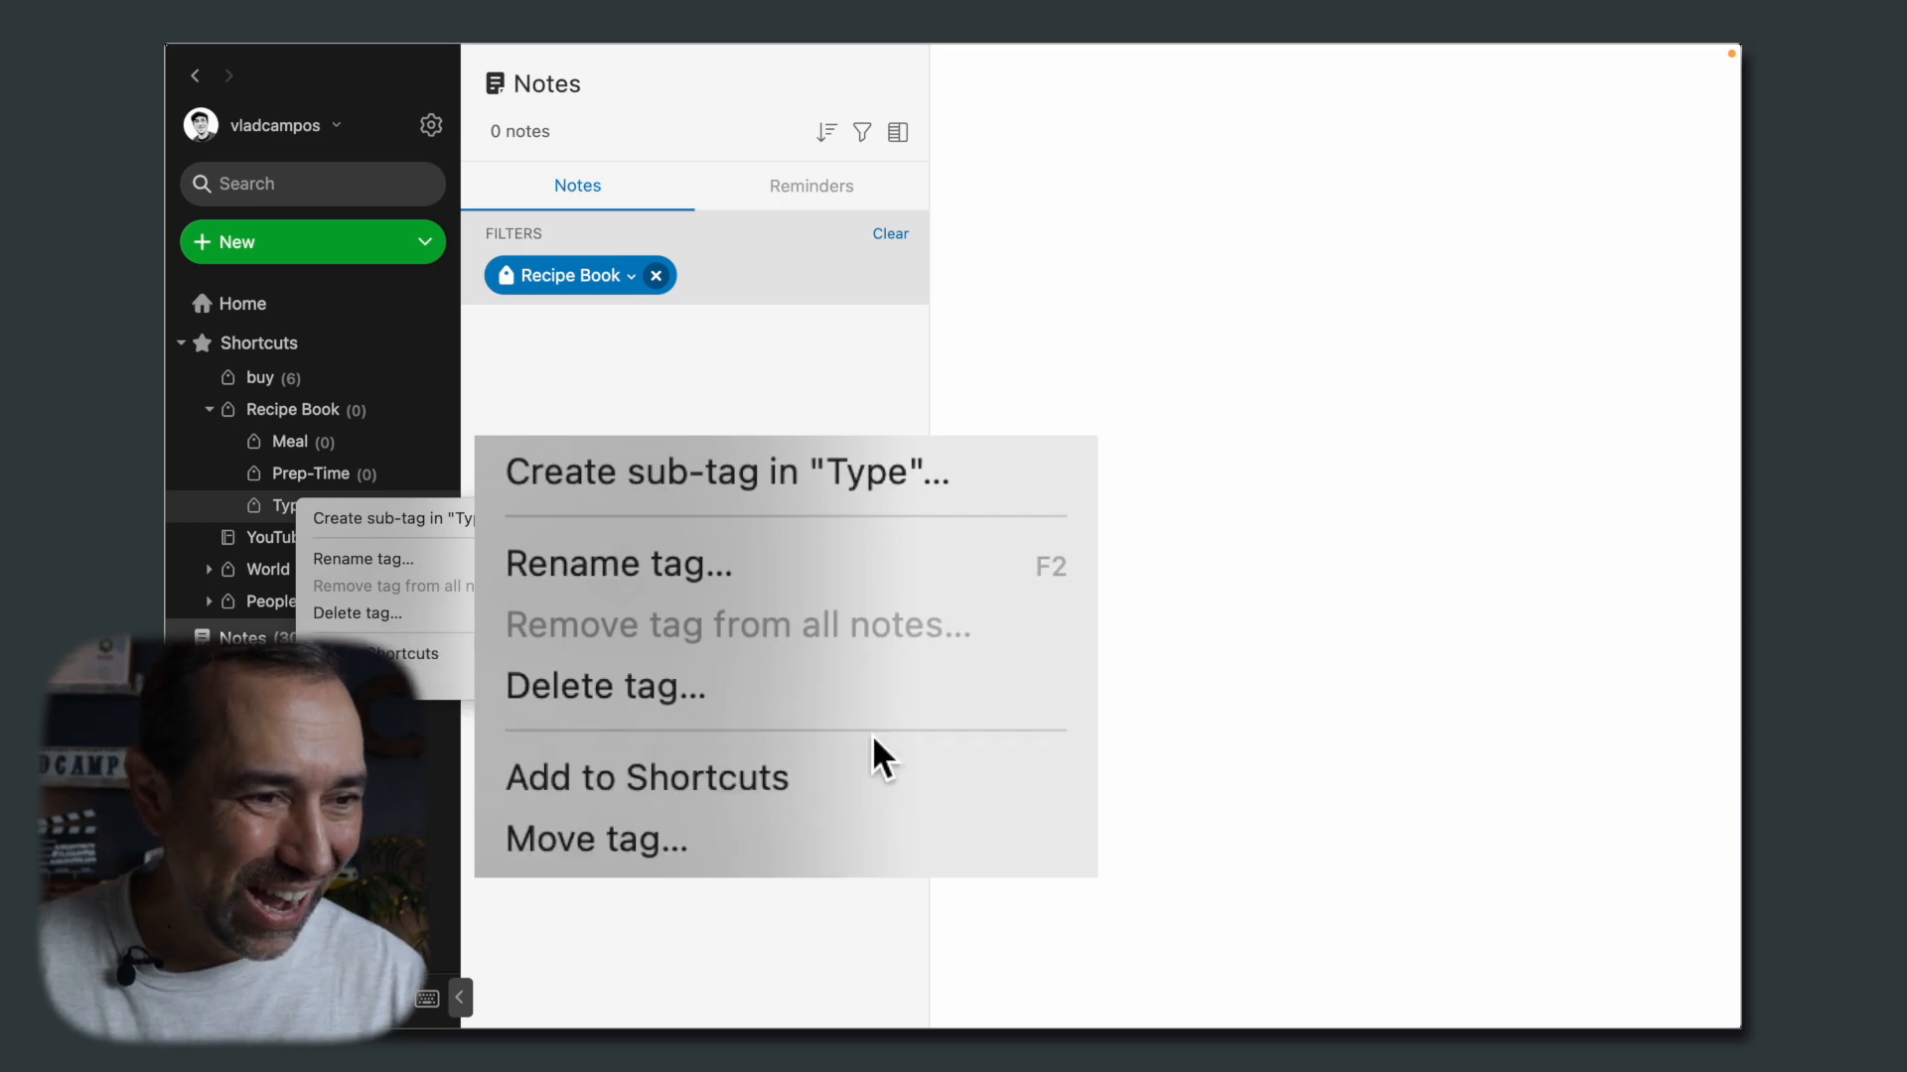
{"action": "mouse_move", "coordinate": [878, 657]}
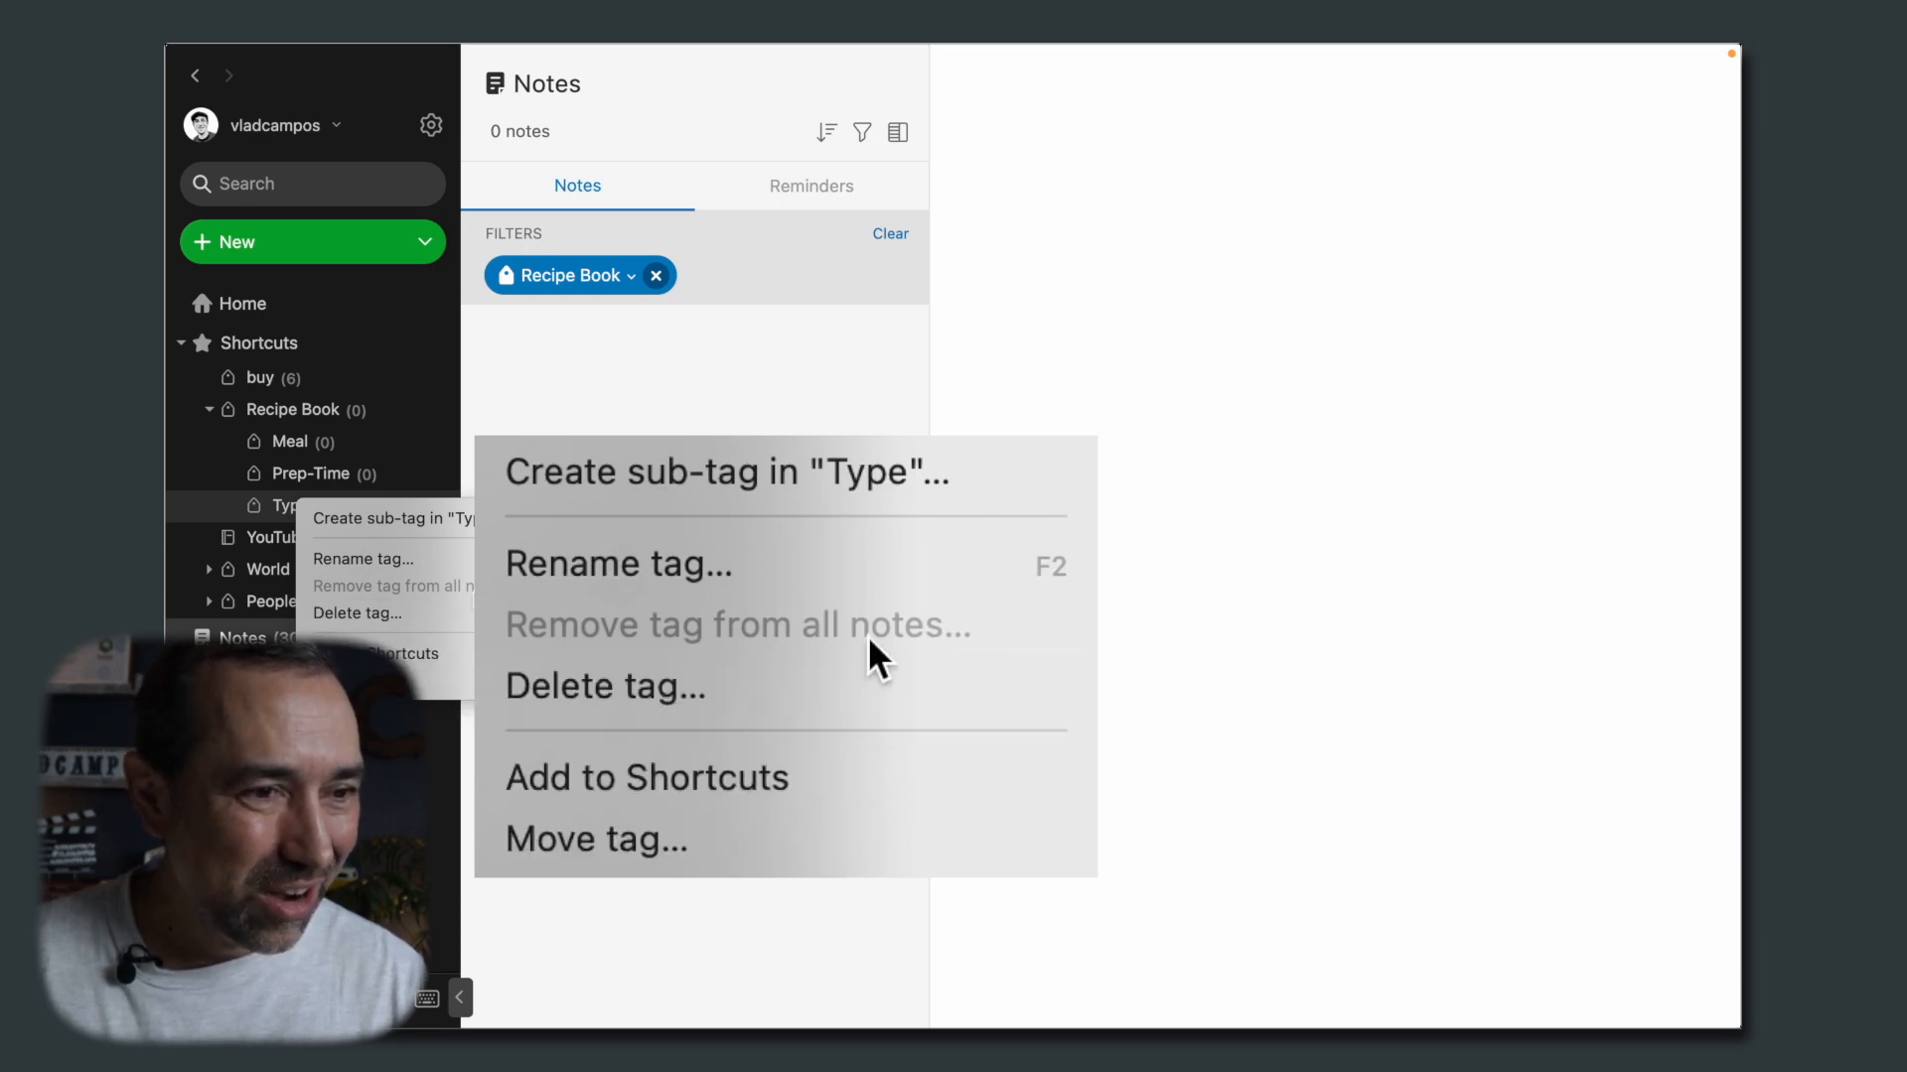
{"action": "mouse_move", "coordinate": [741, 548]}
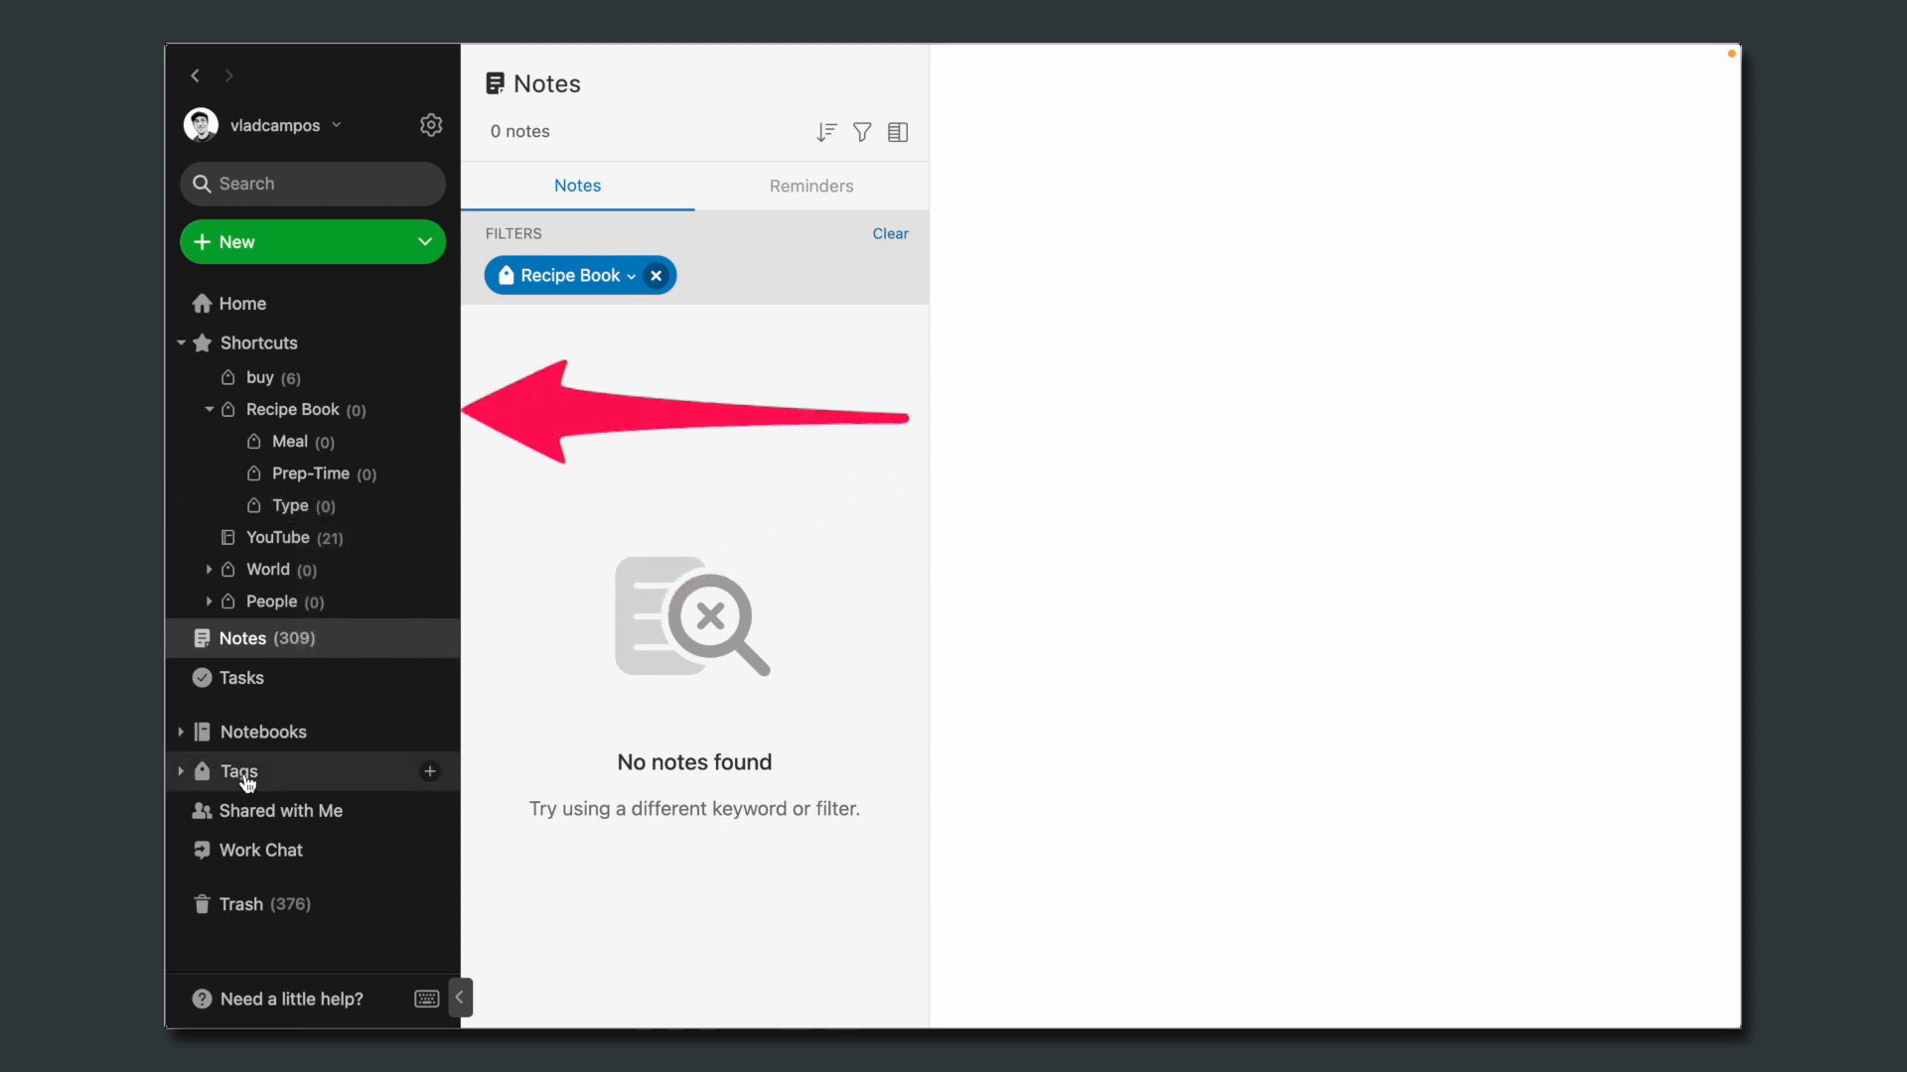
Step: From the Tags list, start moving the One-Pot tag under the Type tag
{"action": "left_click", "coordinate": [238, 771]}
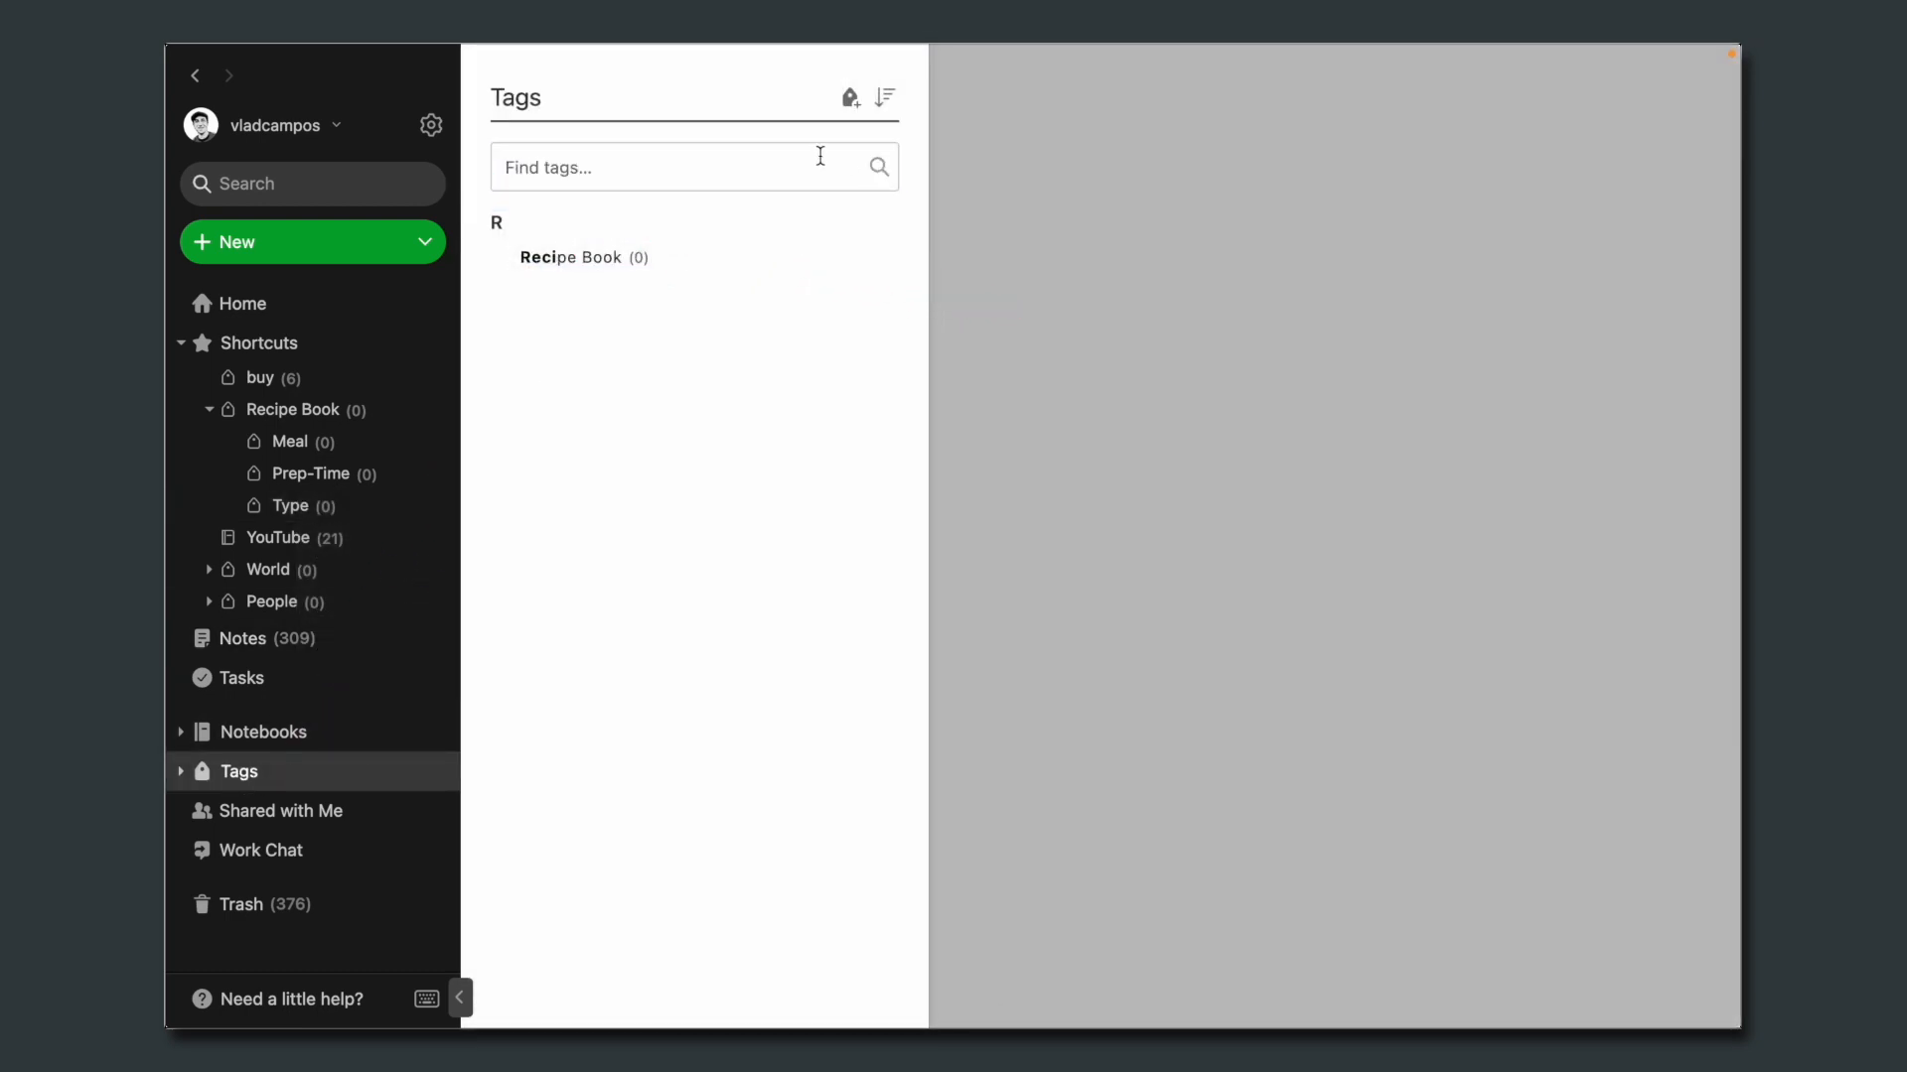
{"action": "type", "text": "one"}
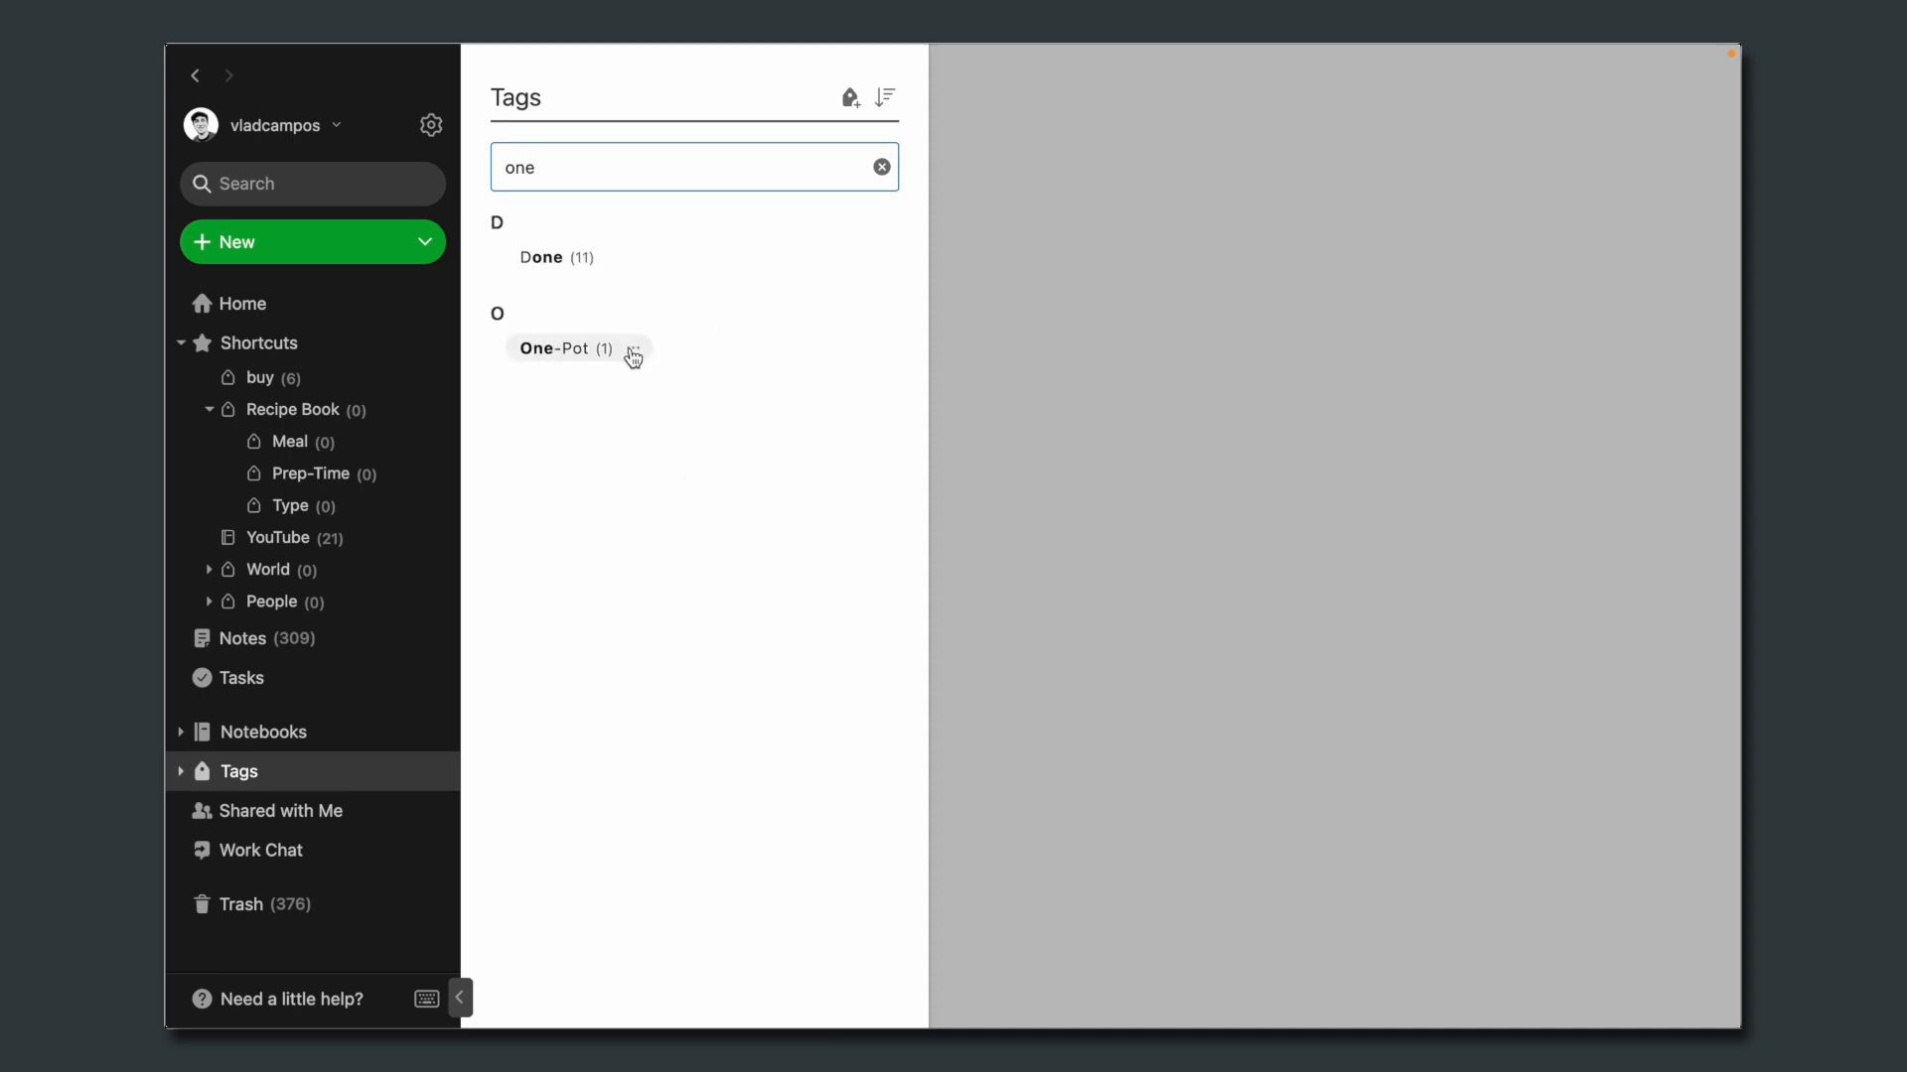
{"action": "left_click", "coordinate": [632, 349]}
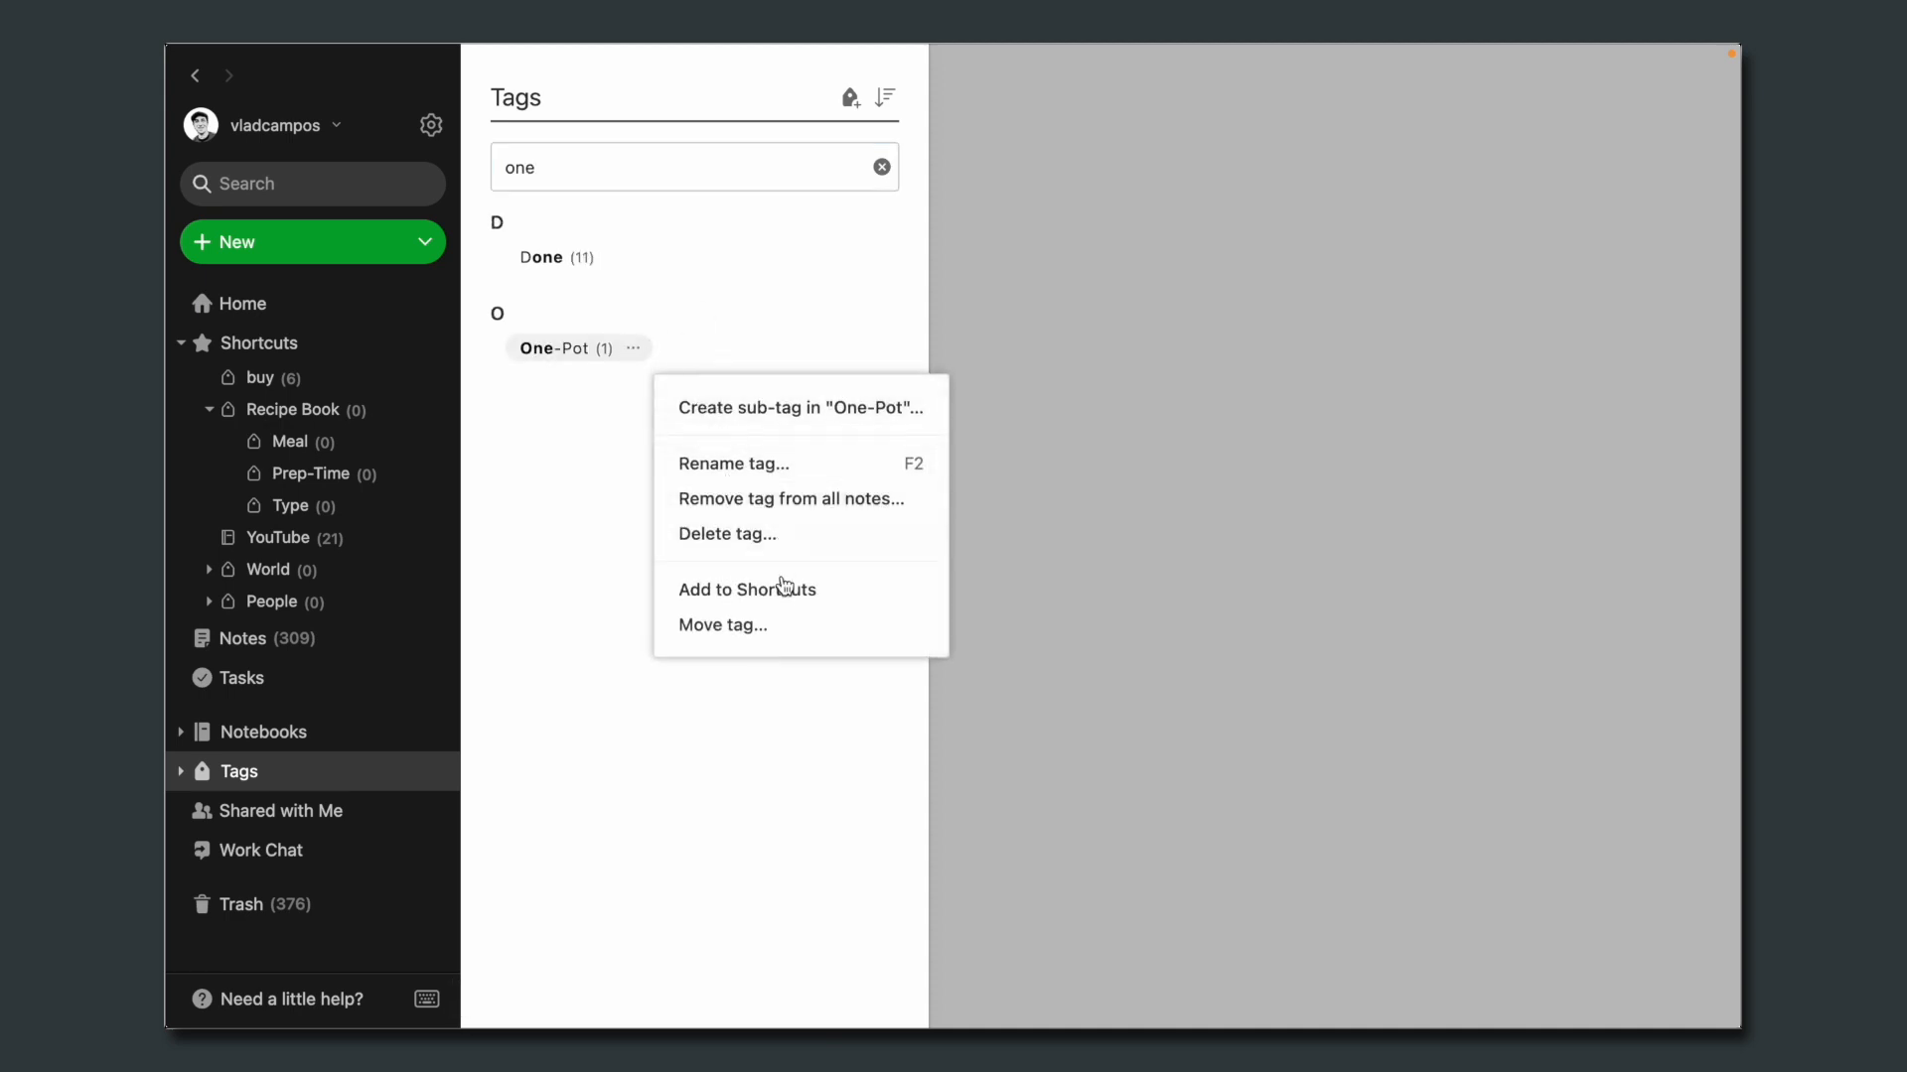
{"action": "left_click", "coordinate": [721, 626]}
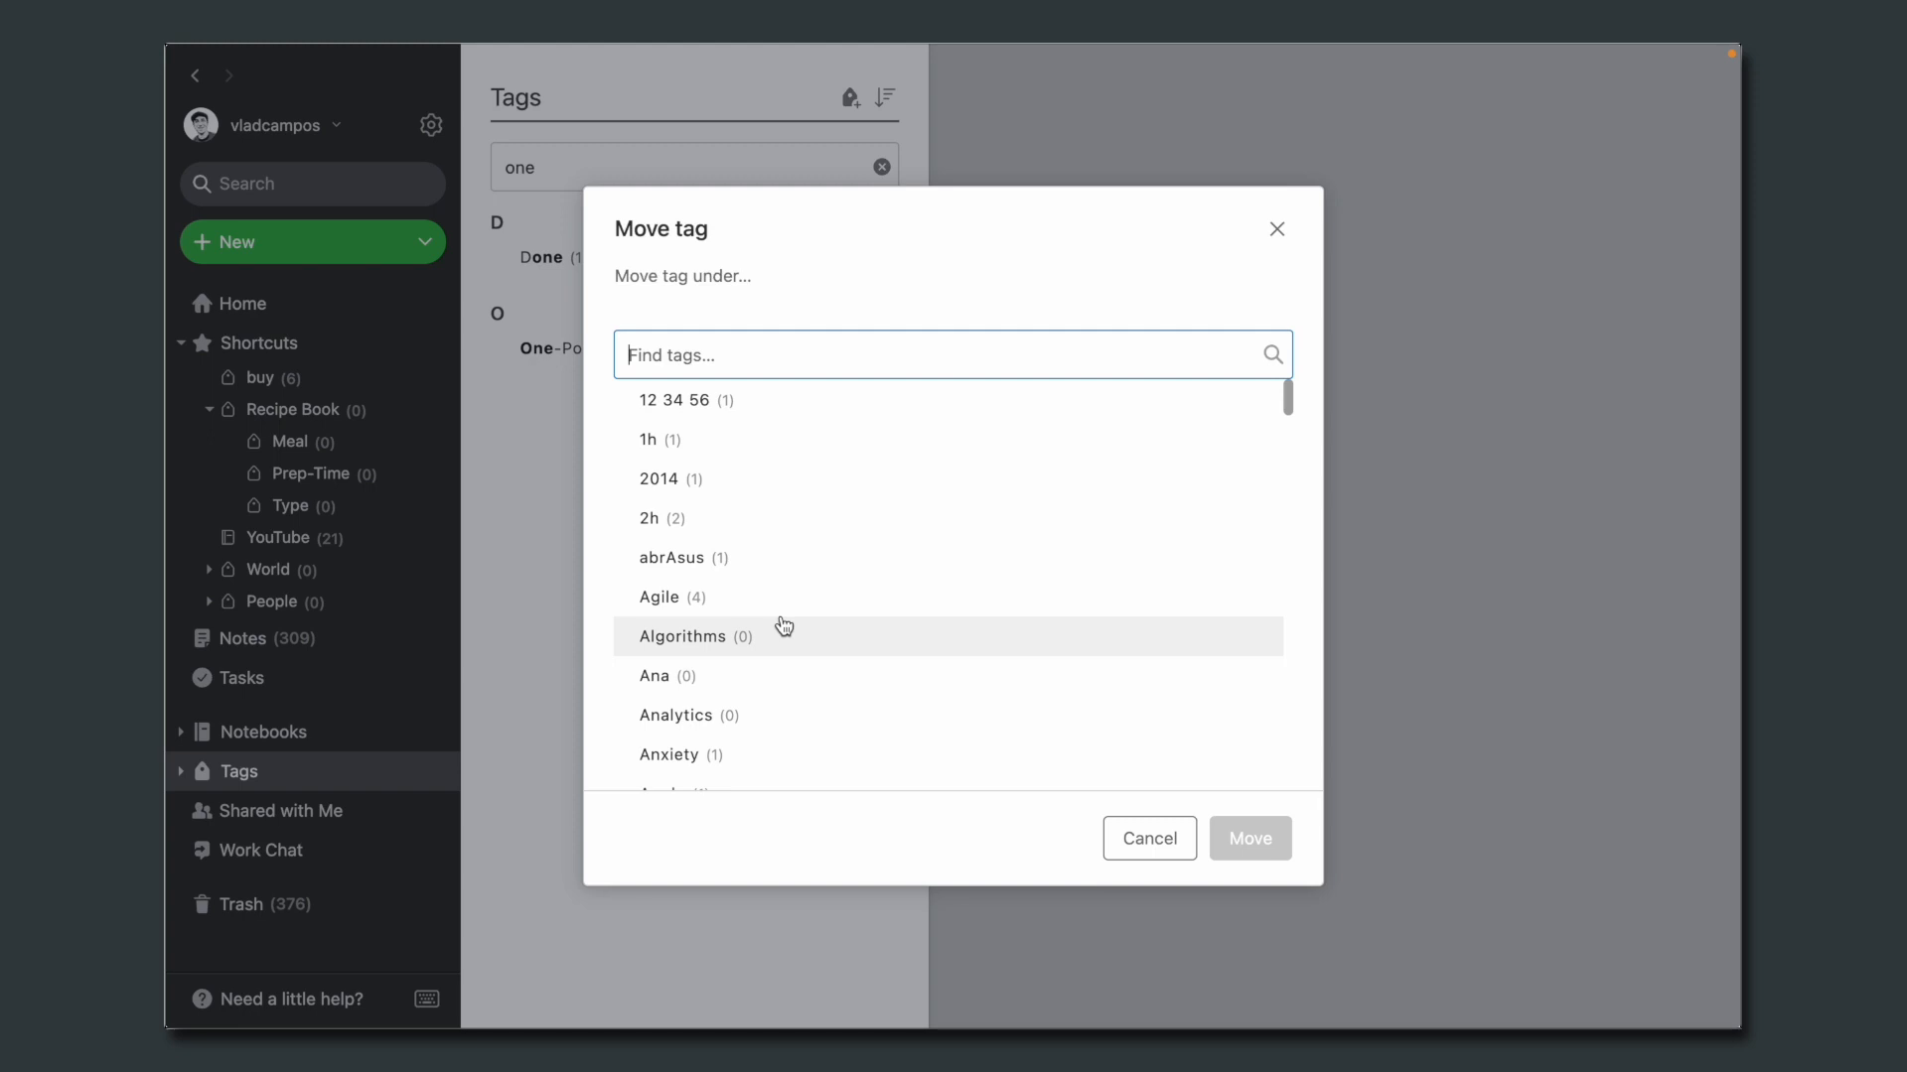
{"action": "type", "text": "ty"}
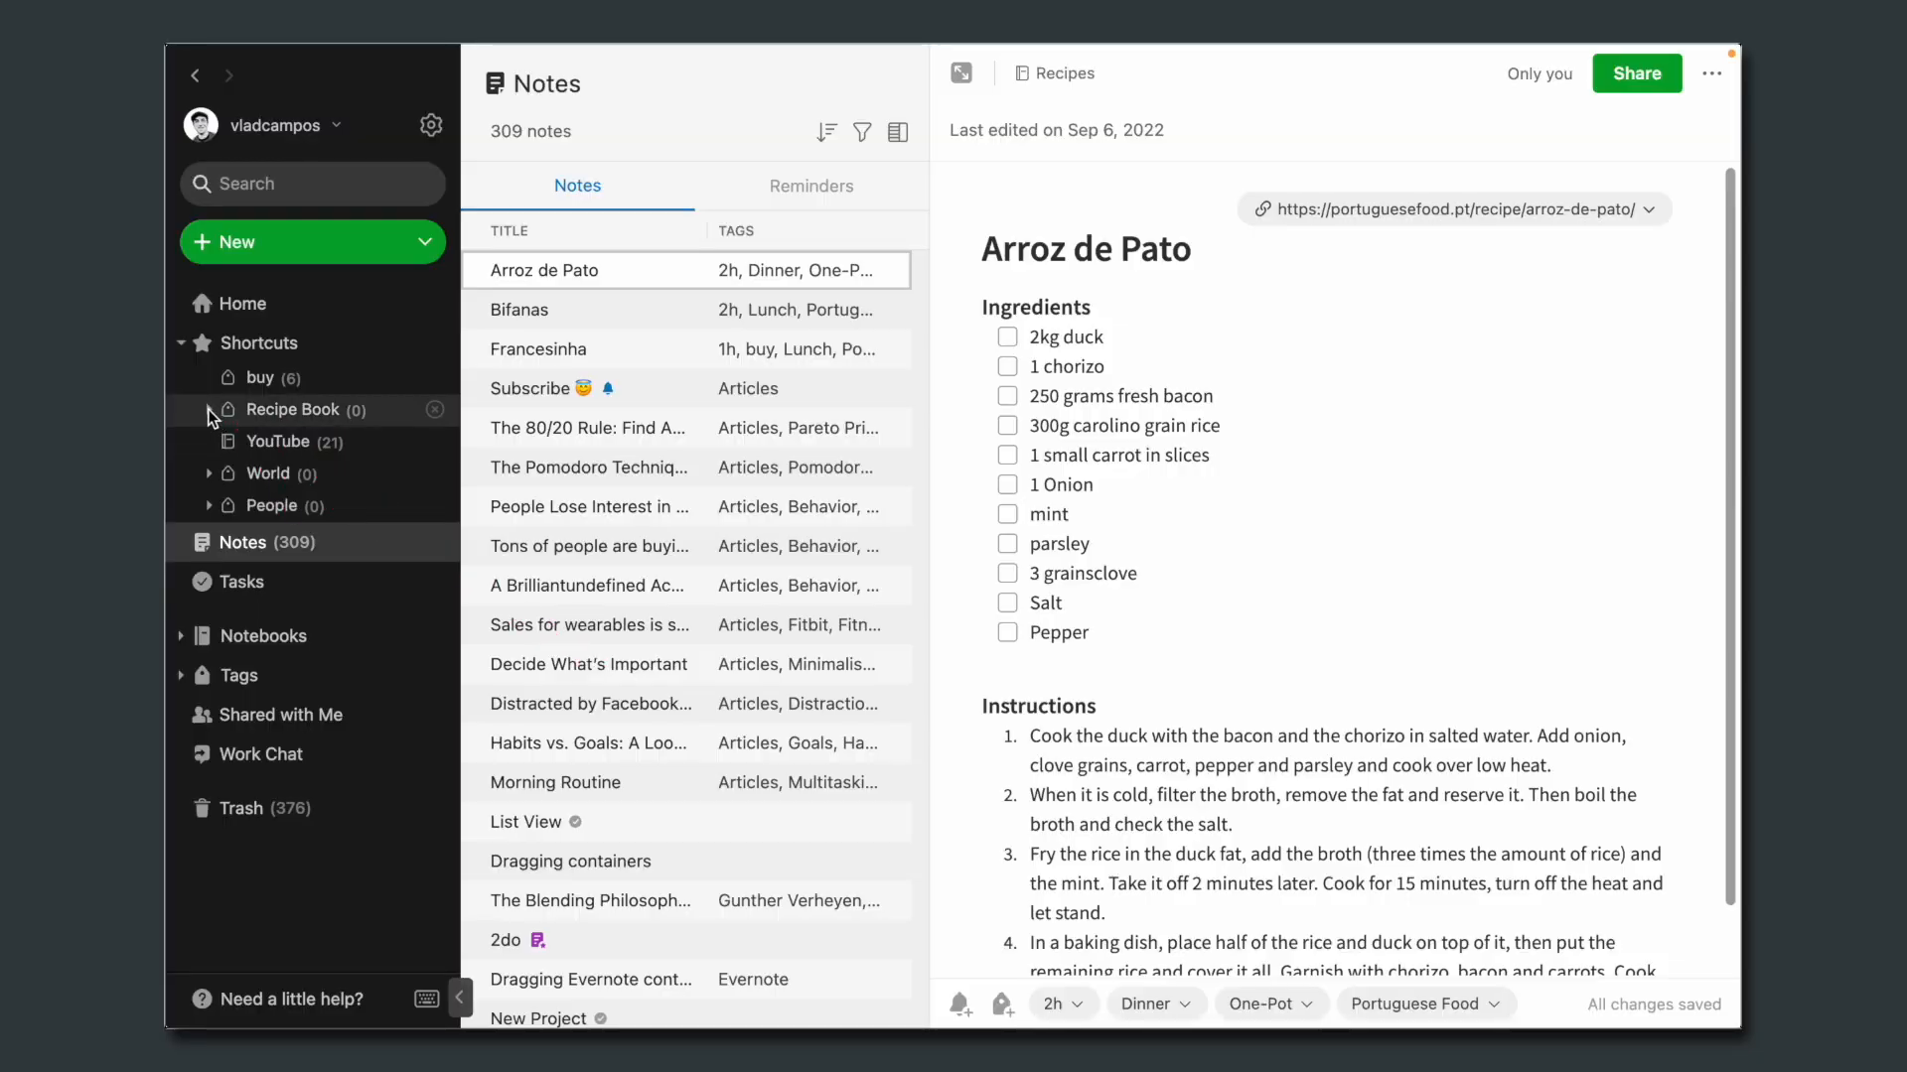
Step: Expand Recipe Book in Shortcuts, filter by a time tag and add One-Pot to the filters
{"action": "left_click", "coordinate": [212, 417]}
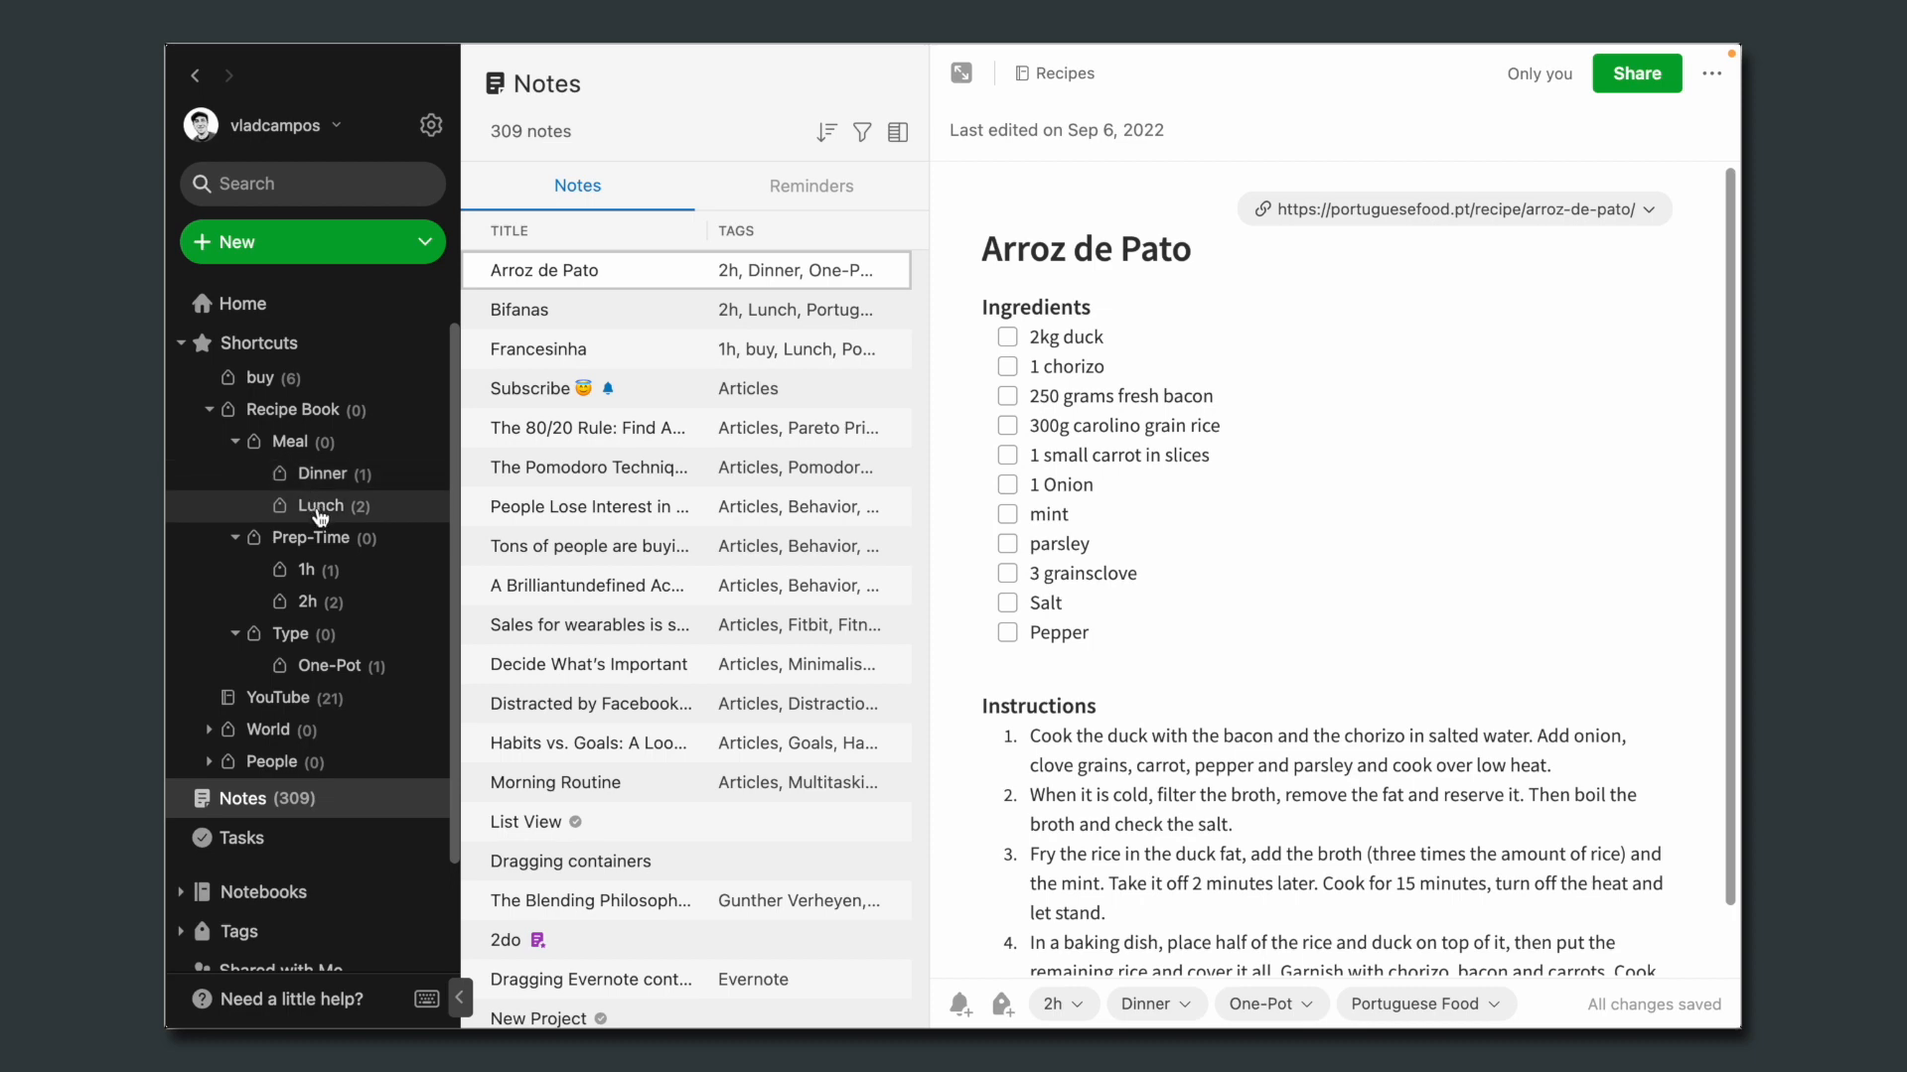
{"action": "left_click", "coordinate": [321, 507]}
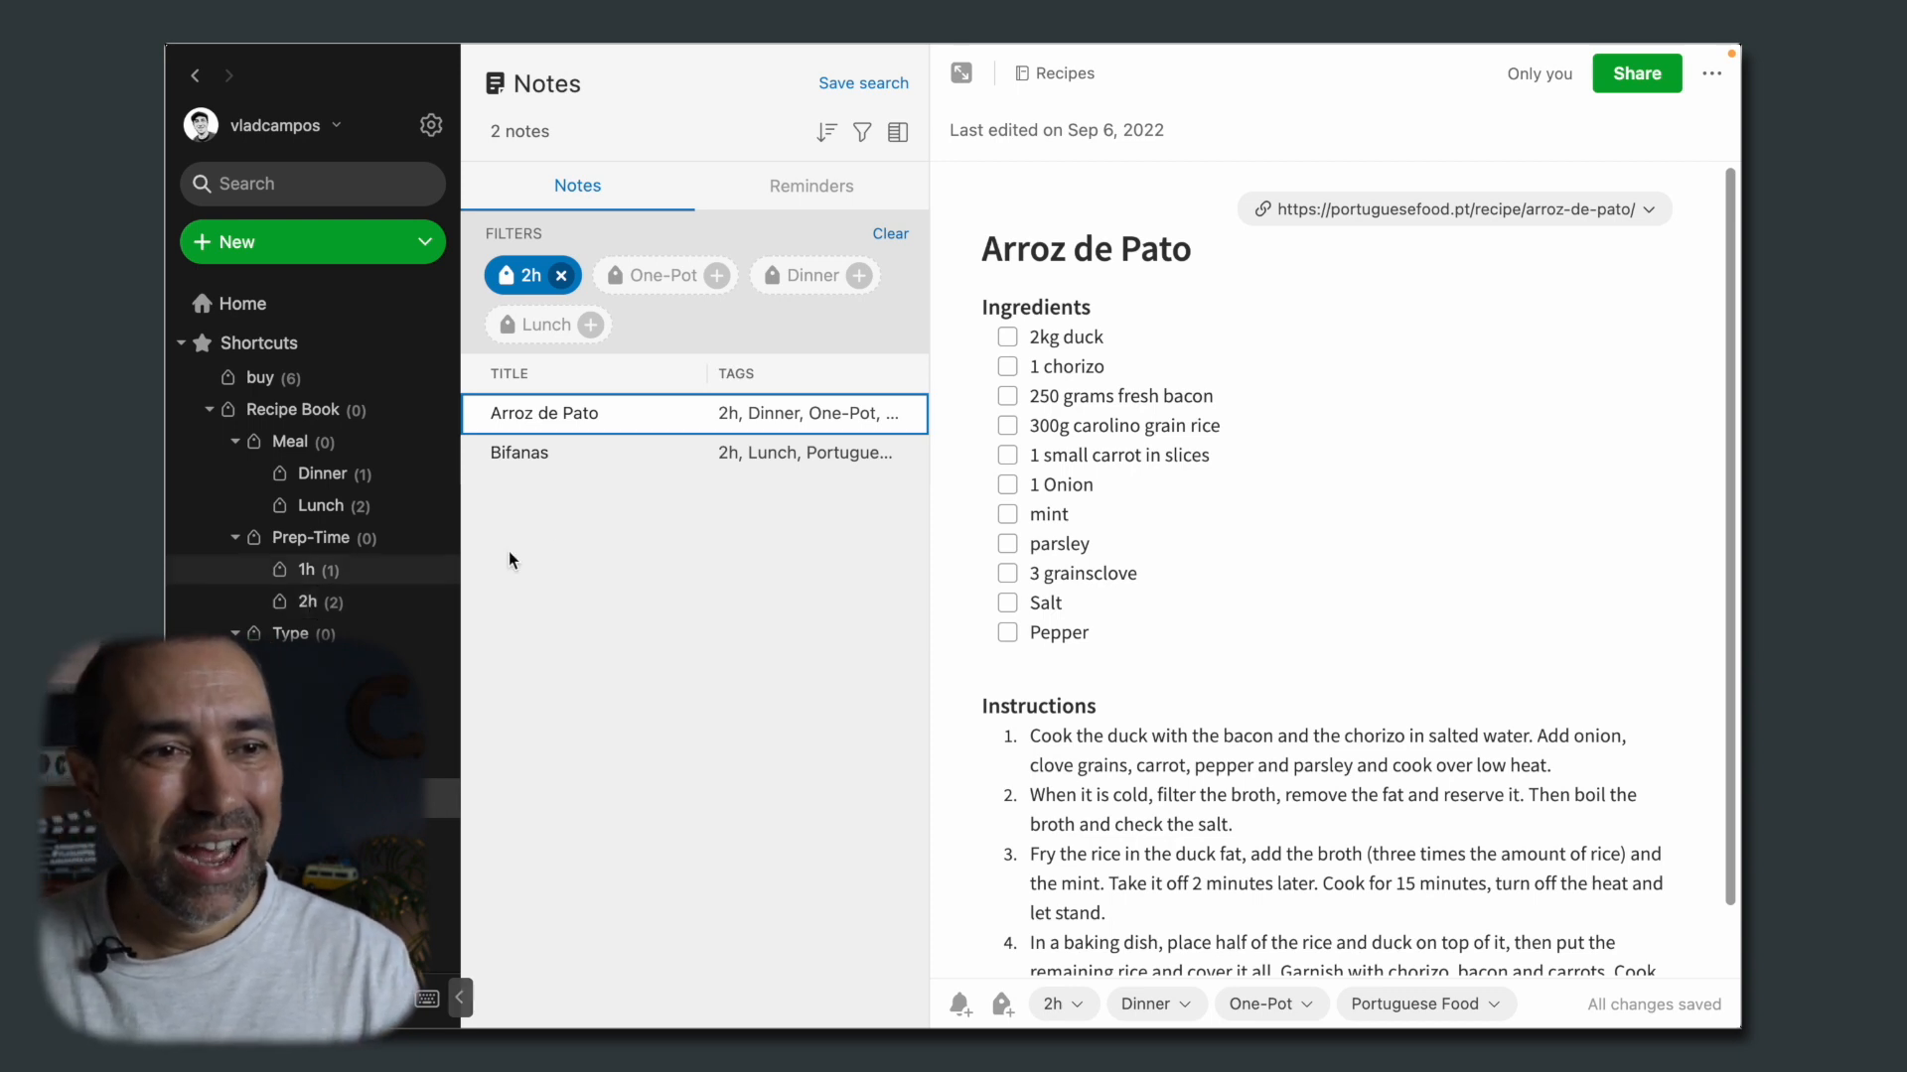
{"action": "mouse_move", "coordinate": [625, 660]}
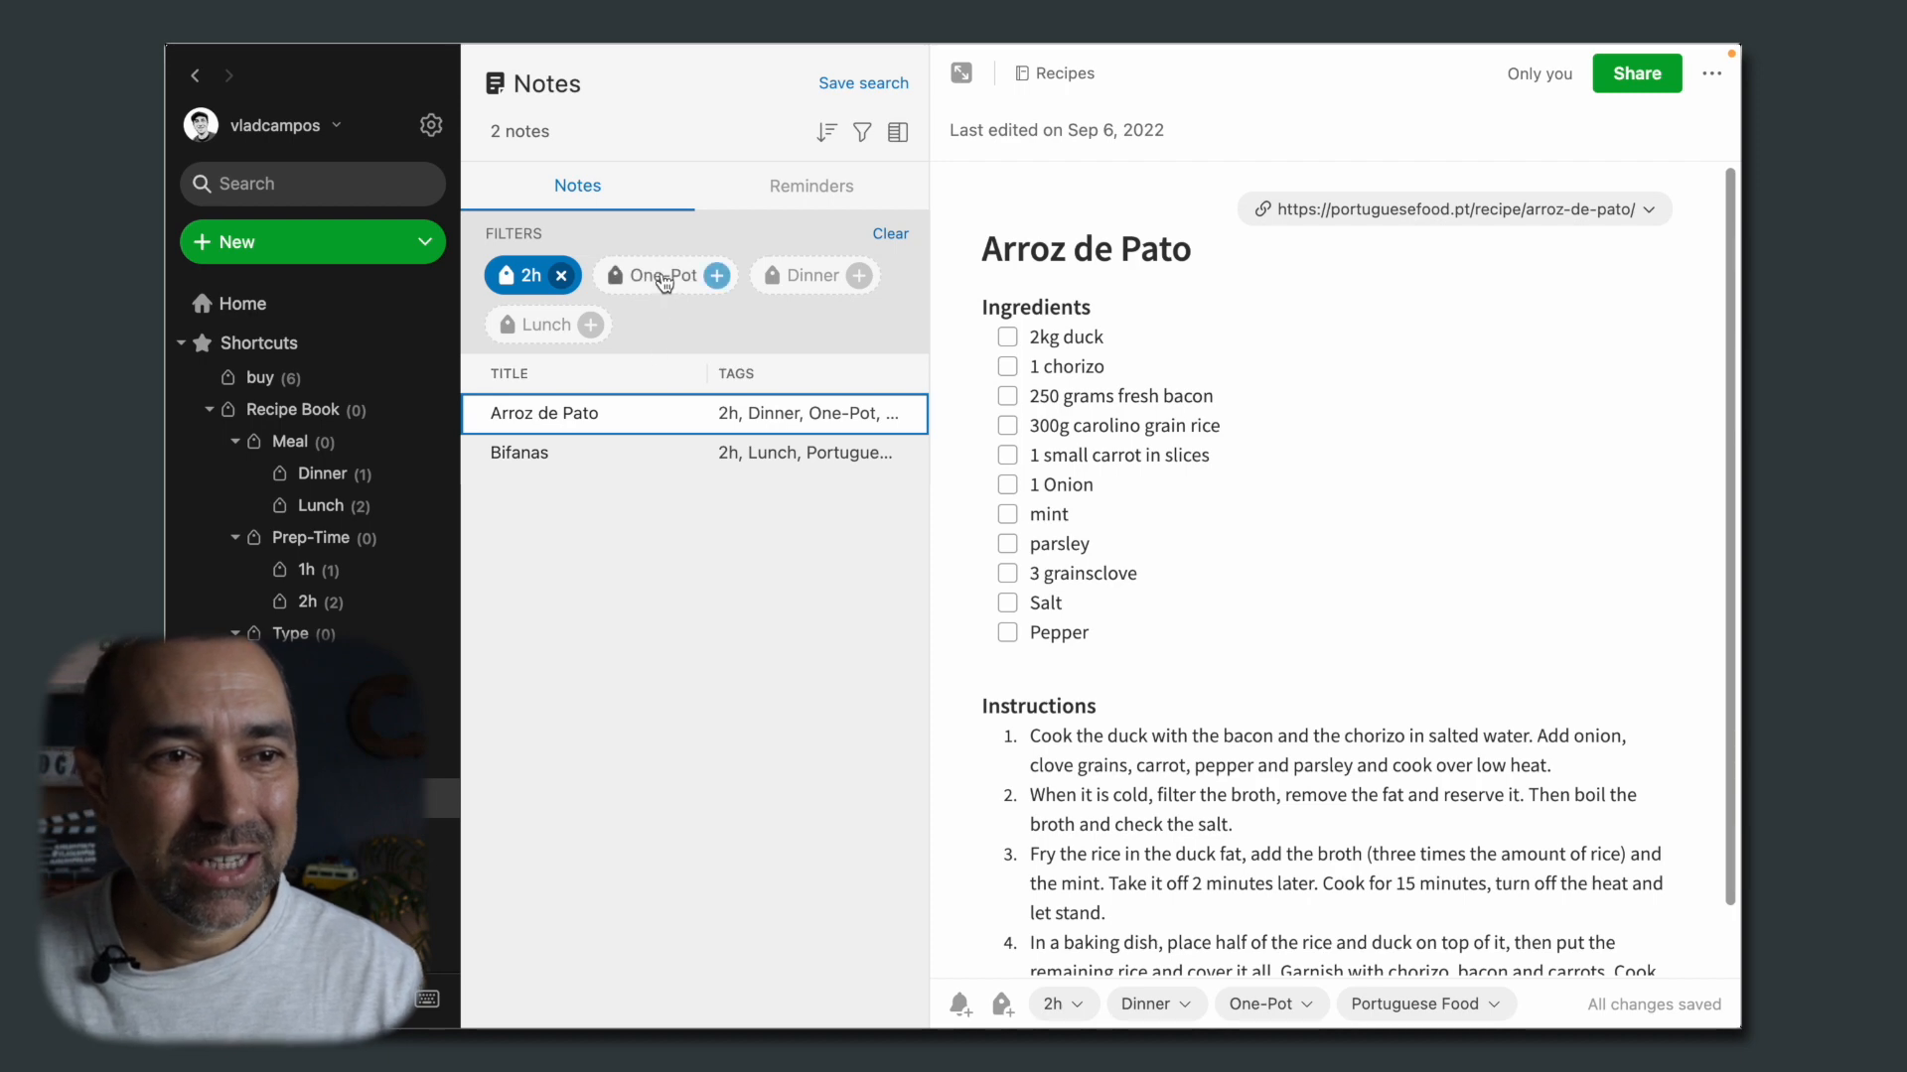
{"action": "left_click", "coordinate": [717, 274]}
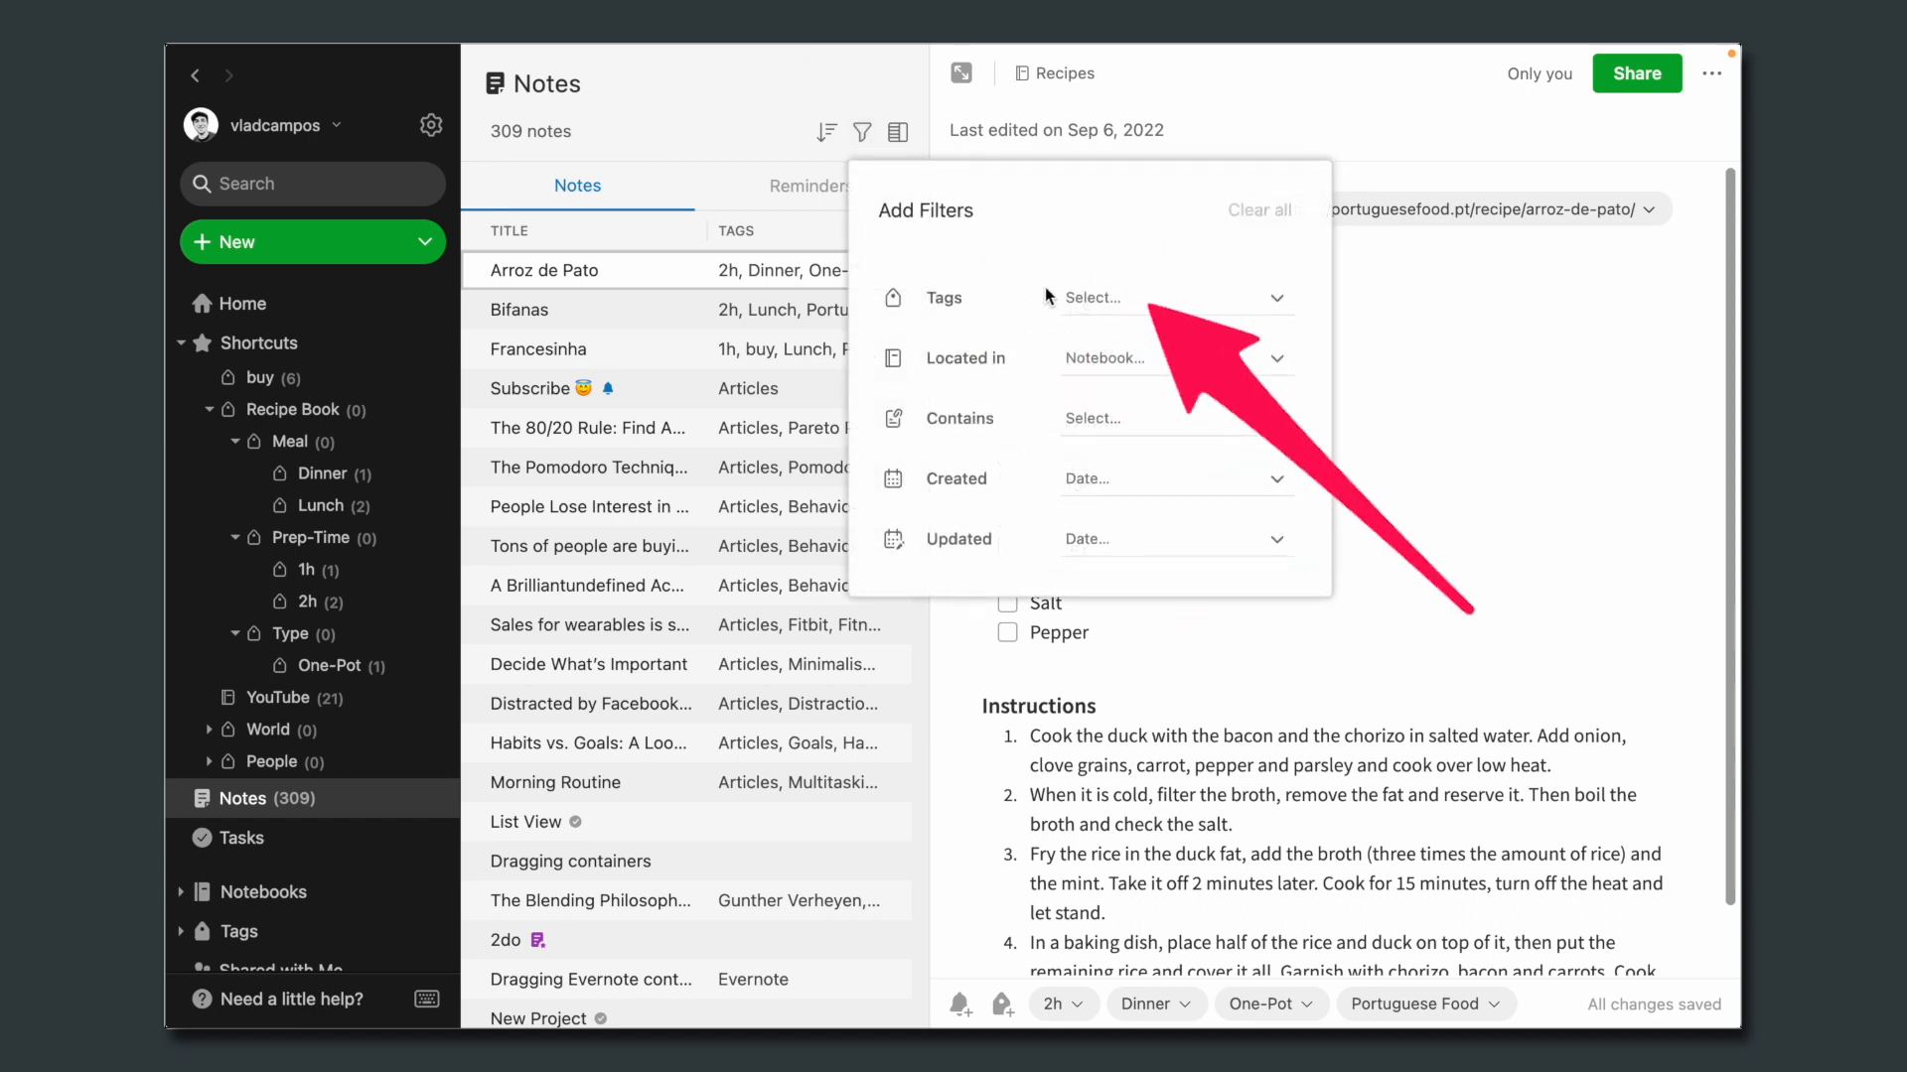
Step: Find the Recipe Book tag in the Tags filter and include its sub-tags
{"action": "type", "text": "reci"}
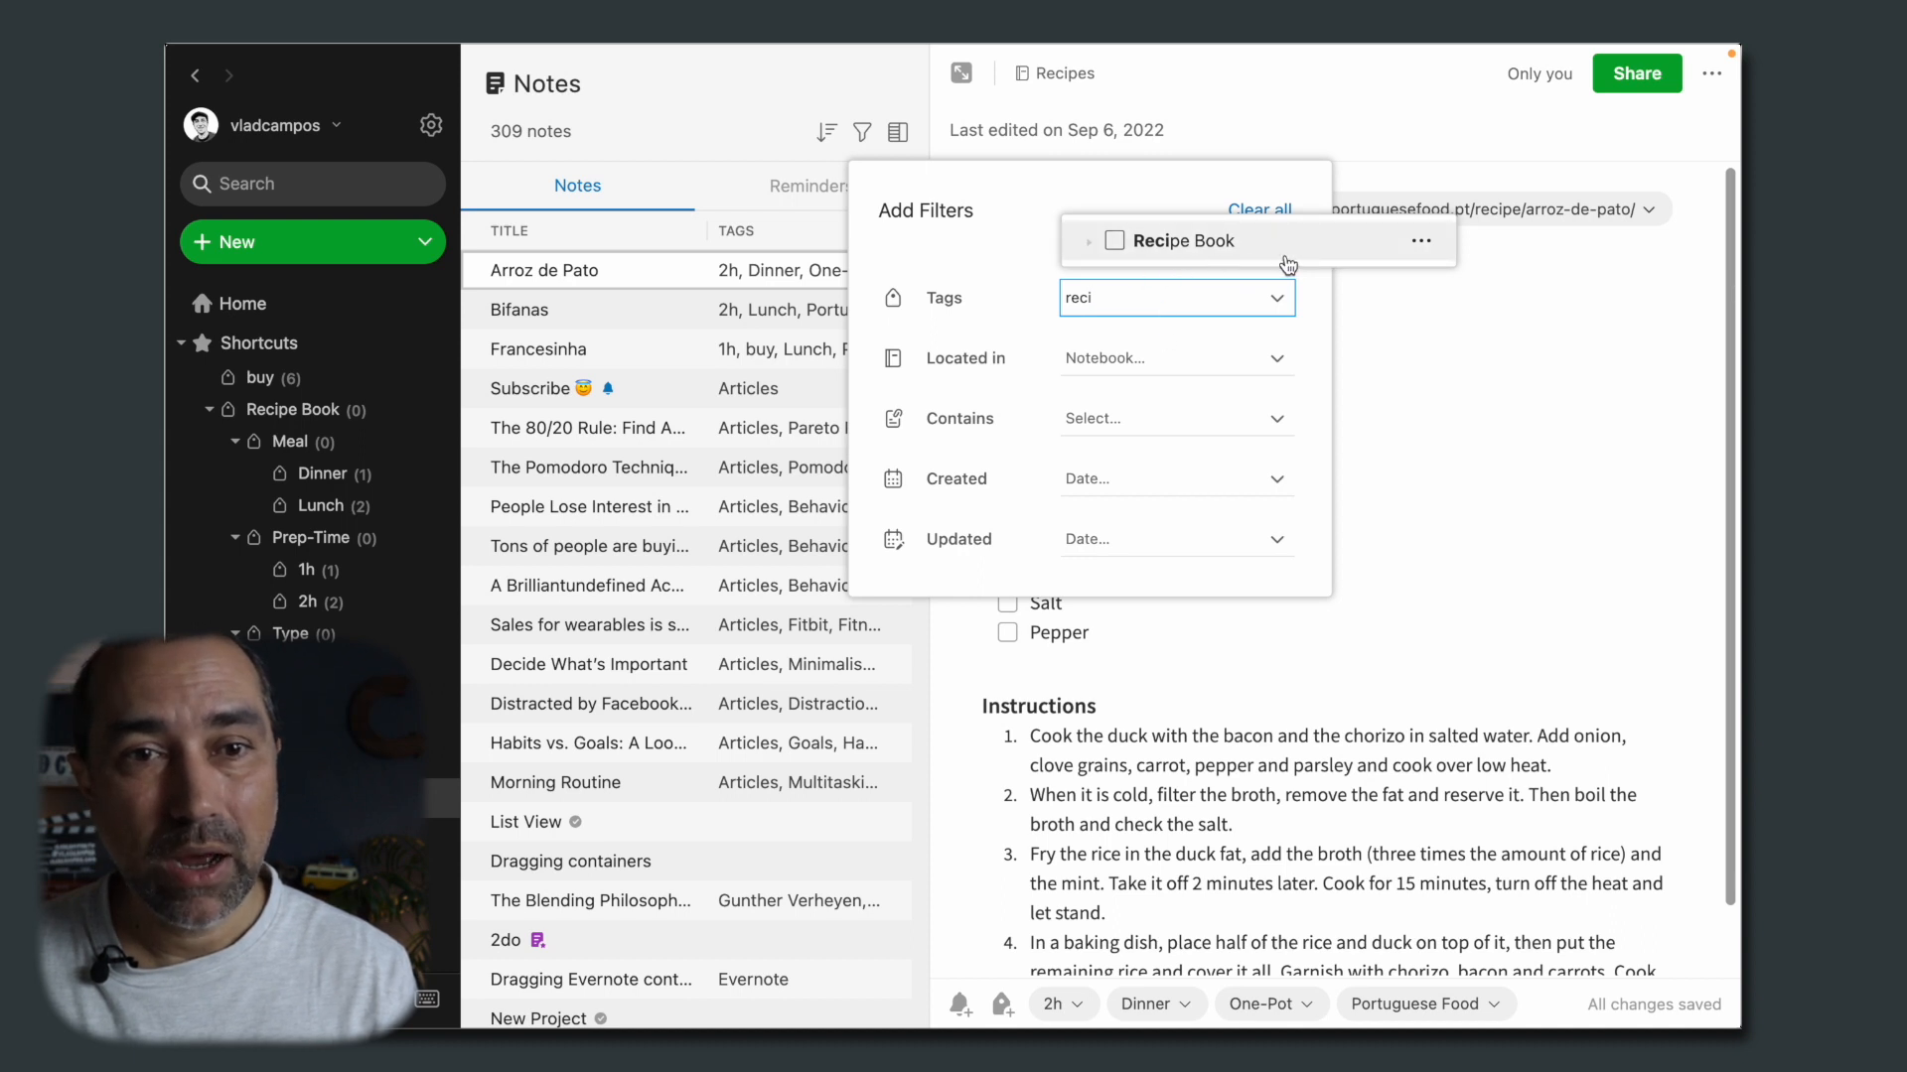
{"action": "left_click", "coordinate": [1420, 240]}
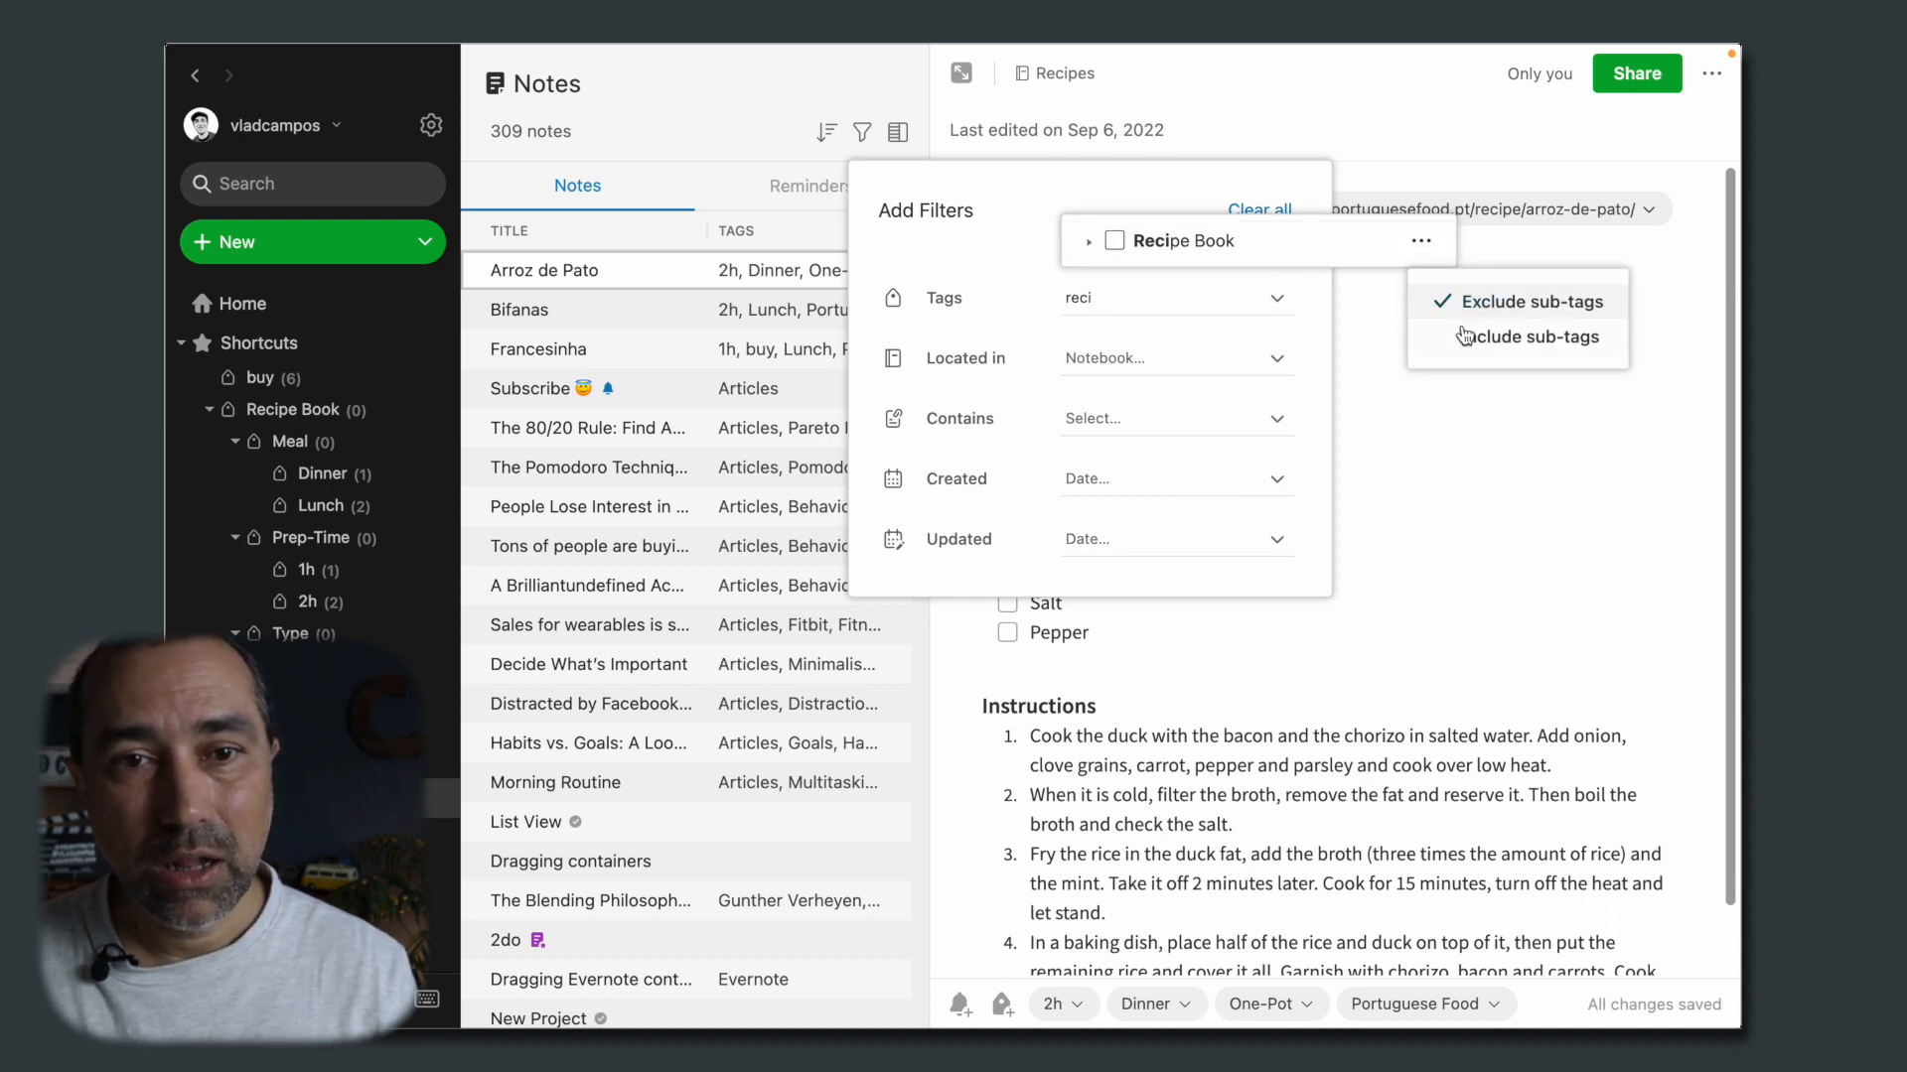
{"action": "left_click", "coordinate": [1527, 299]}
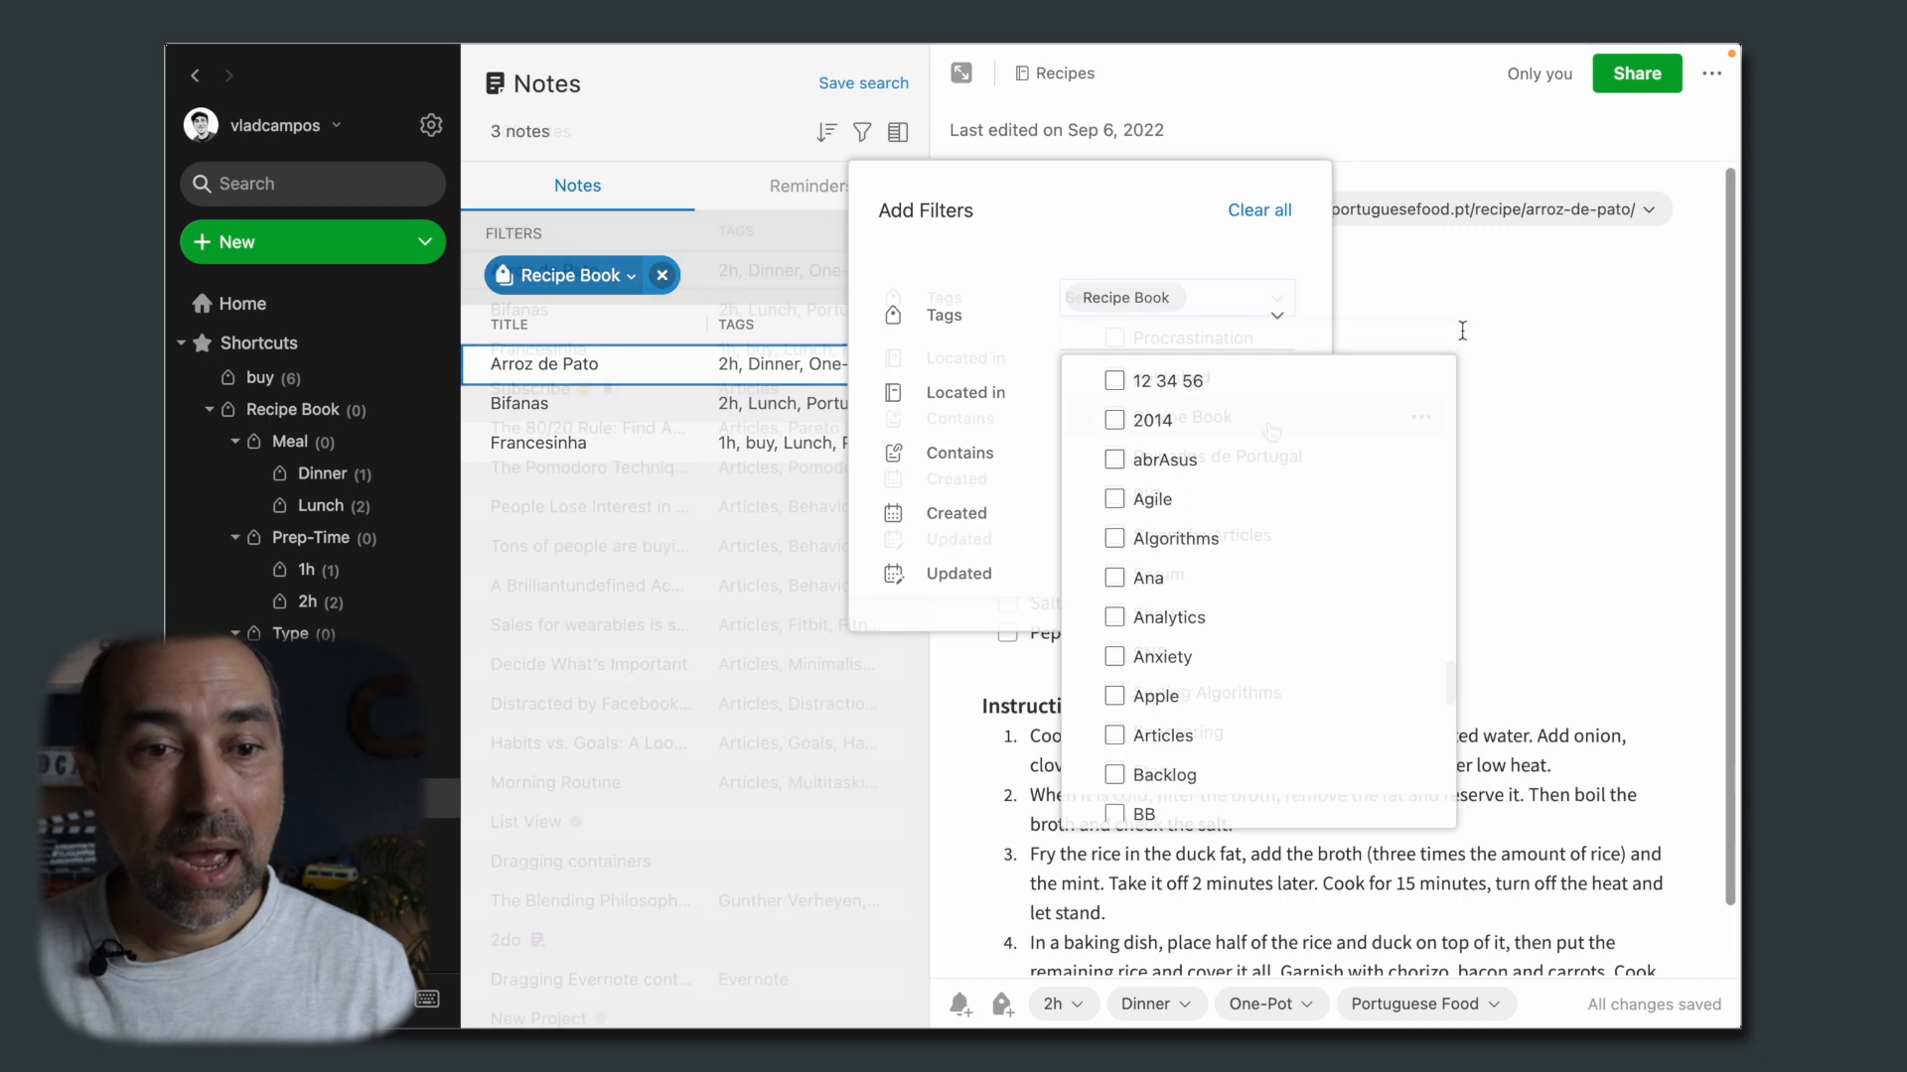
{"action": "left_click", "coordinate": [663, 274]}
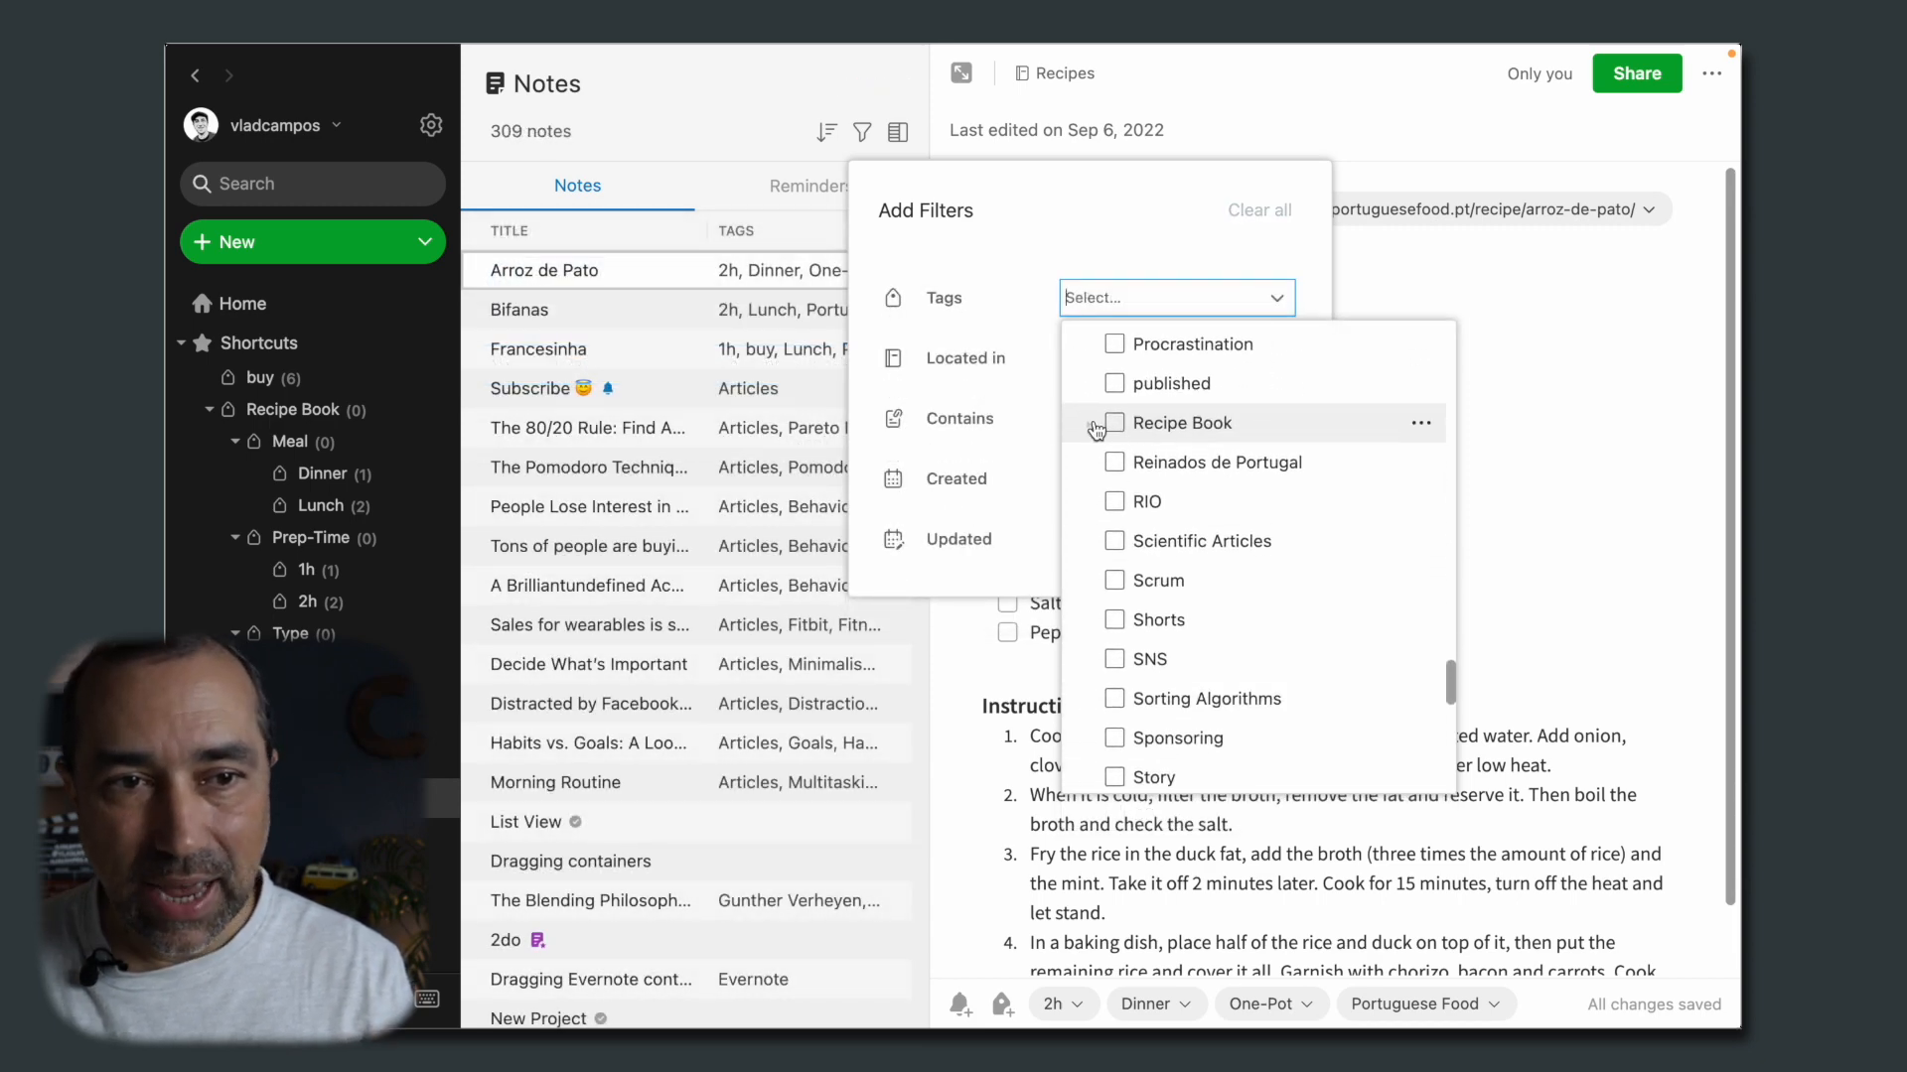
Step: Expand Recipe Book and its sub-tag groups, then filter notes by the 2h tag
{"action": "left_click", "coordinate": [1090, 423]}
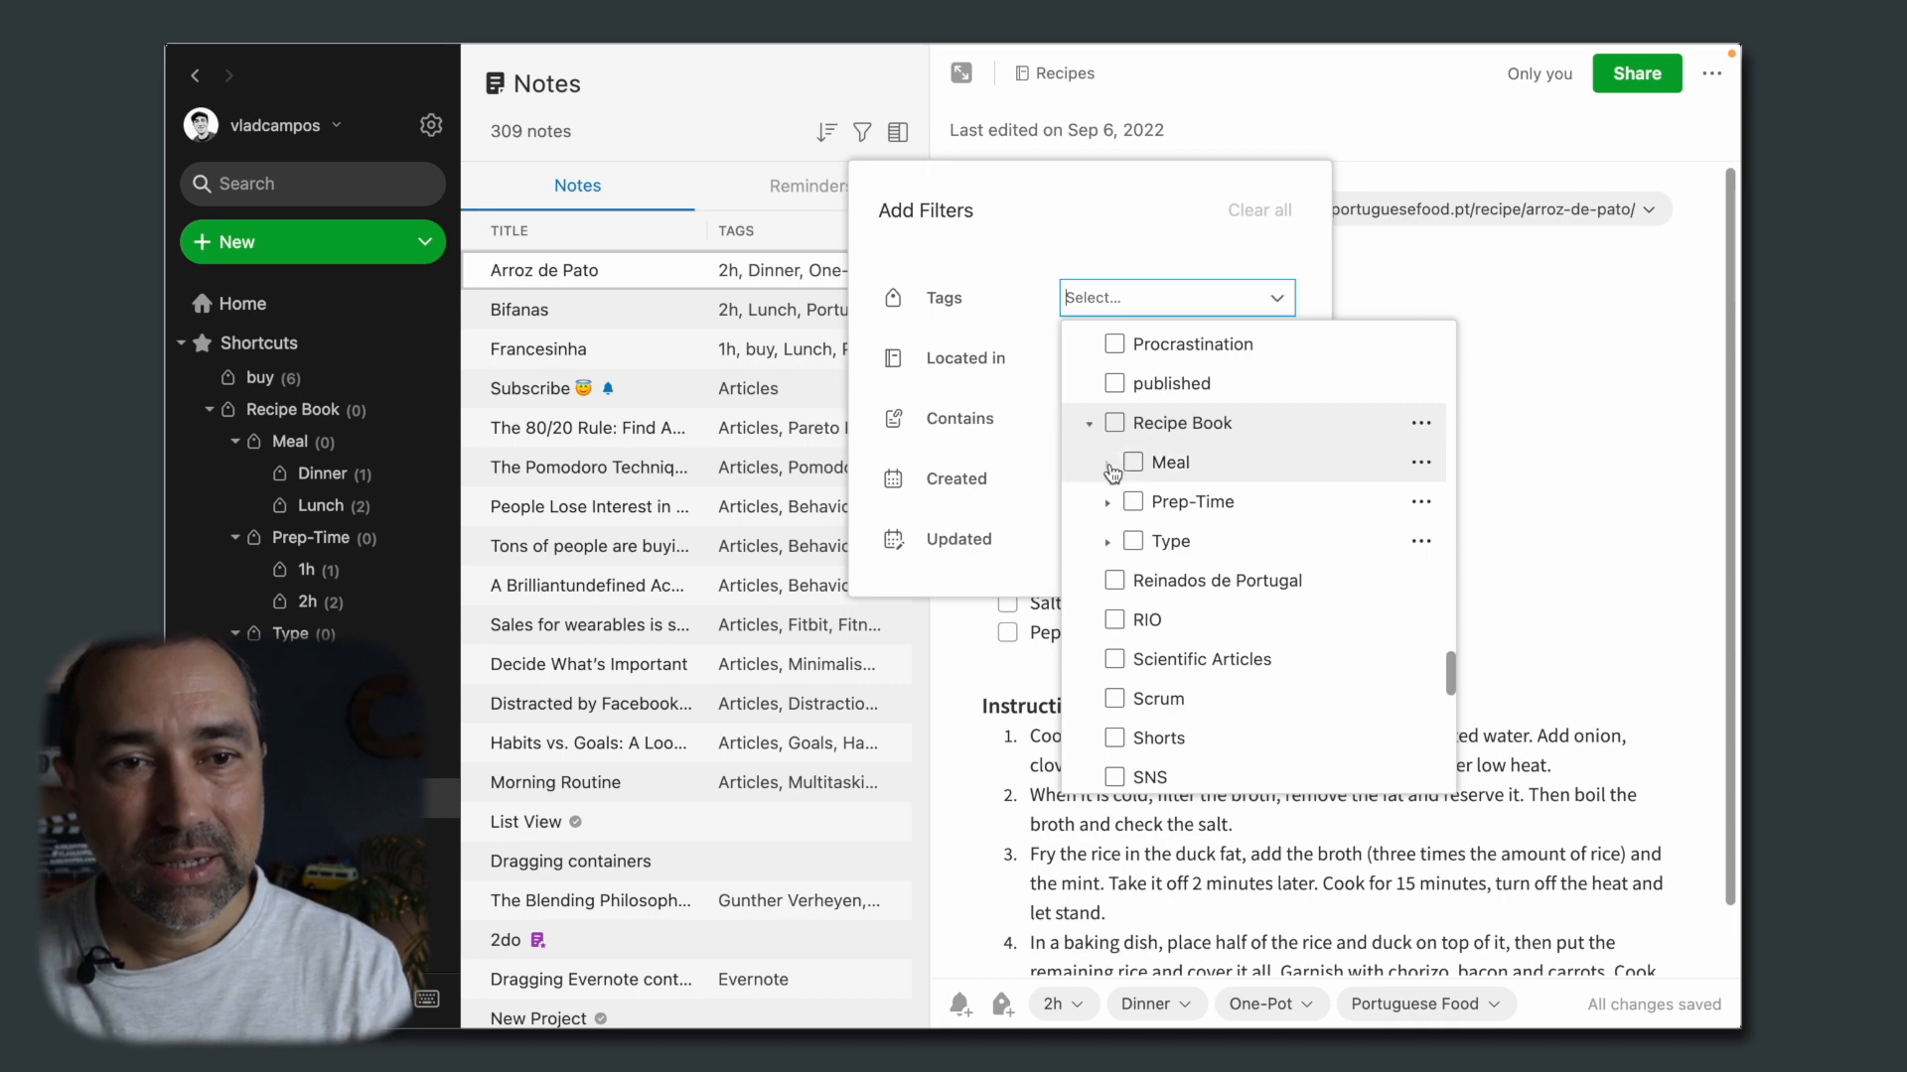
{"action": "left_click", "coordinate": [1107, 463]}
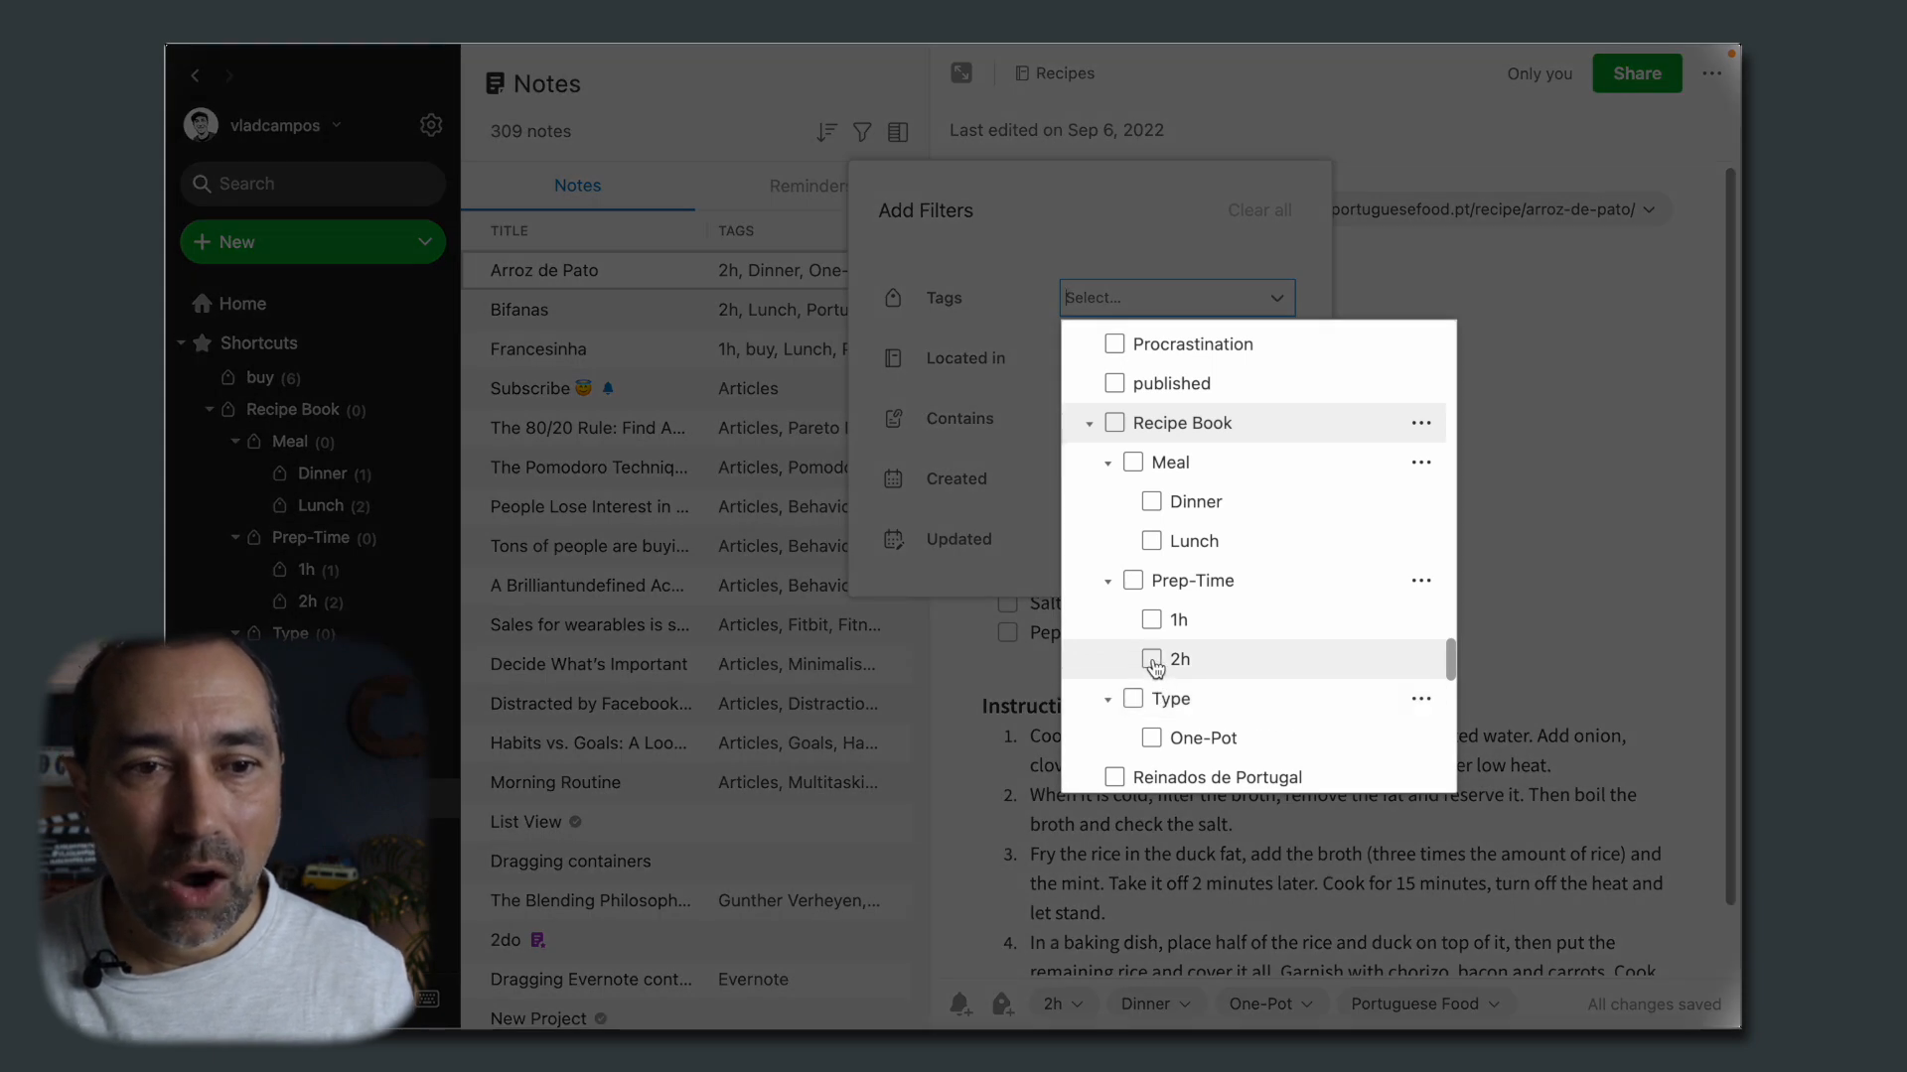
{"action": "left_click", "coordinate": [1150, 657]}
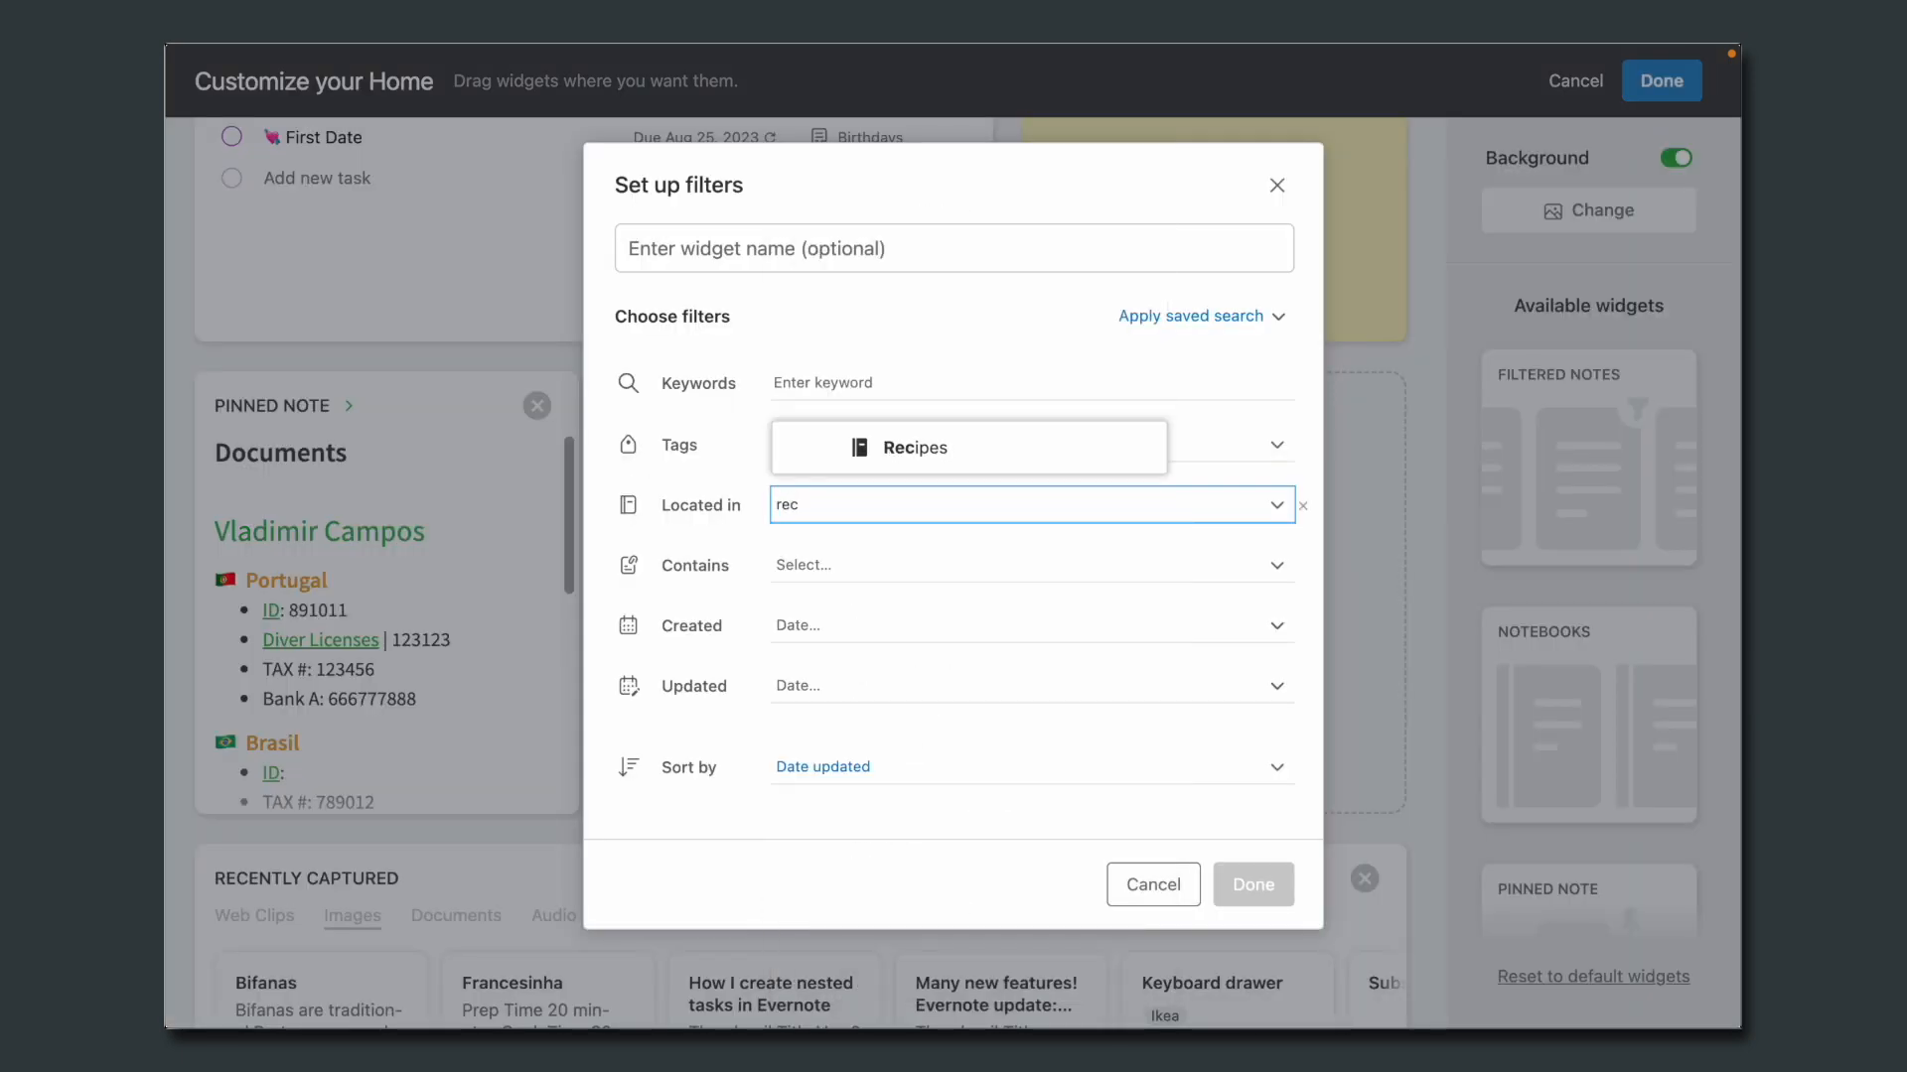
Step: Create a Home filtered-notes widget named 'Recipe Book' limited to the Recipes notebook
{"action": "left_click", "coordinate": [967, 447]}
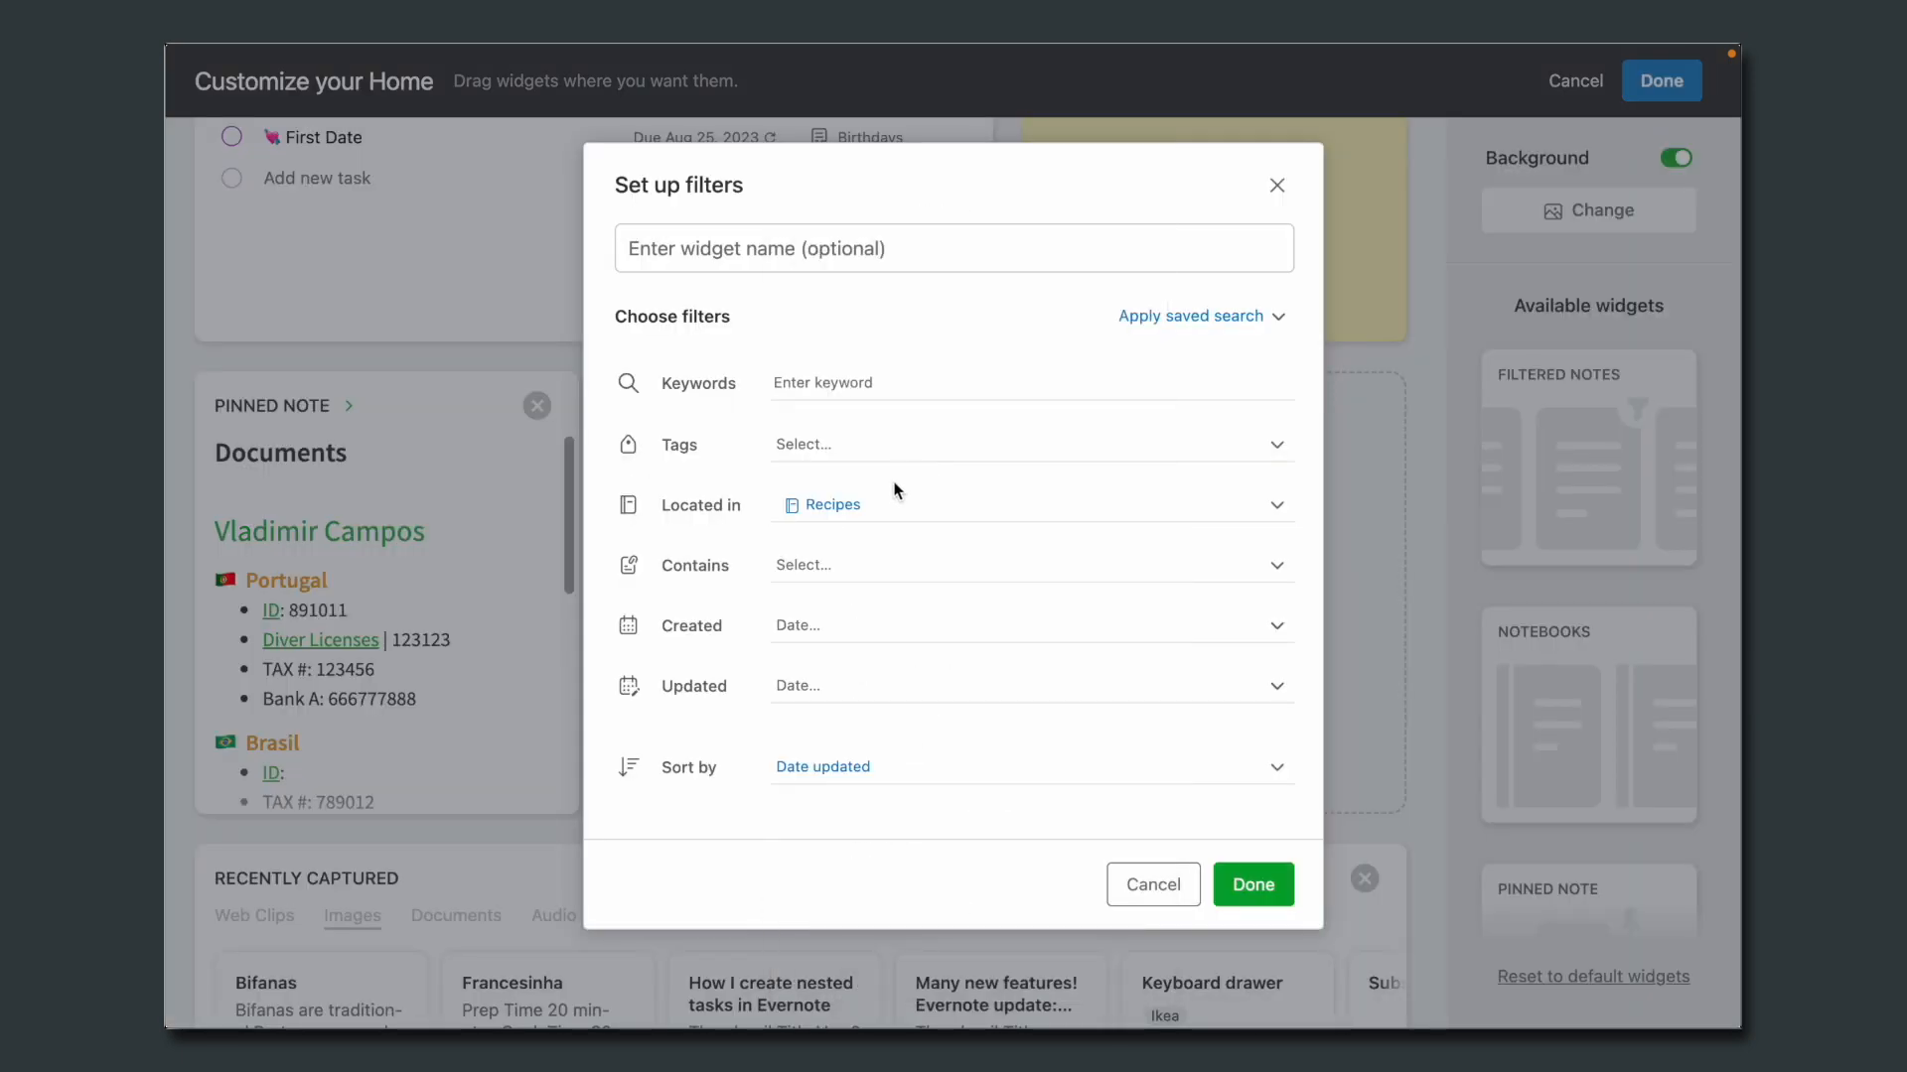
{"action": "type", "text": "Recipe Book"}
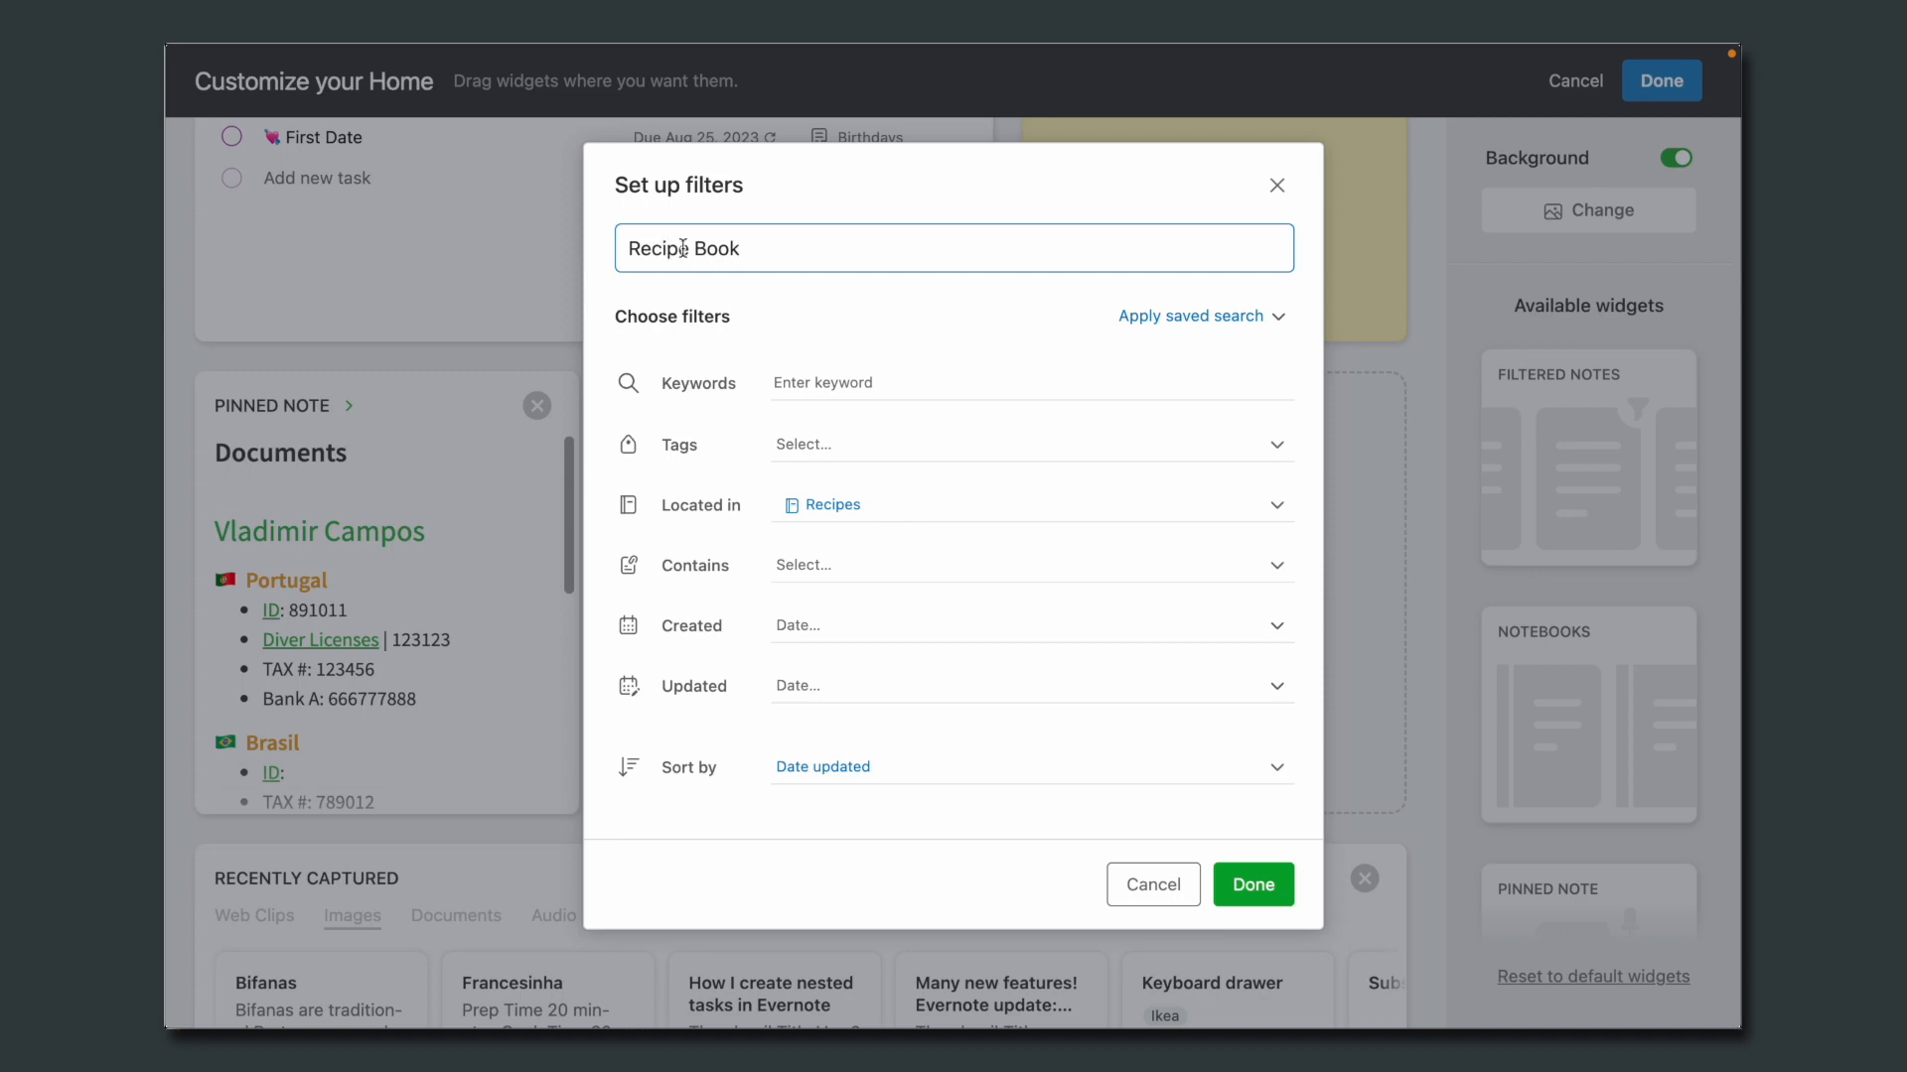
{"action": "left_click", "coordinate": [1251, 883]}
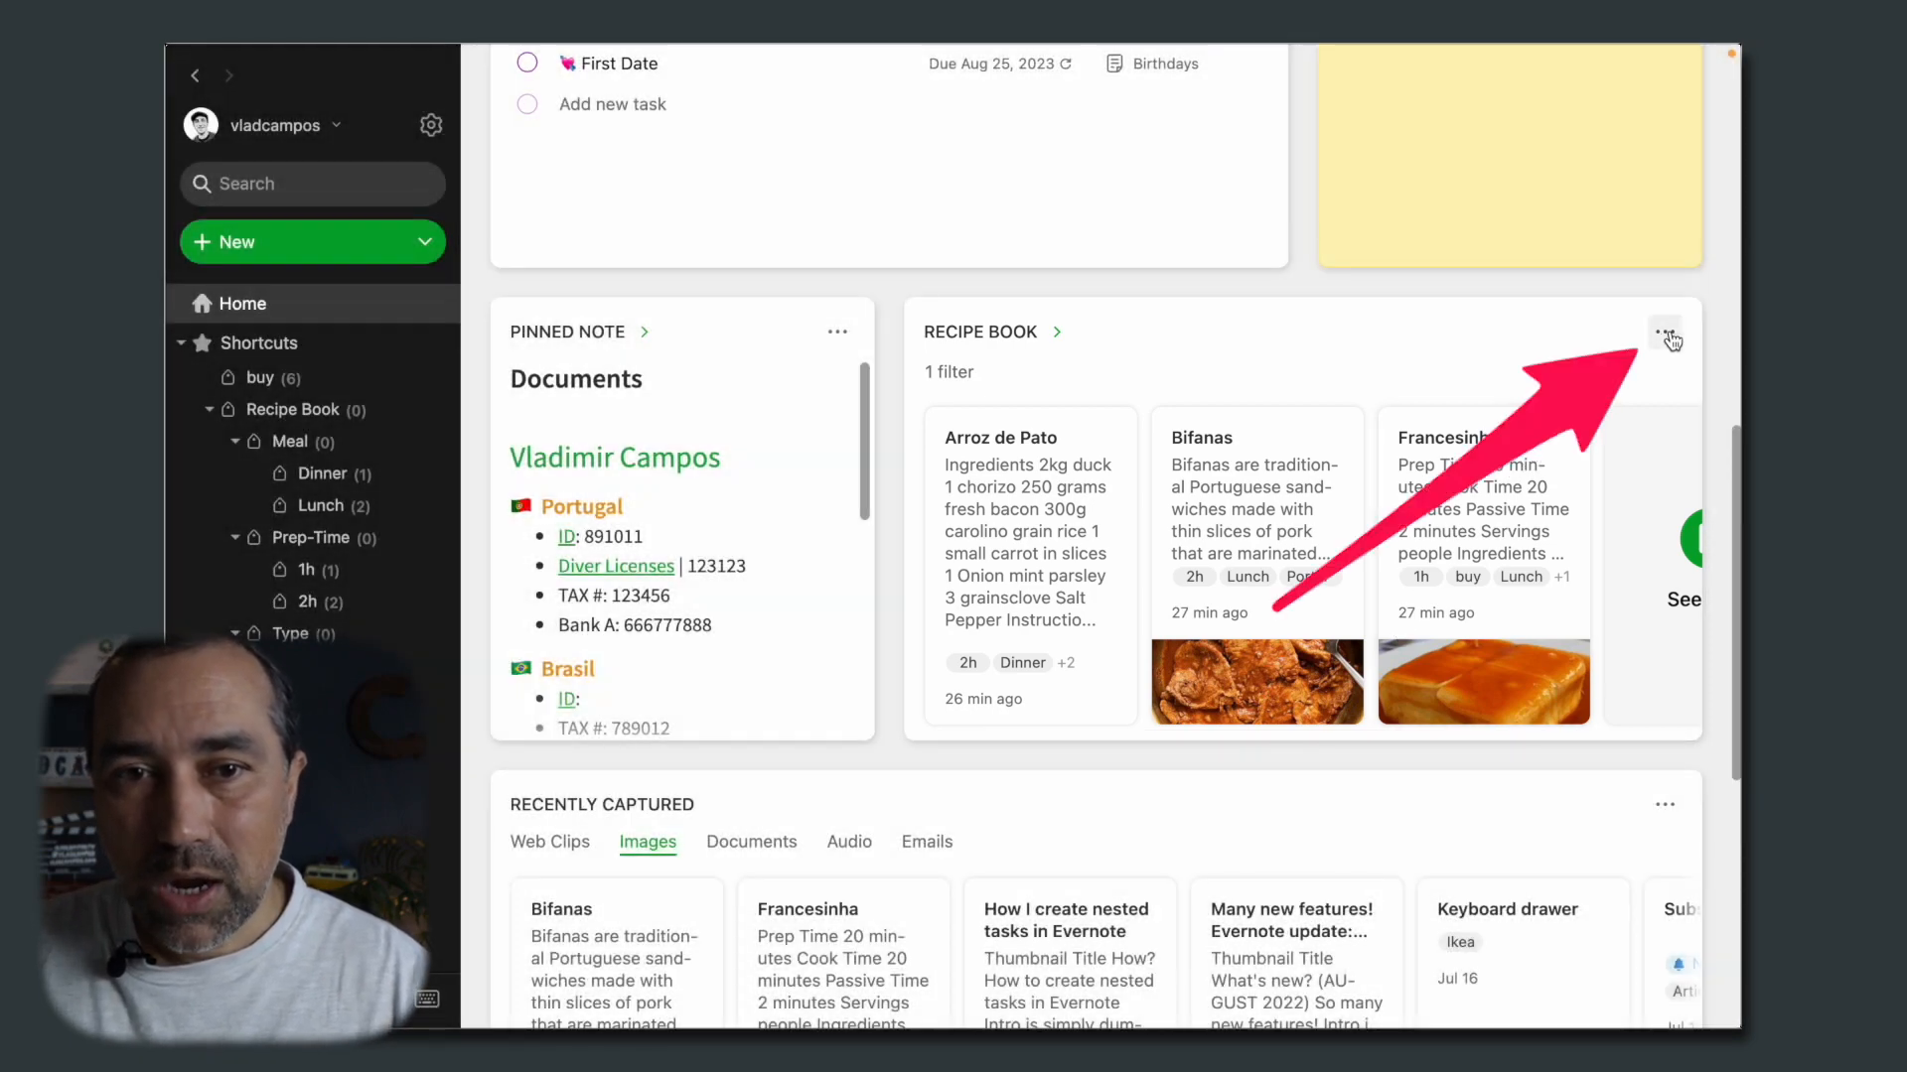
Step: Edit the Recipe Book widget's filters to add the 2h and One-Pot tags
{"action": "left_click", "coordinate": [1666, 337]}
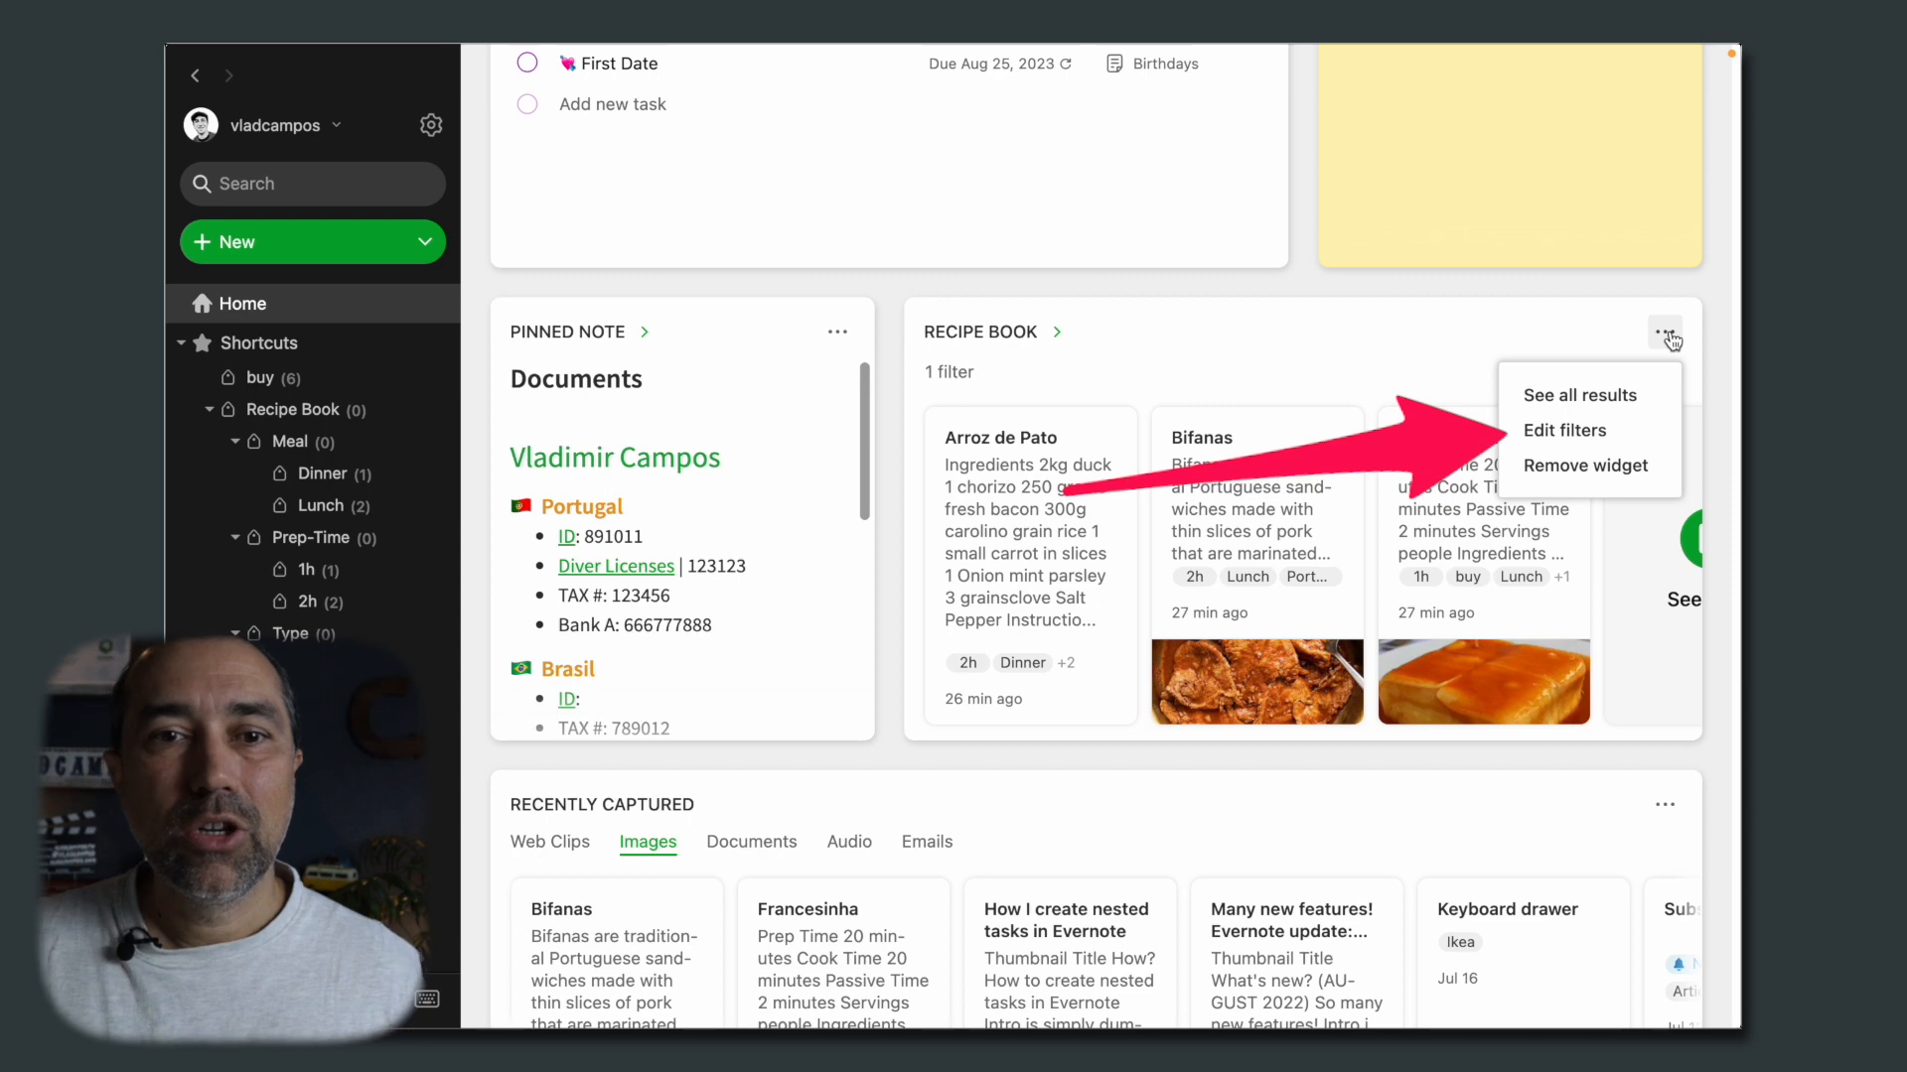
{"action": "left_click", "coordinate": [1565, 429]}
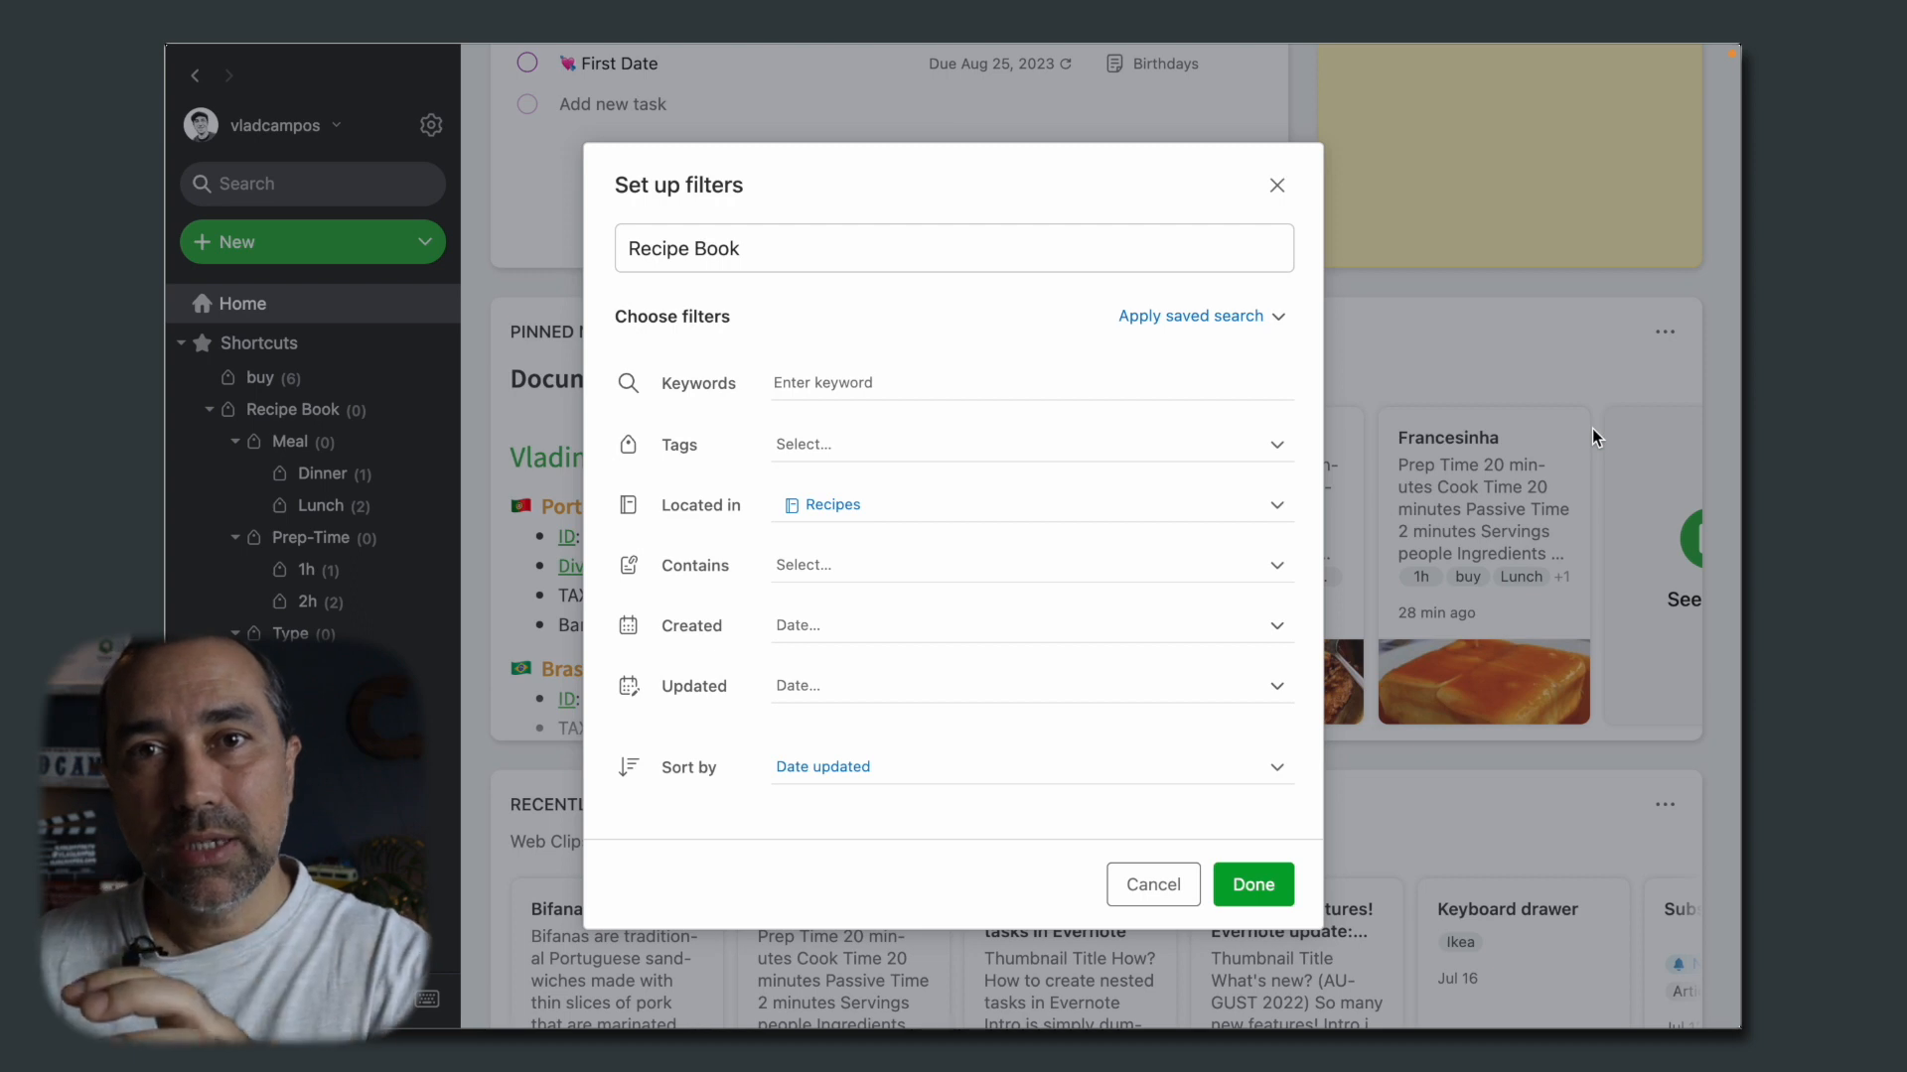
{"action": "mouse_move", "coordinate": [886, 445]}
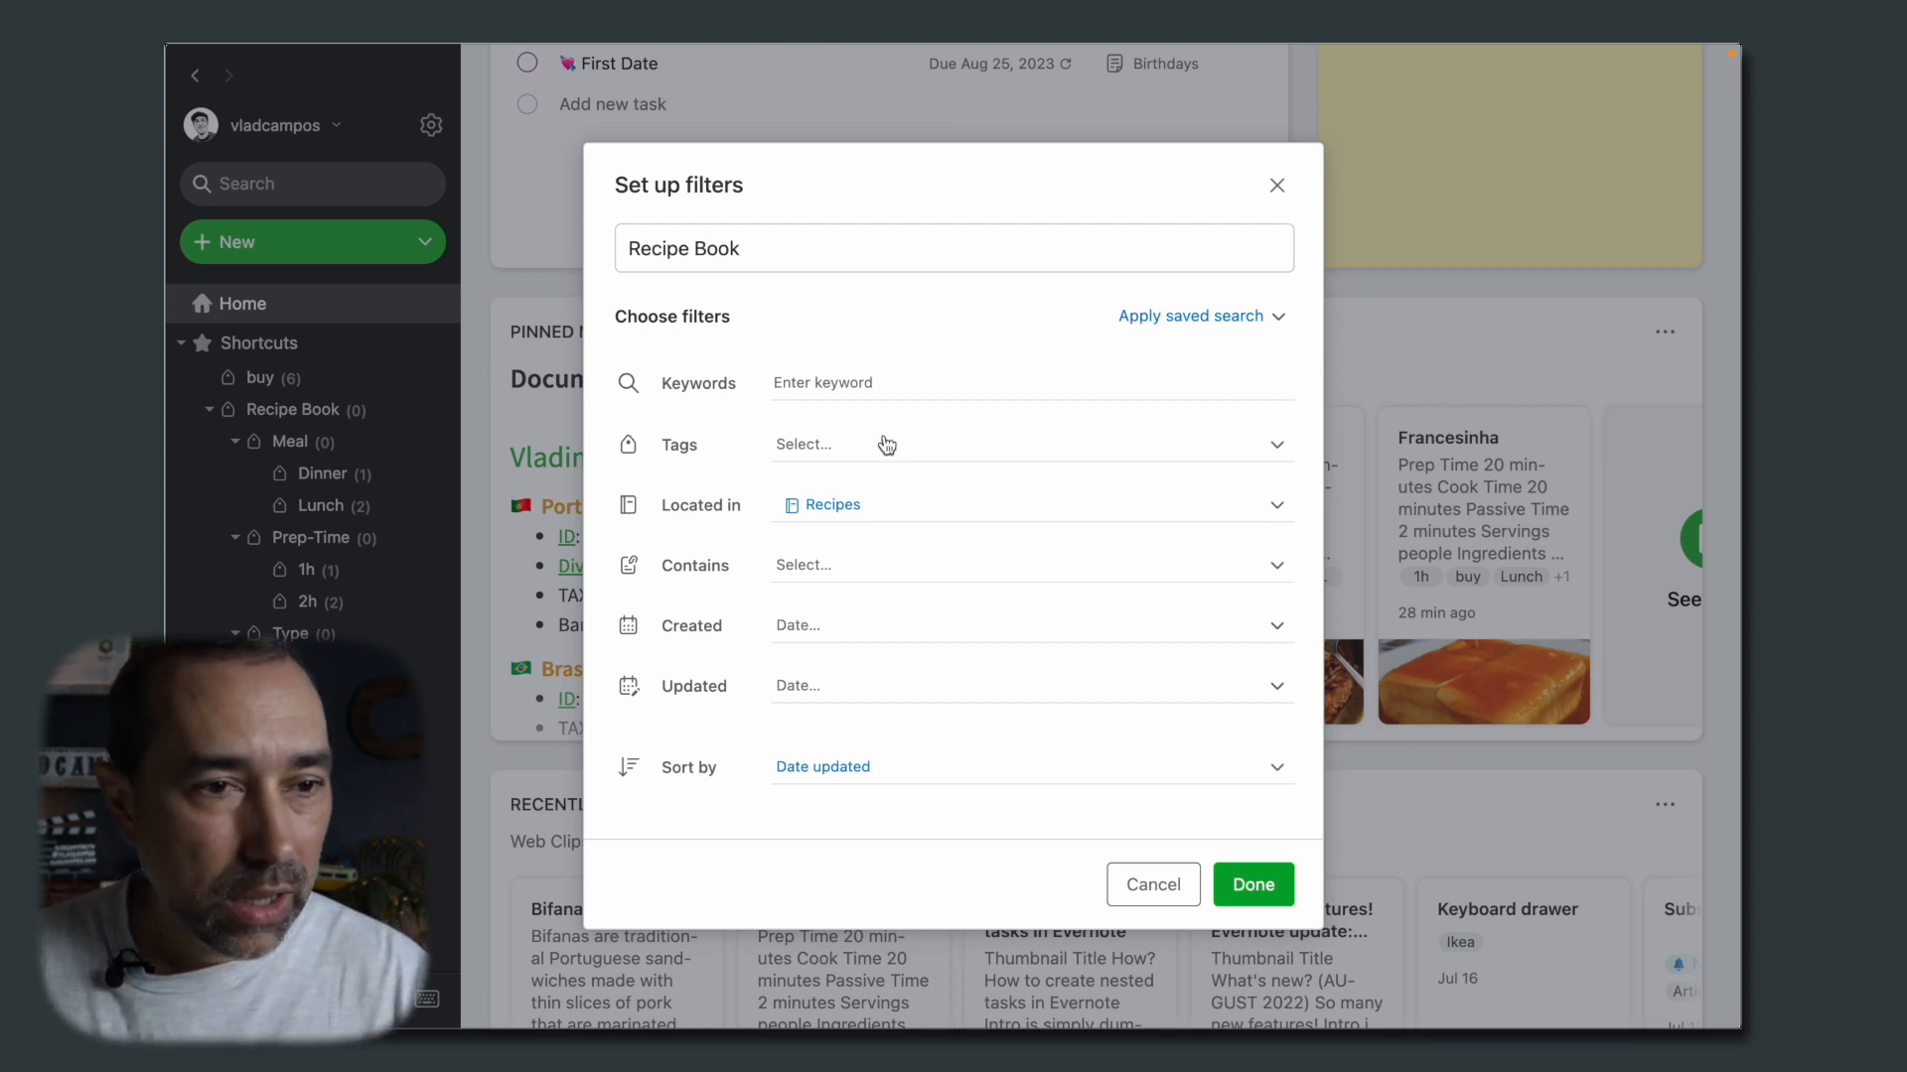
{"action": "type", "text": "2"}
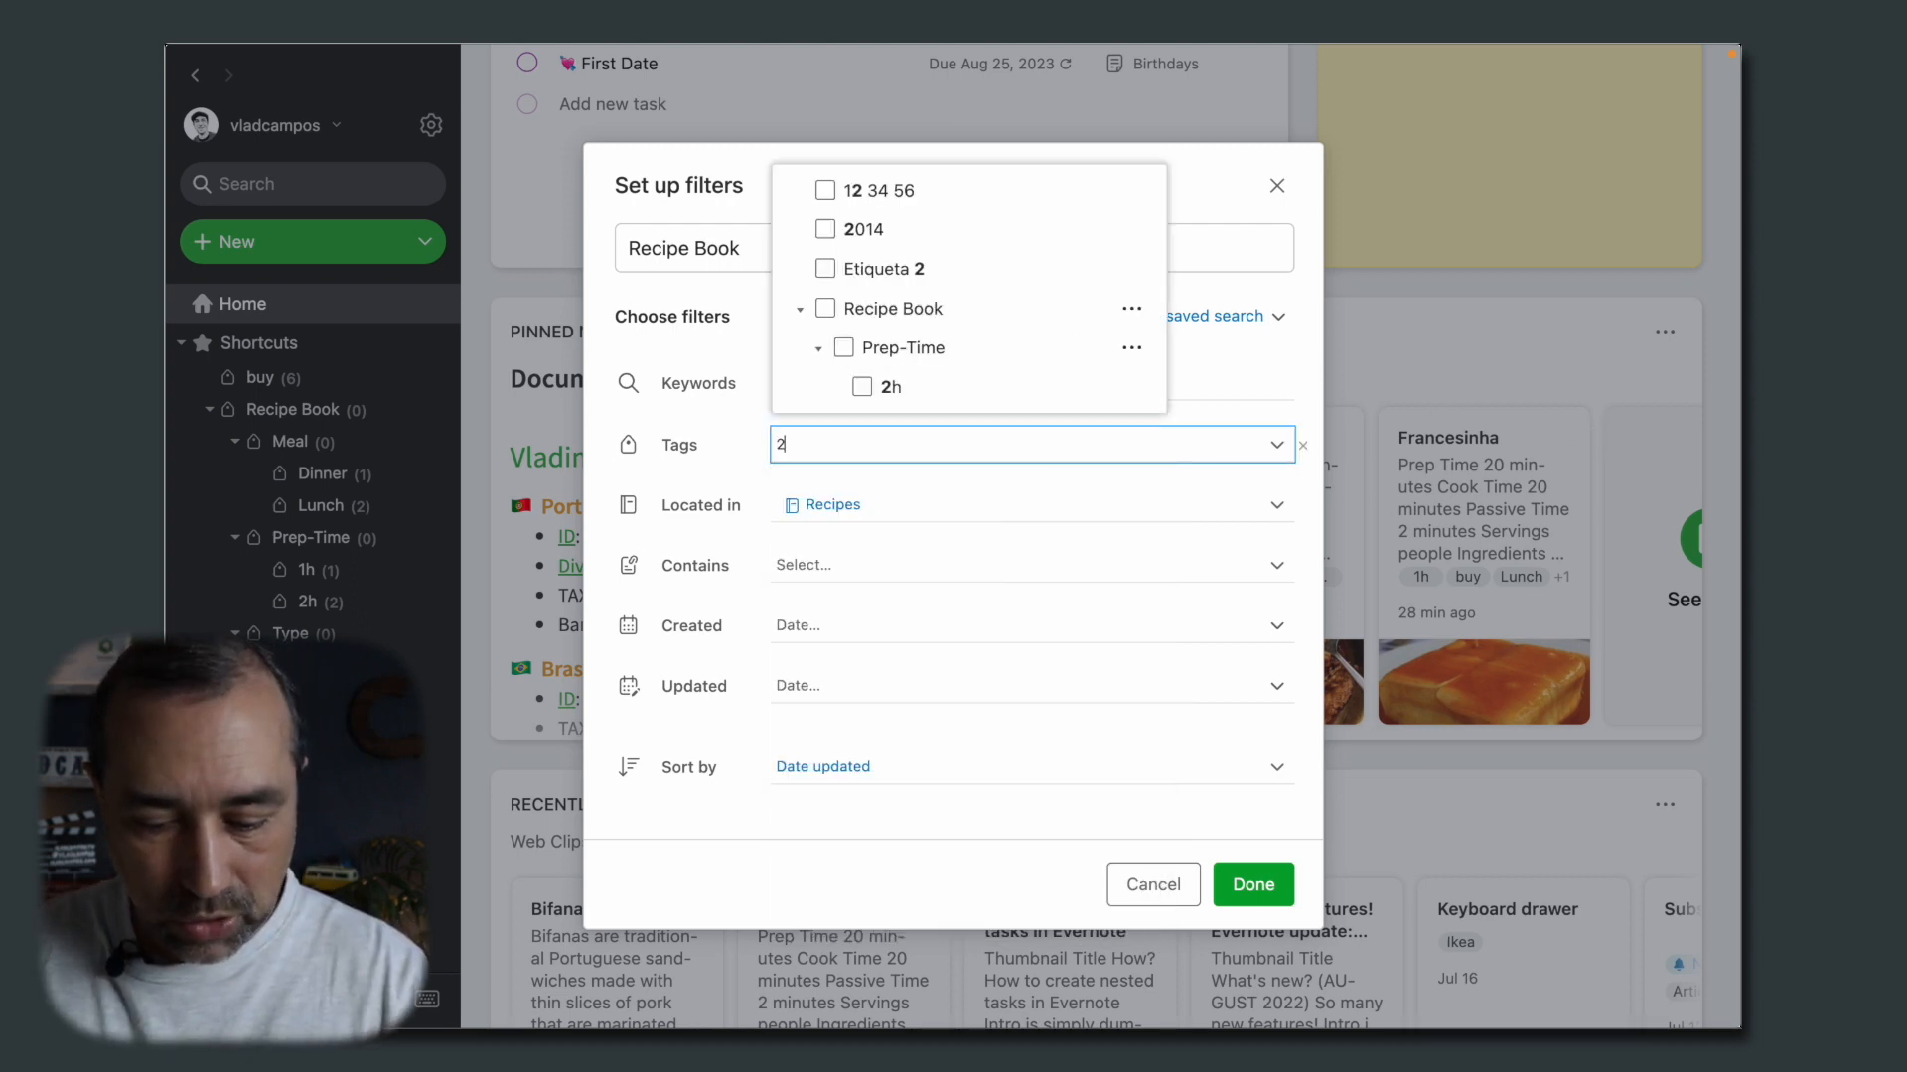
{"action": "left_click", "coordinate": [890, 387]}
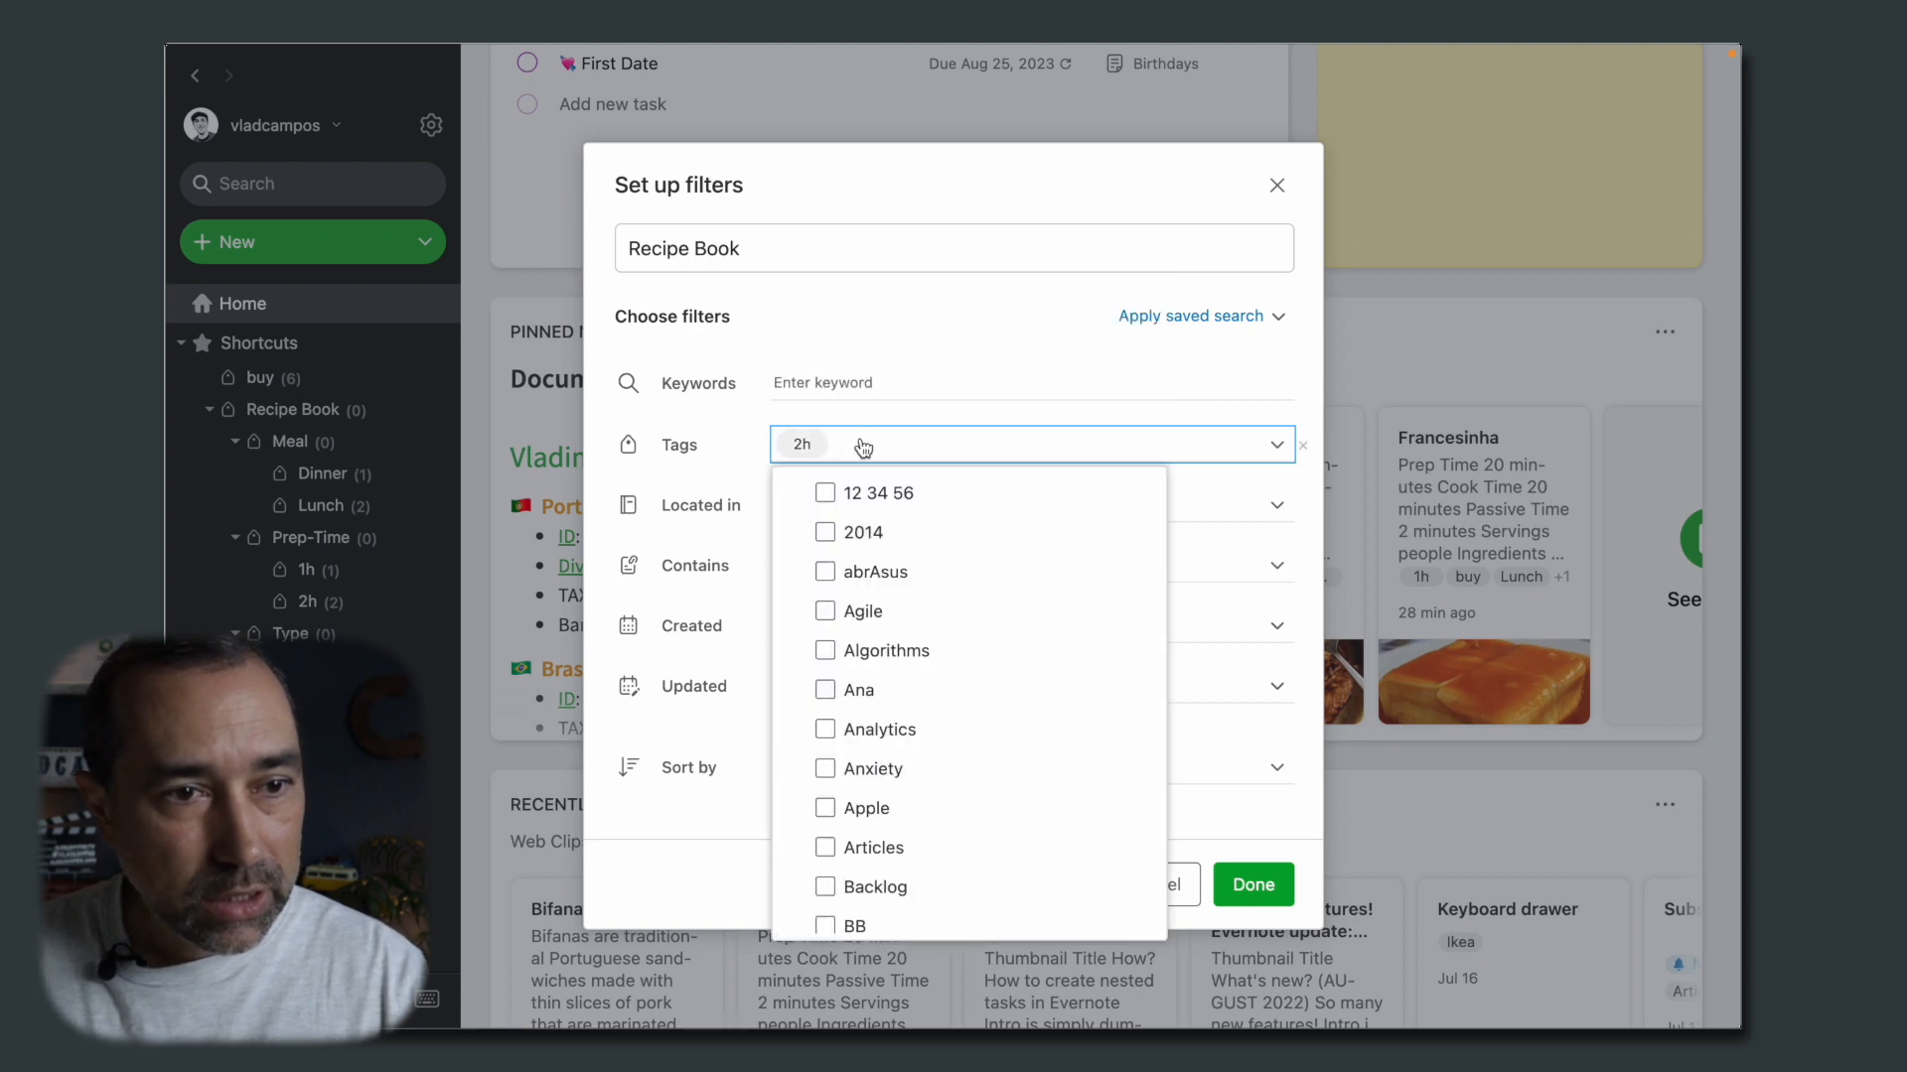
{"action": "type", "text": "on"}
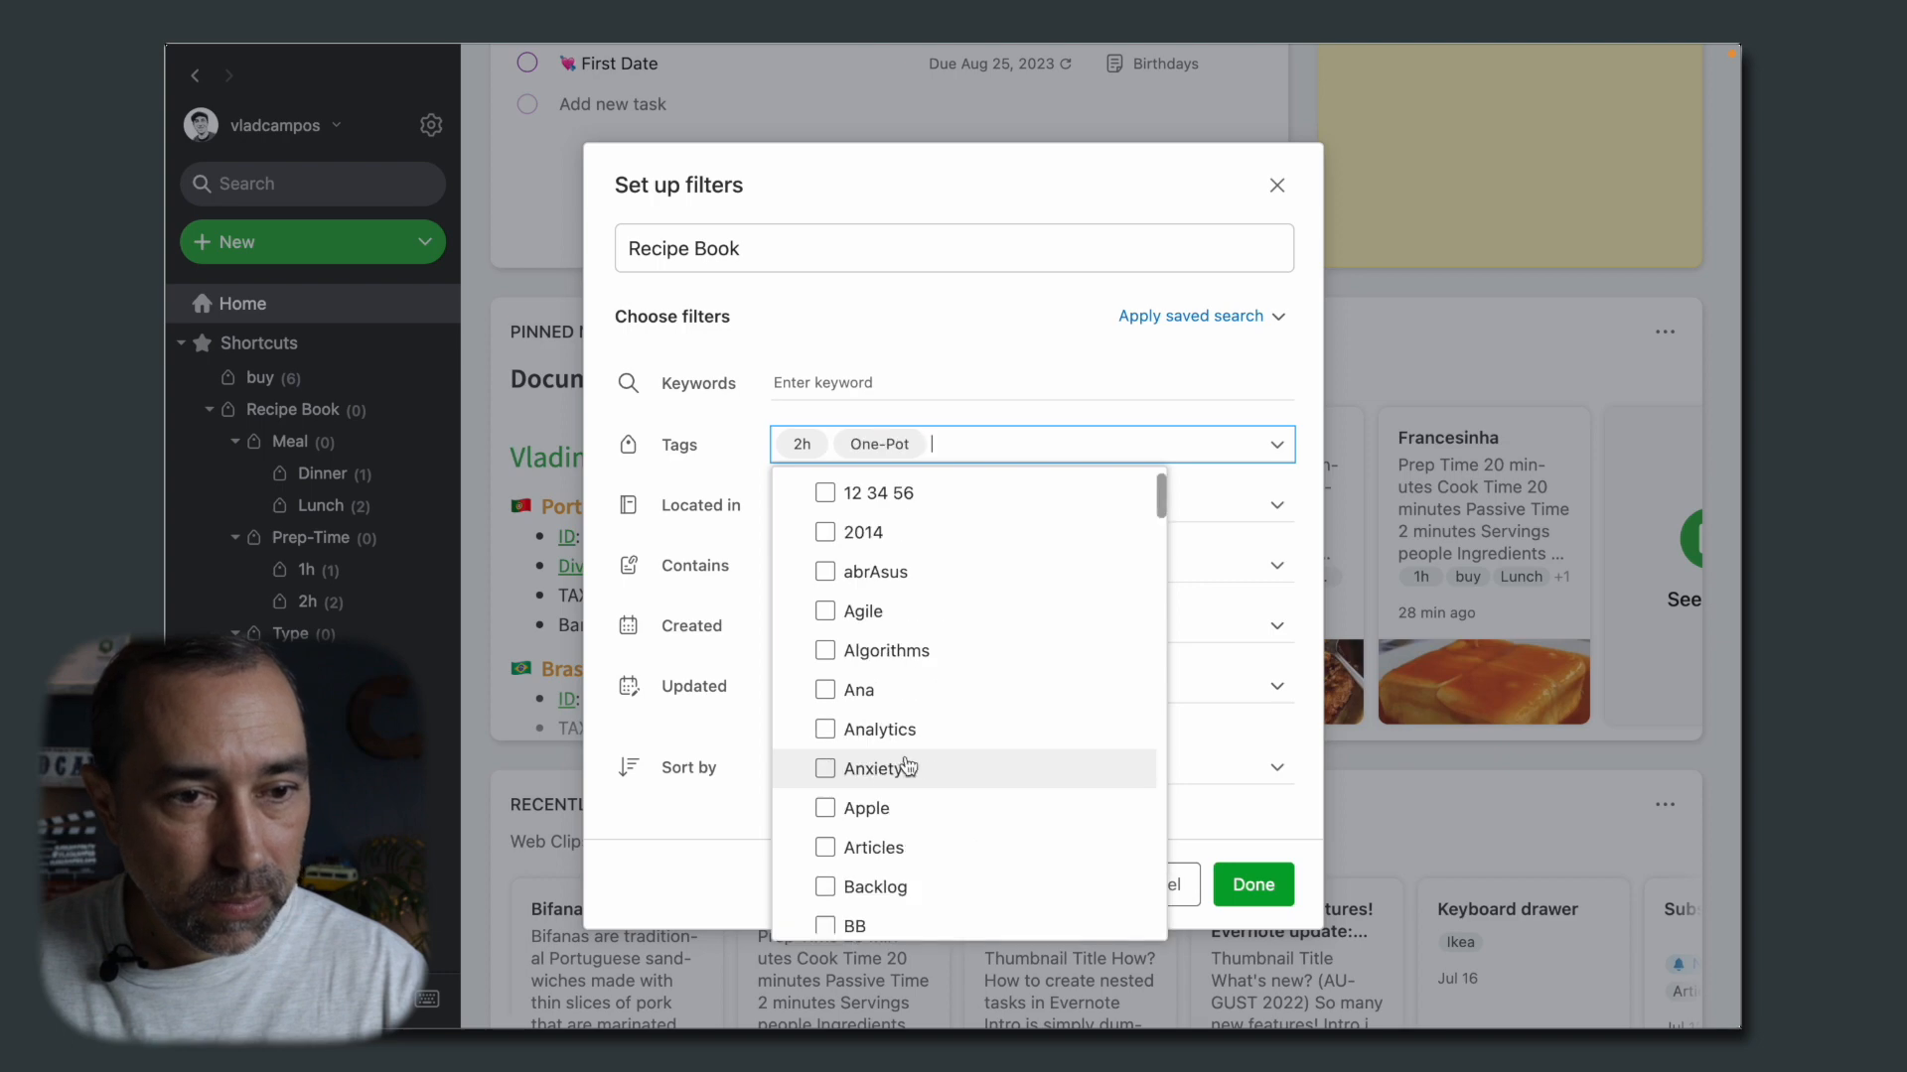
{"action": "left_click", "coordinate": [1253, 883]}
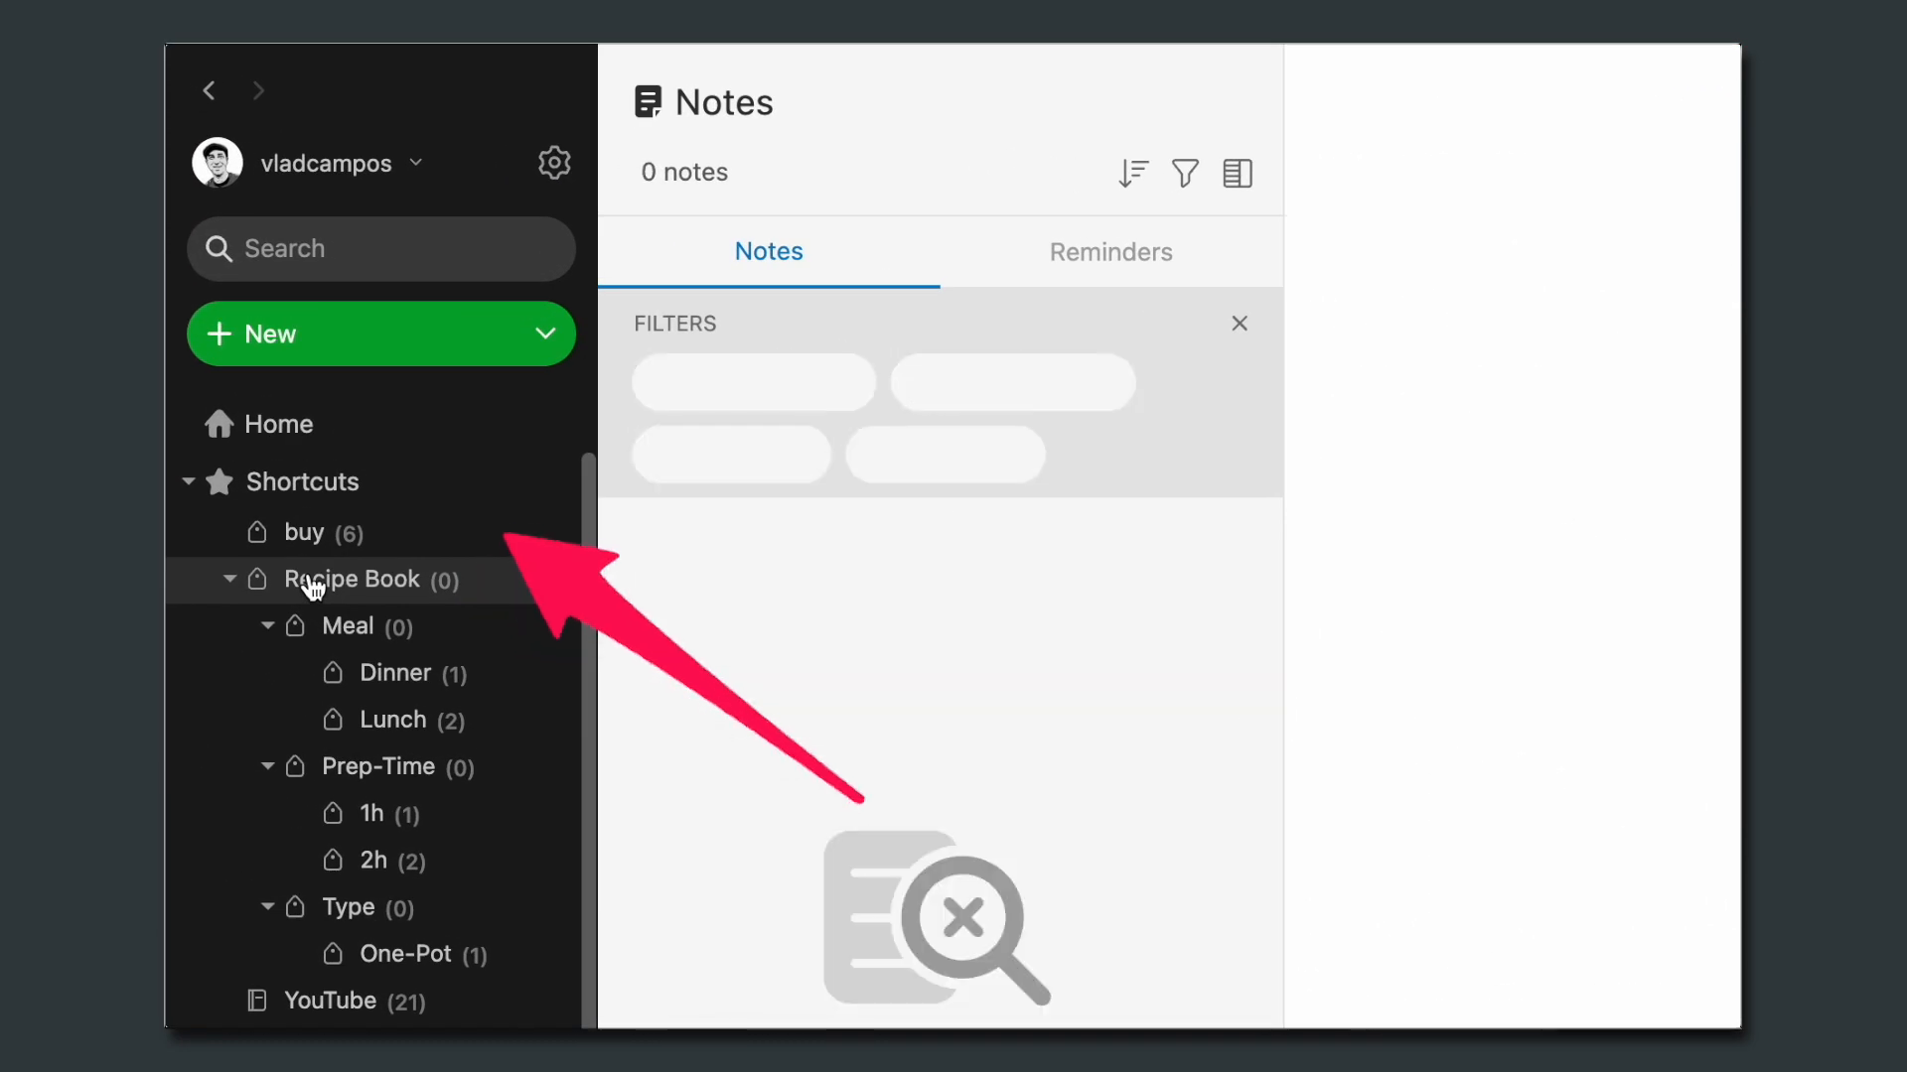
Step: Filter notes by the Recipe Book tag with sub-tags included, listing the three recipes
{"action": "left_click", "coordinate": [354, 578]}
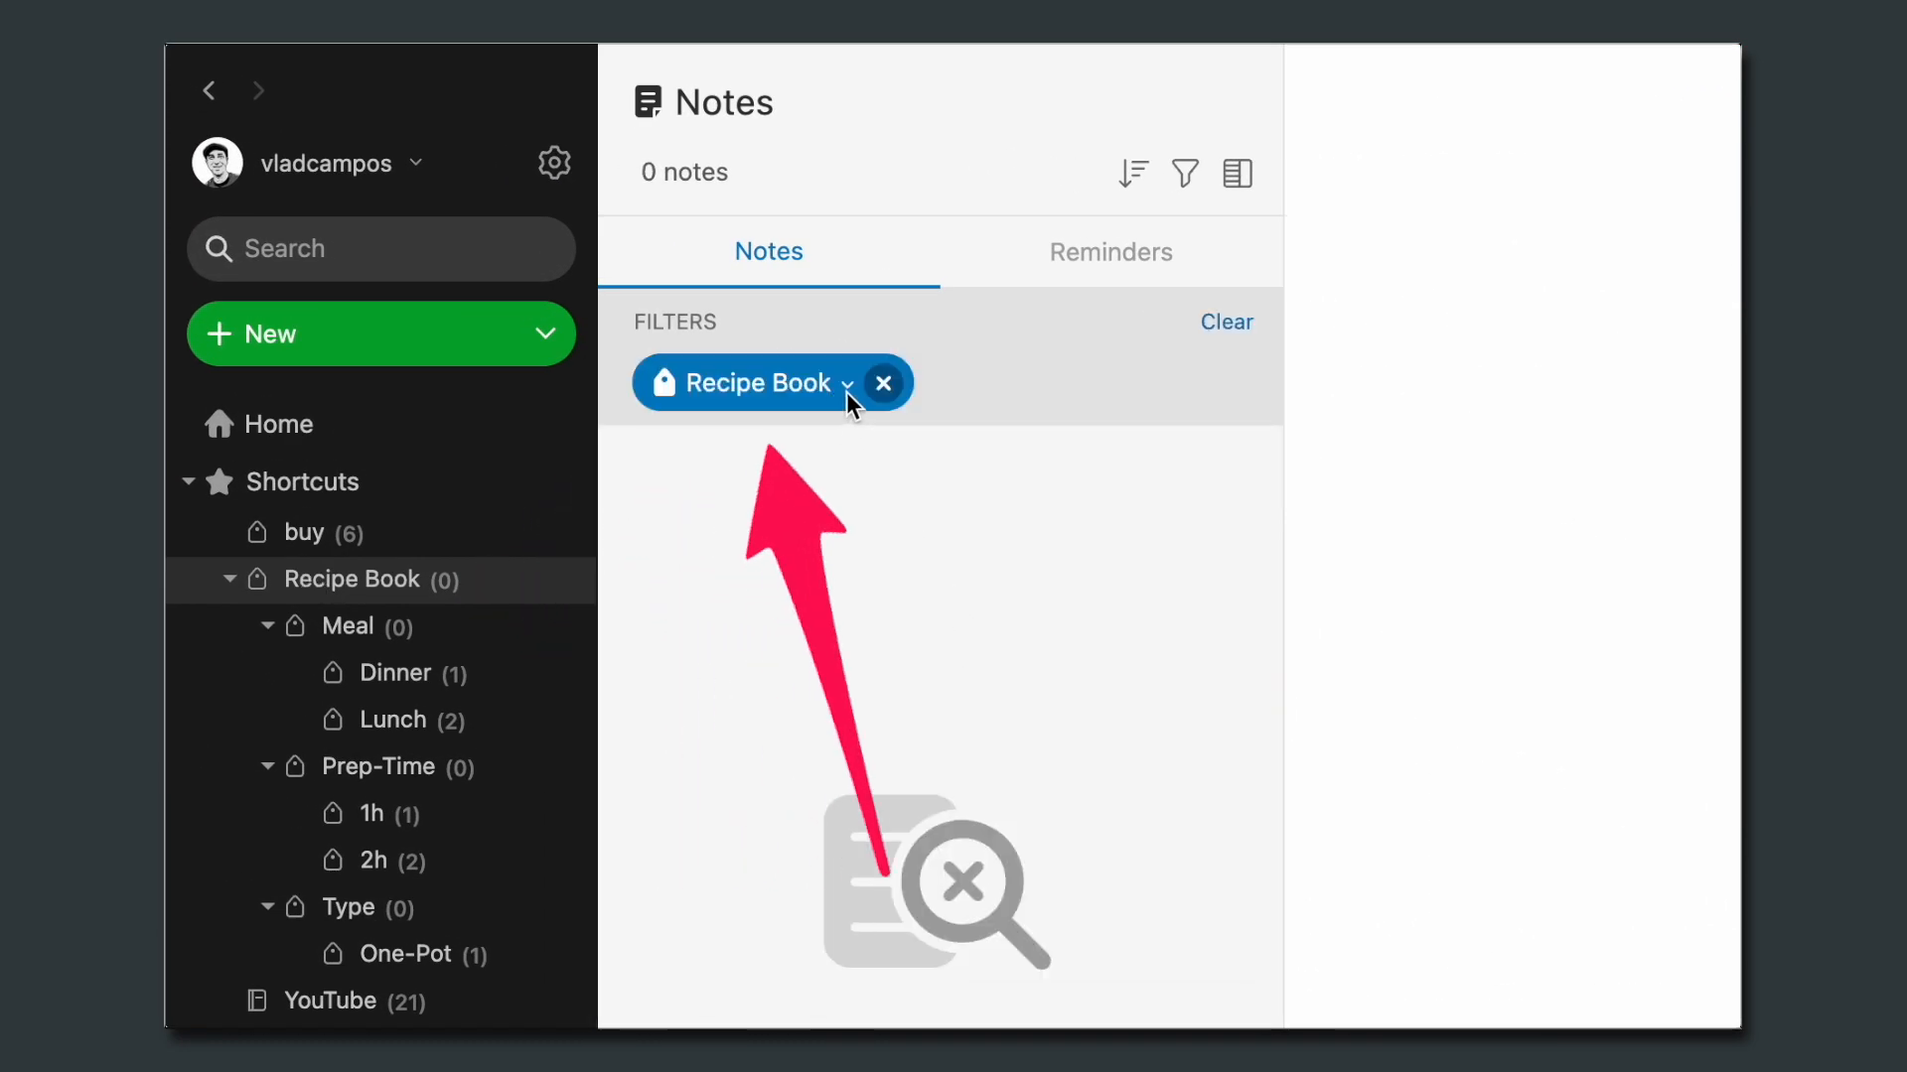
{"action": "left_click", "coordinate": [848, 383]}
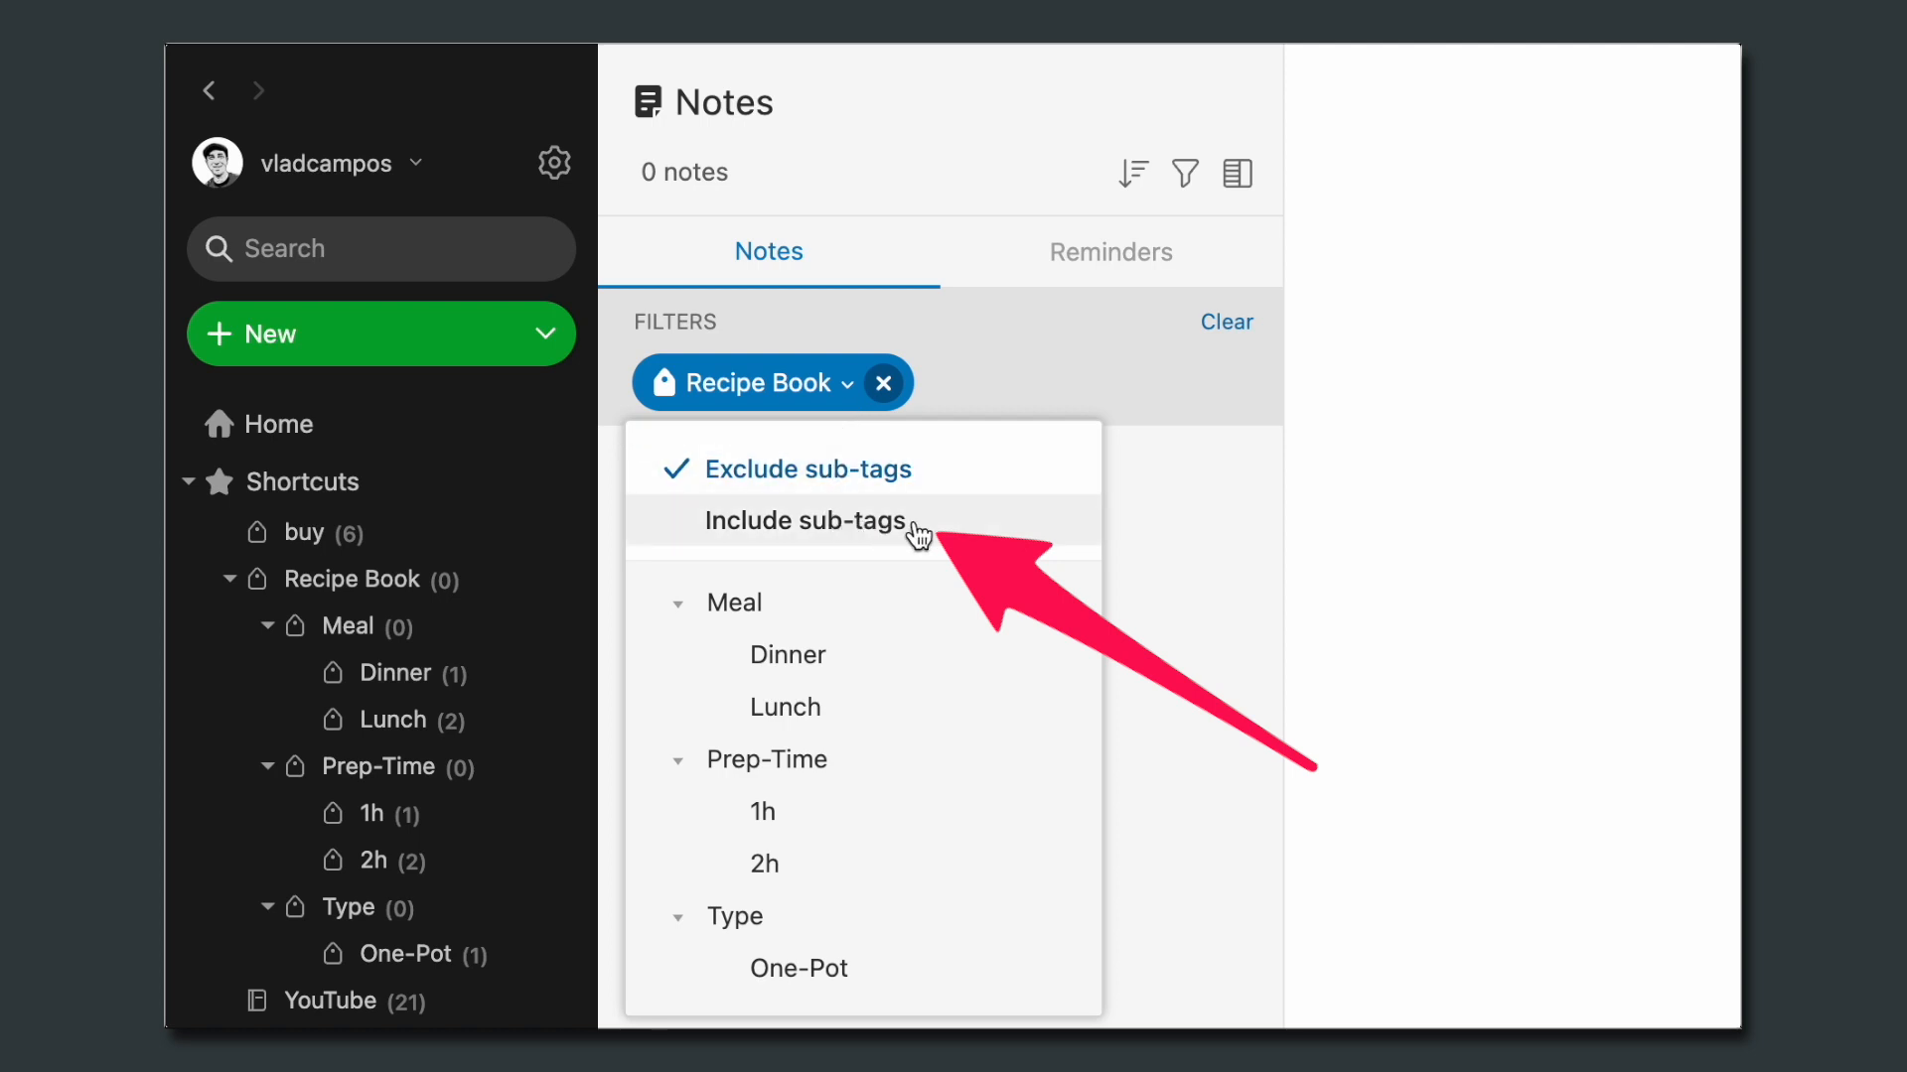
{"action": "left_click", "coordinate": [804, 520]}
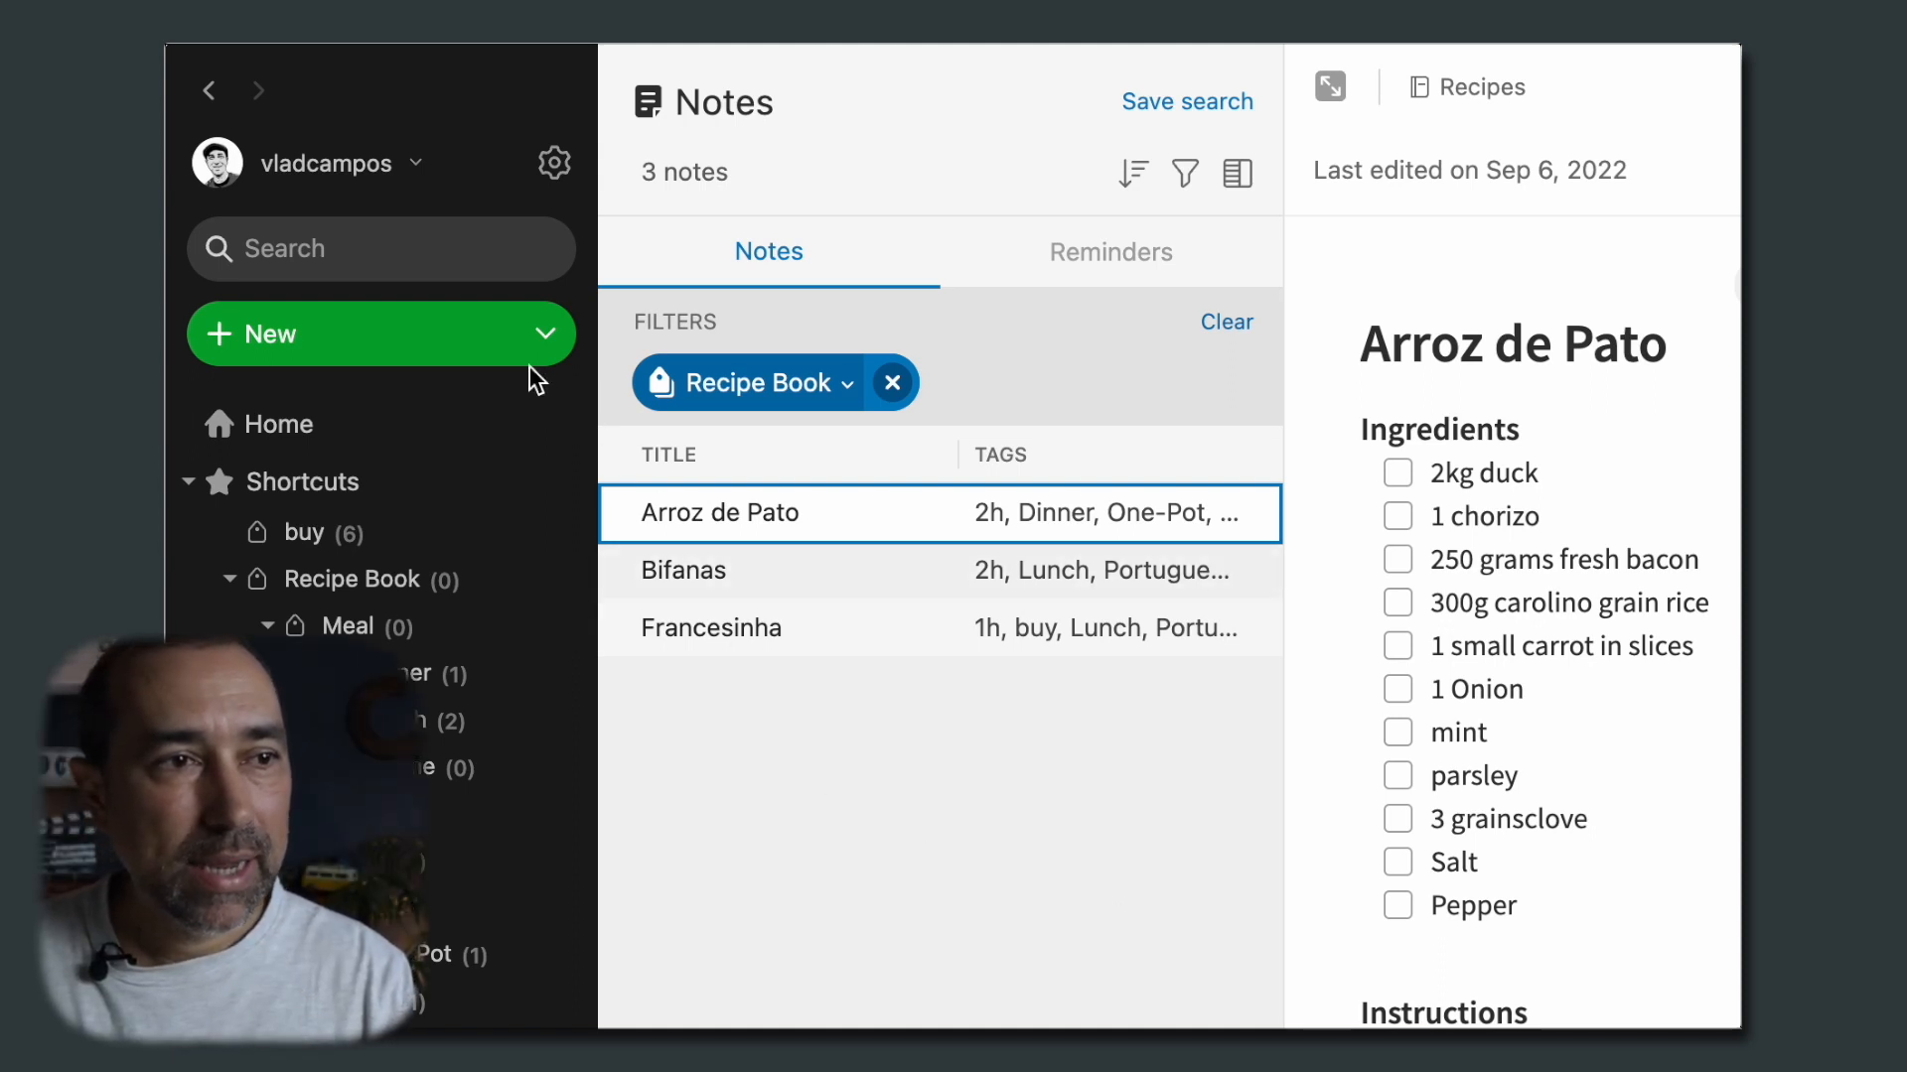
Step: Search the Recipe Book notes for 'onion'
{"action": "type", "text": "o"}
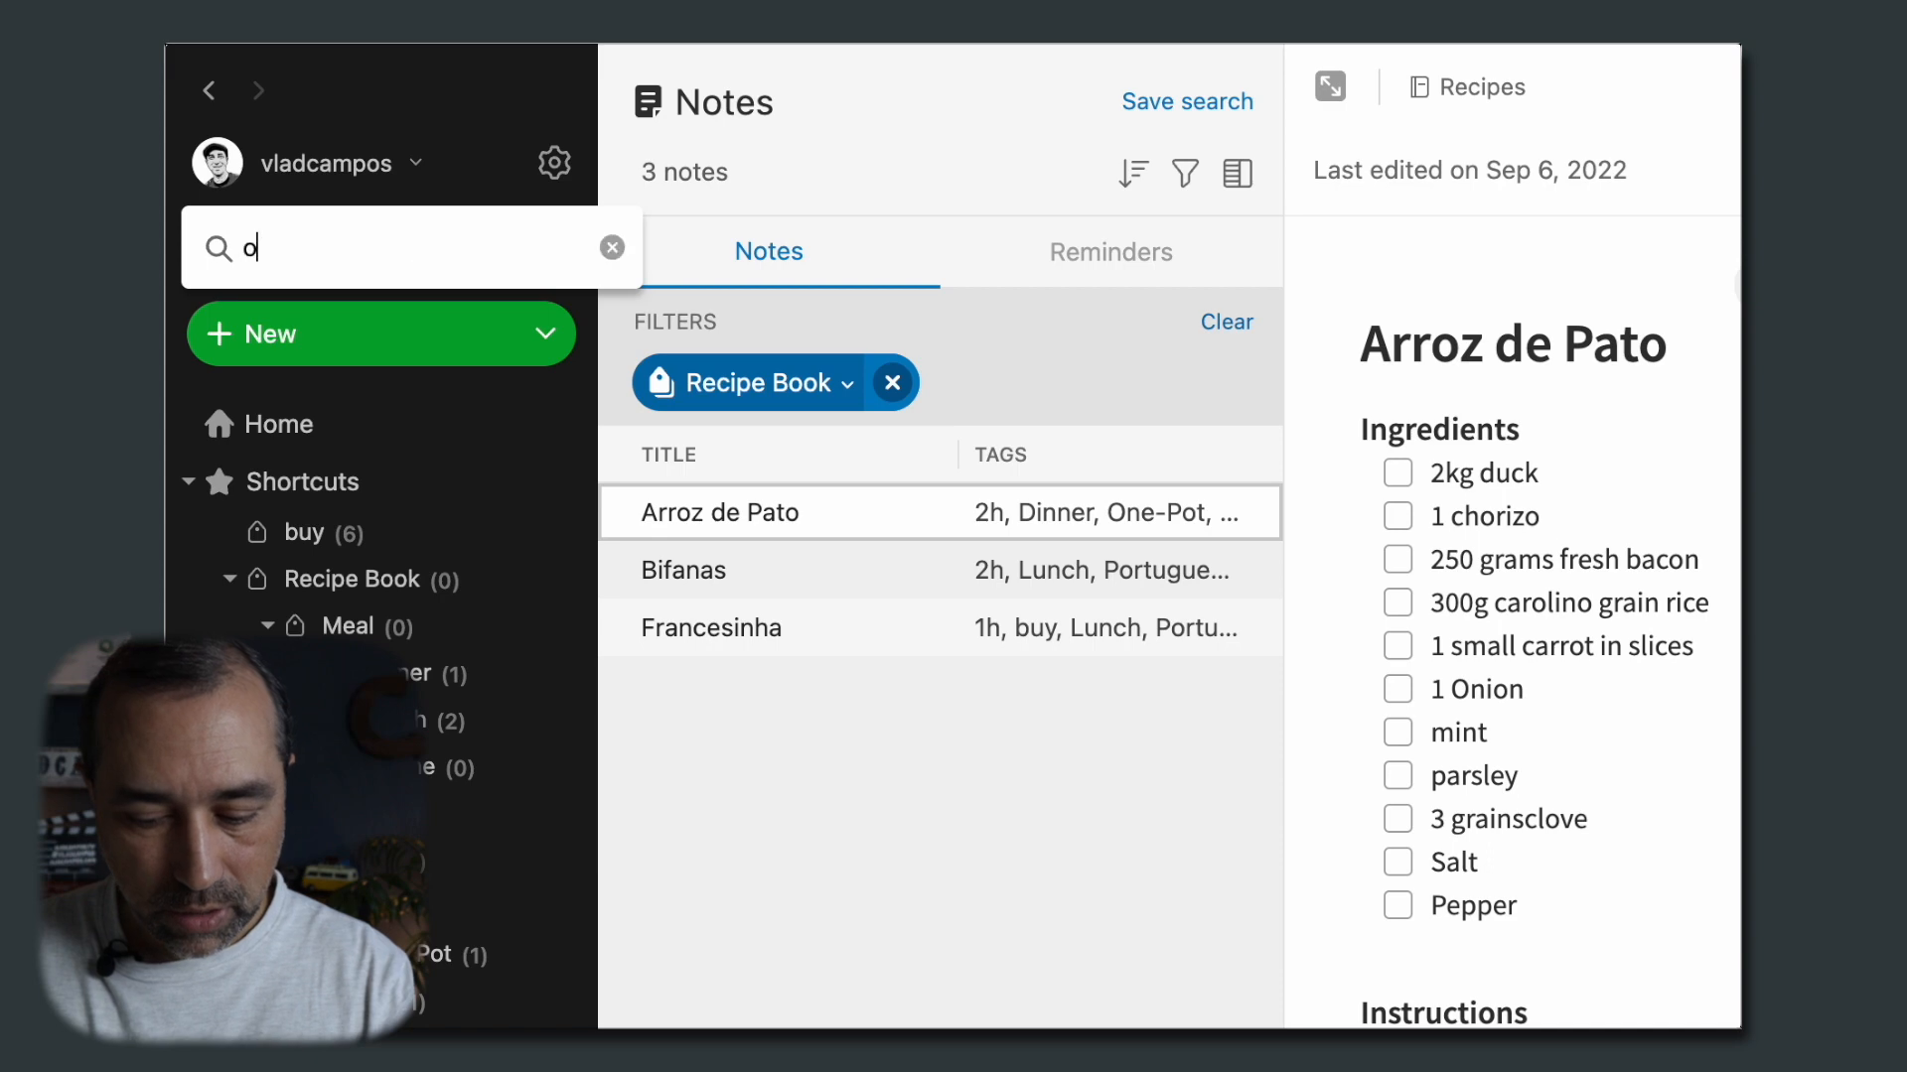
{"action": "type", "text": "nion"}
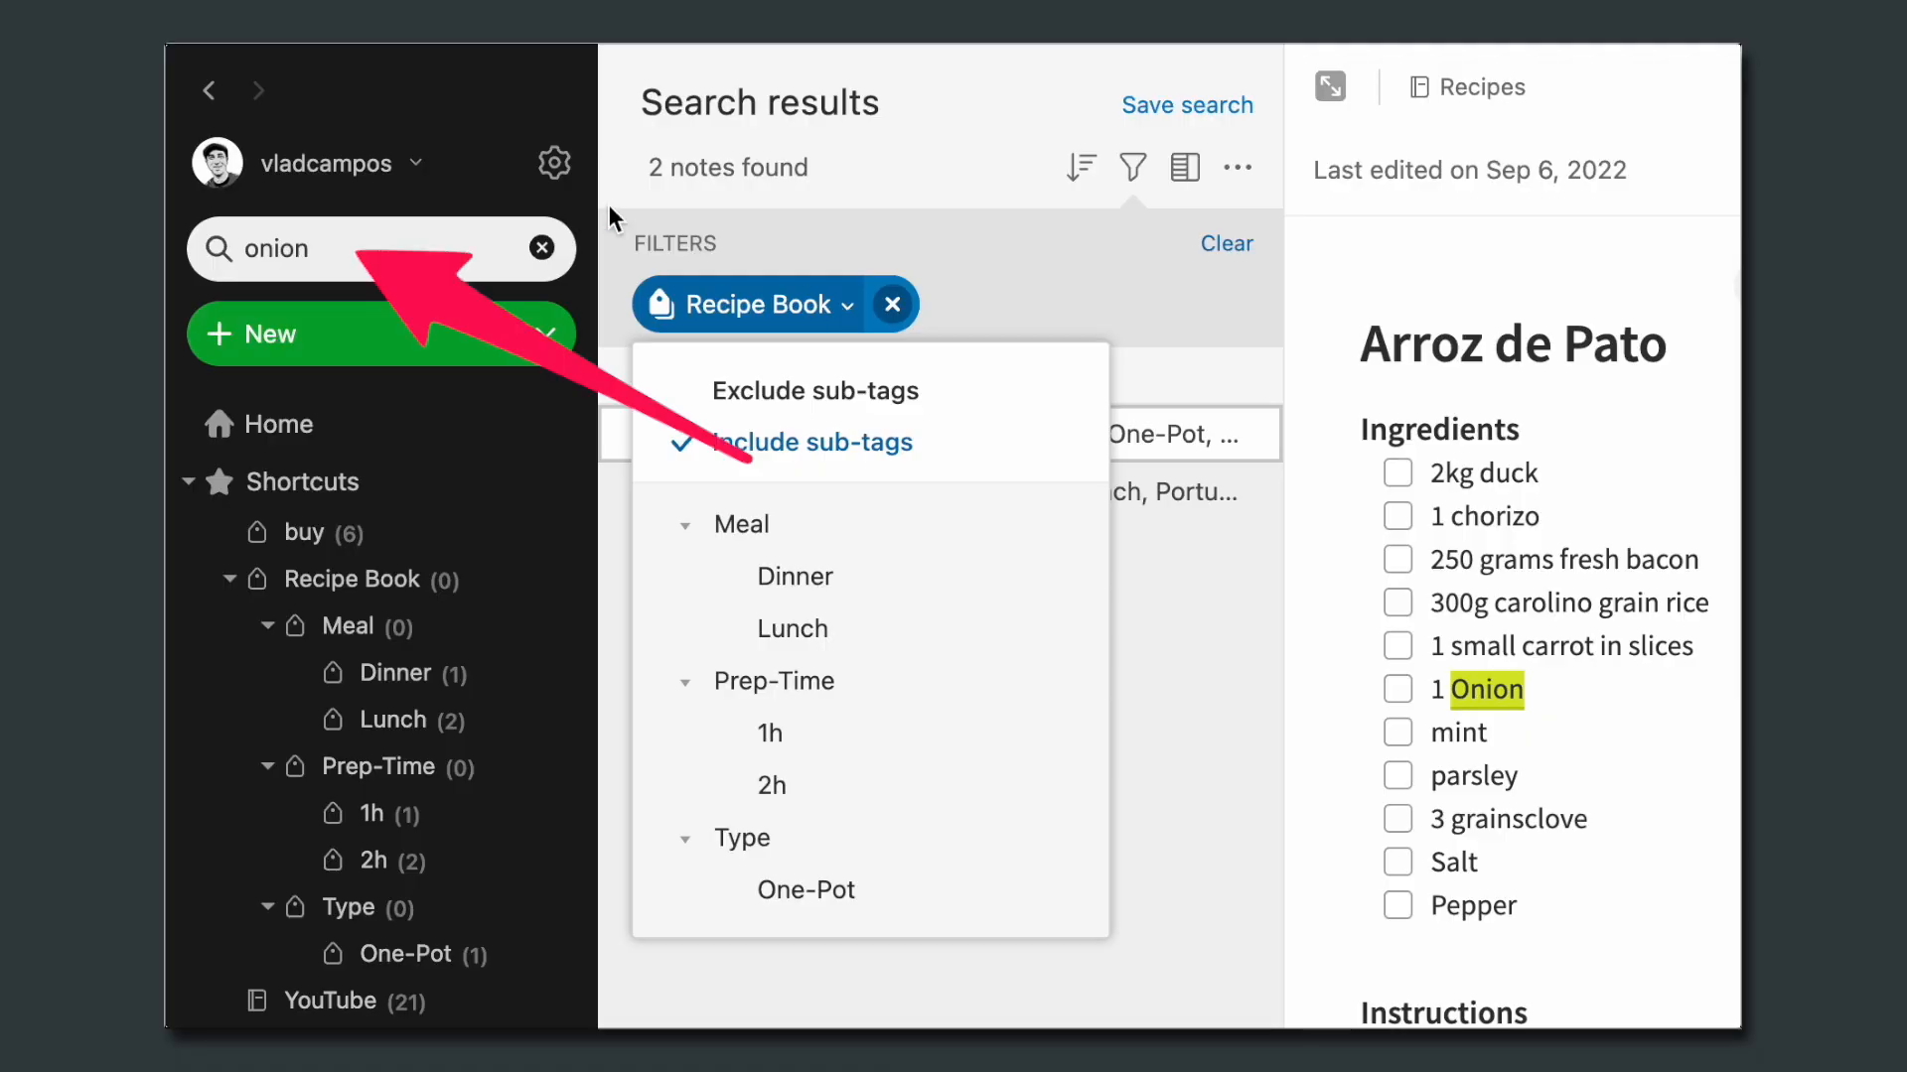
{"action": "left_click", "coordinate": [365, 248]}
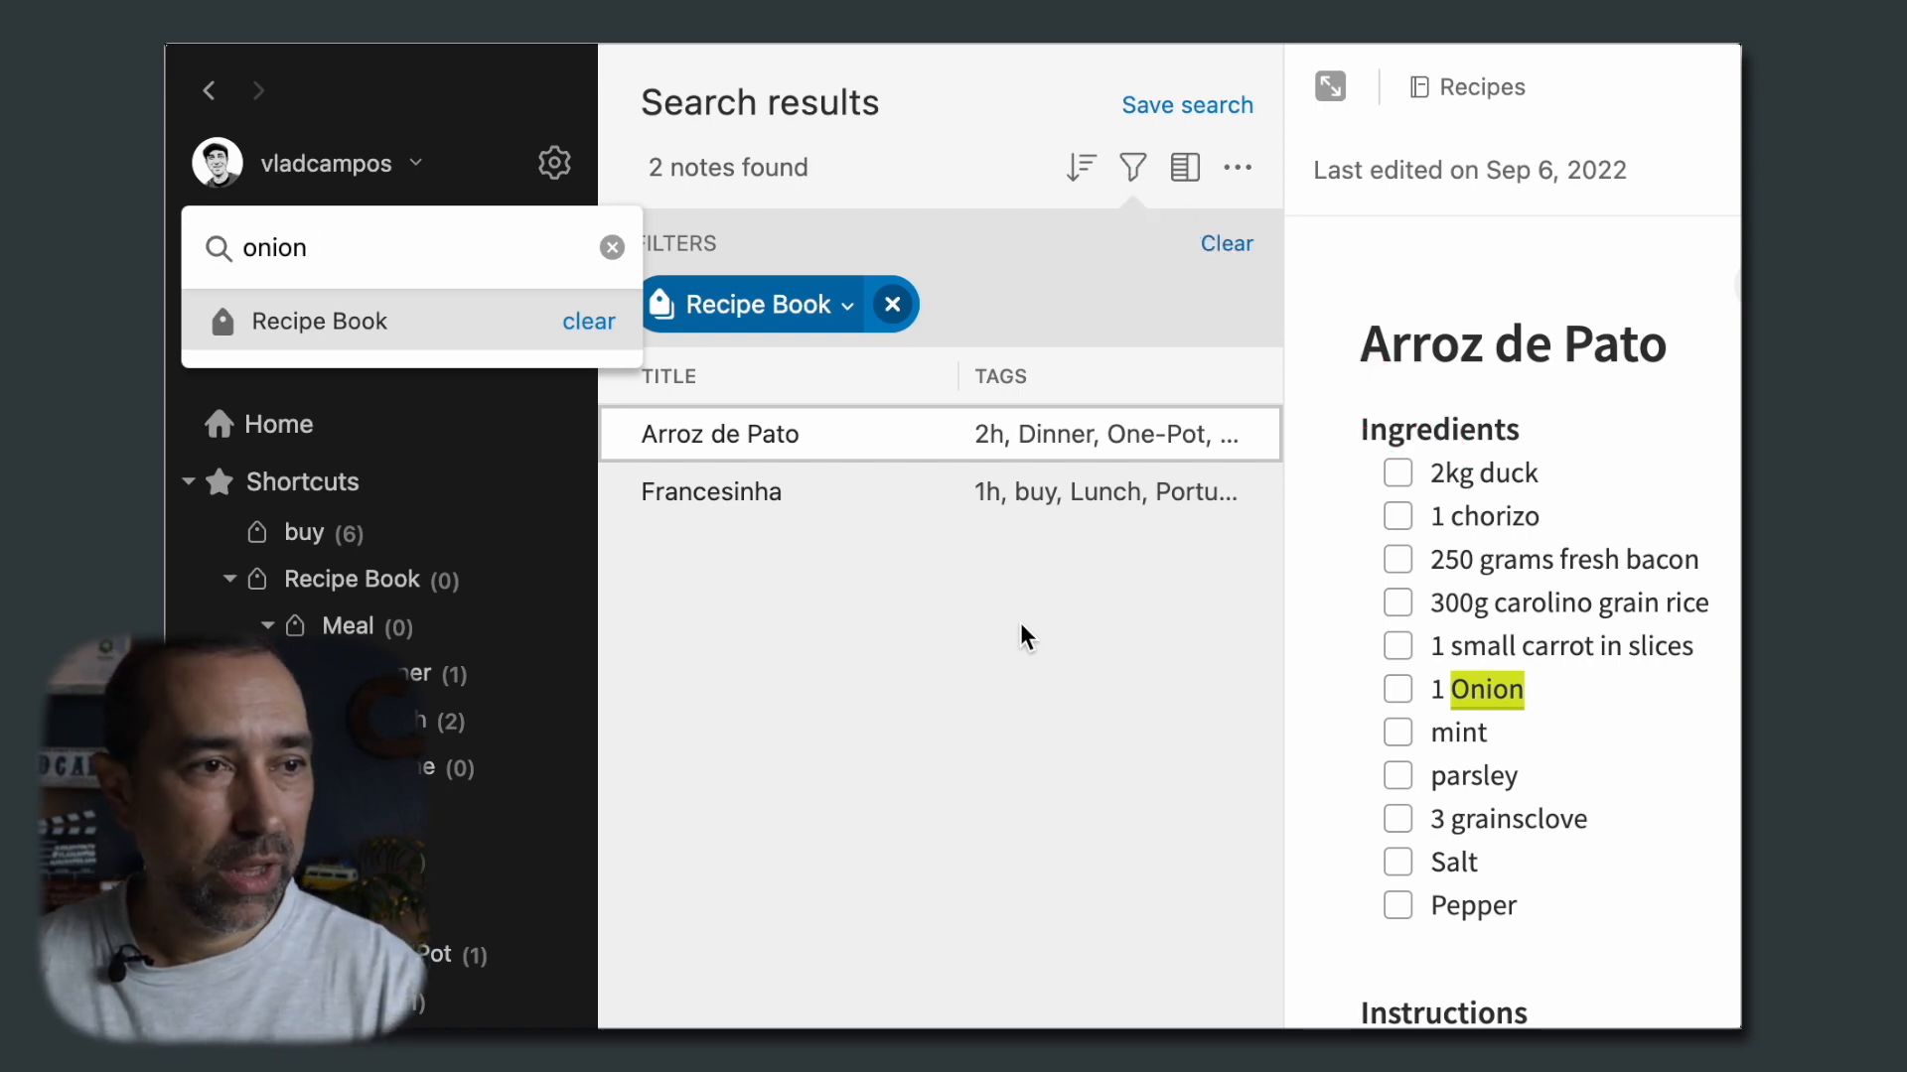
{"action": "mouse_move", "coordinate": [596, 288]}
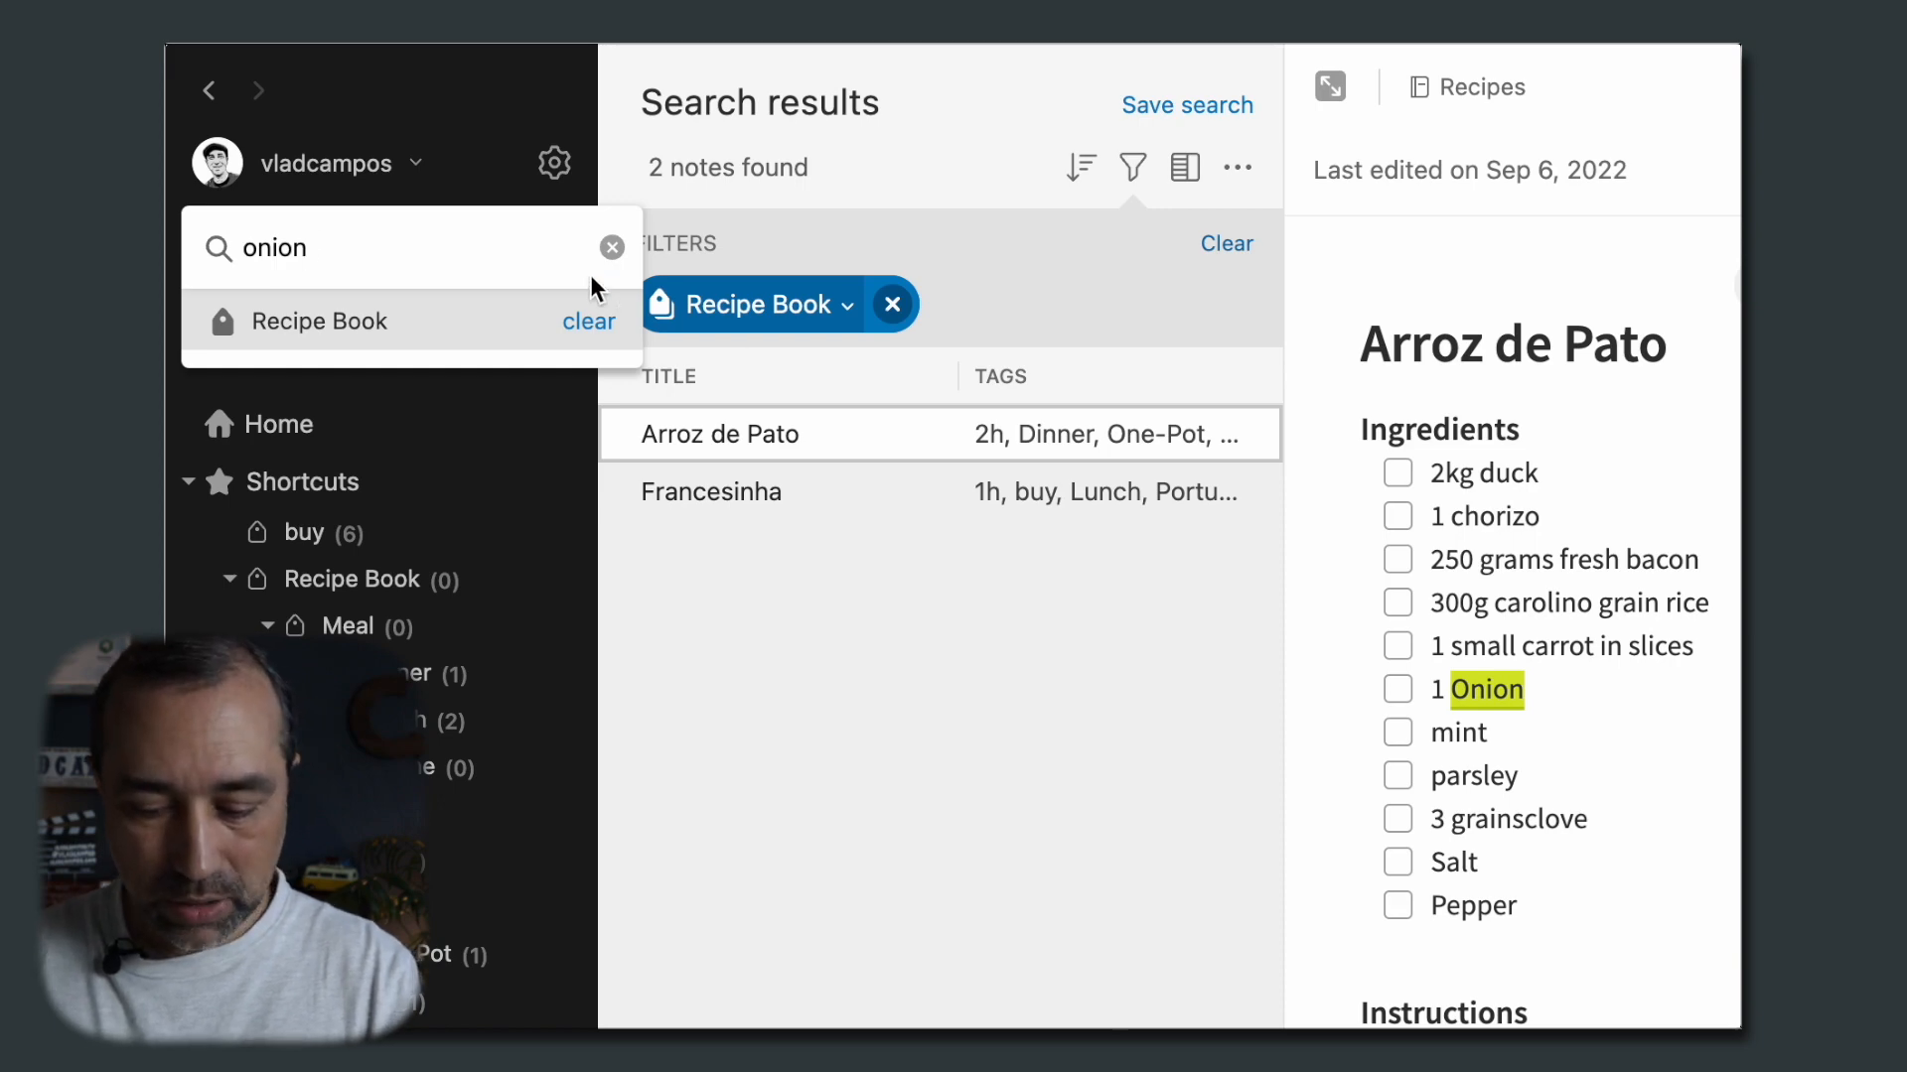
Step: Refine the search query to 'onion NOT duck'
{"action": "type", "text": "NOT"}
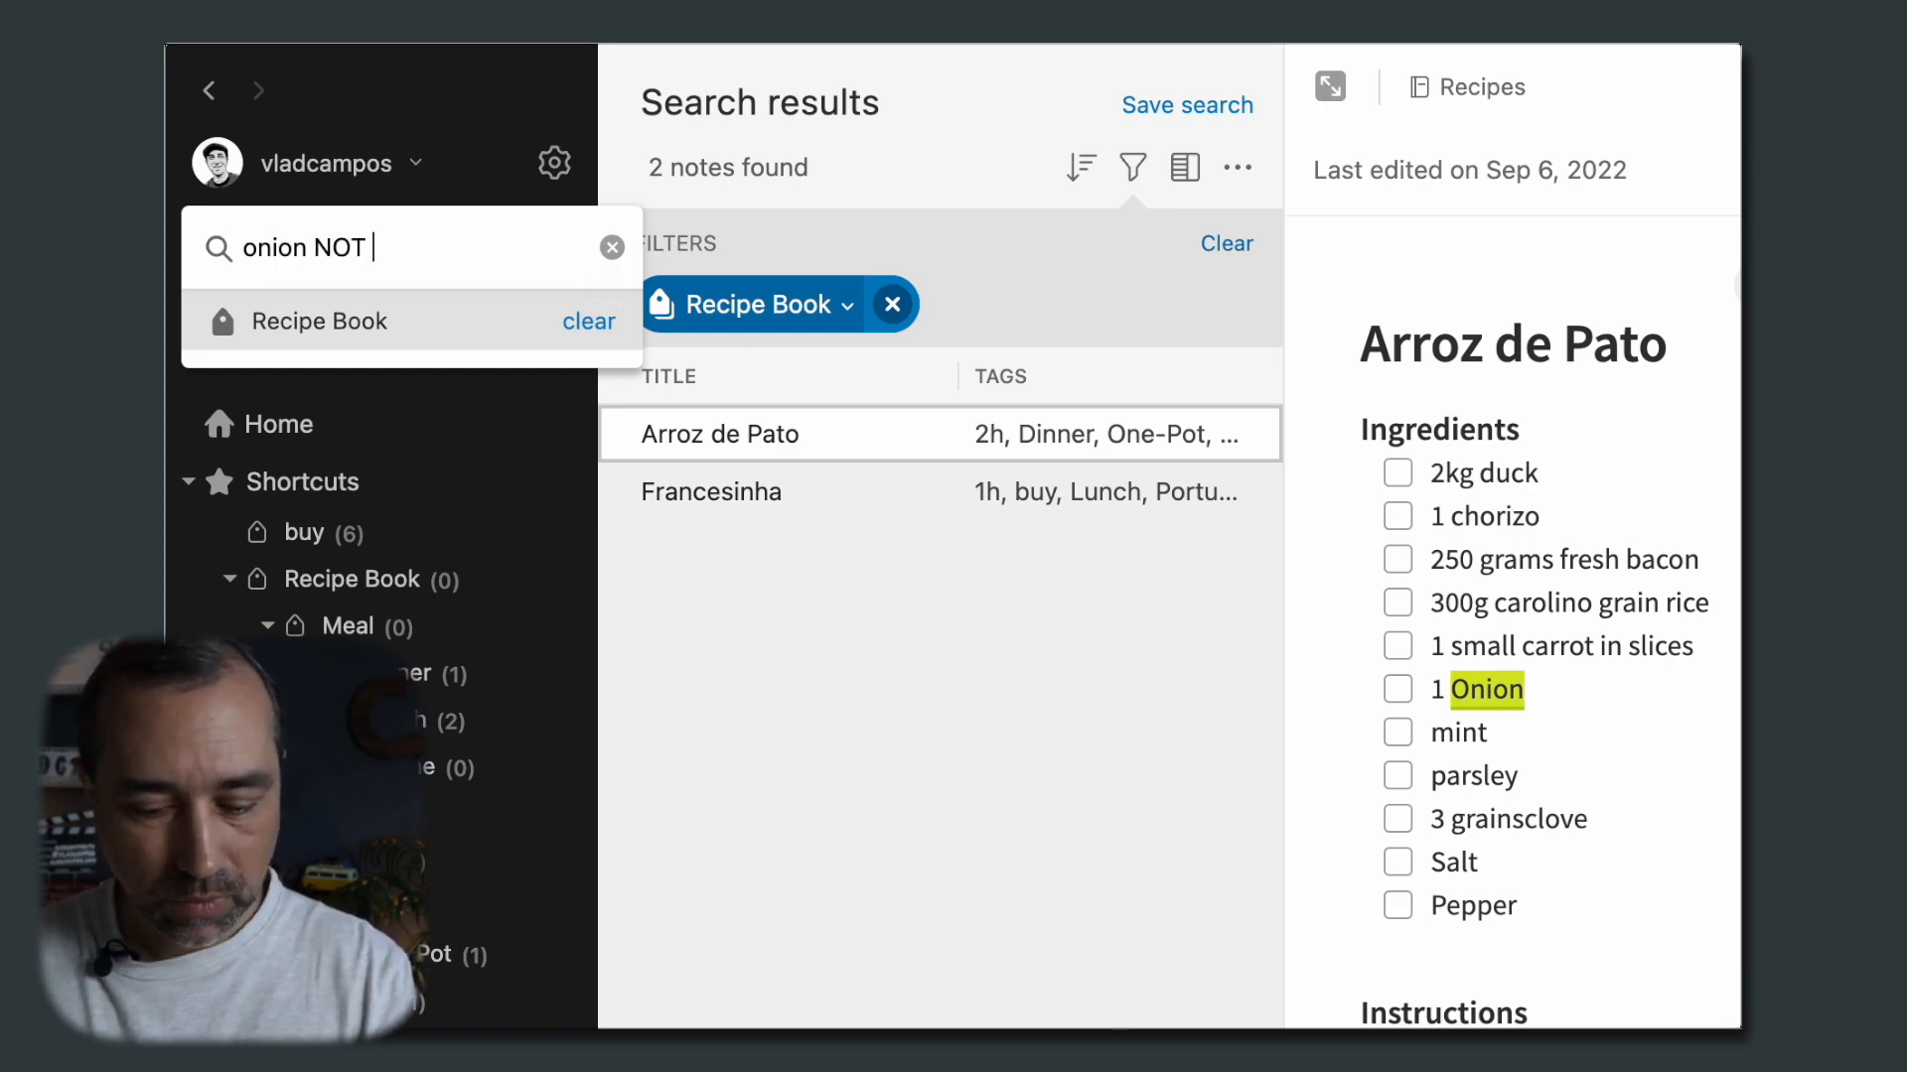
{"action": "type", "text": "duck"}
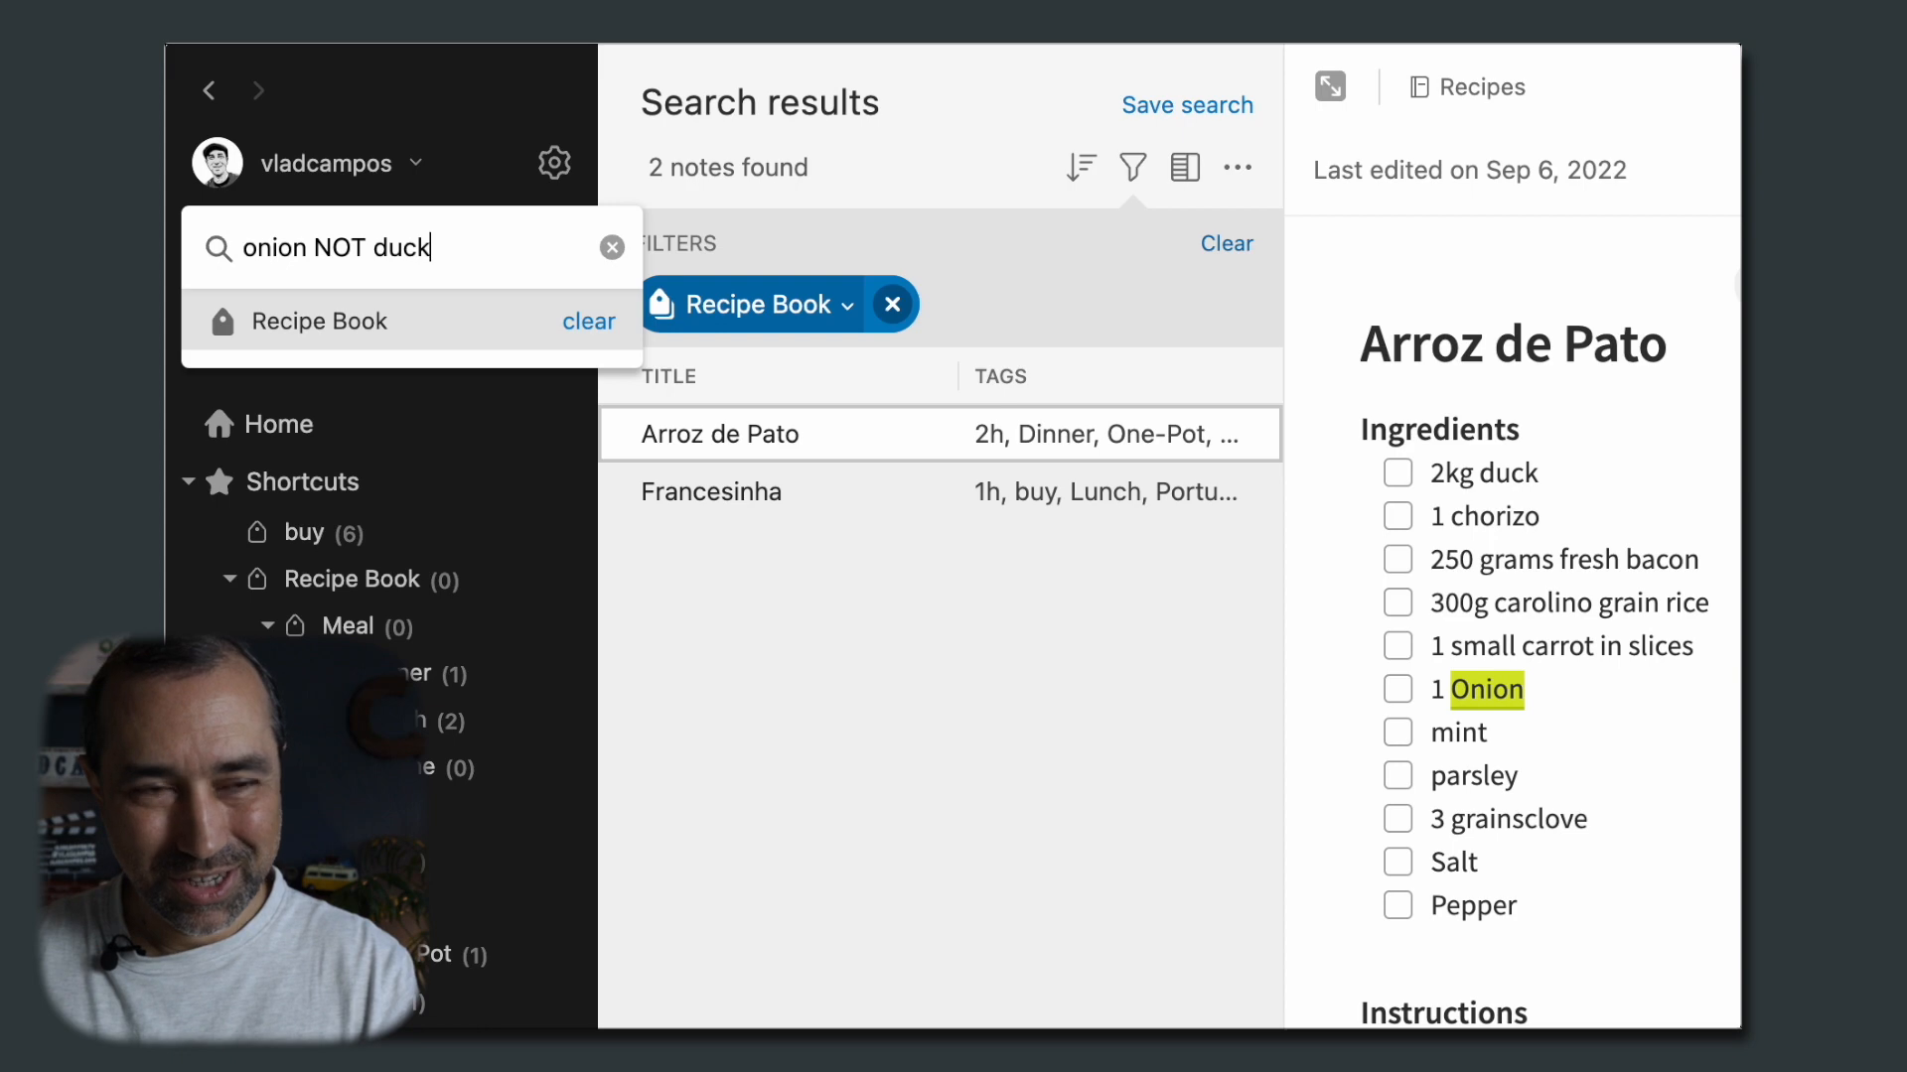